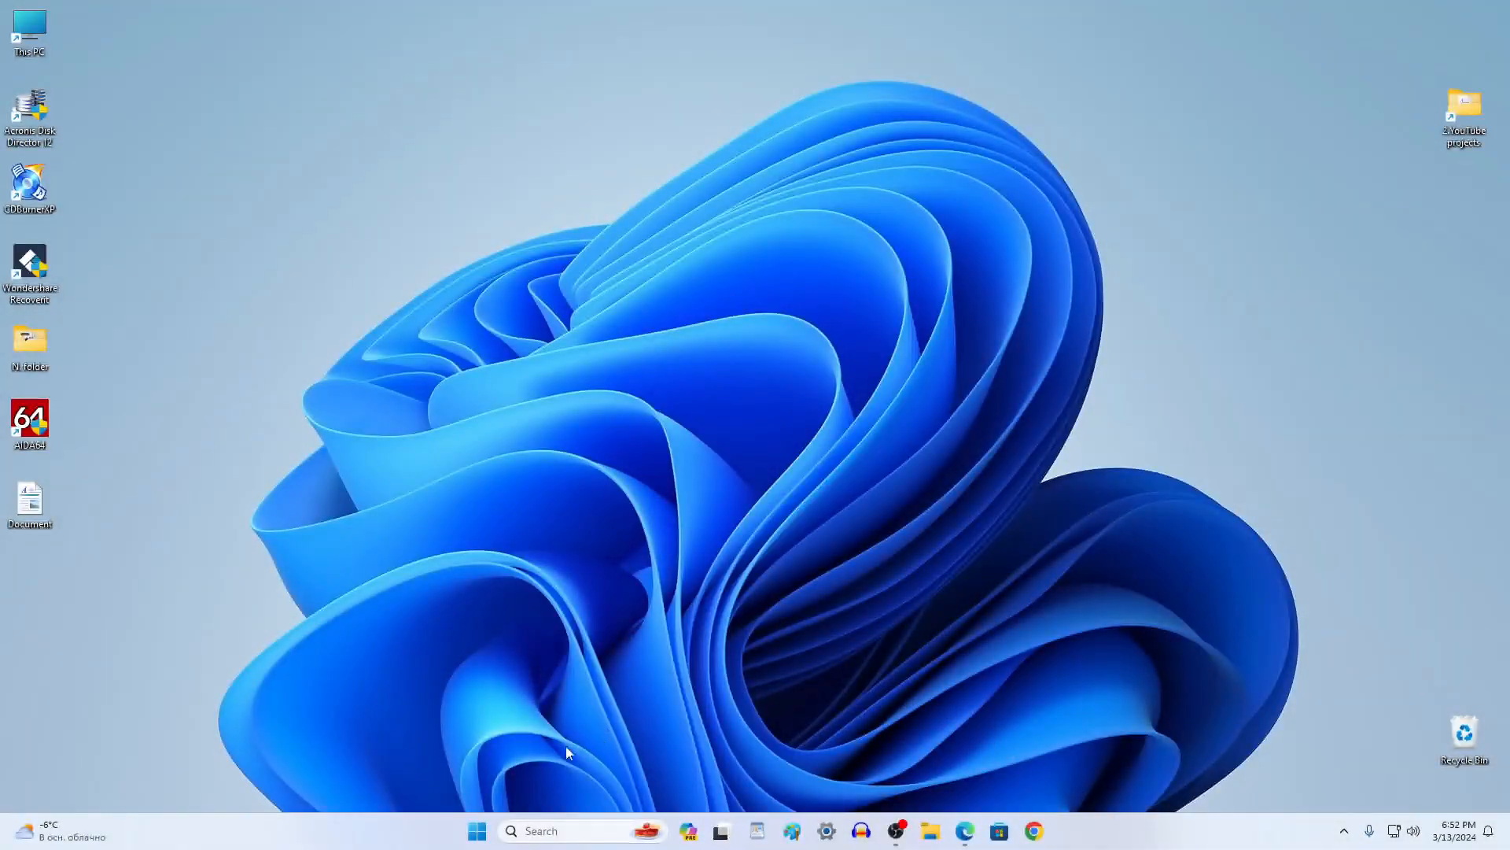
Launch Disk Management from the Start button's quick link menu
{"action": "right_click", "coordinate": [476, 831]}
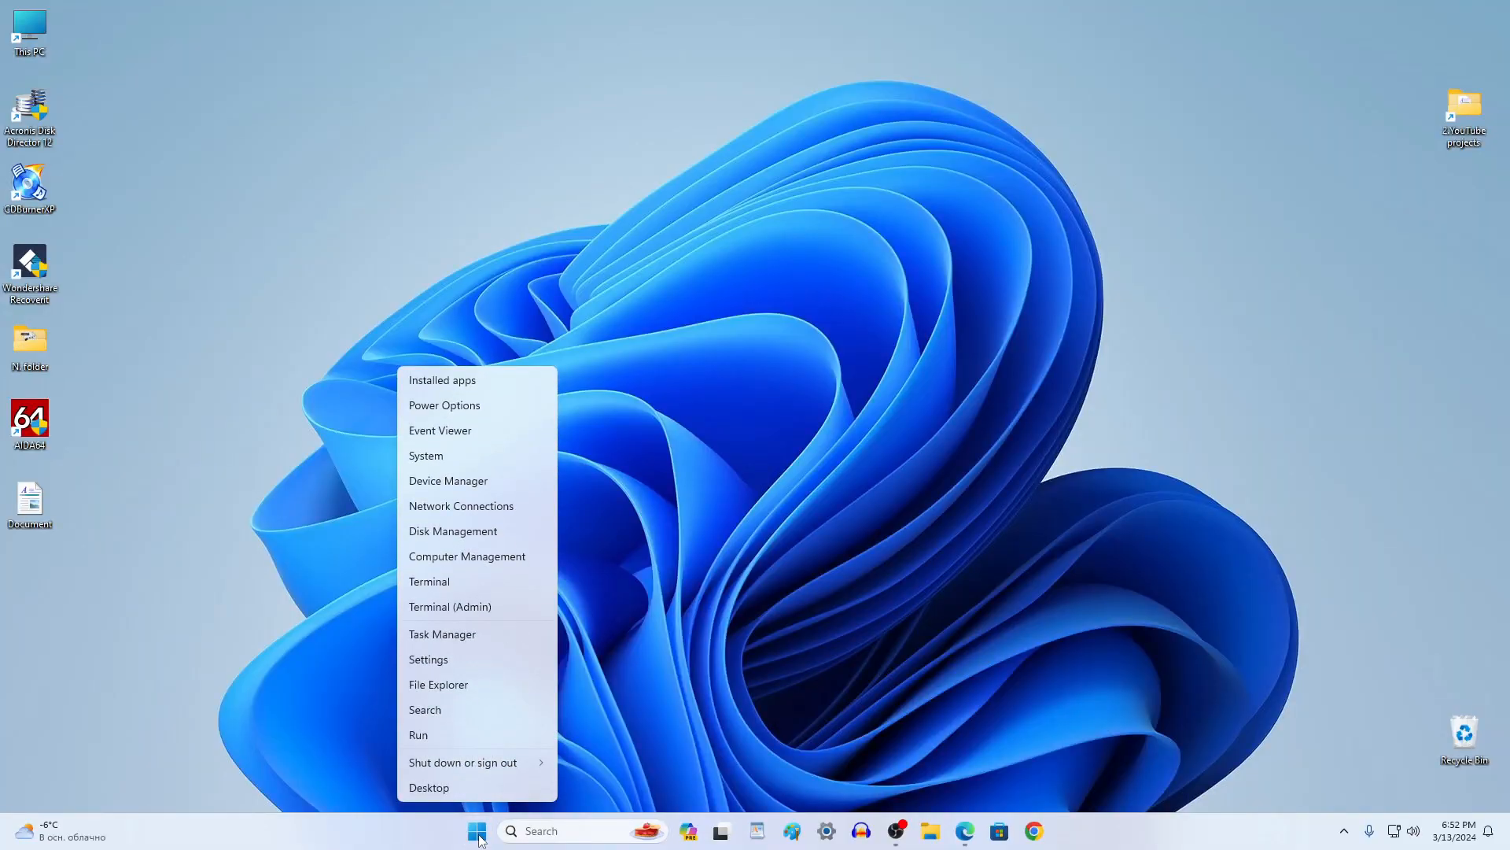
{"action": "mouse_move", "coordinate": [510, 535]}
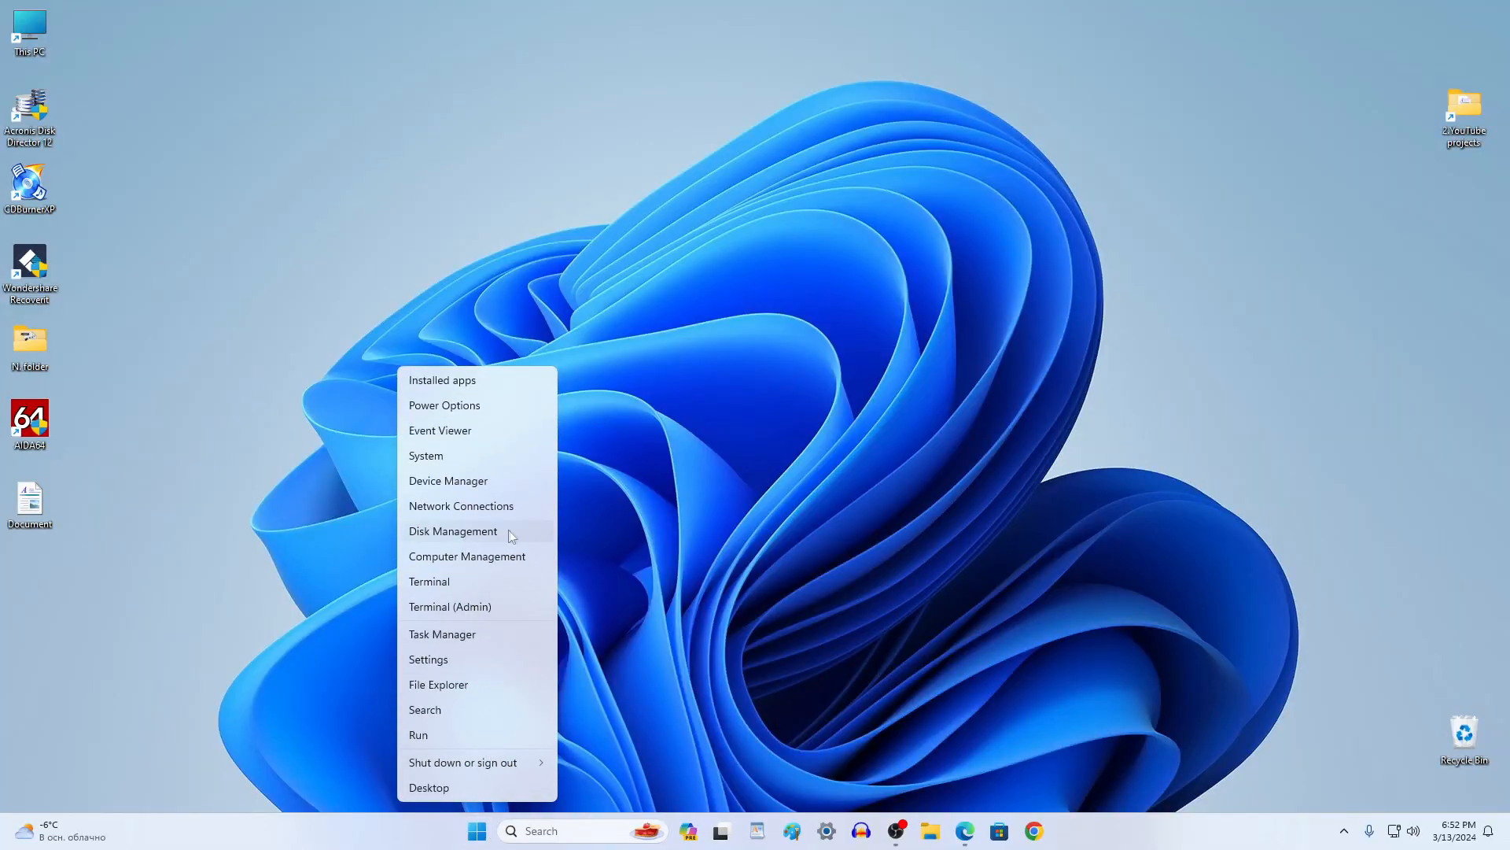
{"action": "left_click", "coordinate": [454, 530]}
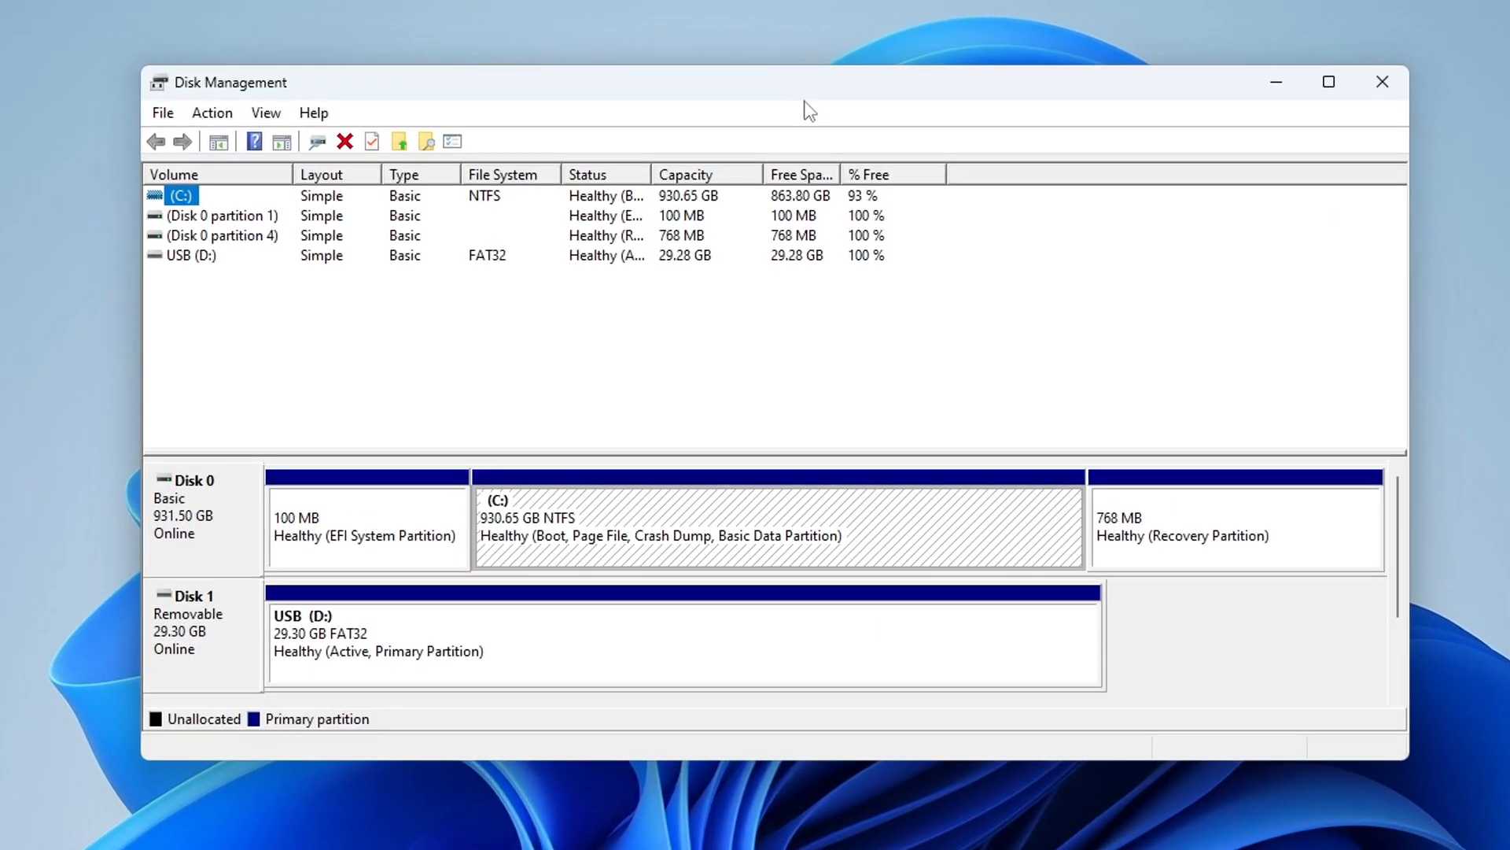
{"action": "mouse_move", "coordinate": [895, 537]}
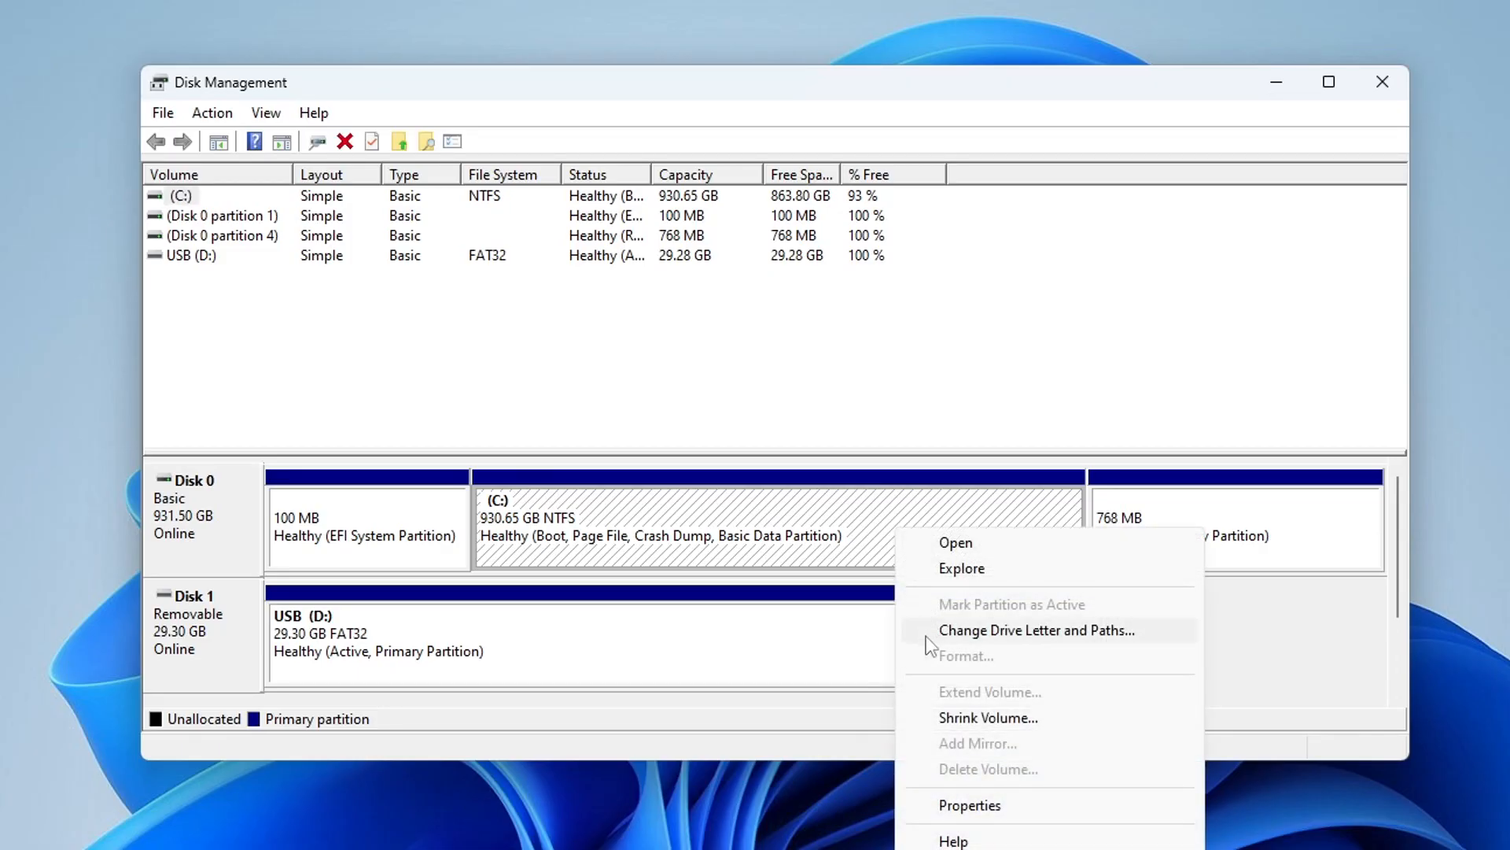
{"action": "mouse_move", "coordinate": [1112, 730]}
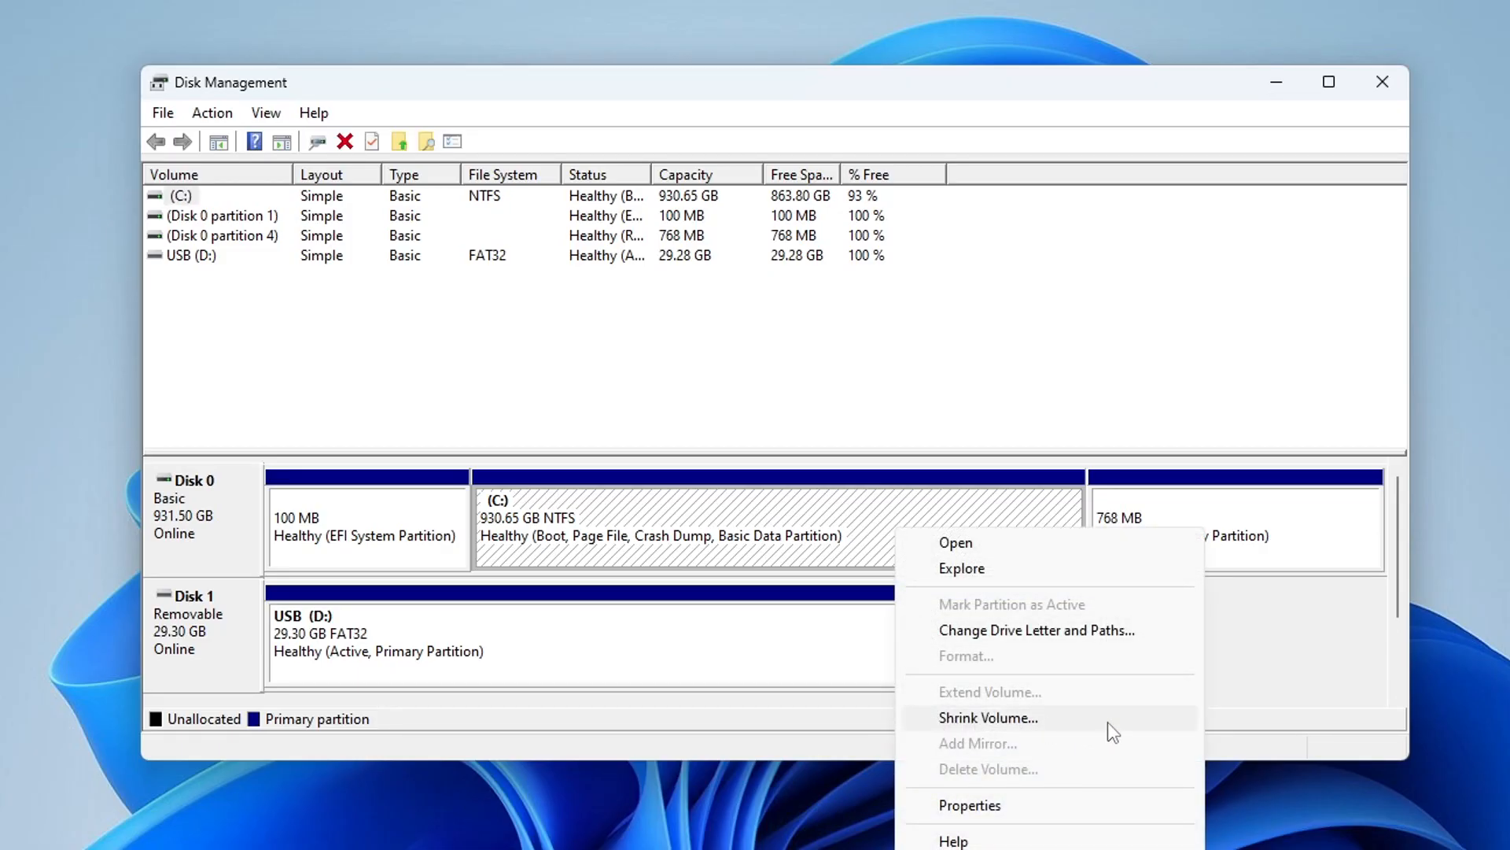
Bring up the Shrink Volume dialog for the C: partition on Disk 0
{"action": "left_click", "coordinate": [987, 717]}
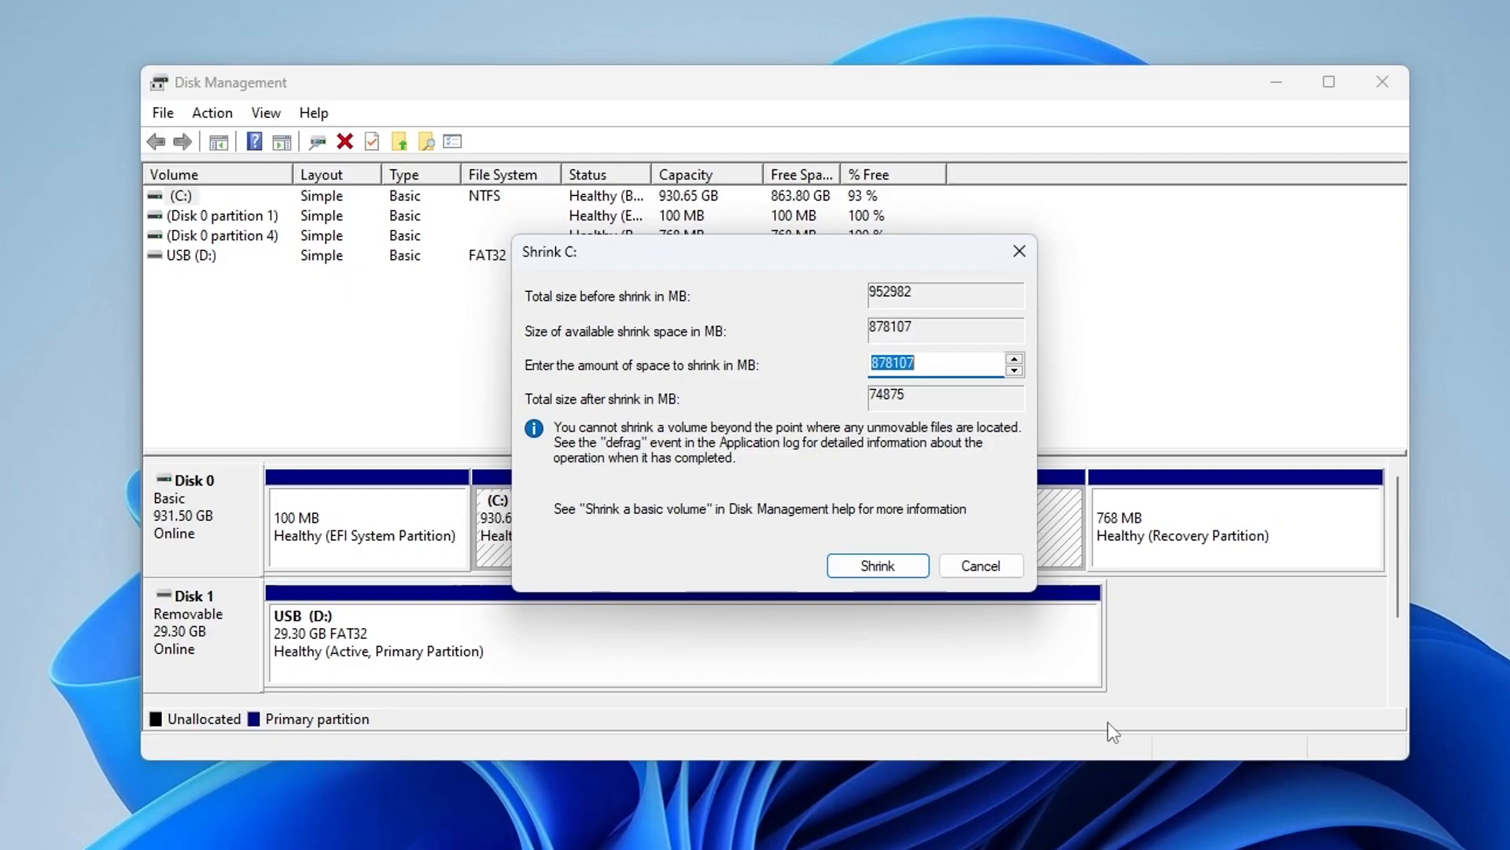
{"action": "mouse_move", "coordinate": [1046, 650]}
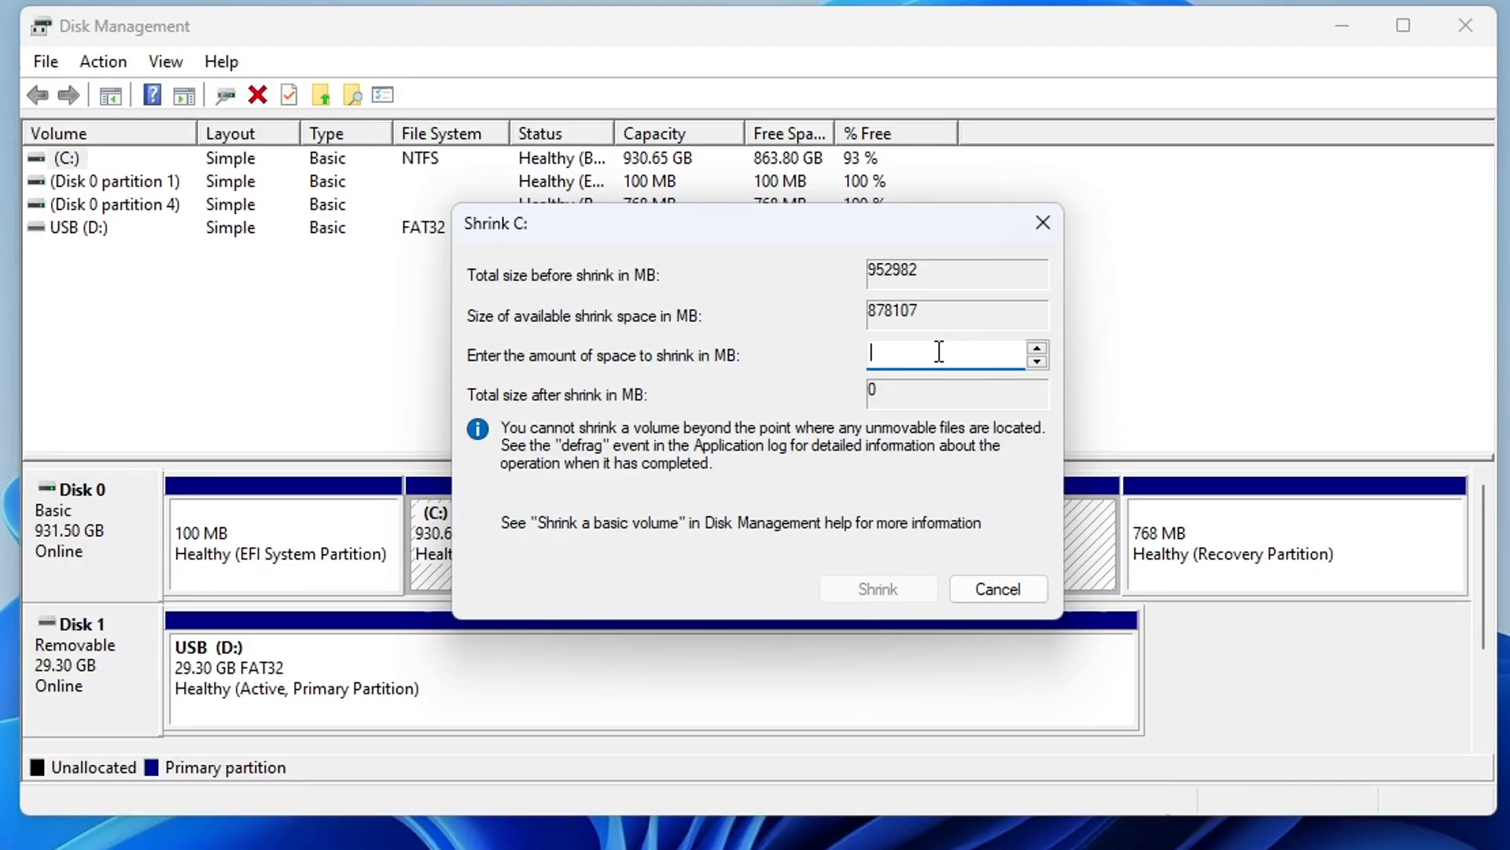
Shrink C: by 200000 MB, leaving 195.31 GB unallocated on Disk 0
{"action": "type", "text": "200000"}
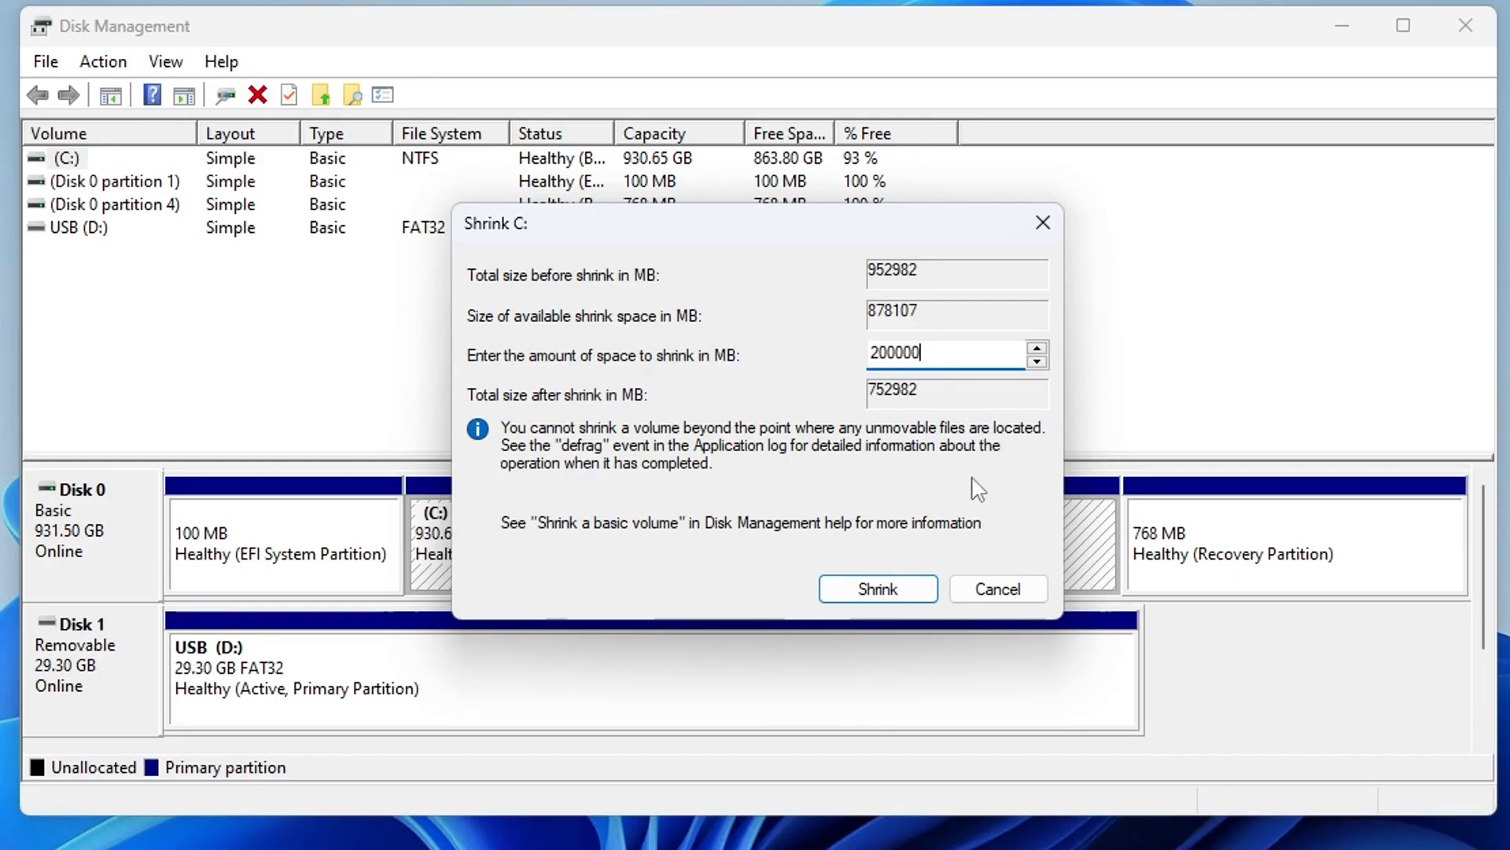
{"action": "mouse_move", "coordinate": [876, 588]}
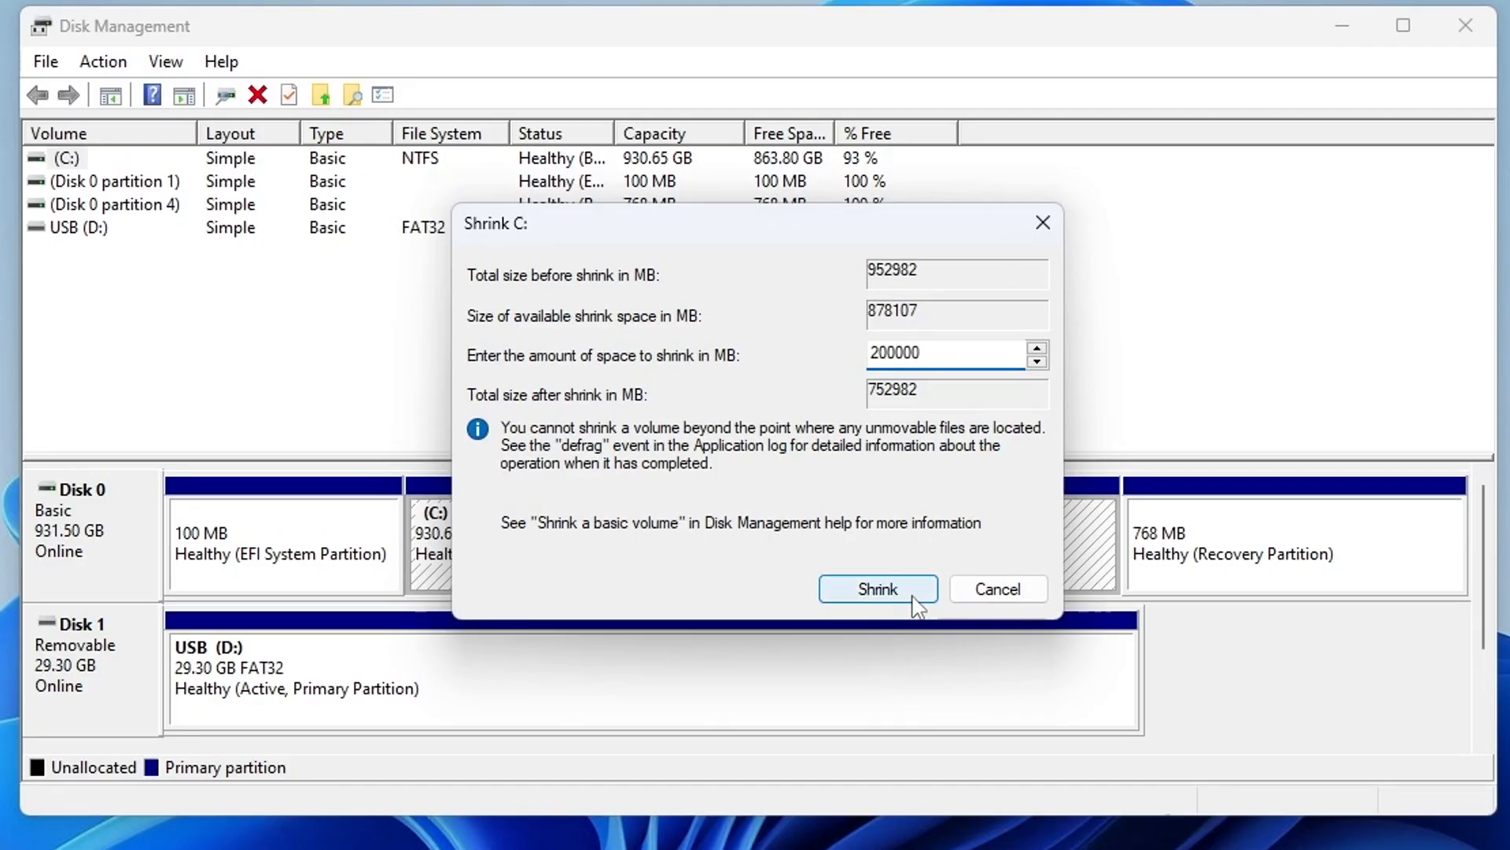
{"action": "left_click", "coordinate": [877, 588]}
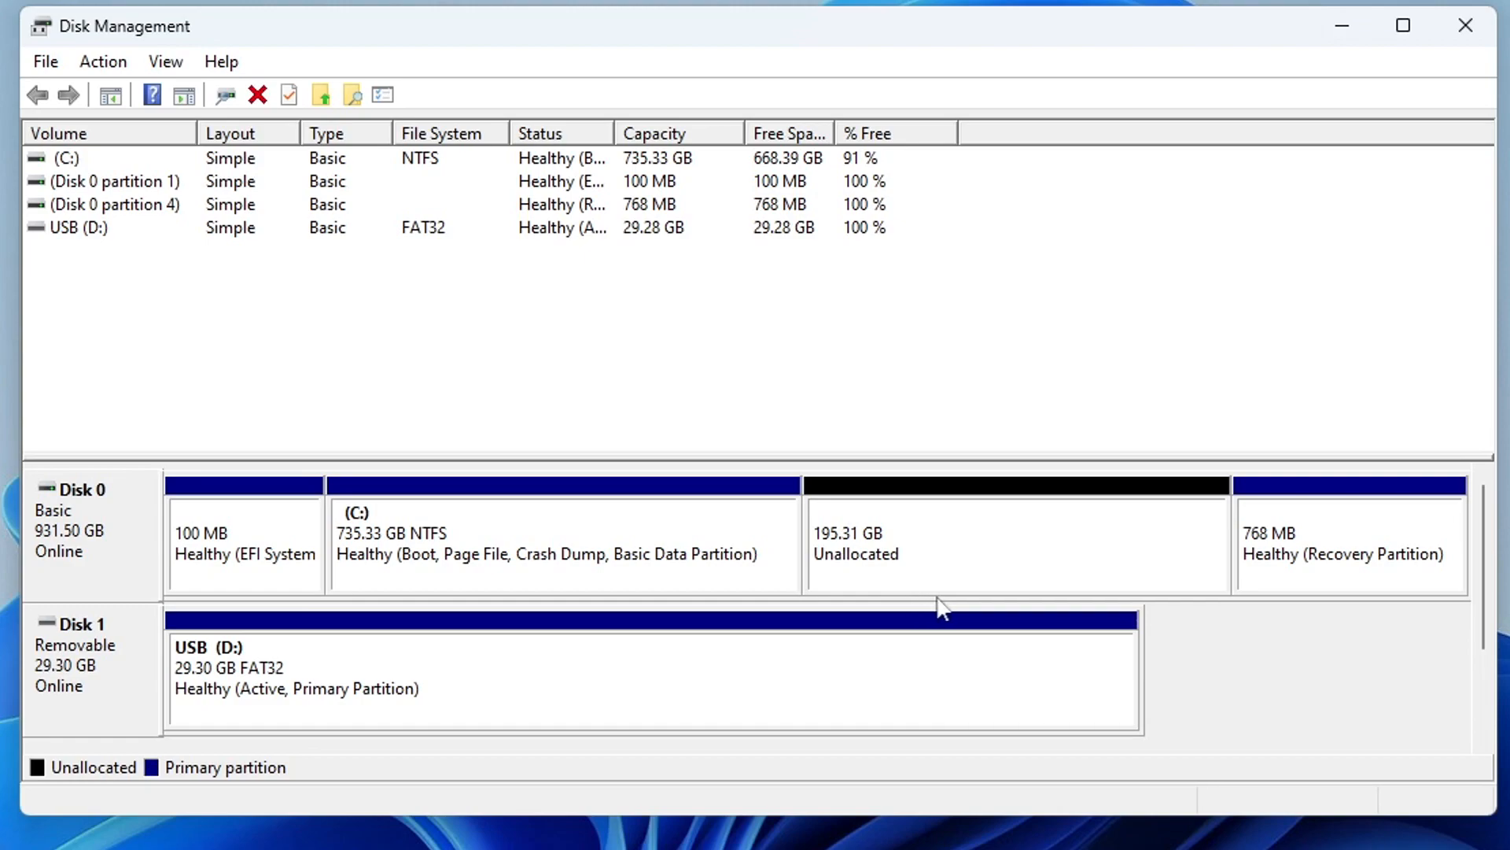
Select the new 195.31 GB unallocated space, then close Disk Management
{"action": "left_click", "coordinate": [1011, 540]}
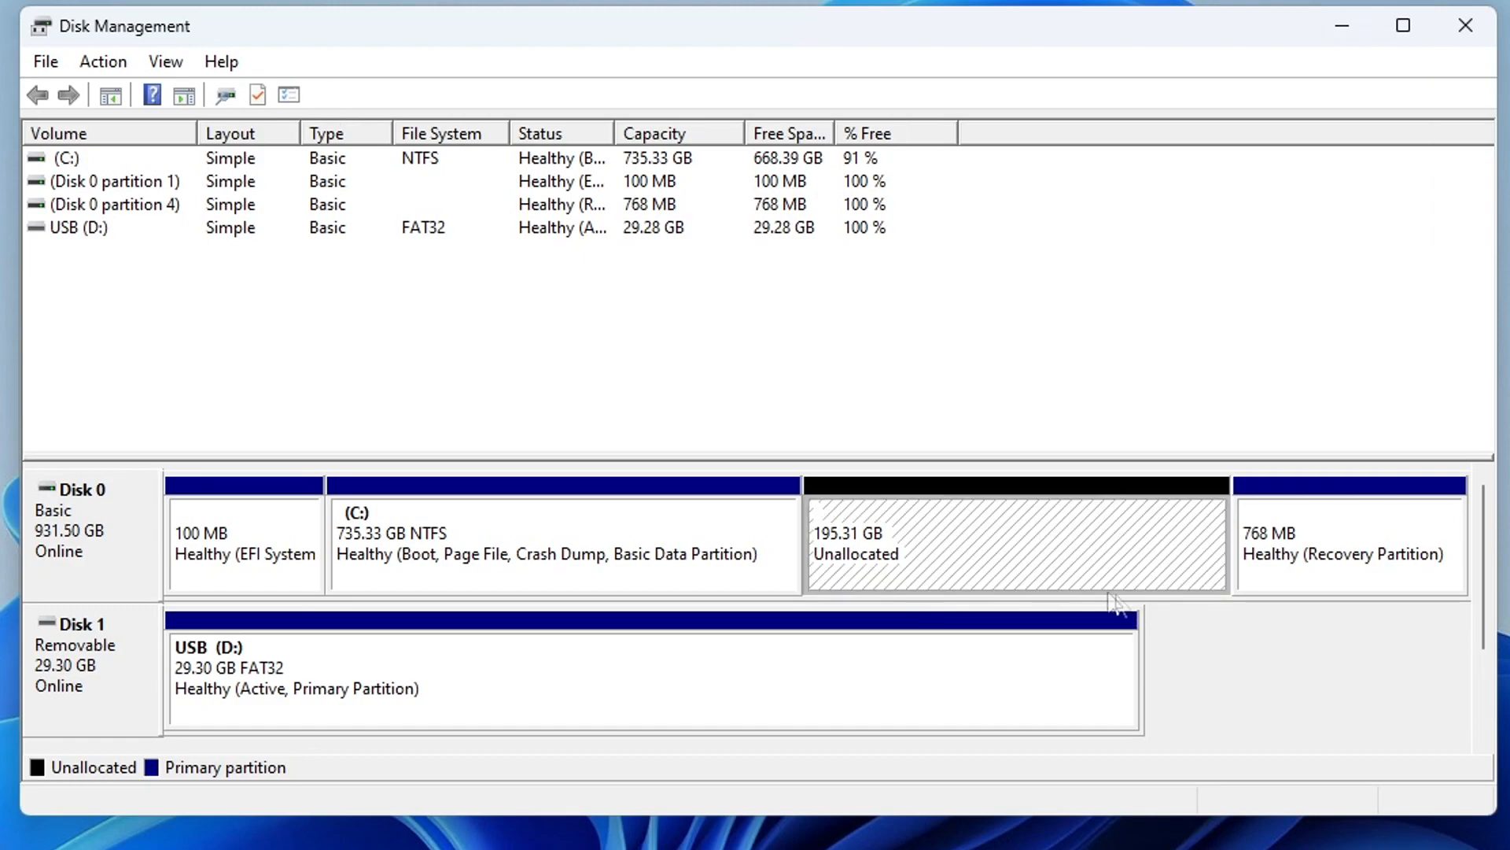
{"action": "mouse_move", "coordinate": [1202, 715]}
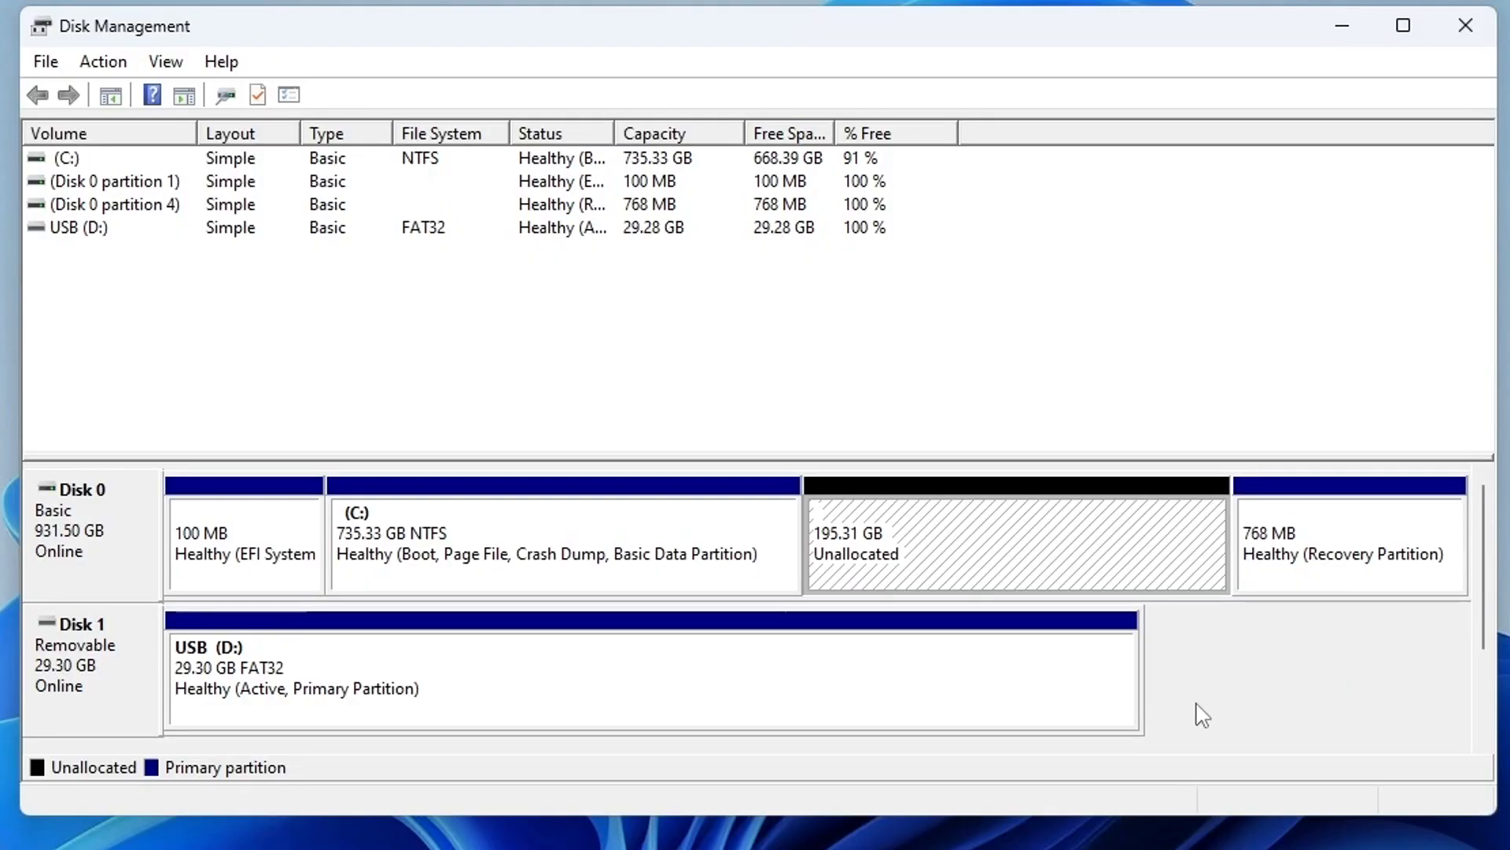
{"action": "left_click", "coordinate": [872, 542]}
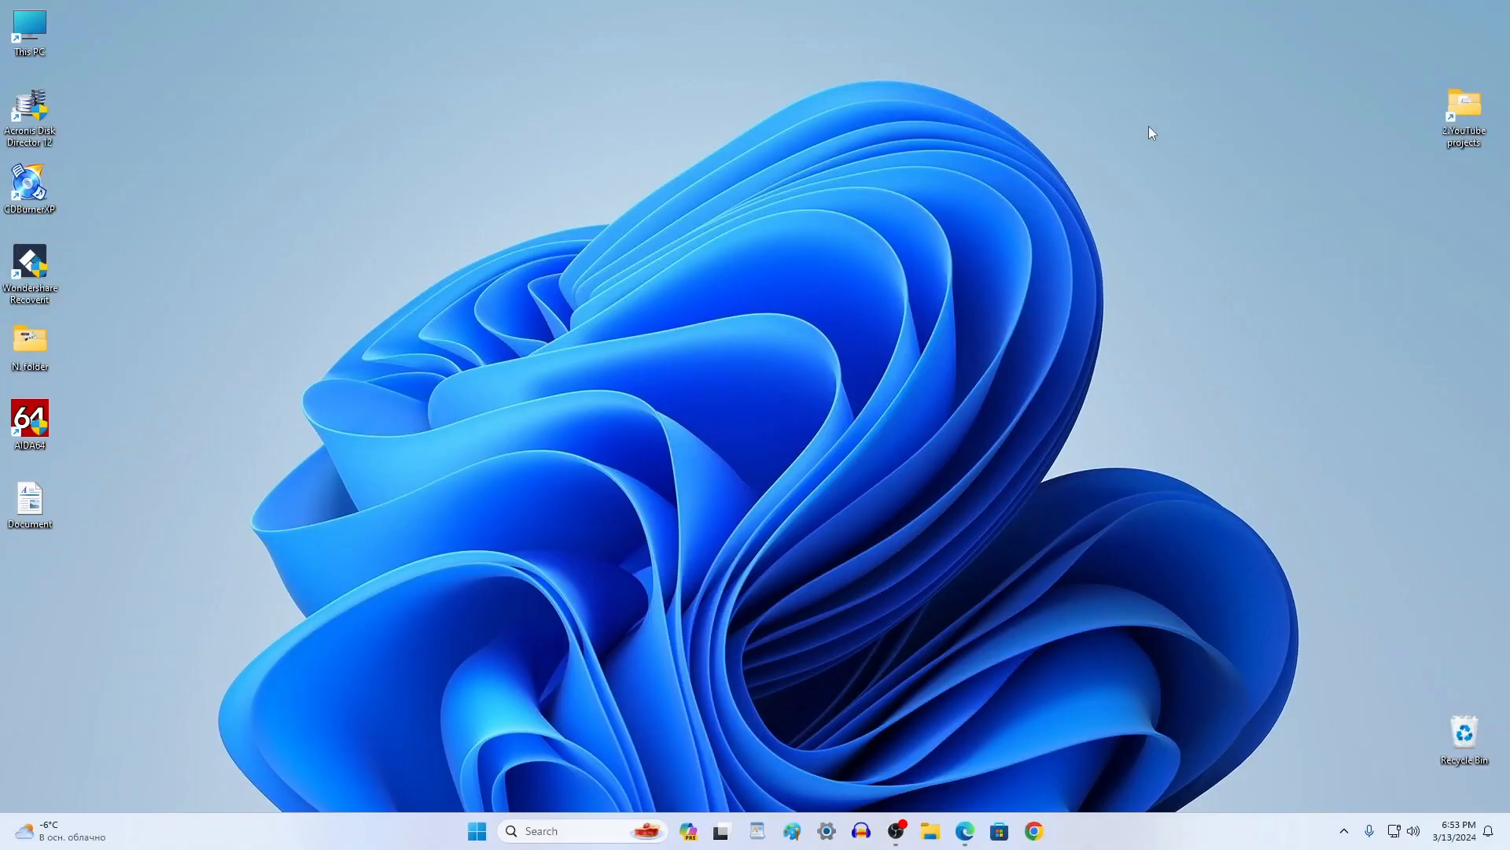
{"action": "mouse_move", "coordinate": [932, 821]}
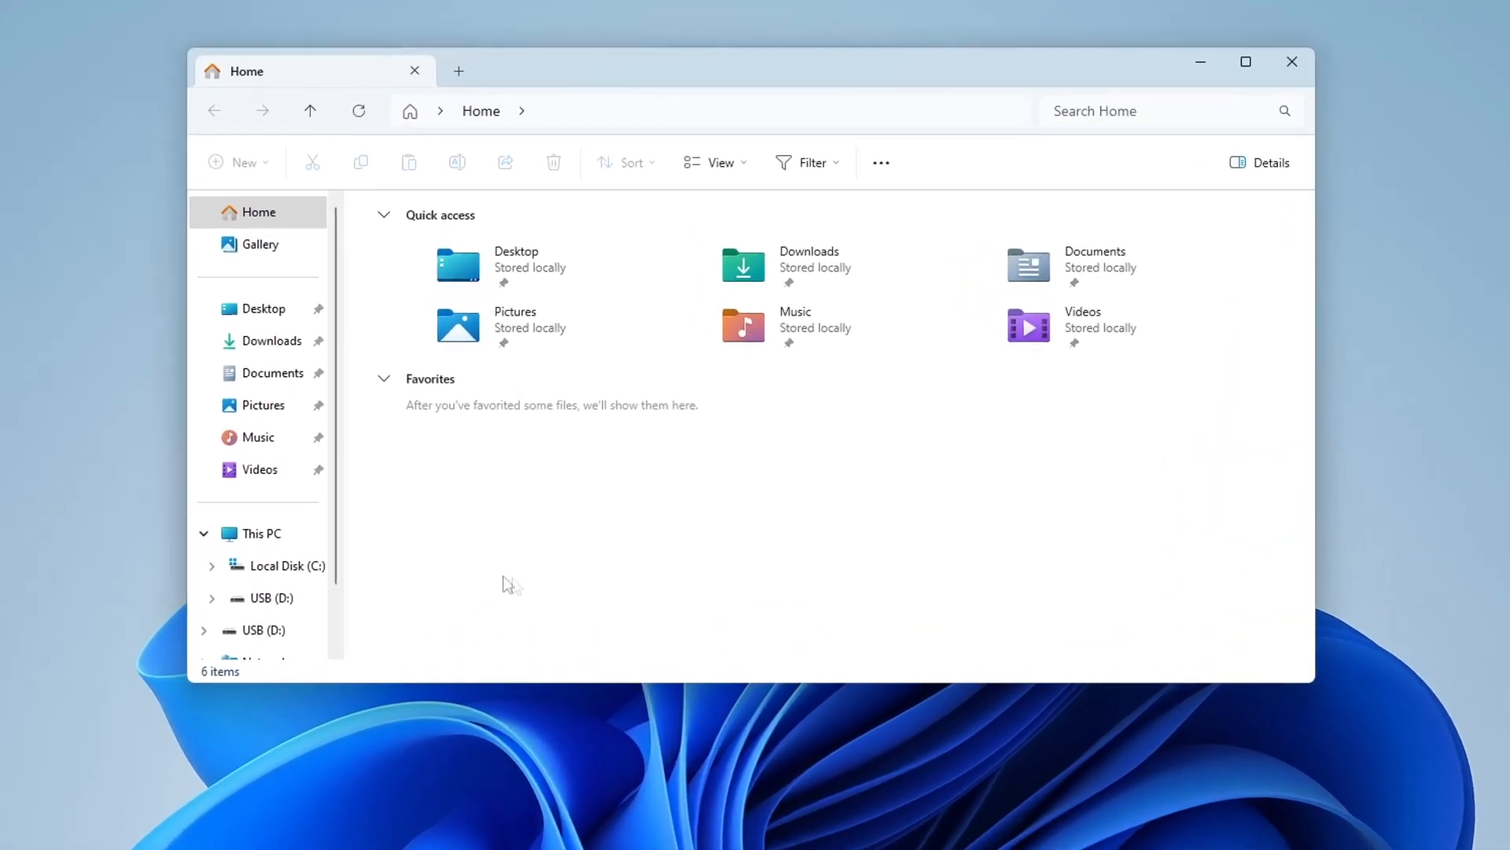
{"action": "left_click", "coordinate": [262, 534]}
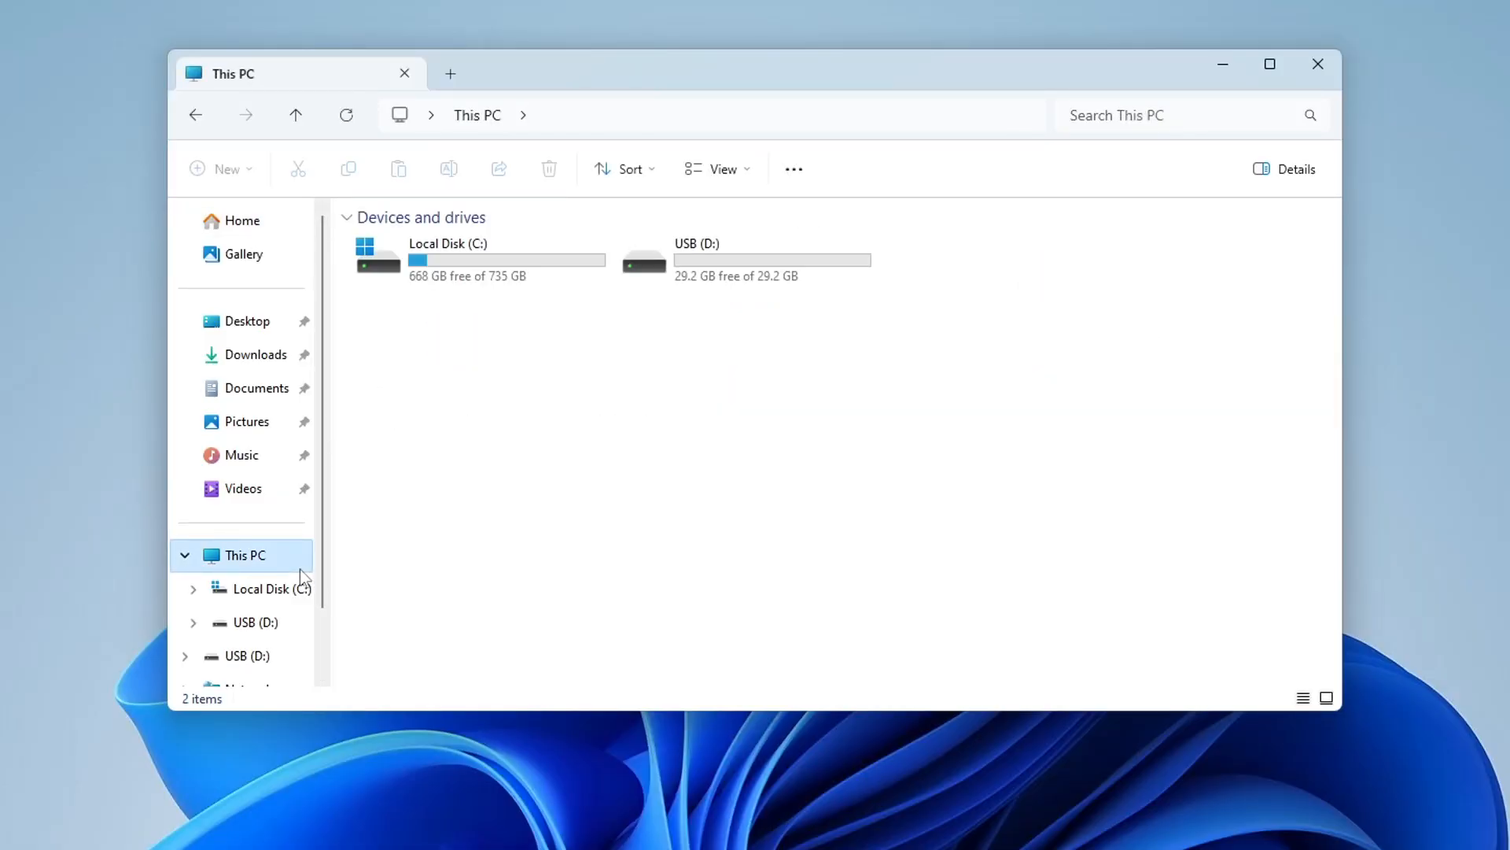
{"action": "mouse_move", "coordinate": [792, 305]}
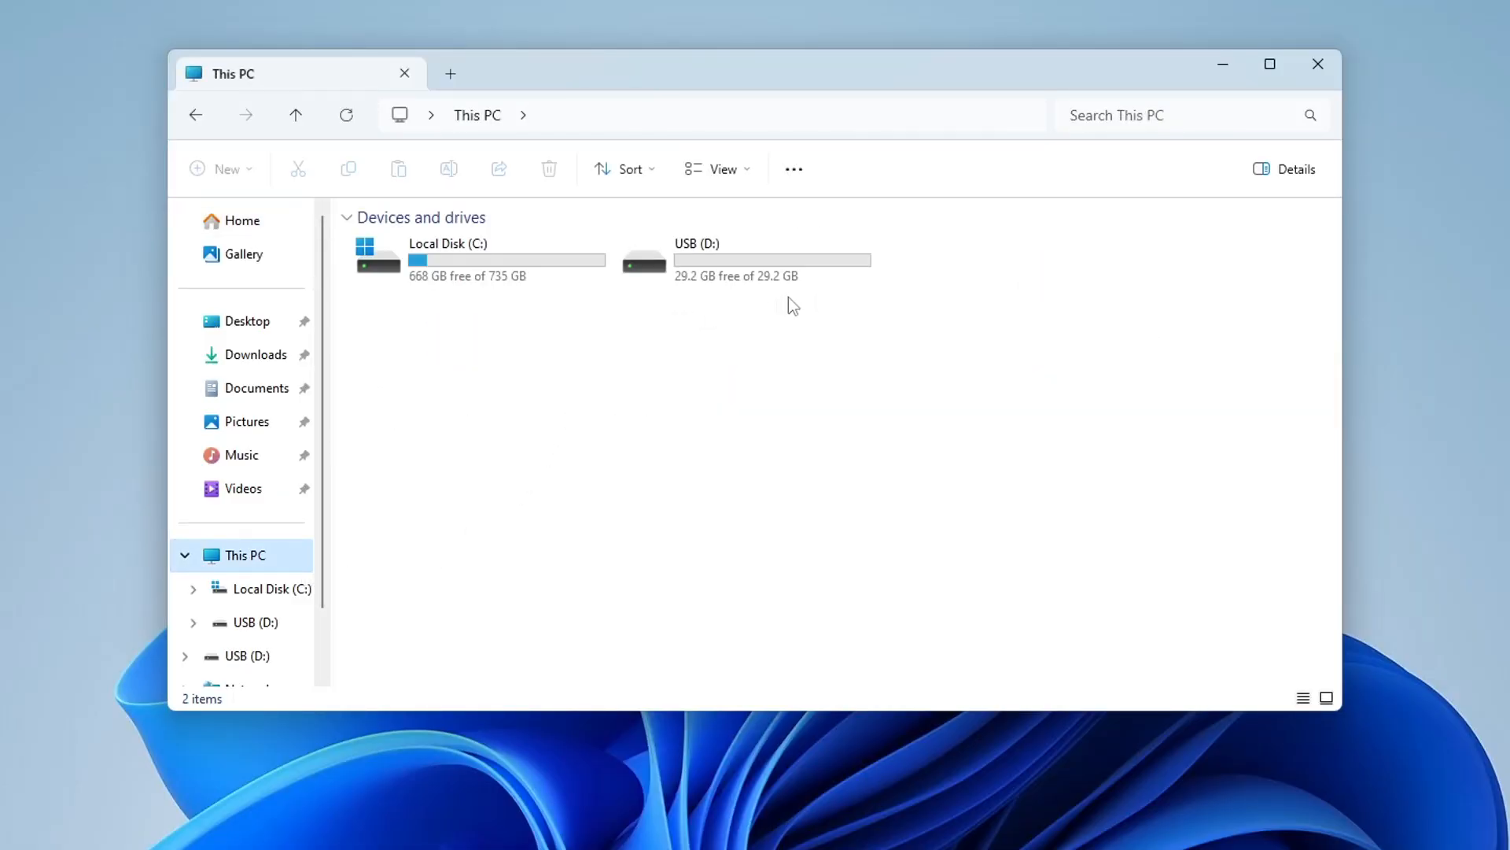
{"action": "mouse_move", "coordinate": [751, 304]}
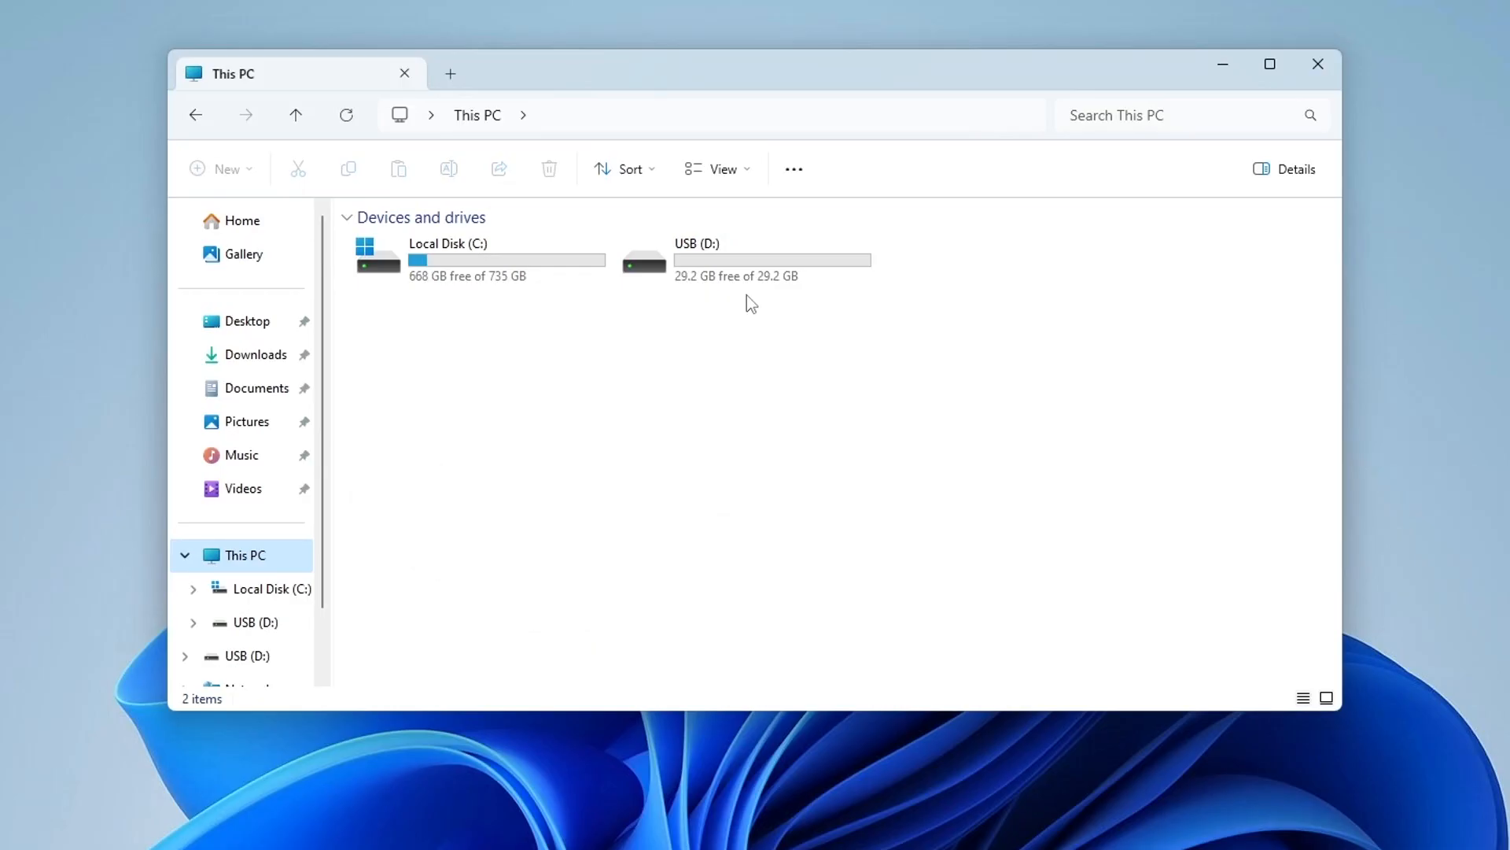
{"action": "left_click", "coordinate": [1317, 63]}
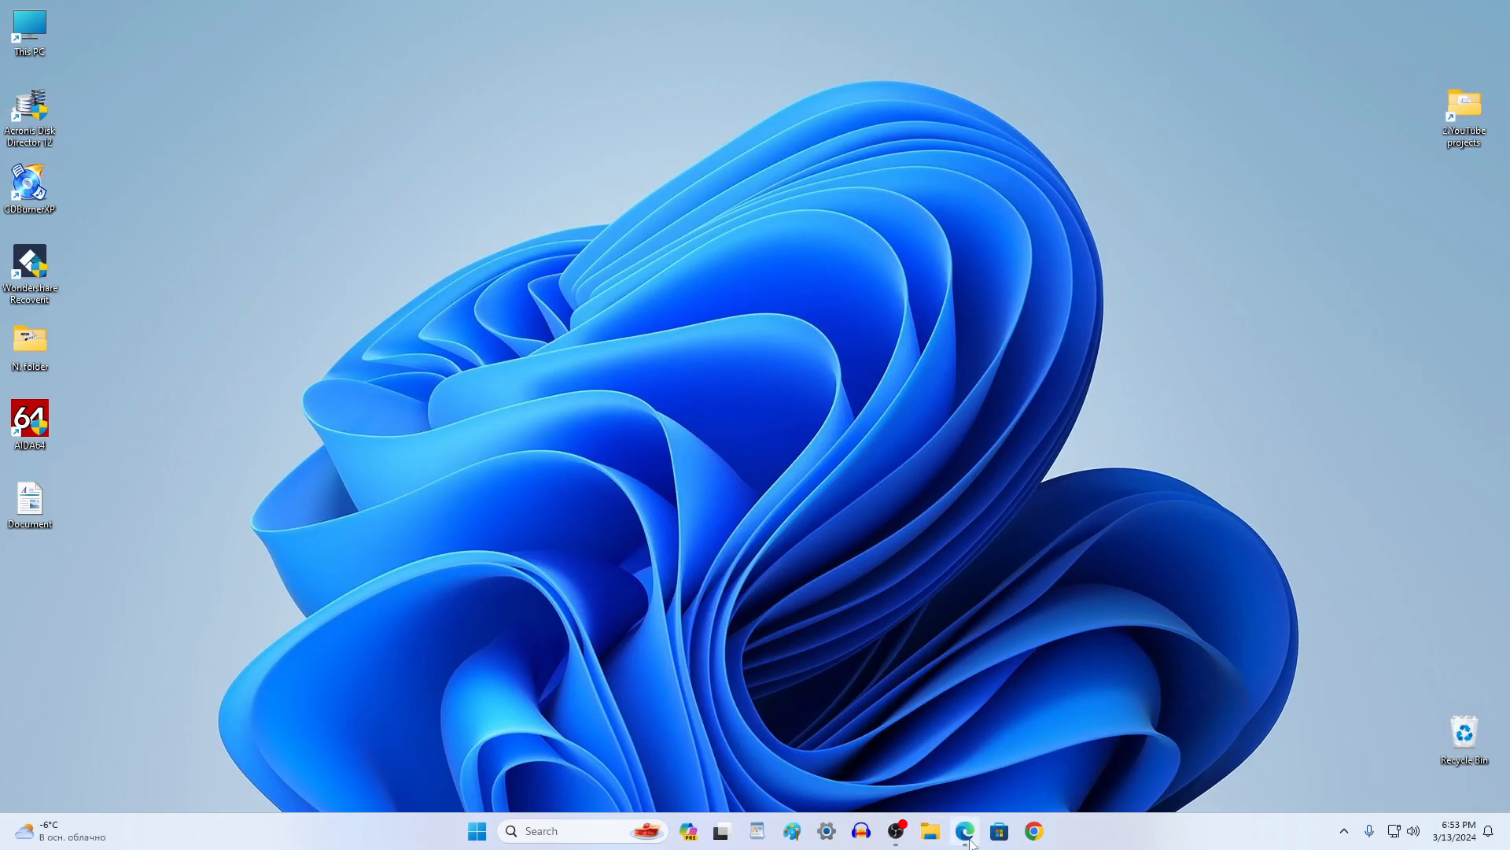
In Edge, search Bing for 'download windows 10' and follow the official Microsoft download link
{"action": "left_click", "coordinate": [965, 830]}
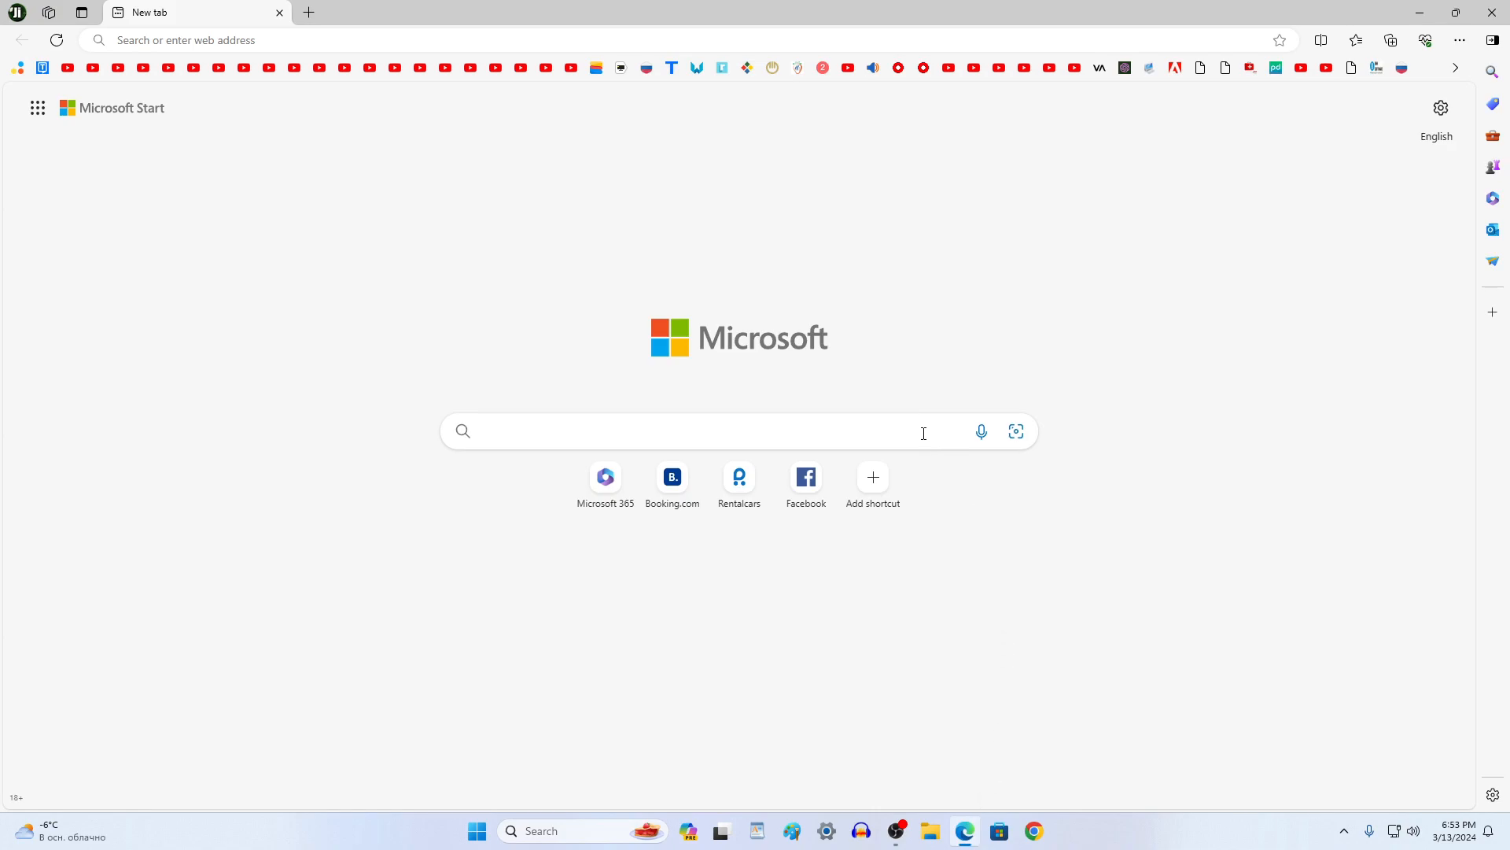
{"action": "left_click", "coordinate": [675, 431]}
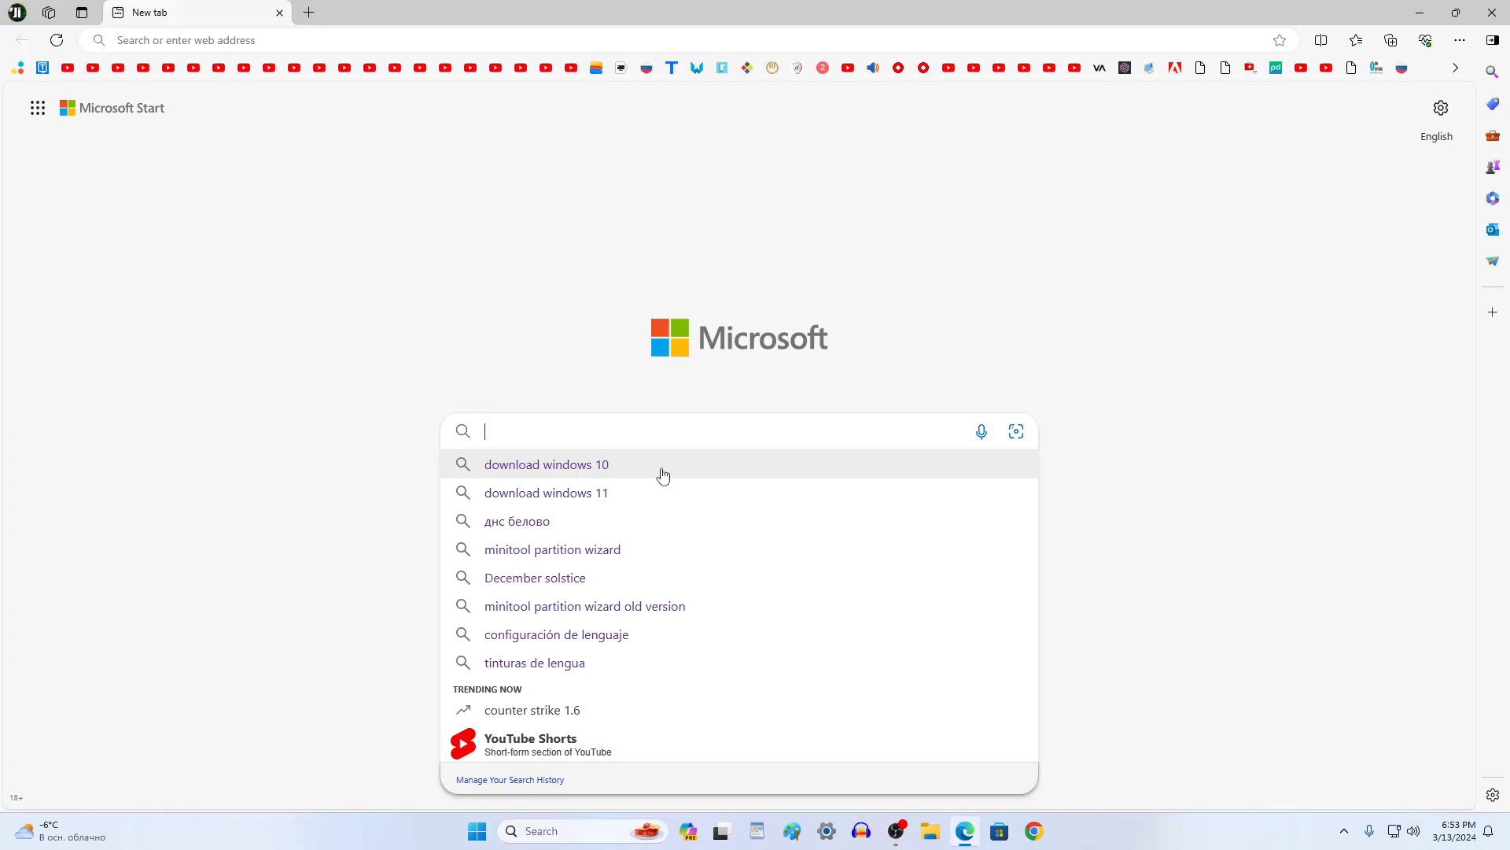
{"action": "left_click", "coordinate": [546, 464]}
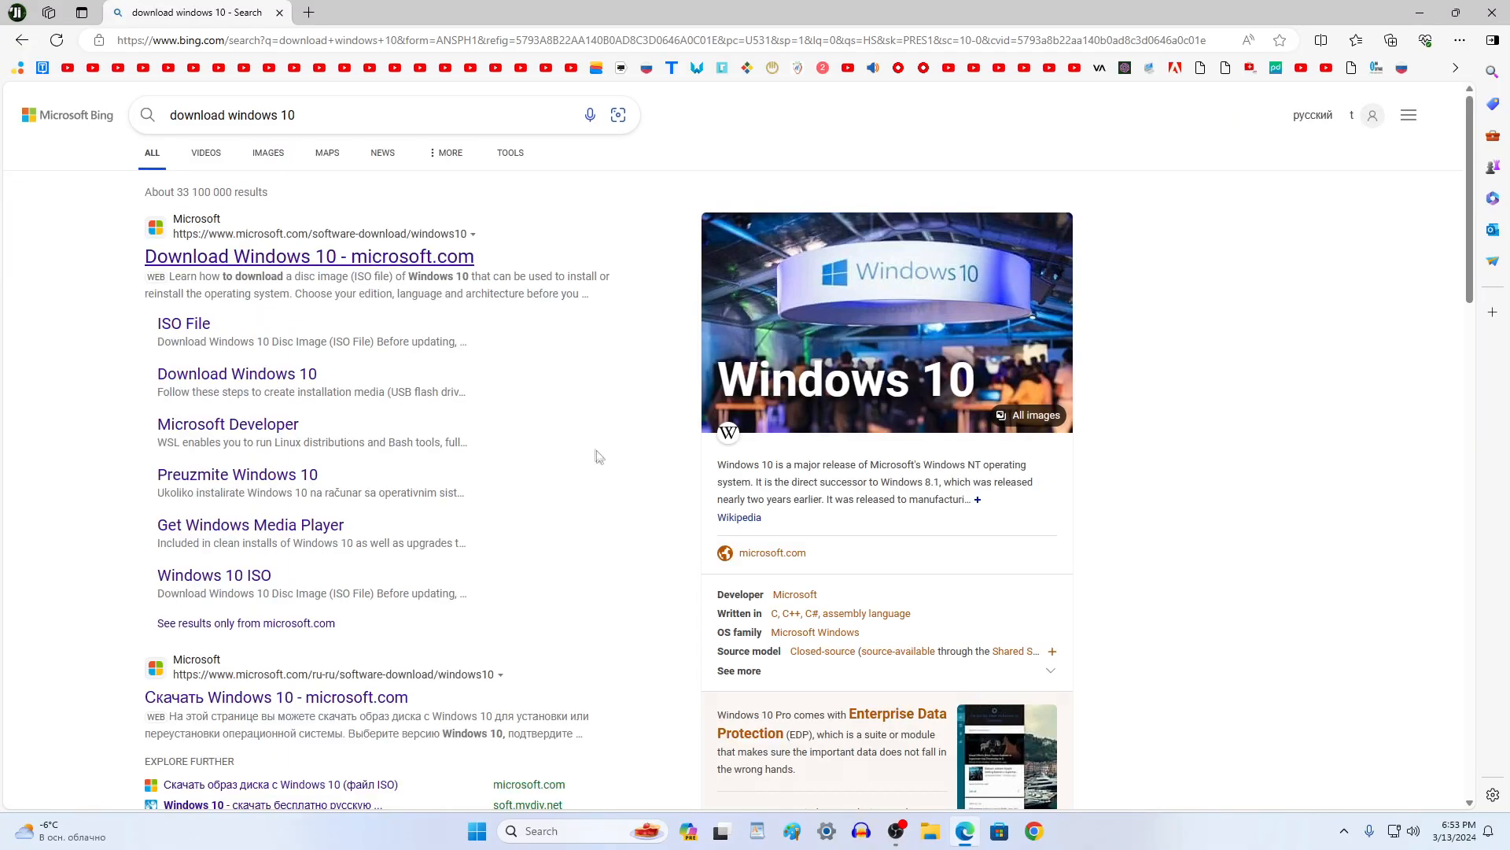
{"action": "mouse_move", "coordinate": [449, 263]}
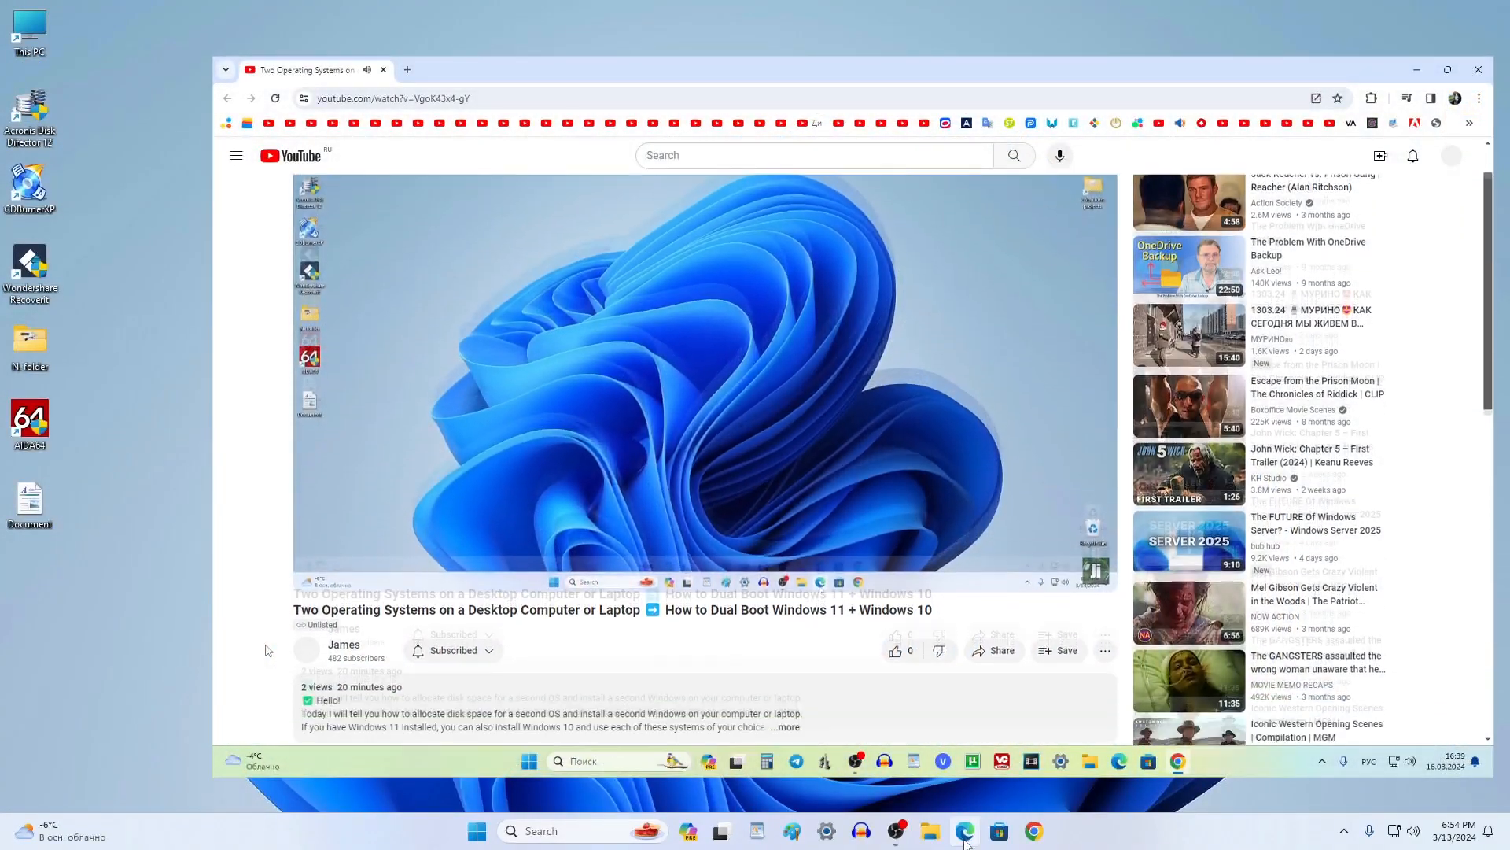
{"action": "scroll", "scroll_direction": "down", "scroll_amount": 3}
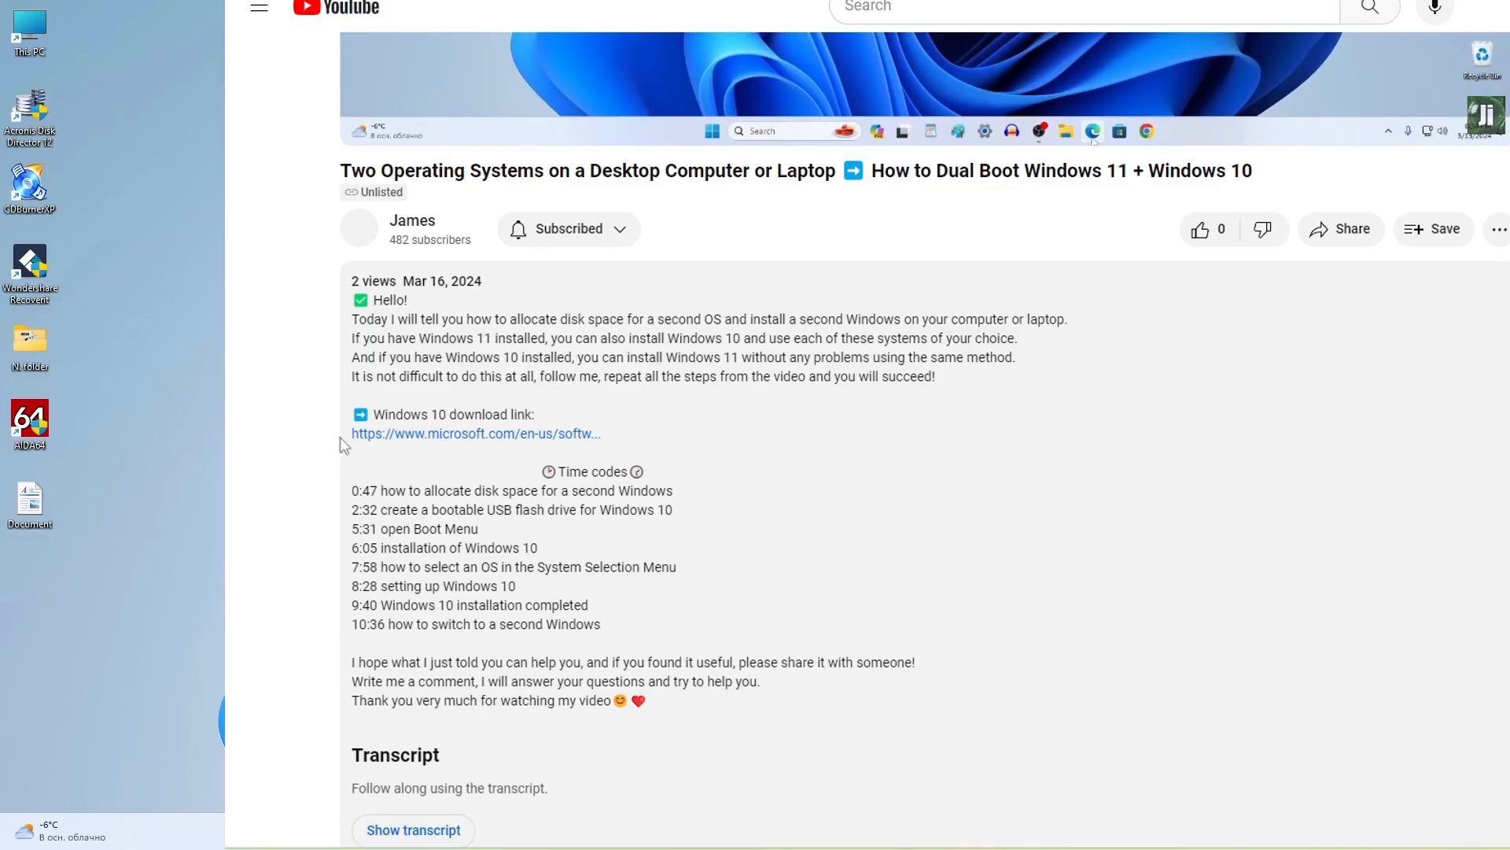
{"action": "mouse_move", "coordinate": [466, 439]}
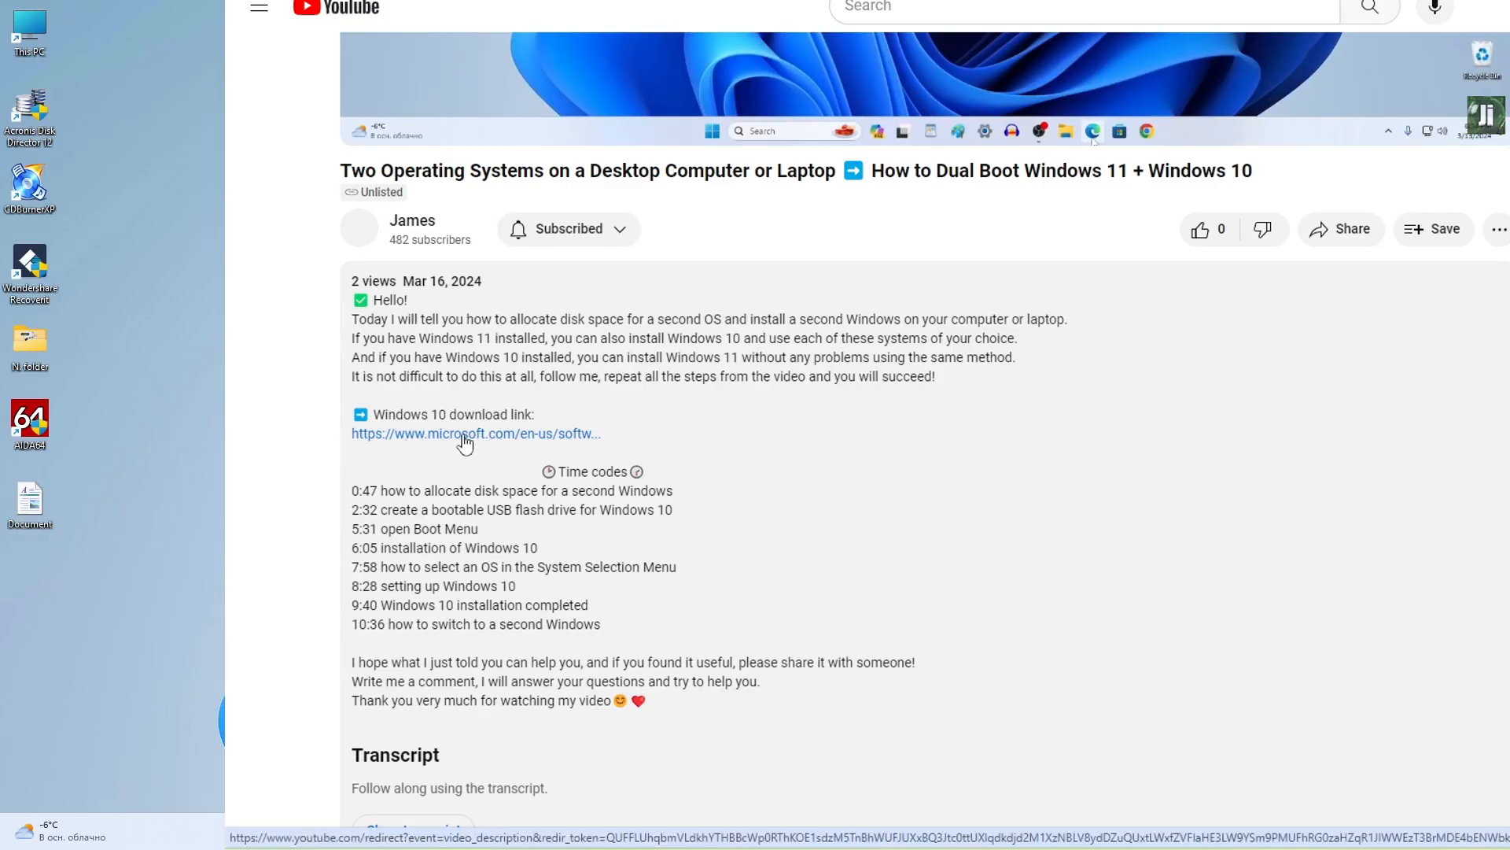
{"action": "left_click", "coordinate": [475, 433]}
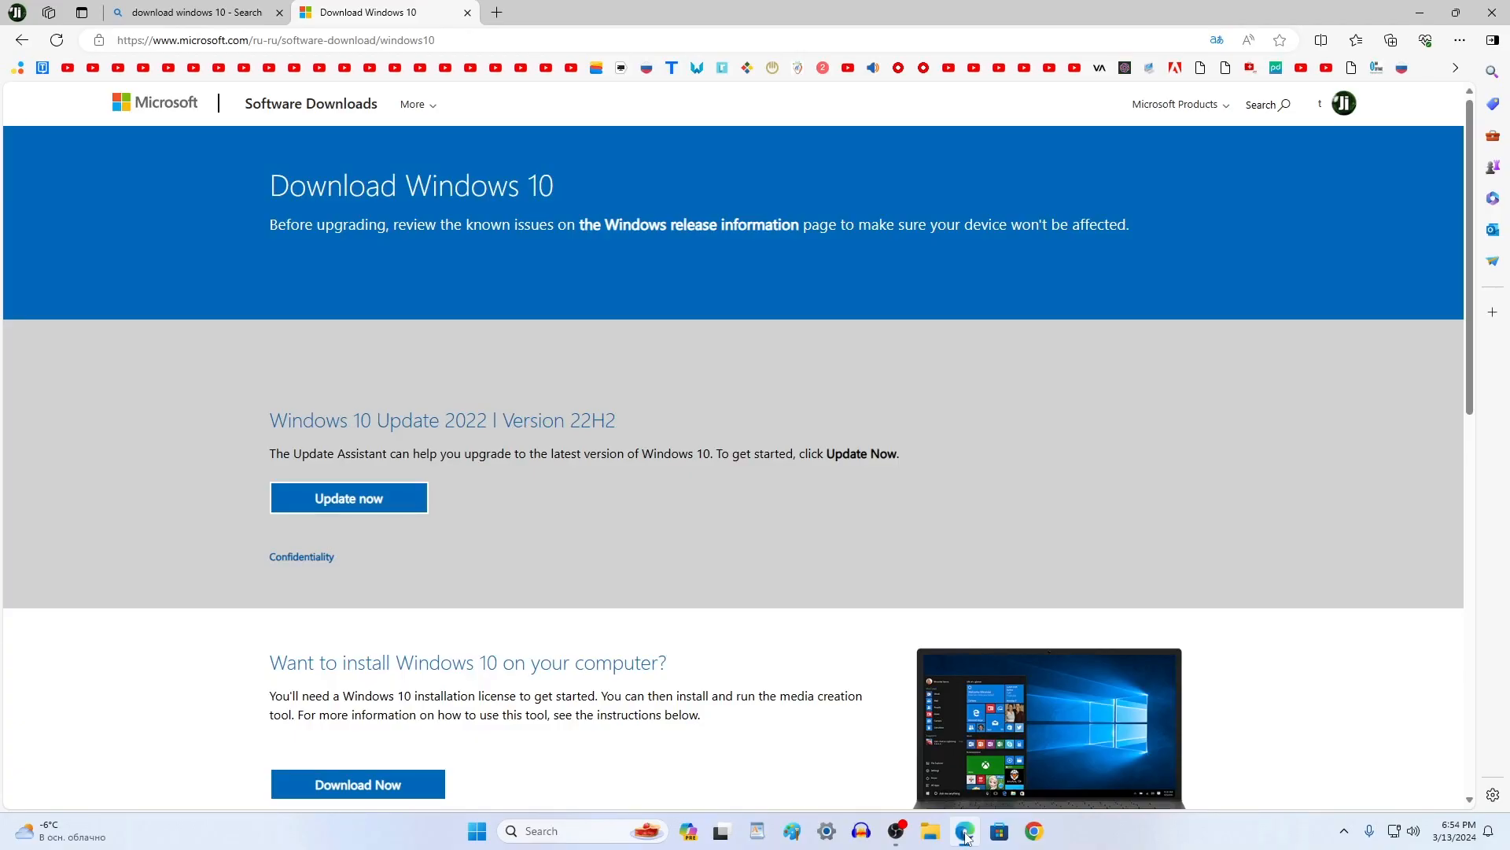
Download MediaCreationTool22H2.exe via Download Now under 'Want to install Windows 10', then close Edge
{"action": "scroll", "scroll_direction": "down", "scroll_amount": 3}
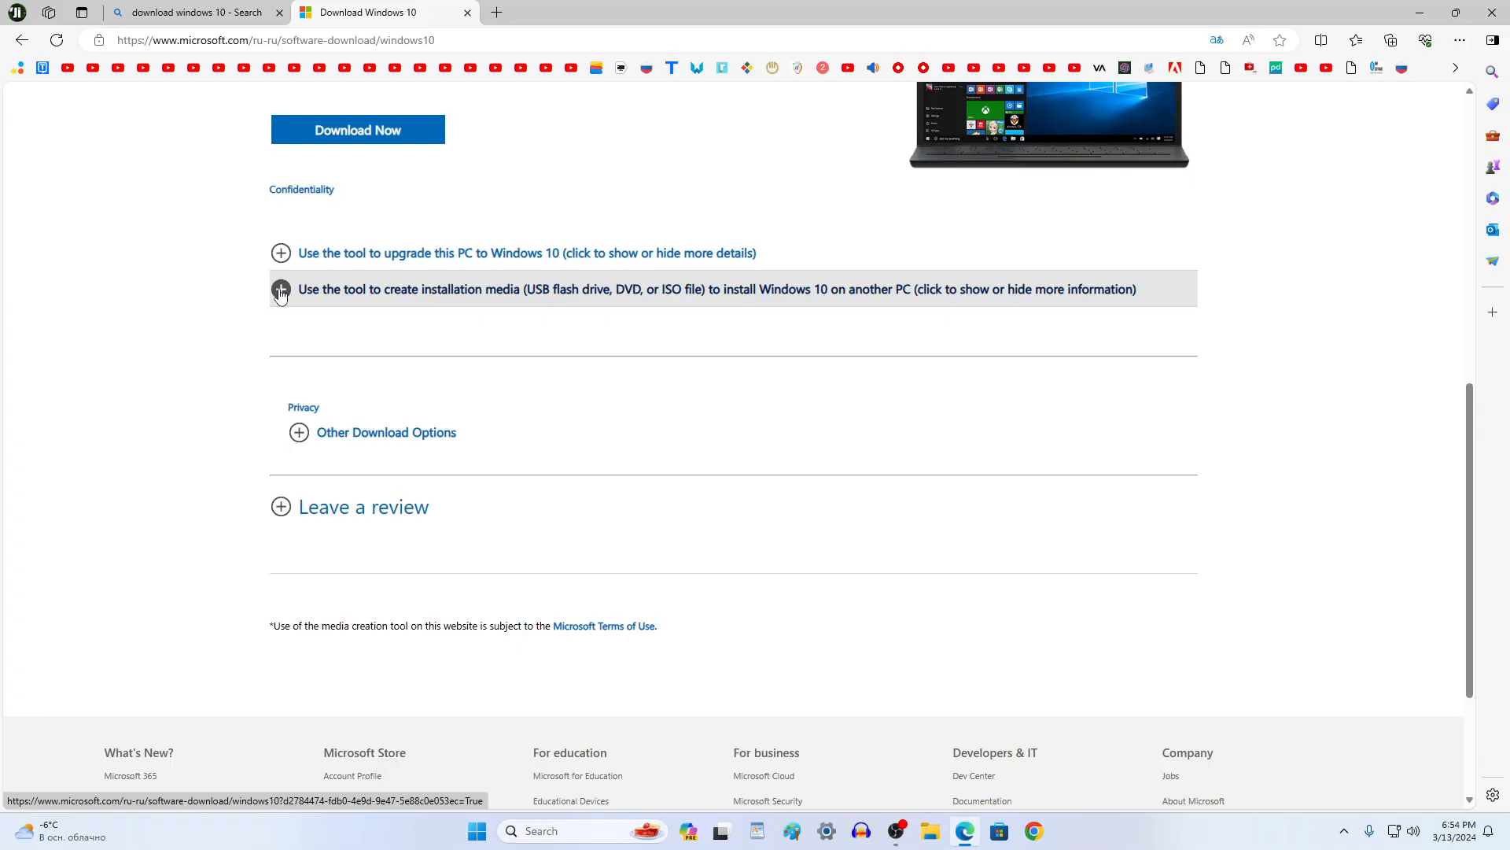
{"action": "left_click", "coordinate": [281, 251]}
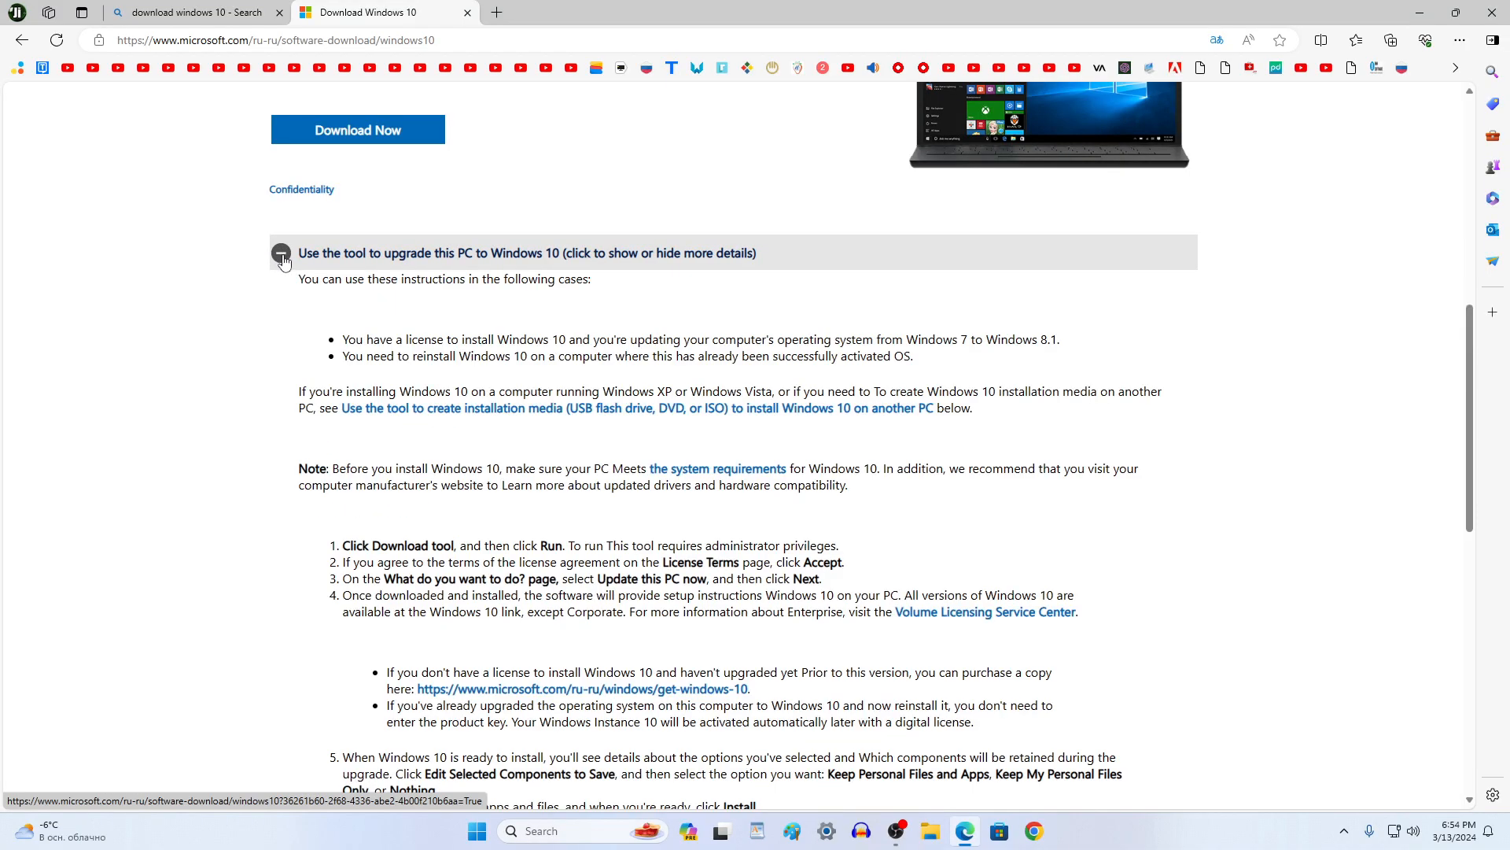
{"action": "left_click", "coordinate": [280, 252]}
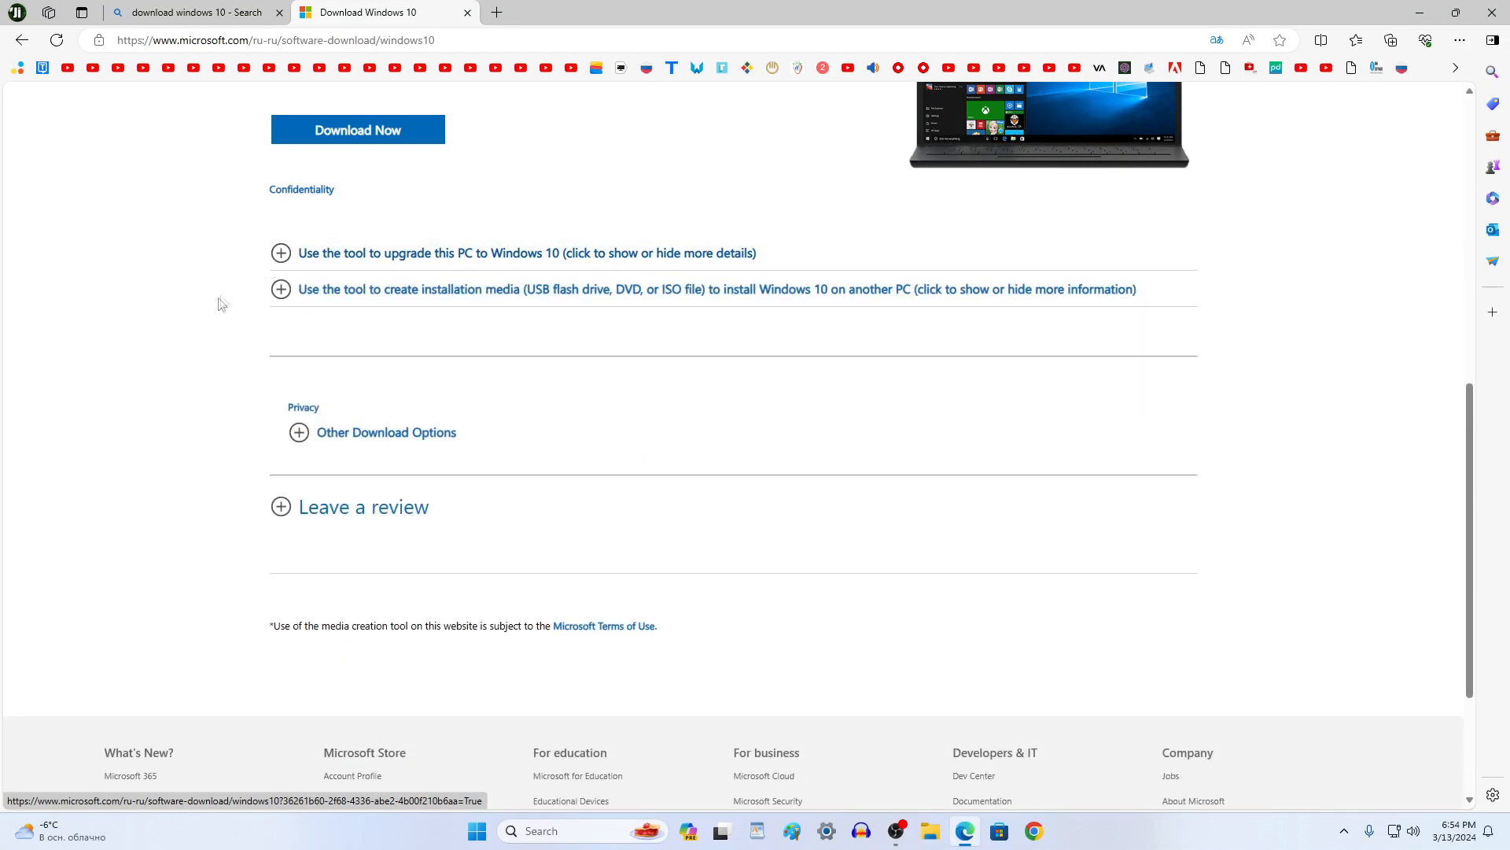
{"action": "scroll", "scroll_direction": "up", "scroll_amount": 3}
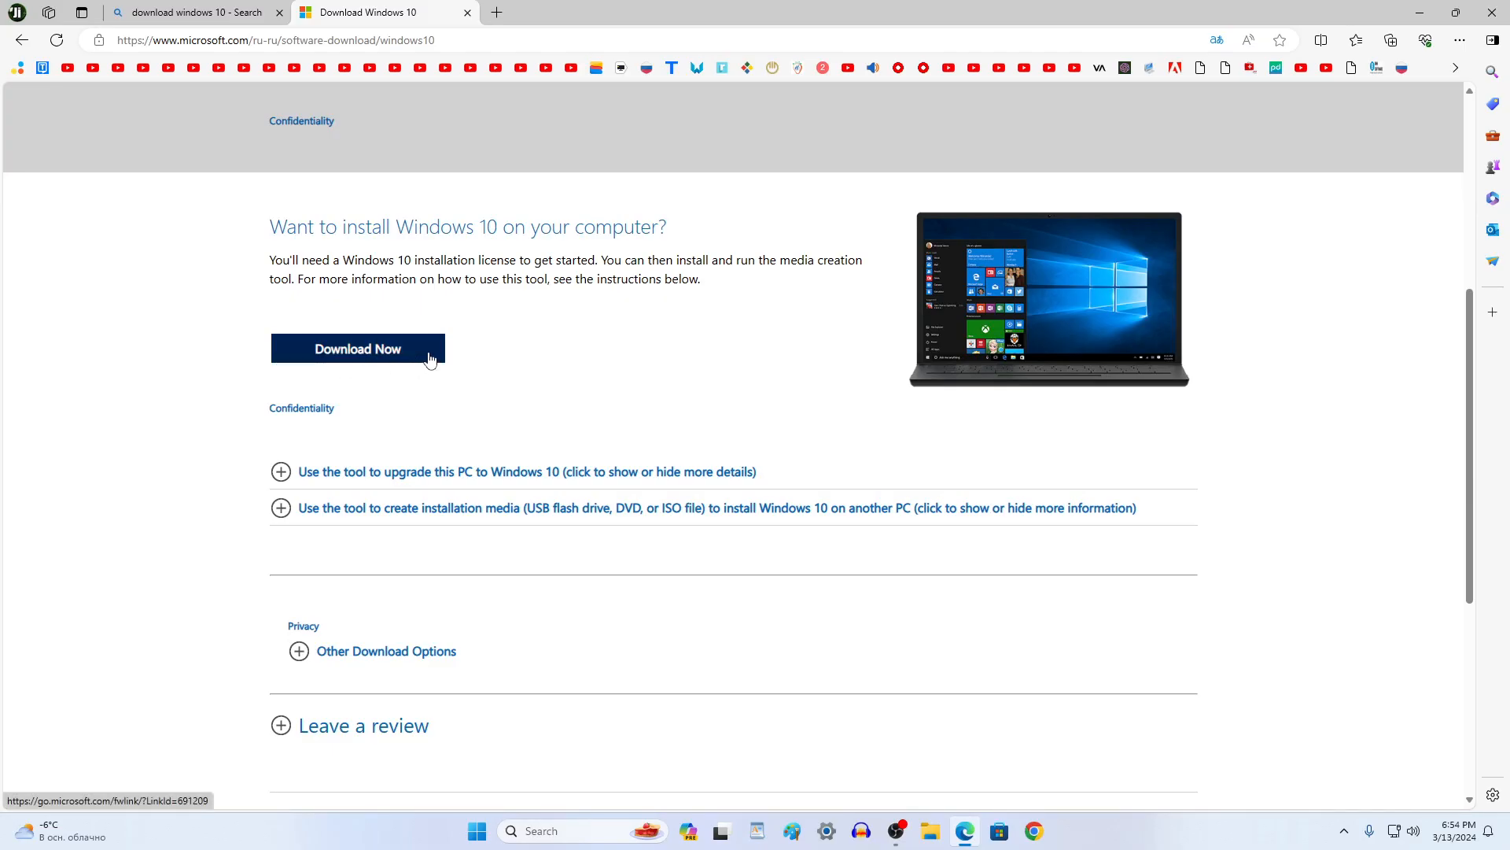
{"action": "left_click", "coordinate": [357, 349]}
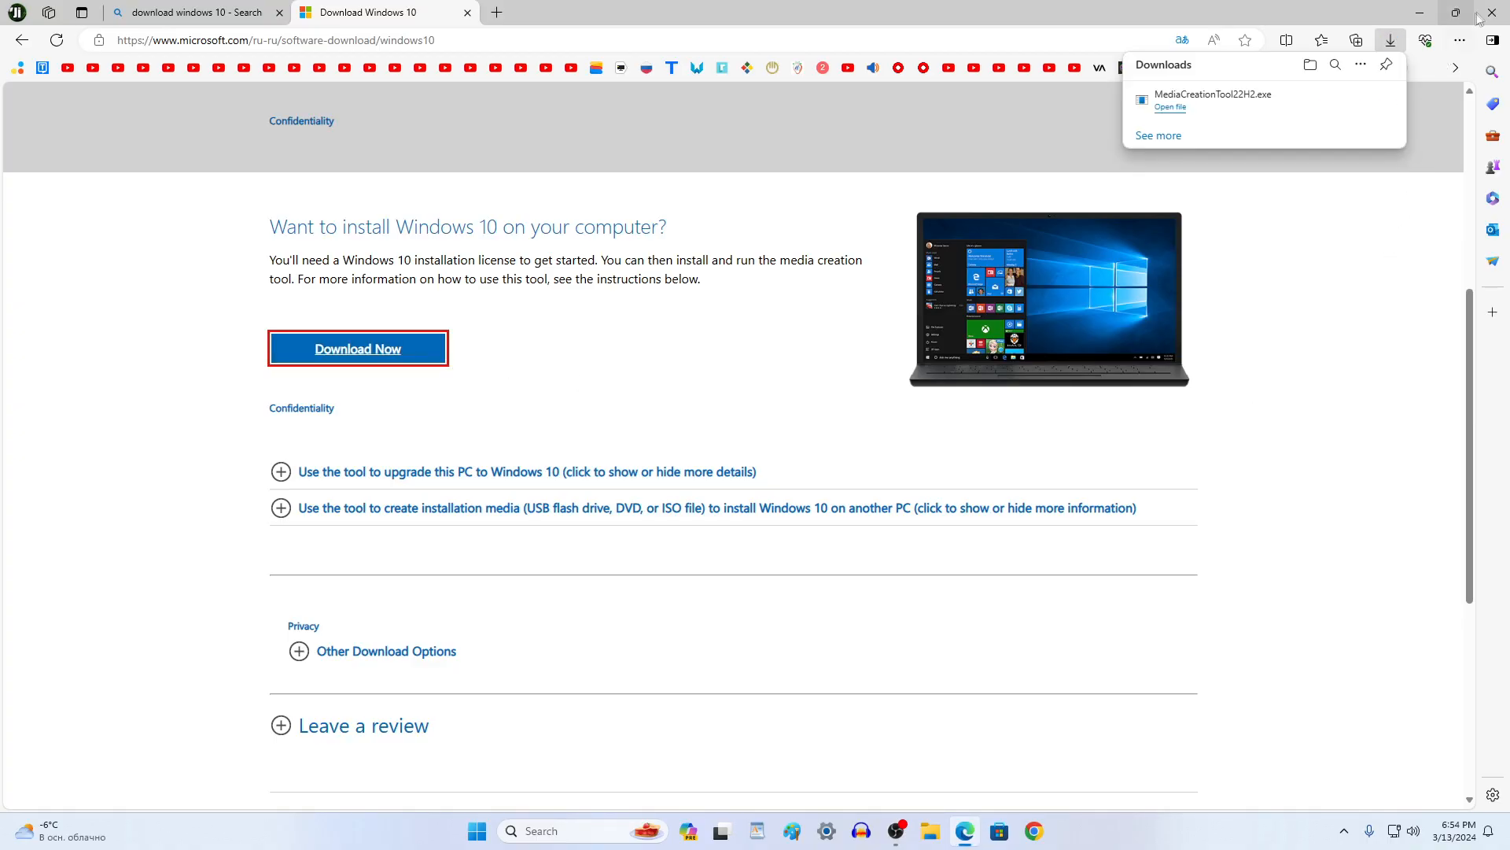
{"action": "left_click", "coordinate": [1496, 12]}
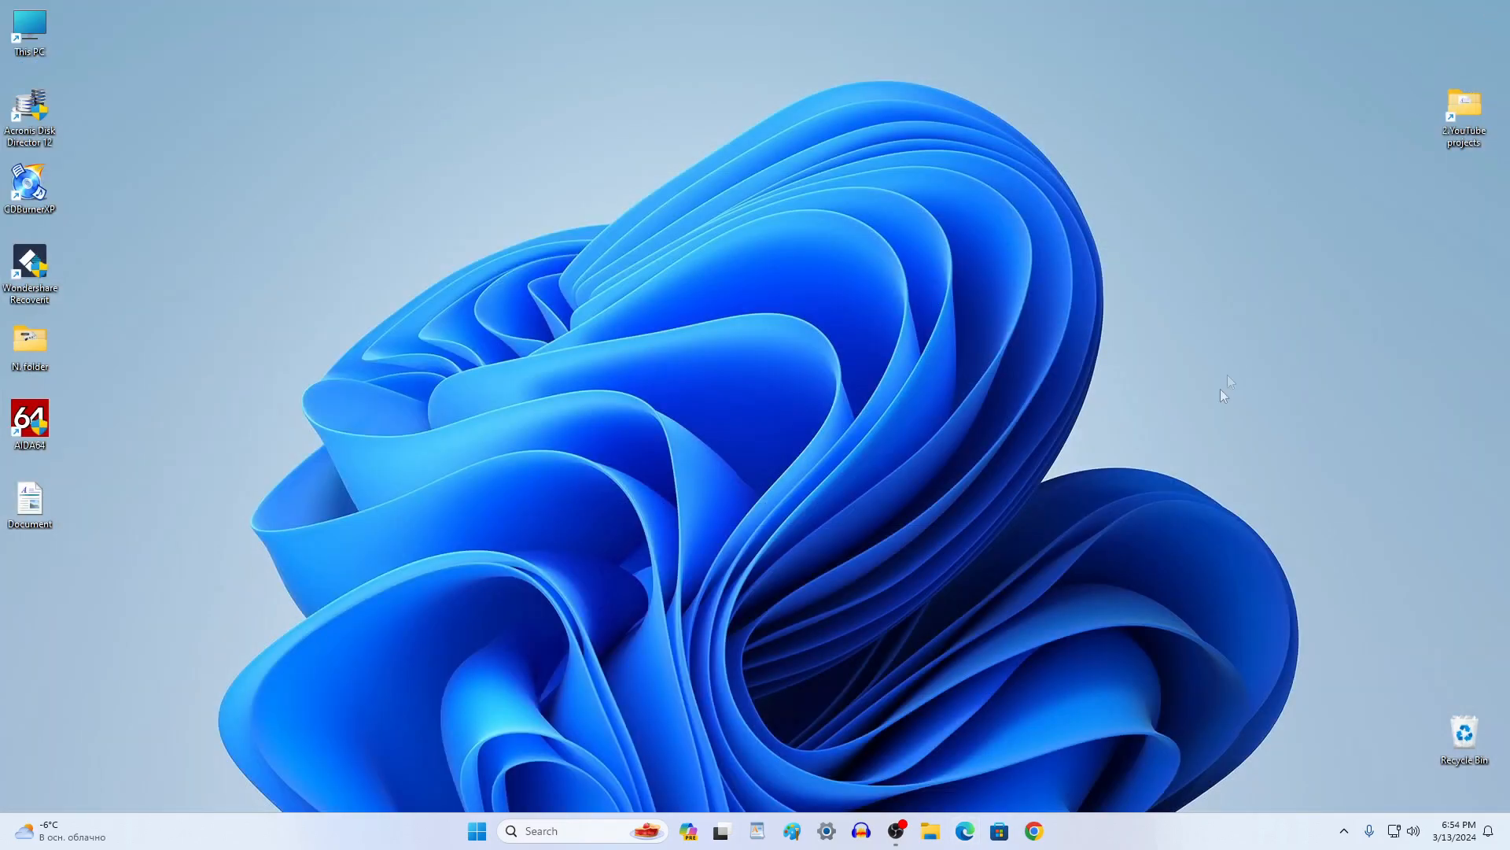
Run MediaCreationTool22H2 from the Downloads folder in File Explorer
{"action": "left_click", "coordinate": [930, 831]}
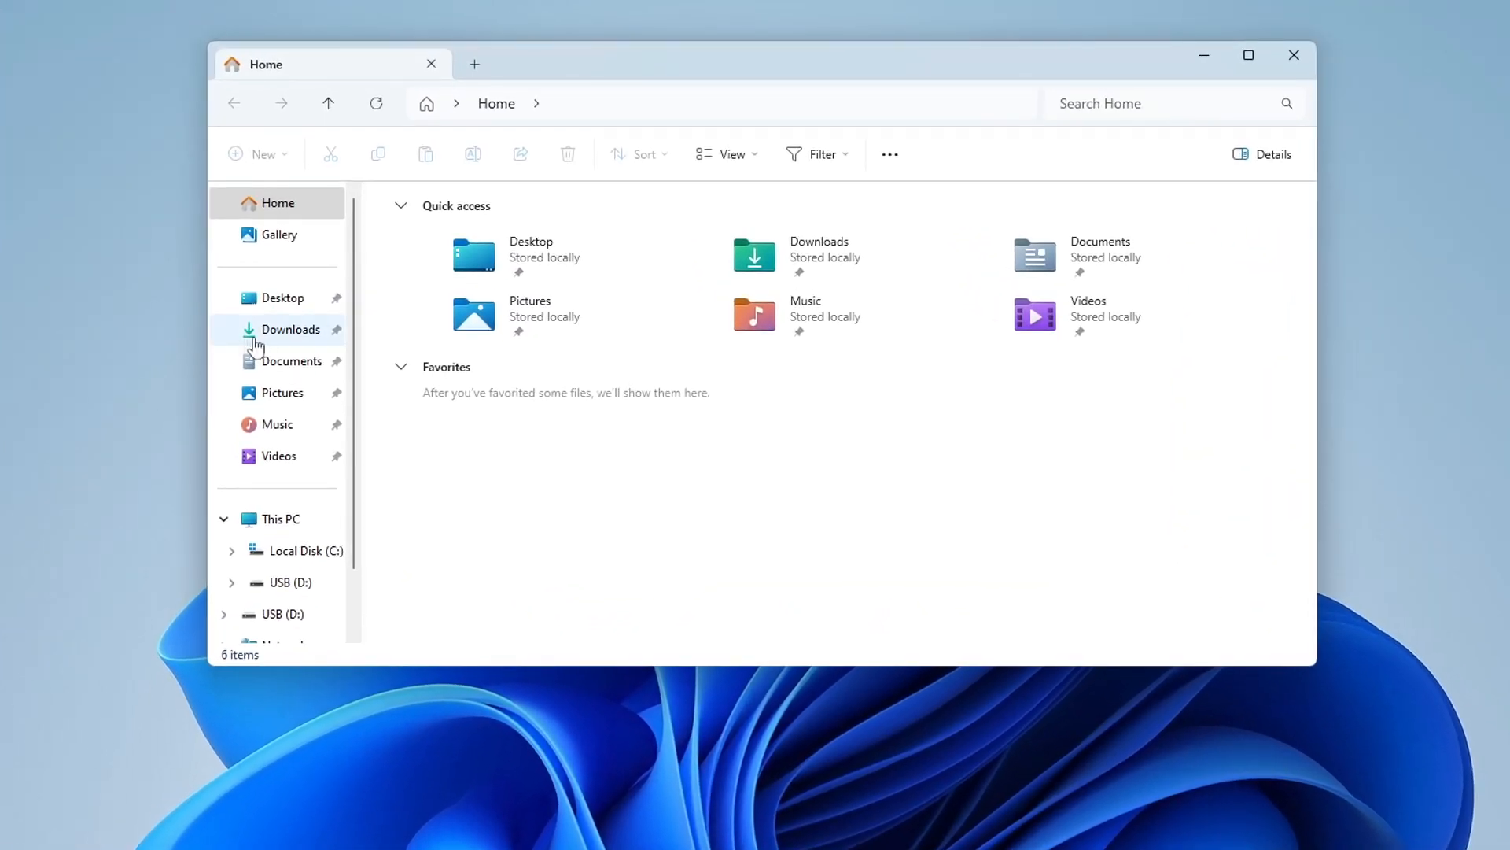
{"action": "left_click", "coordinate": [291, 329]}
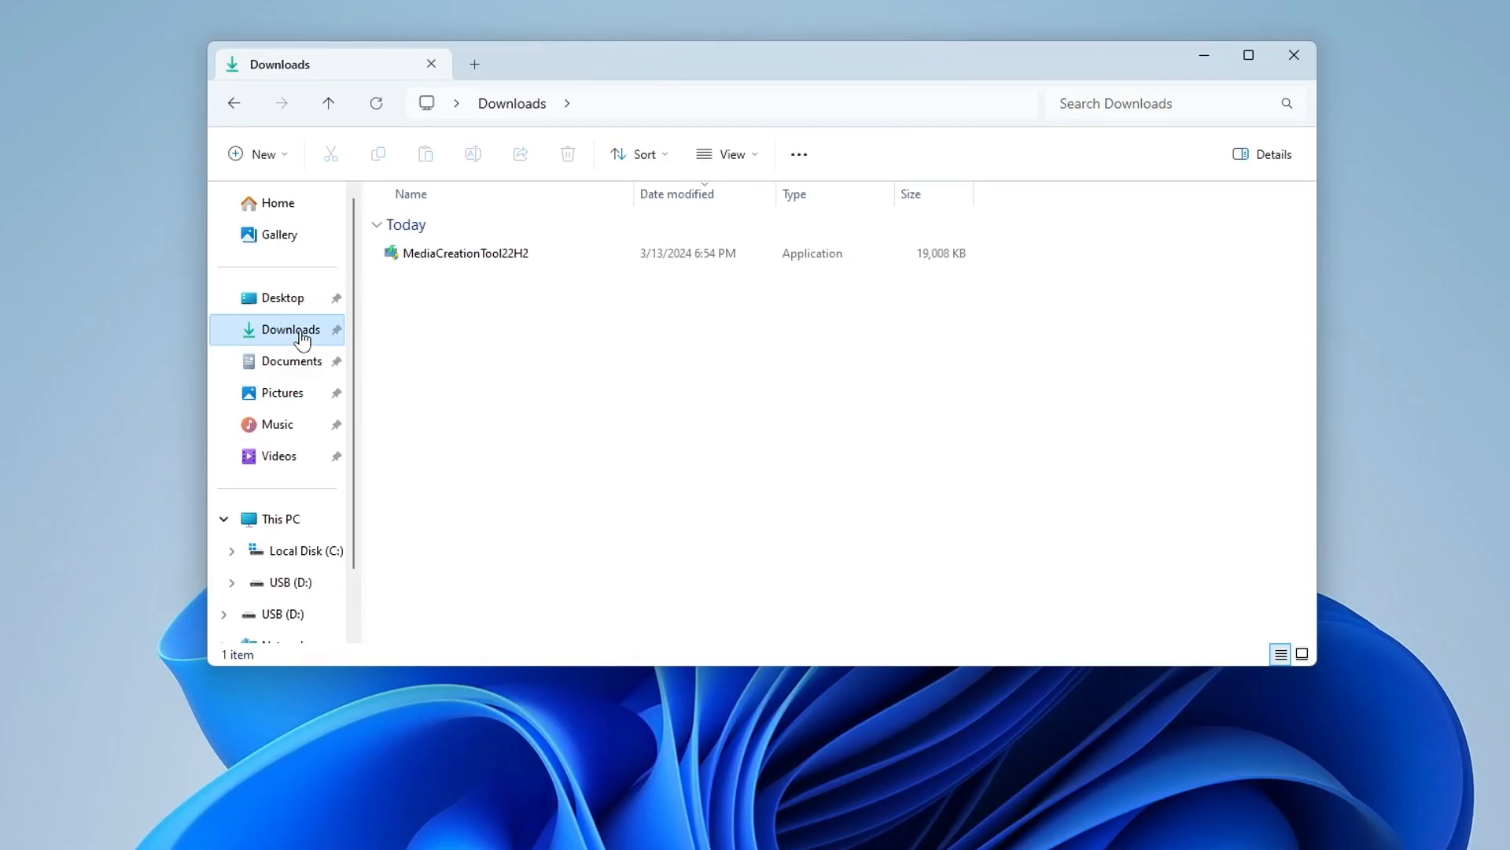
{"action": "left_click", "coordinate": [466, 251]}
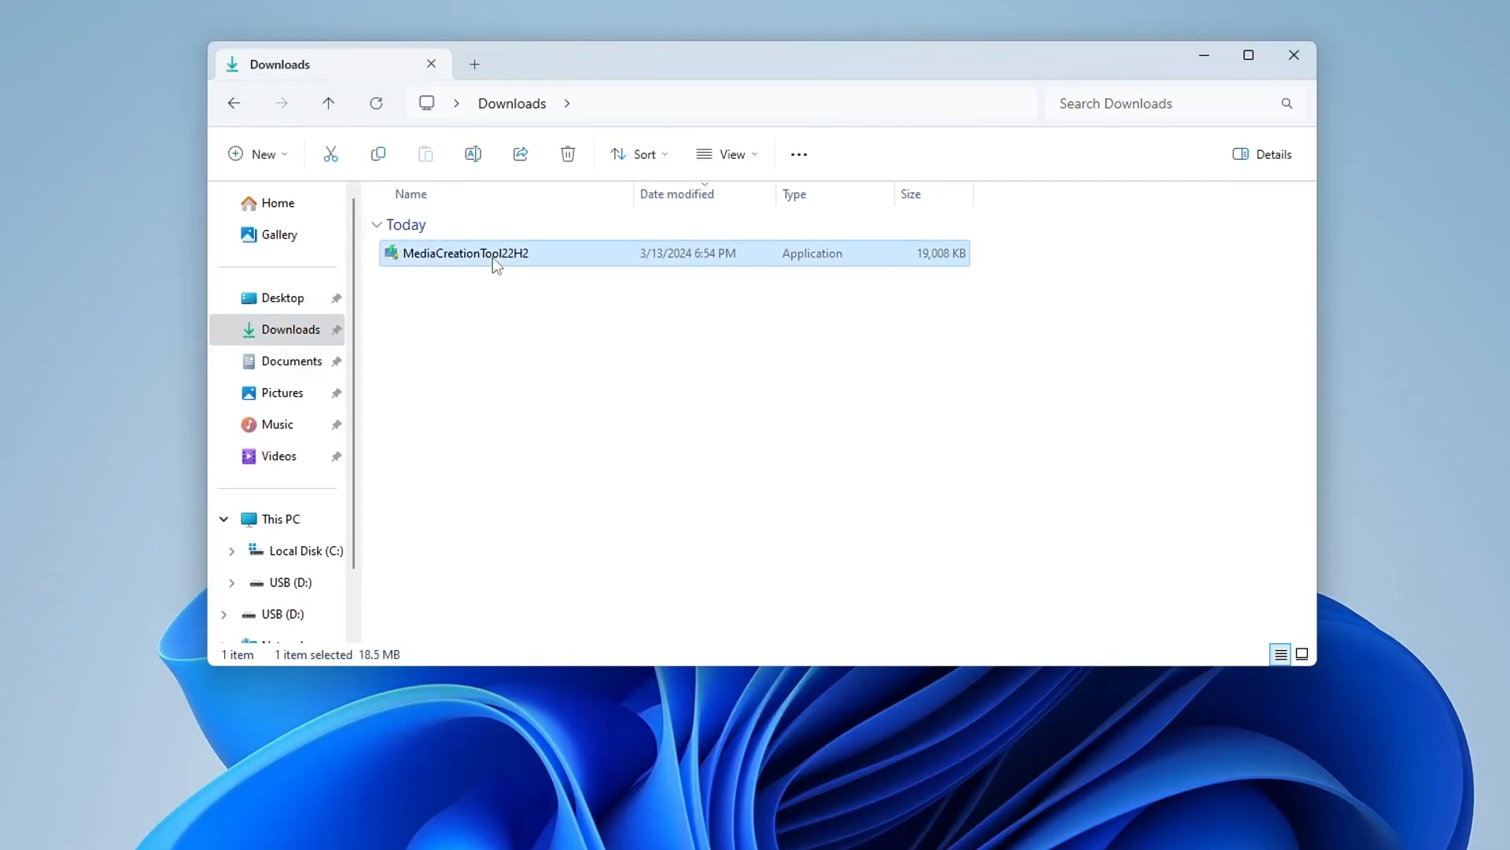
{"action": "double_click", "coordinate": [466, 252]}
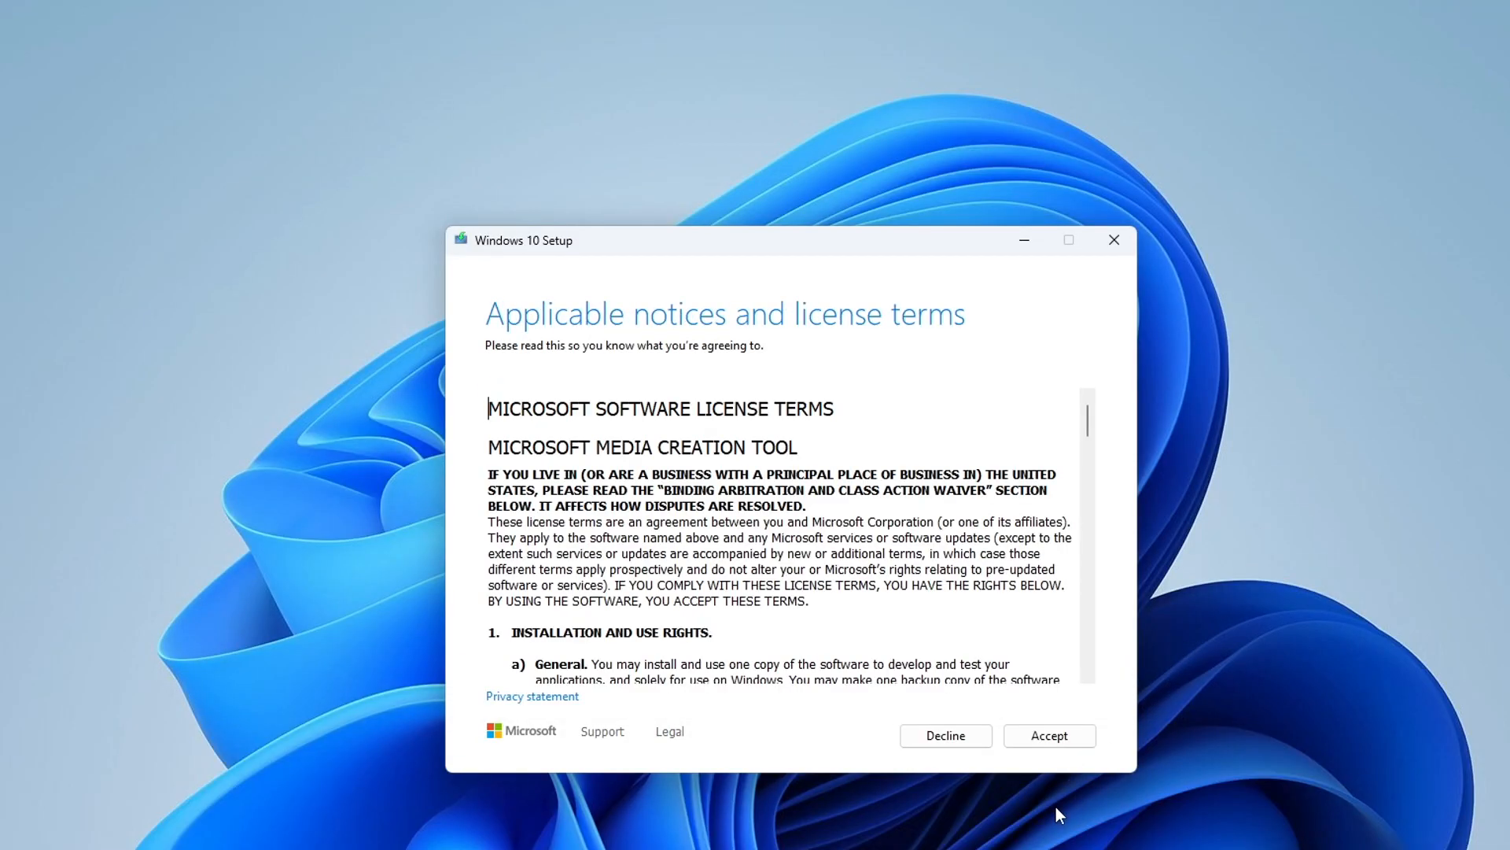
{"action": "mouse_move", "coordinate": [1019, 753]}
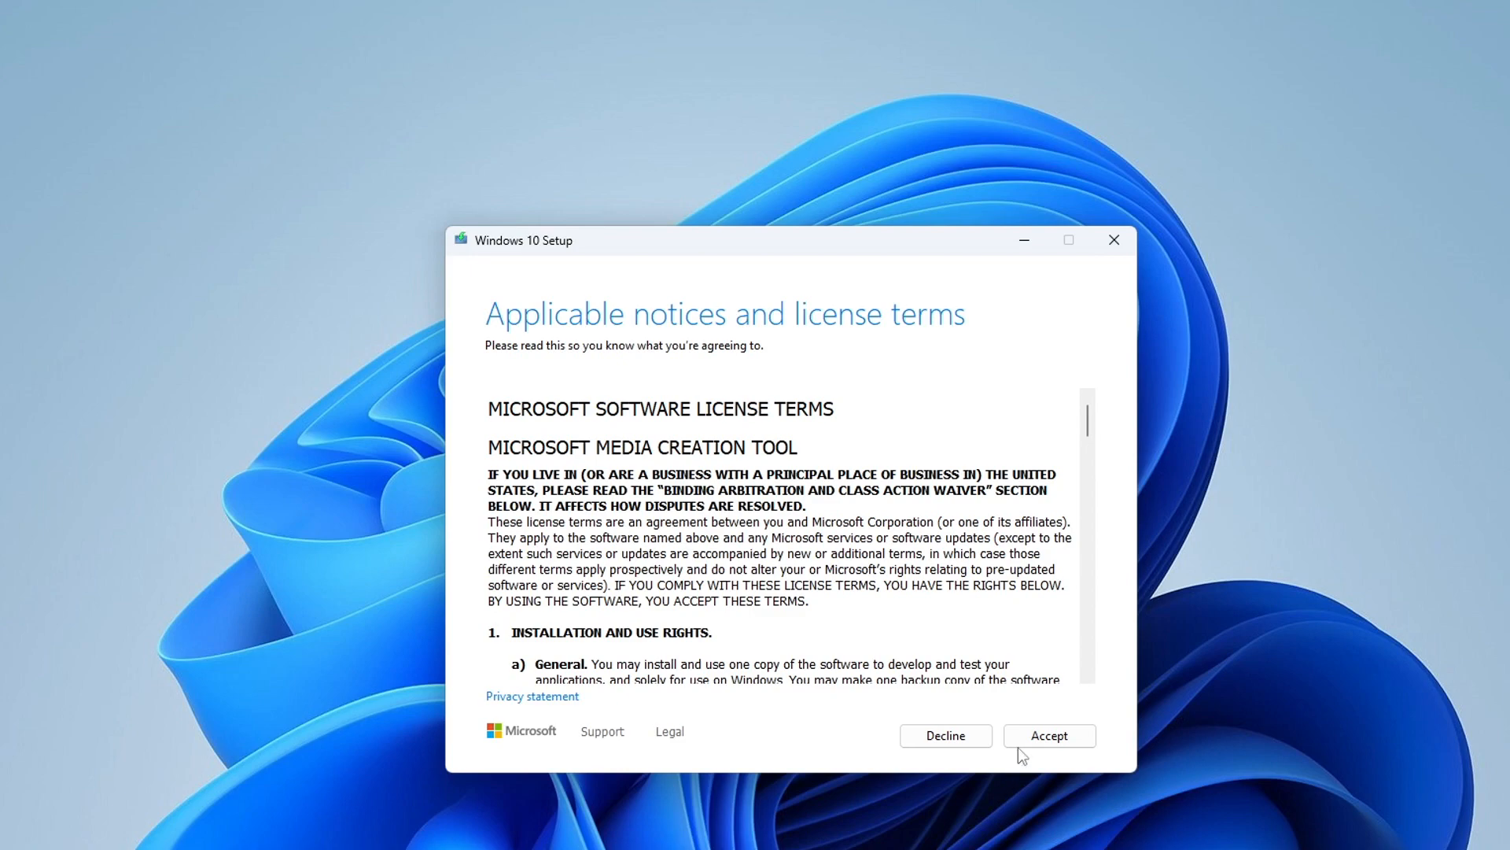
Accept the license terms and choose to create installation media for another PC
{"action": "left_click", "coordinate": [1048, 735]}
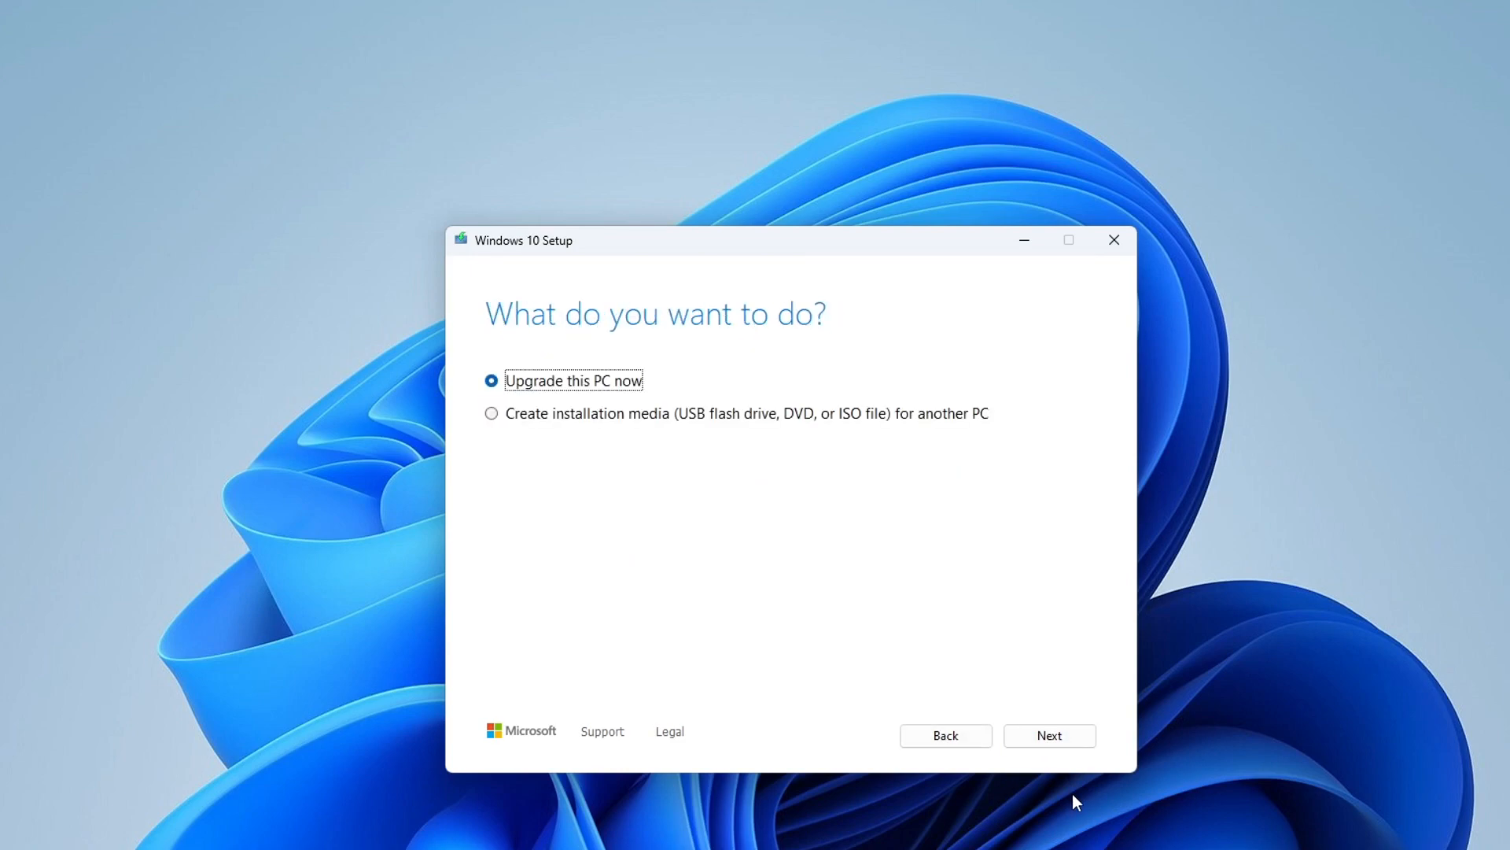
{"action": "mouse_move", "coordinate": [502, 425]}
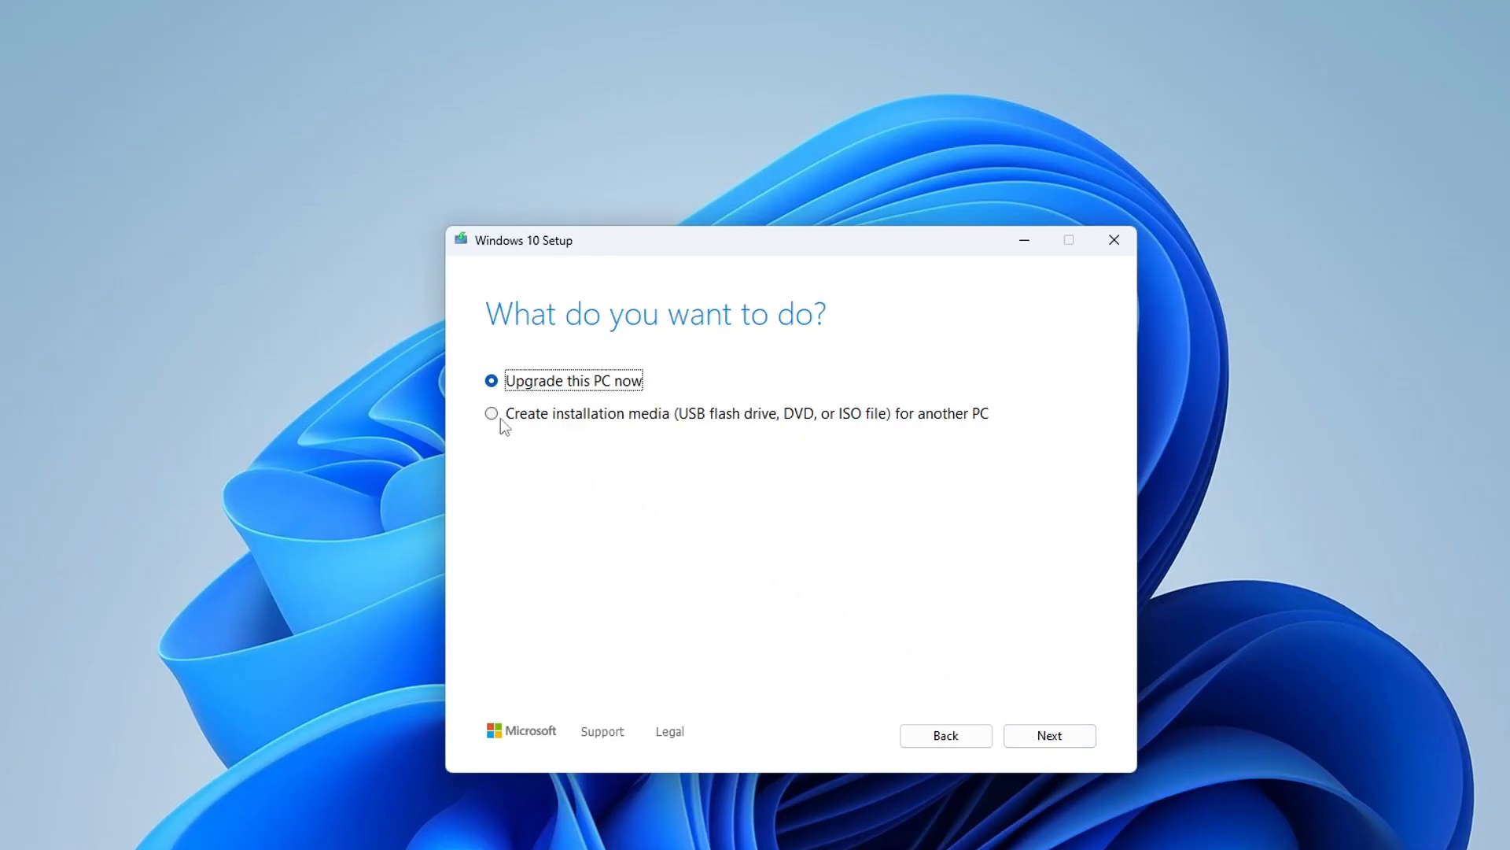
{"action": "left_click", "coordinate": [491, 414]}
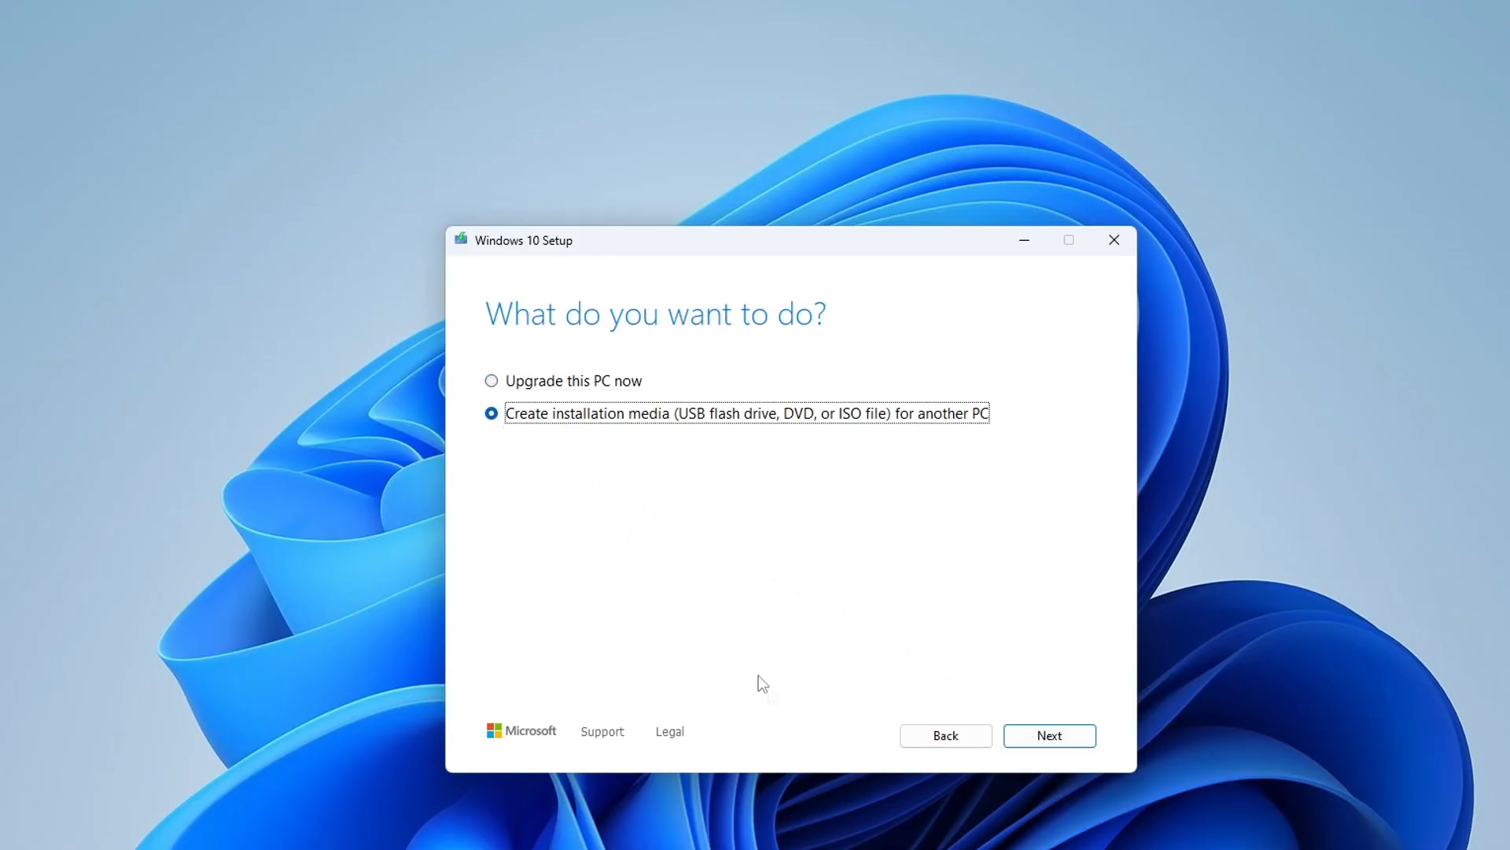
{"action": "left_click", "coordinate": [1049, 735]}
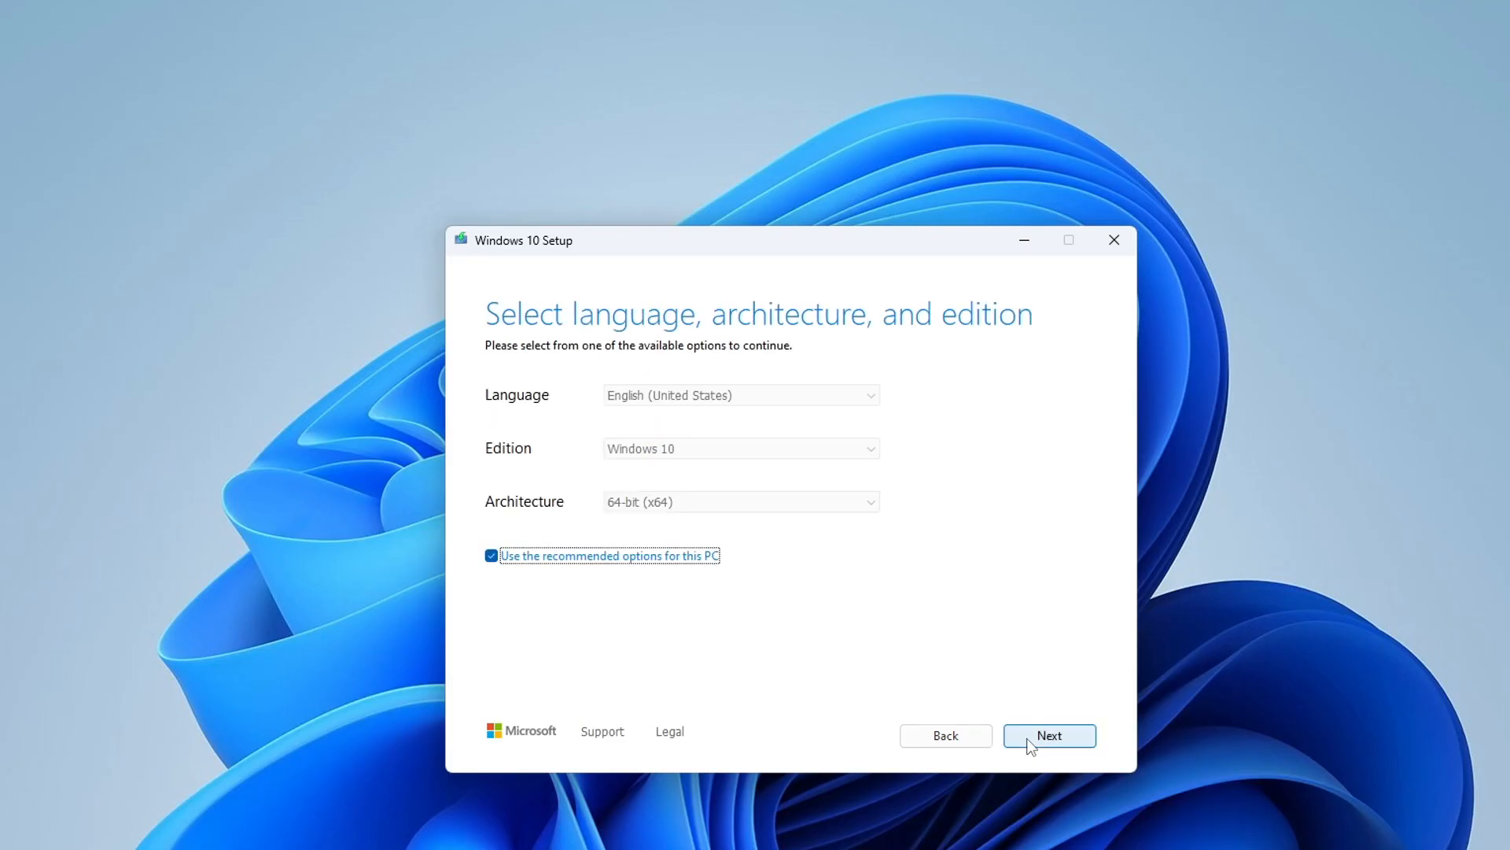
{"action": "mouse_move", "coordinate": [640, 631]}
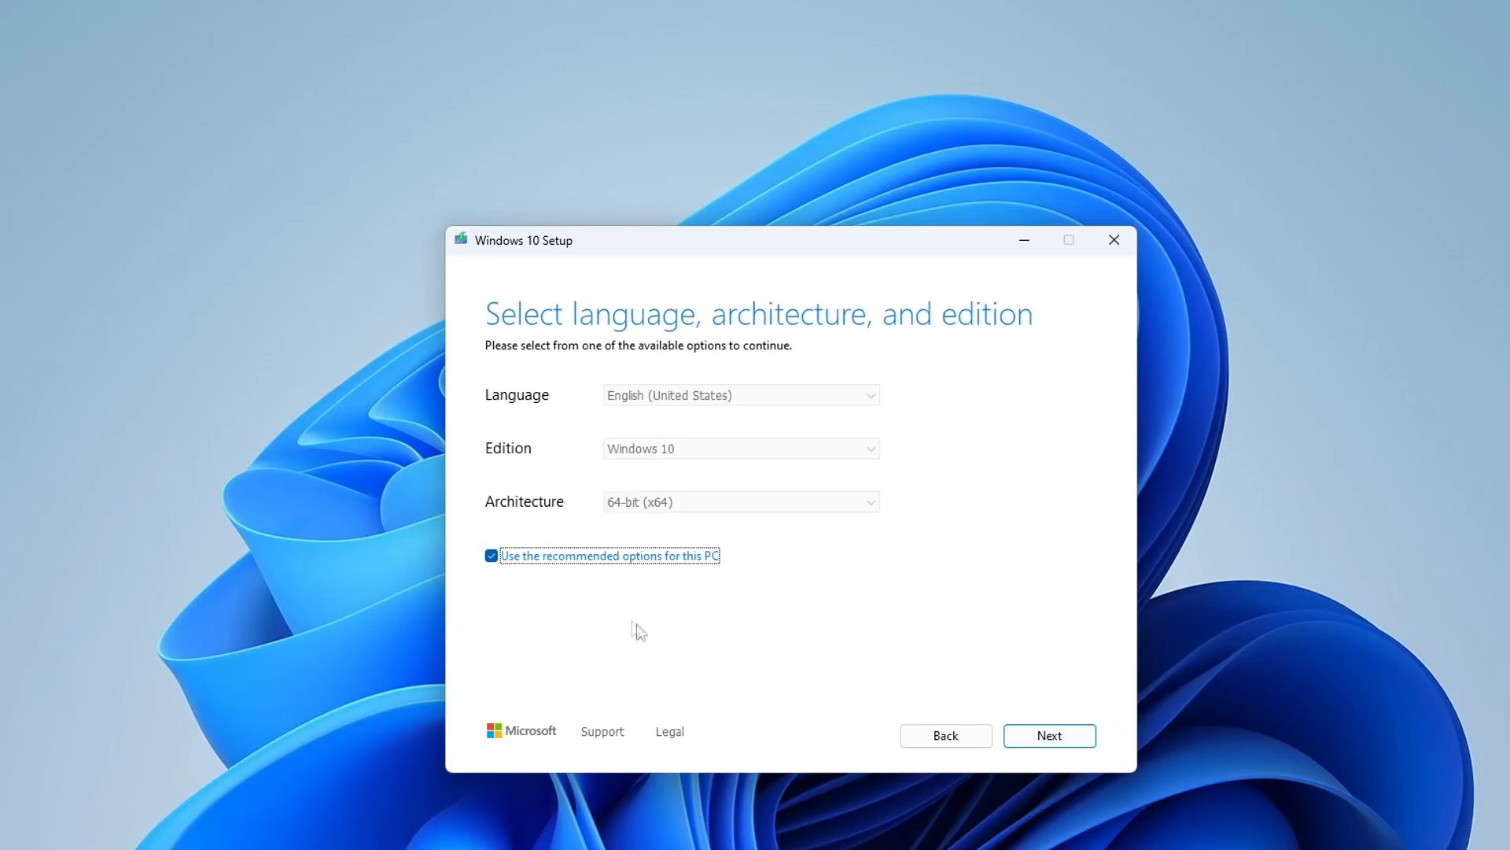
Uncheck recommended options, keep English Windows 10 64-bit, and continue with a USB flash drive
{"action": "left_click", "coordinate": [491, 556]}
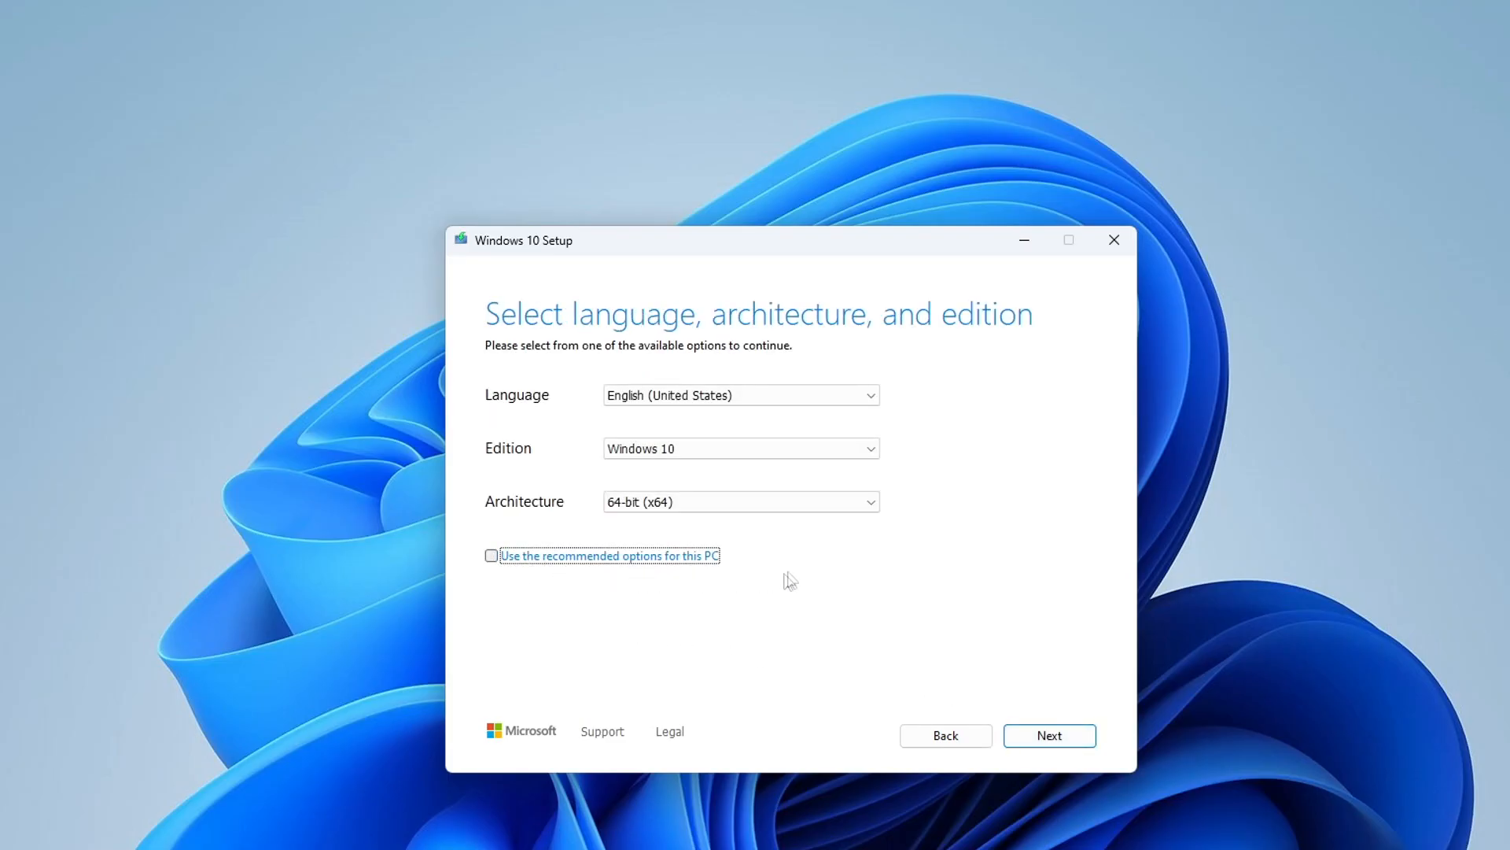
{"action": "left_click", "coordinate": [865, 395]}
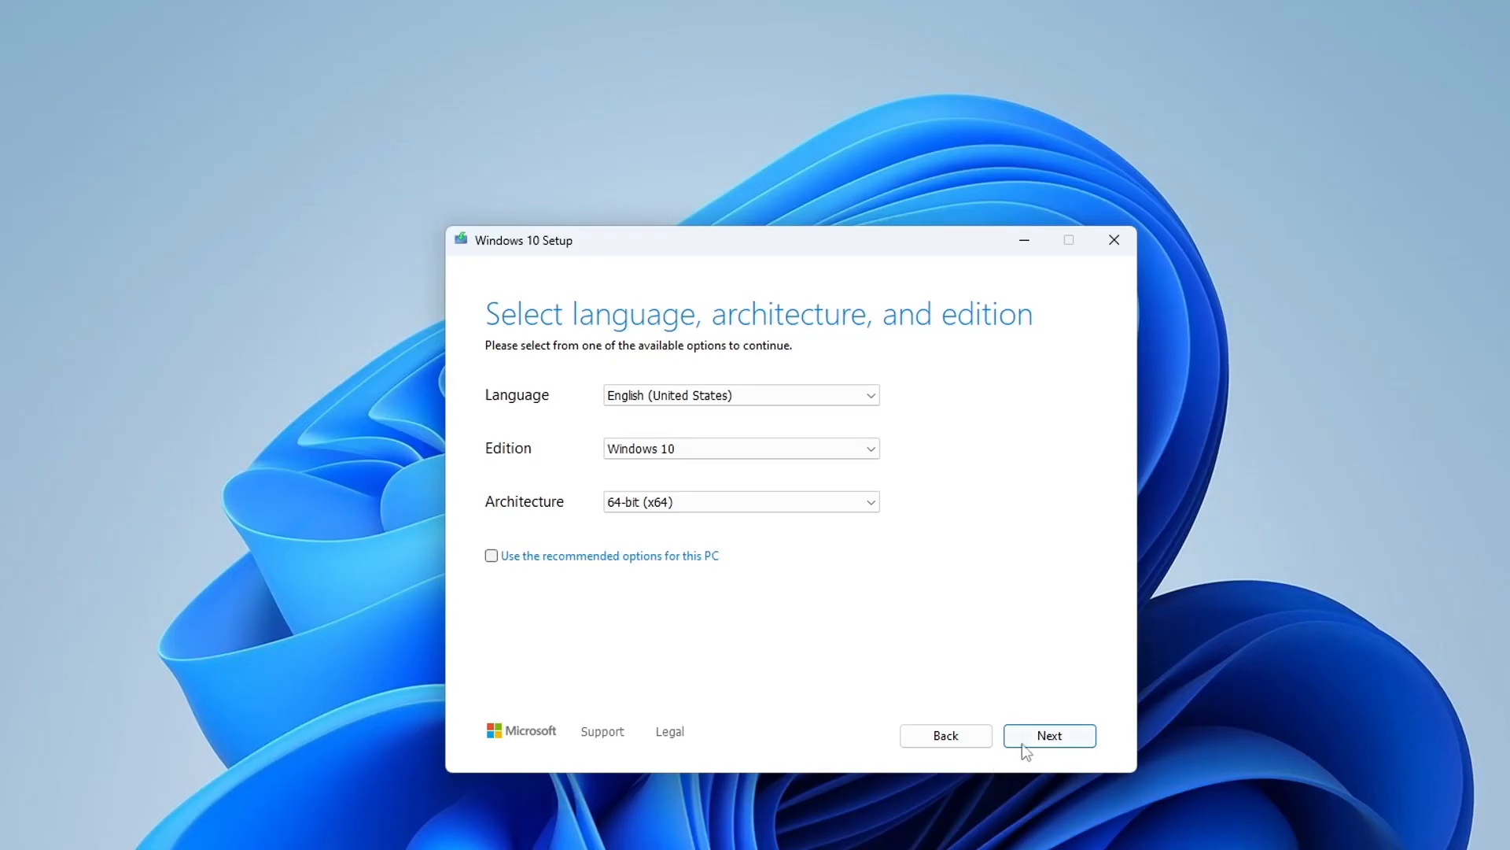
{"action": "left_click", "coordinate": [1050, 735]}
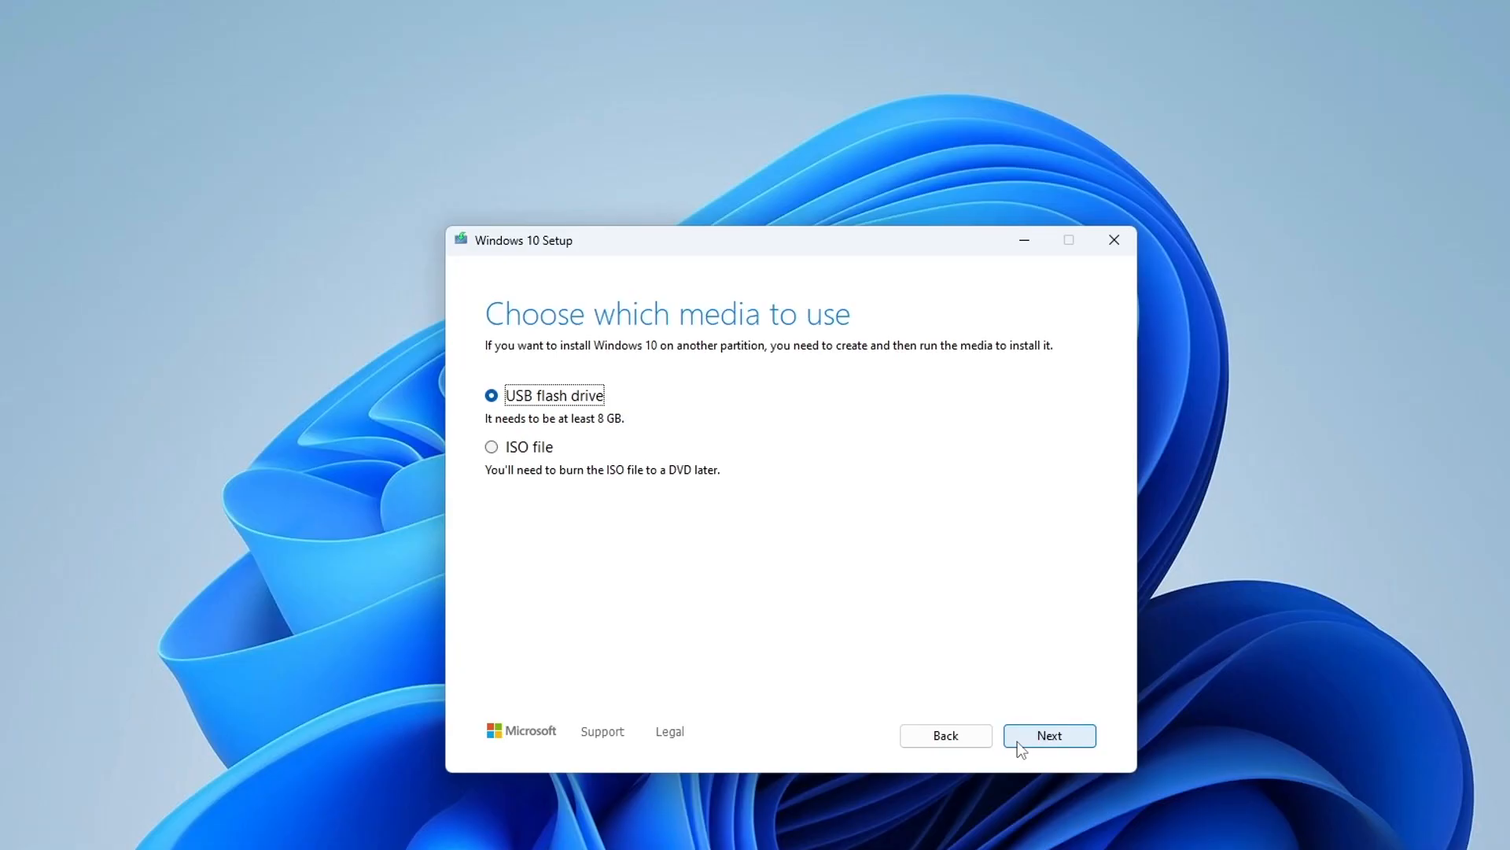
{"action": "left_click", "coordinate": [1048, 735]}
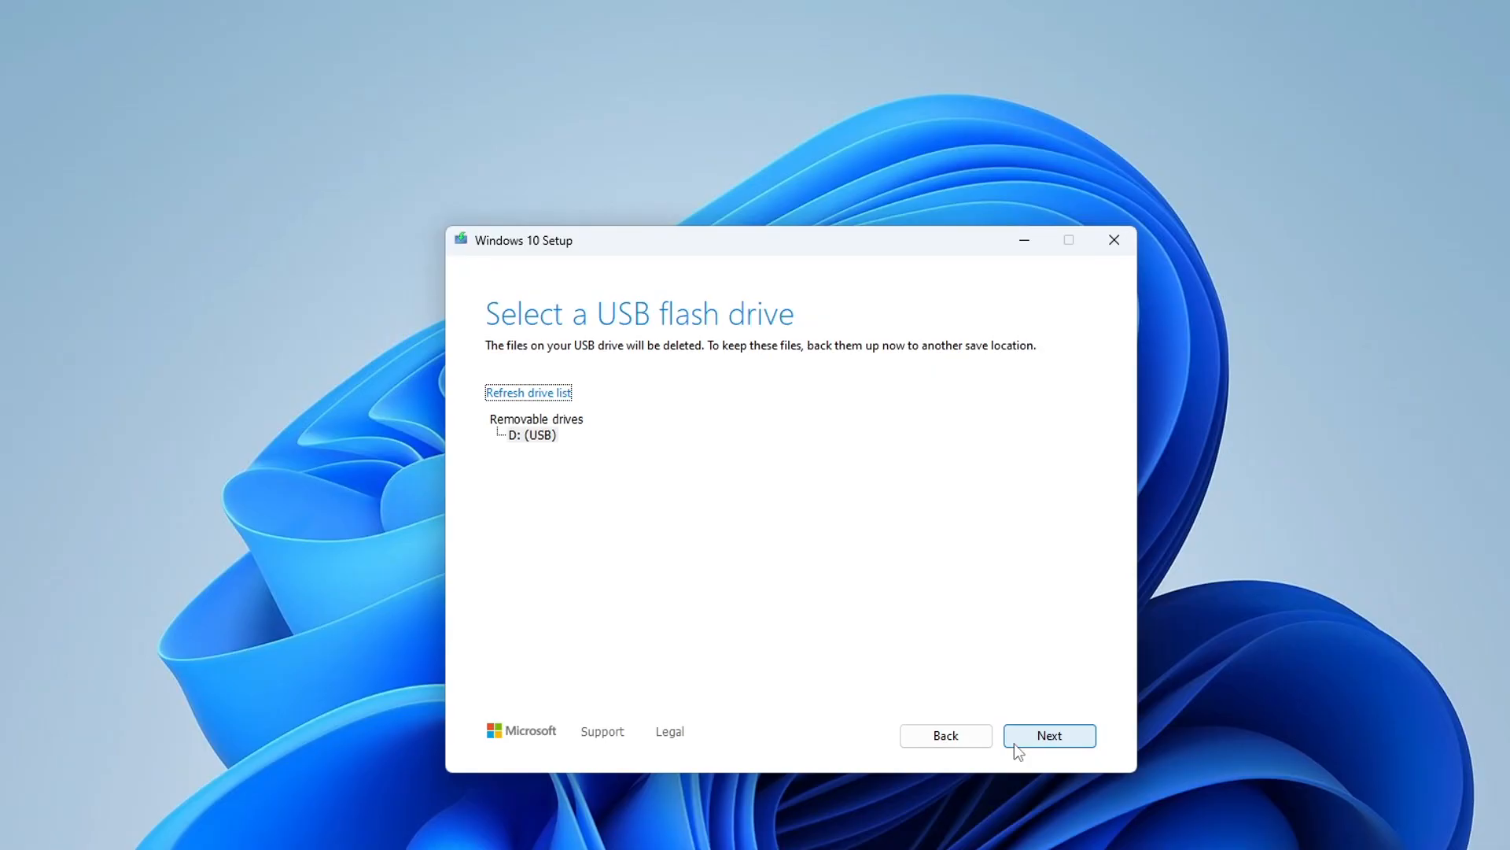
Write Windows 10 to the D: USB drive and finish once the drive is ready
{"action": "left_click", "coordinate": [1049, 735]}
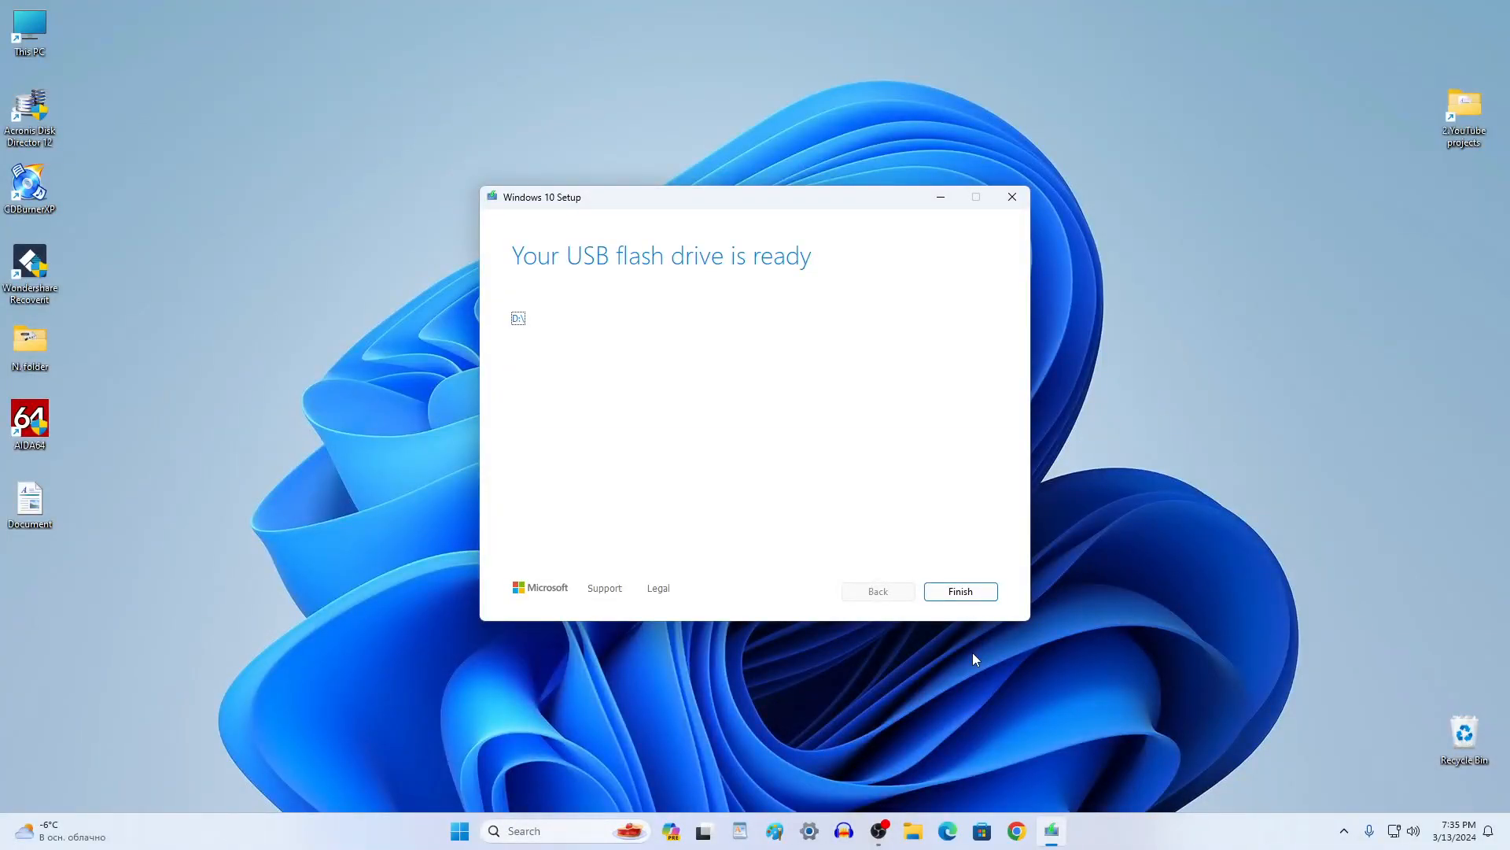
{"action": "mouse_move", "coordinate": [960, 591]}
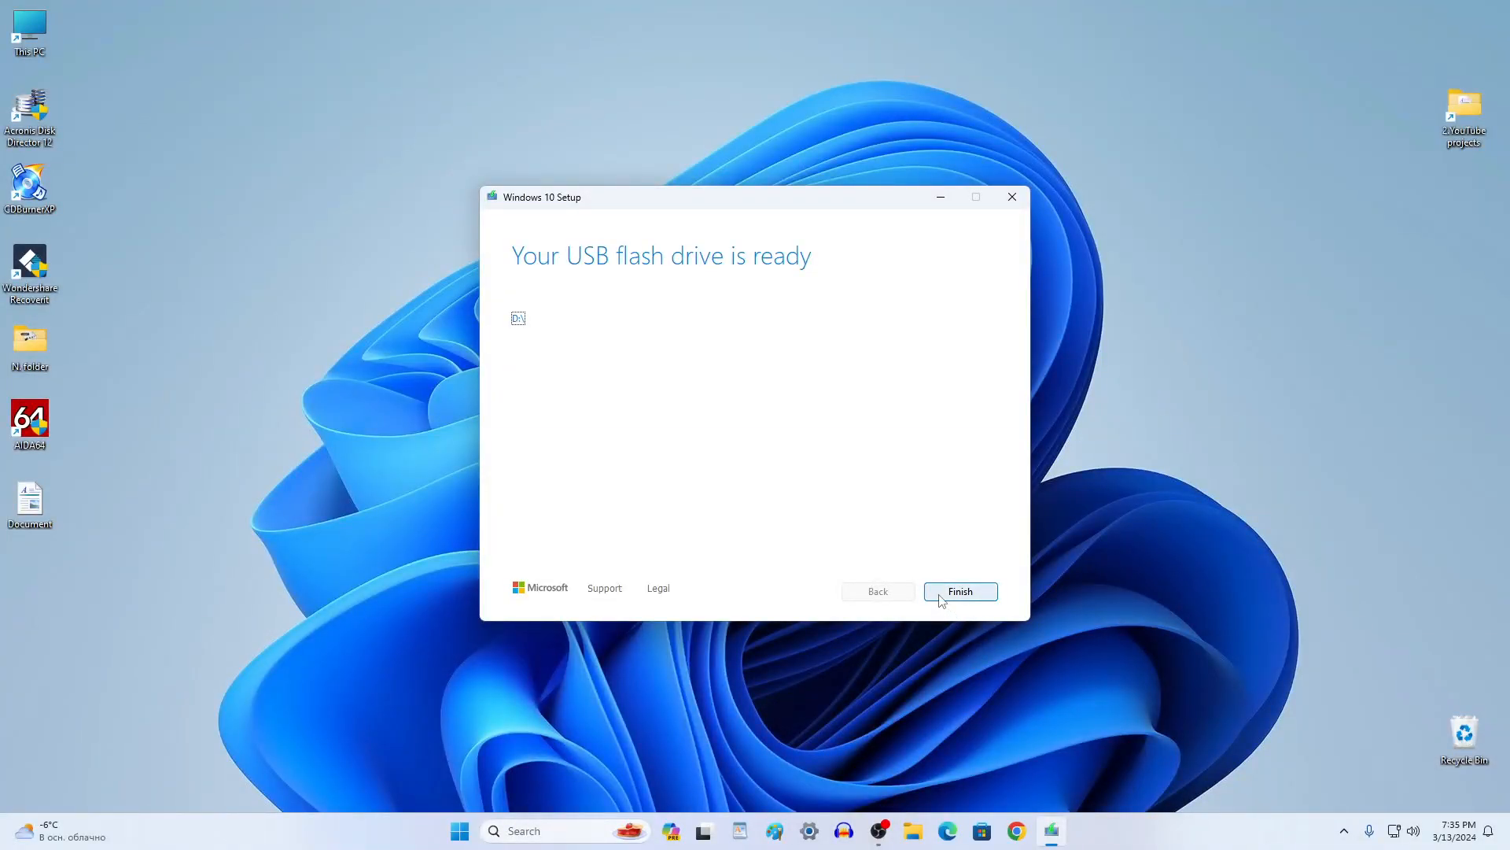
{"action": "left_click", "coordinate": [960, 590]}
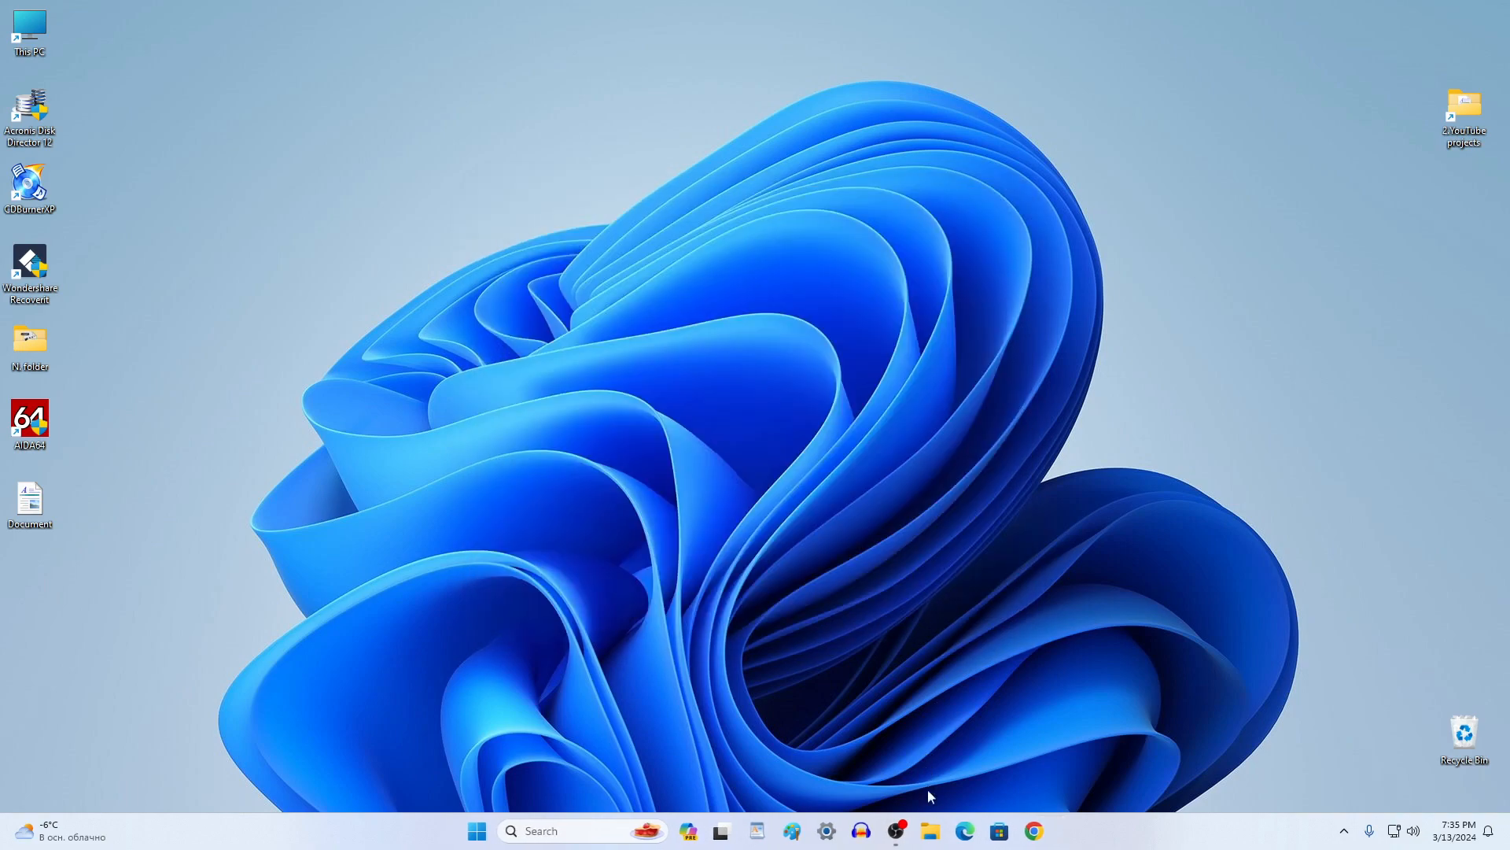
{"action": "left_click", "coordinate": [929, 830]}
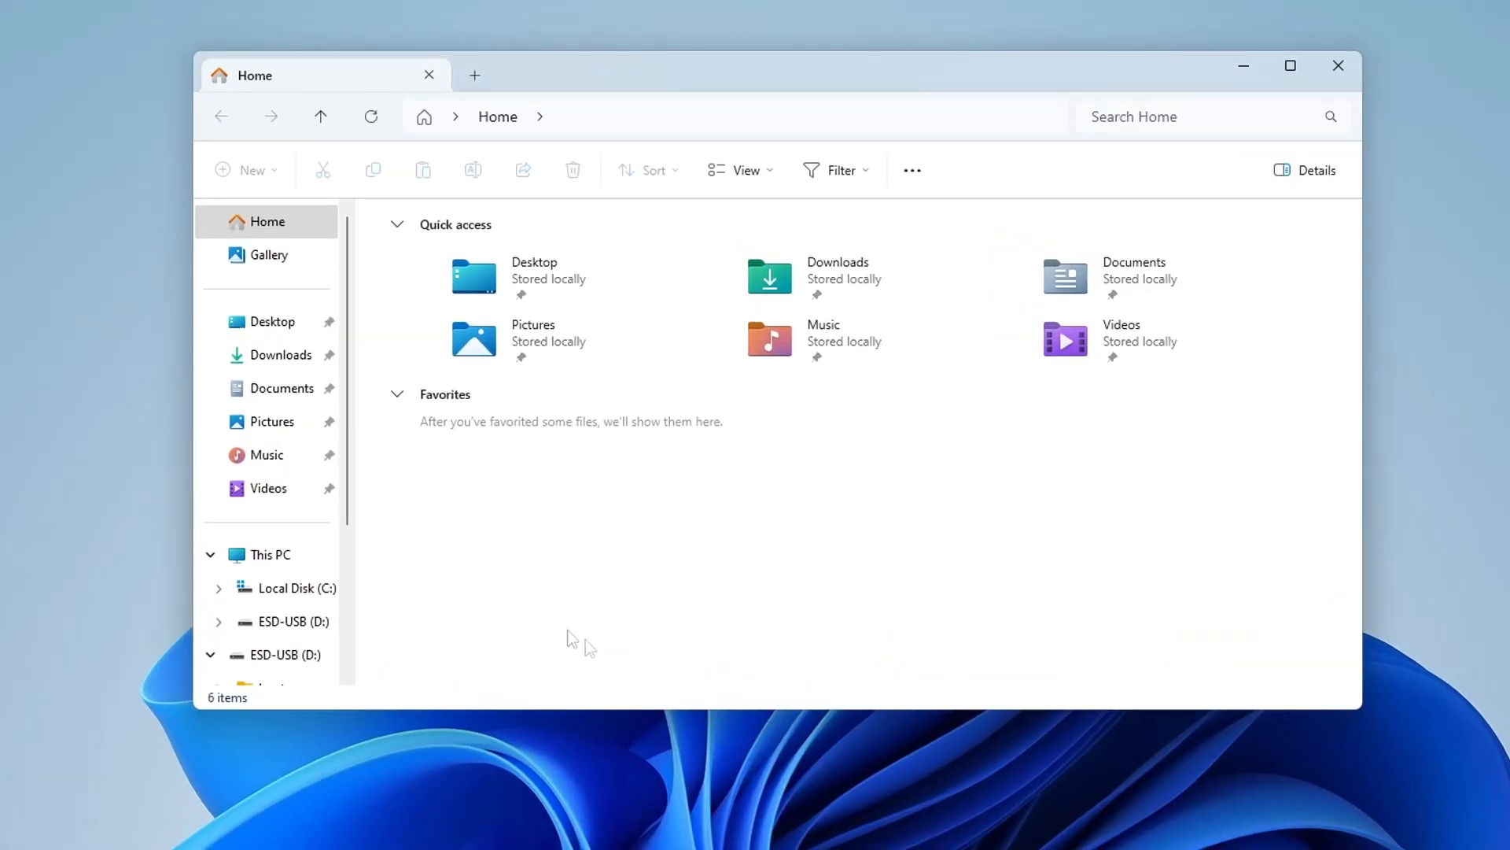
{"action": "left_click", "coordinate": [269, 554]}
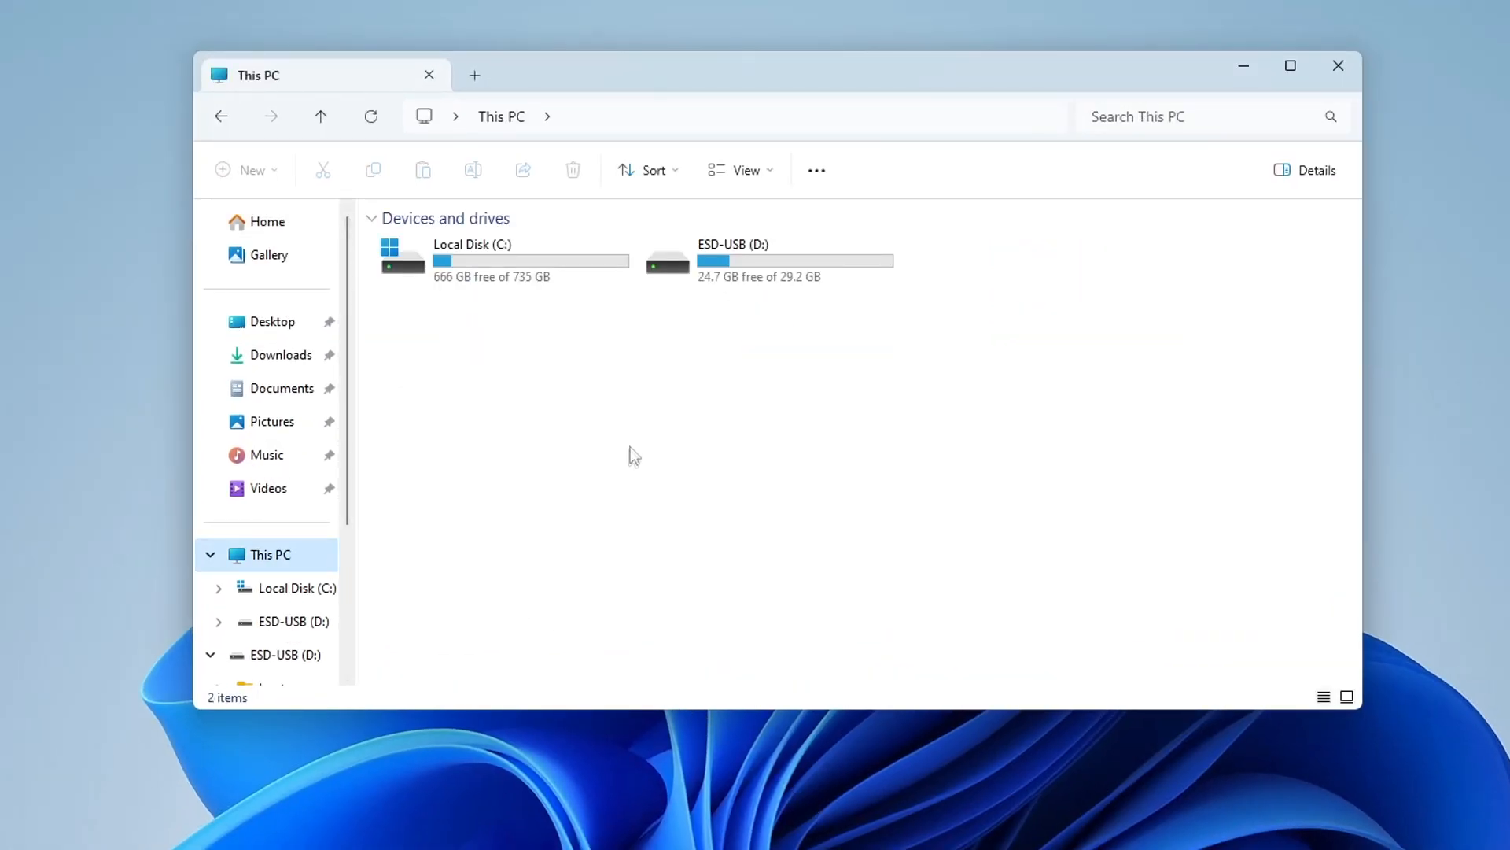
{"action": "double_click", "coordinate": [732, 255]}
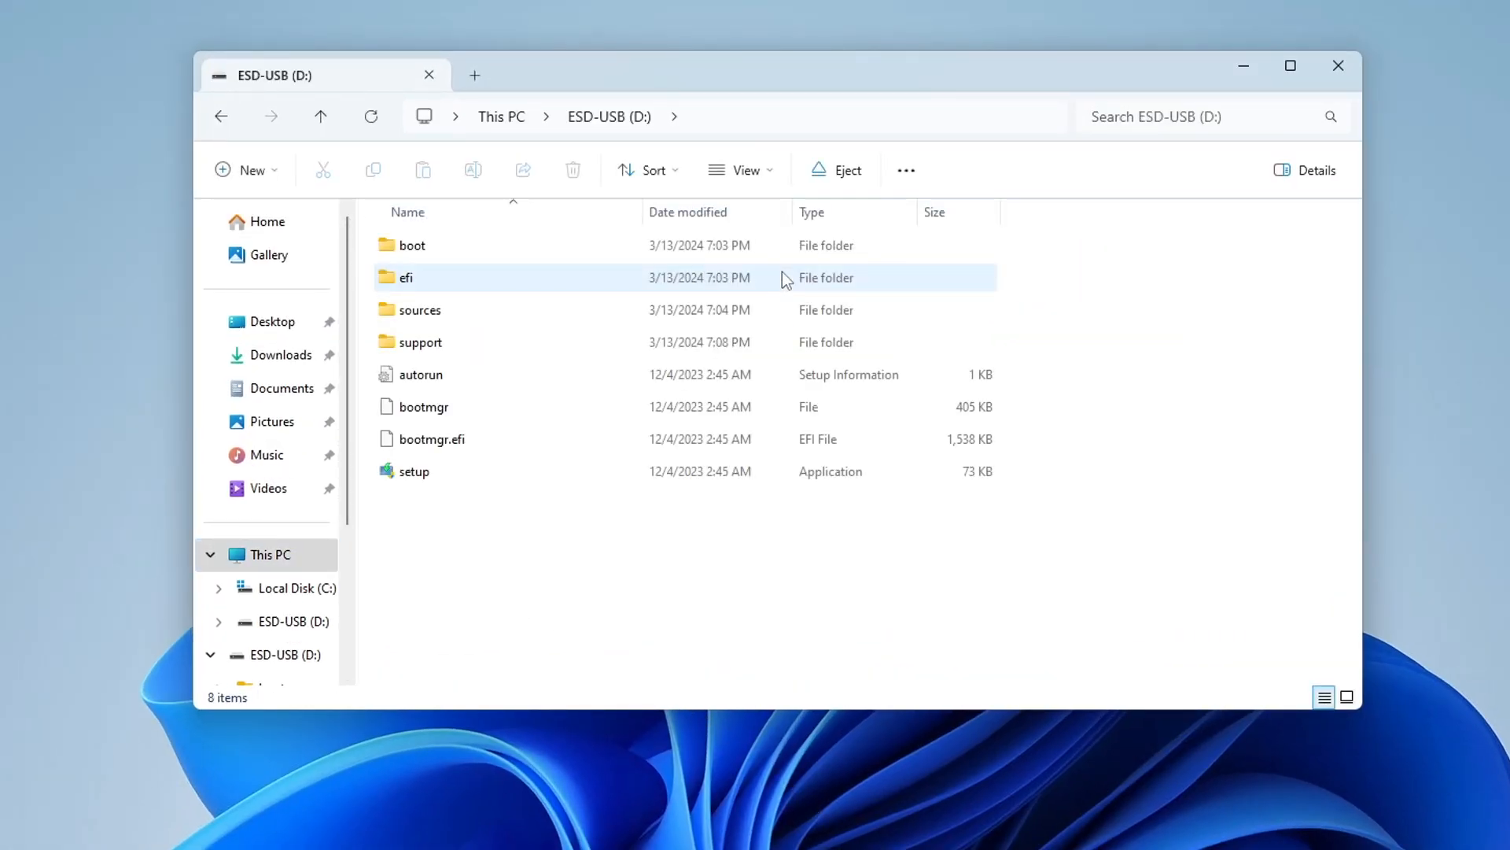
{"action": "left_click", "coordinate": [861, 578]}
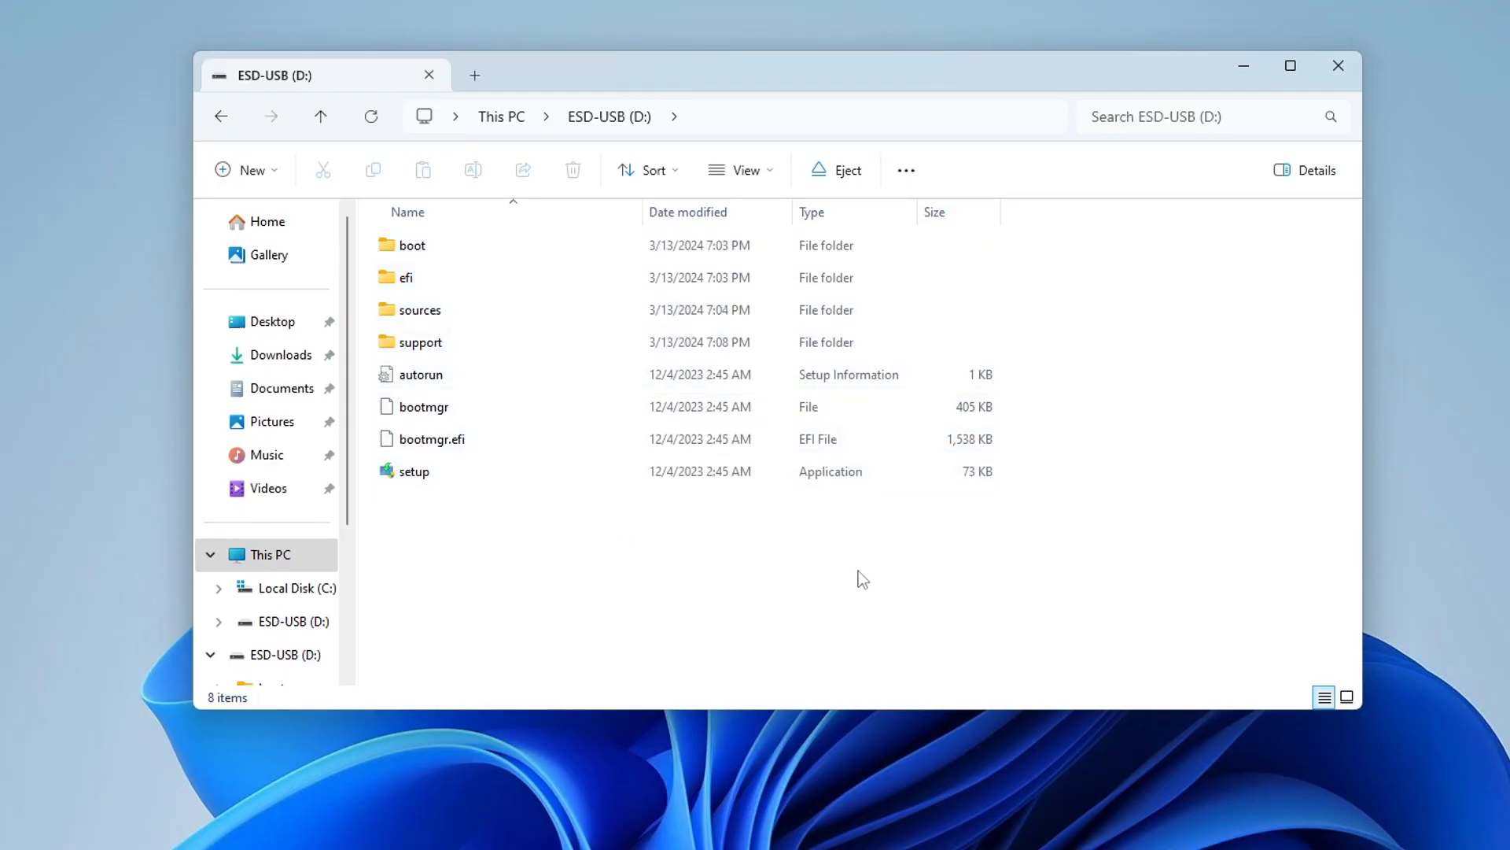
{"action": "mouse_move", "coordinate": [1337, 66]}
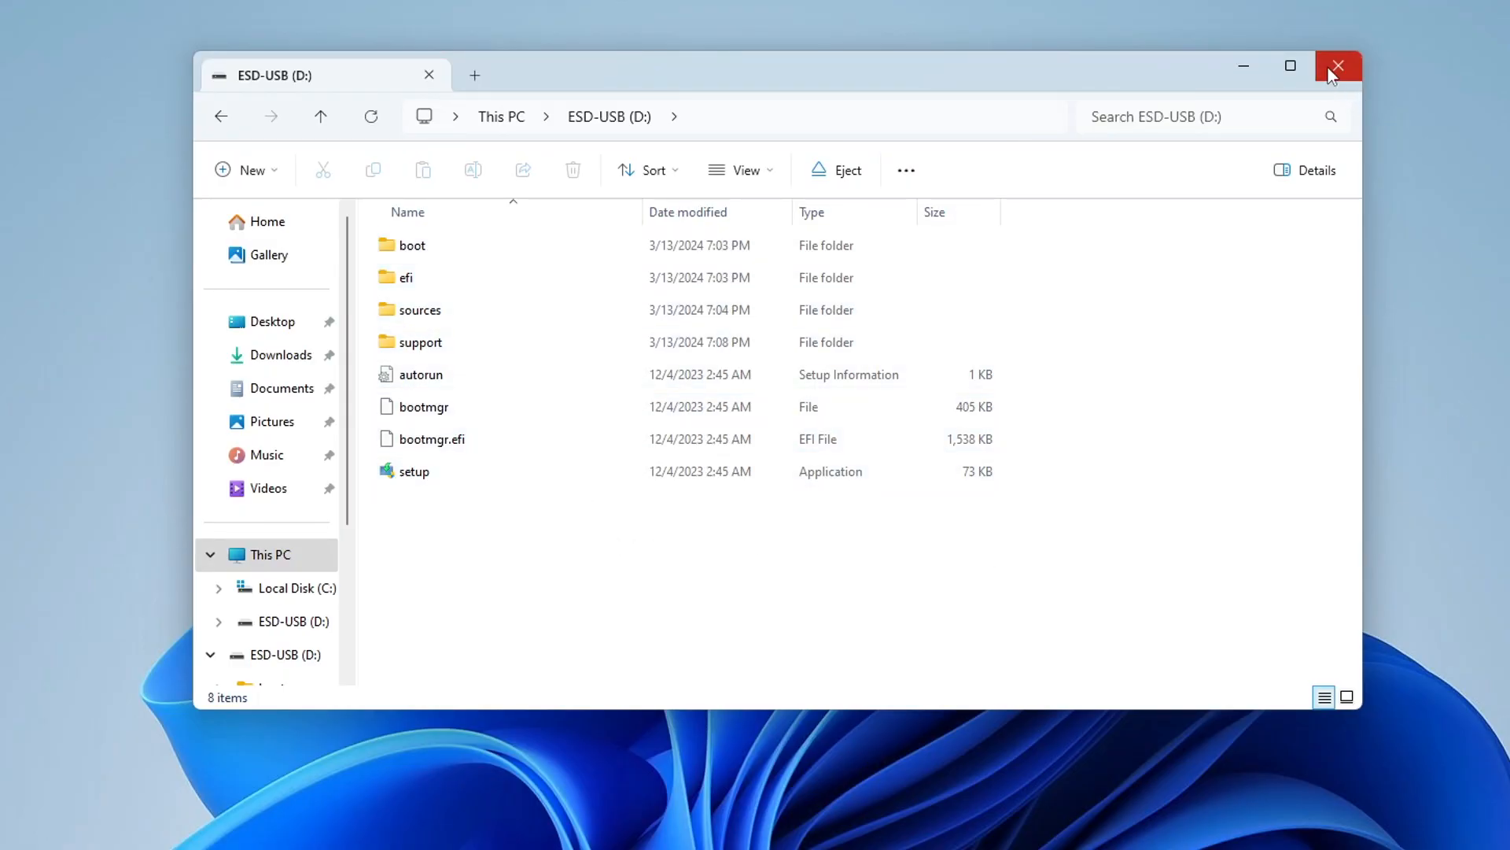
{"action": "left_click", "coordinate": [1337, 67]}
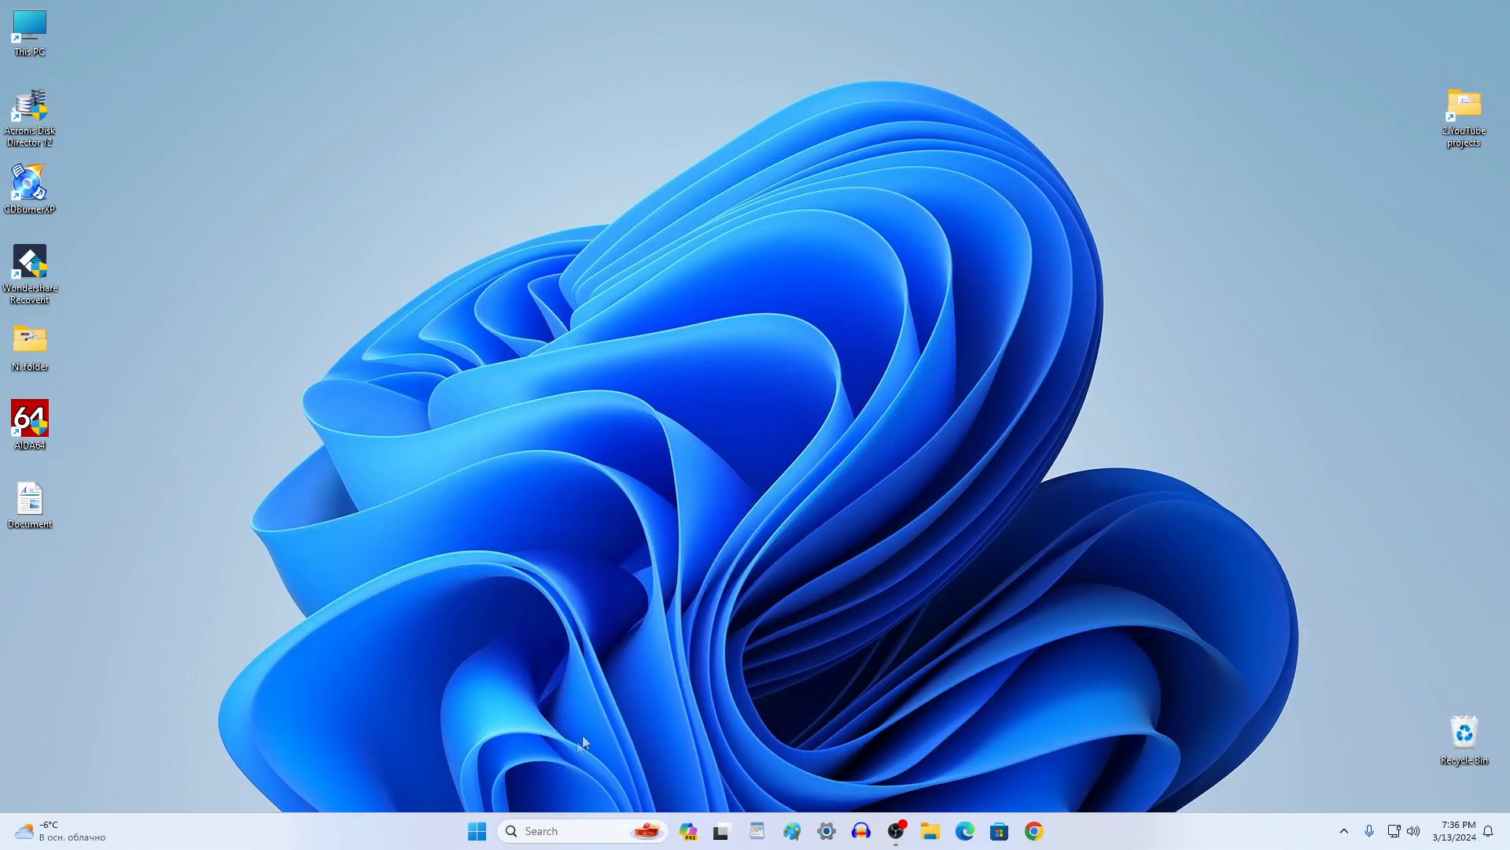
Restart the PC from the Start quick menu to boot Windows Setup from the USB drive
{"action": "right_click", "coordinate": [476, 829]}
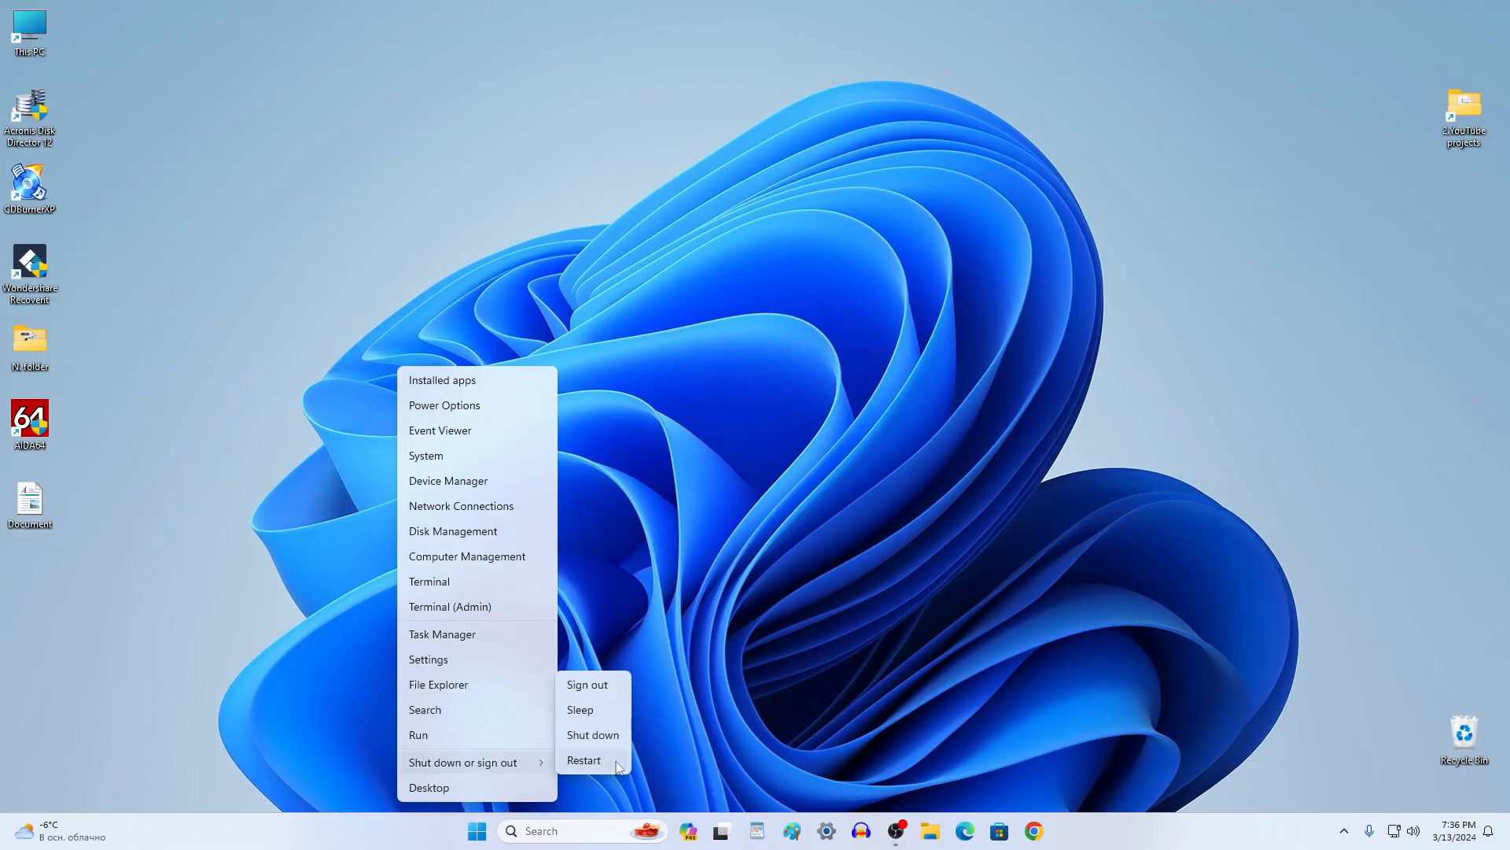
{"action": "left_click", "coordinate": [584, 760]}
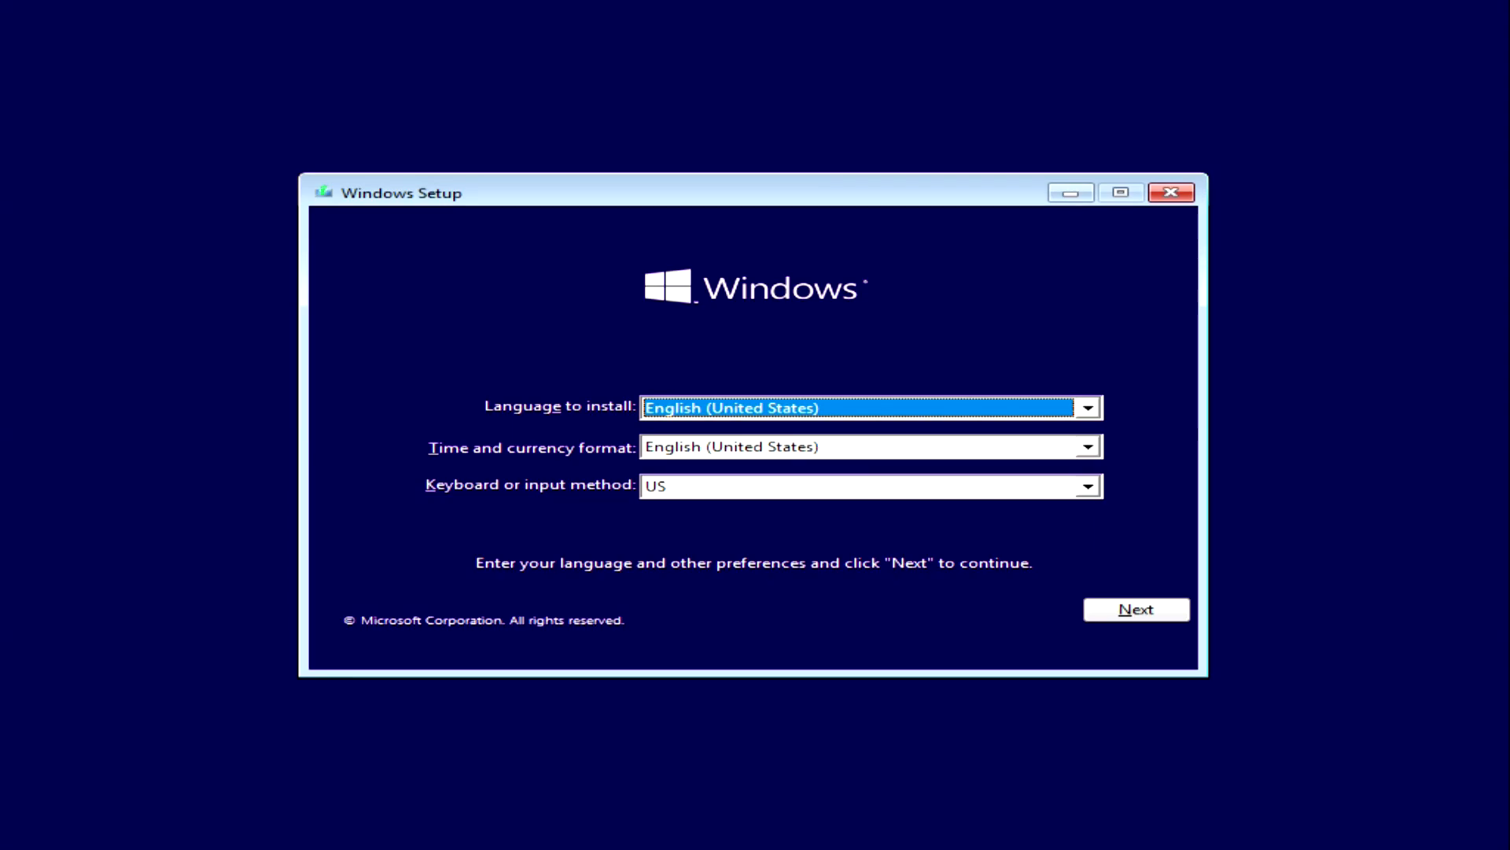
{"action": "mouse_move", "coordinate": [1100, 642]}
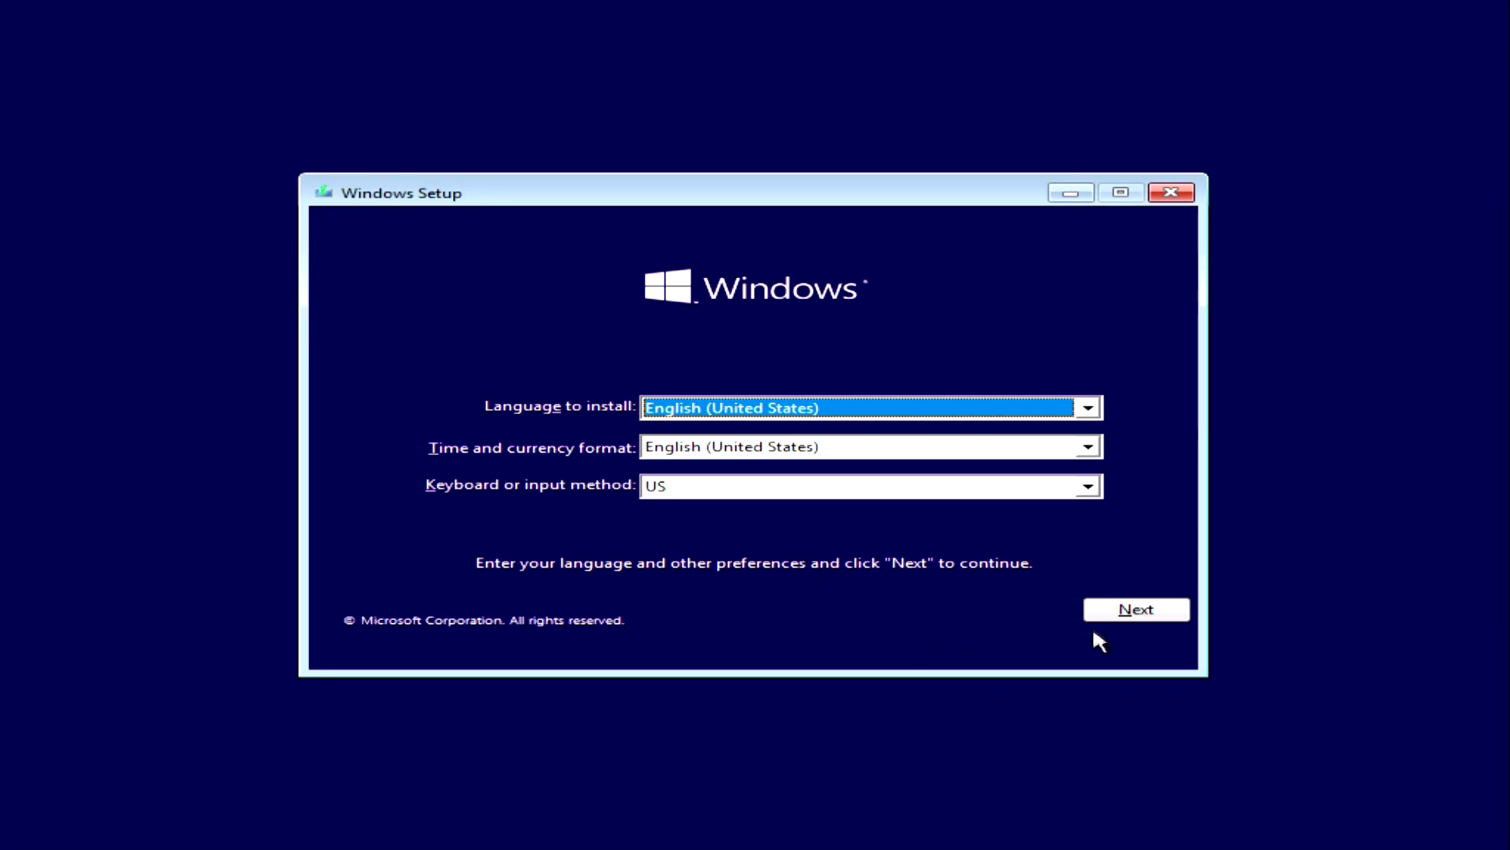
Begin installation without a product key and choose Windows 10 Pro as the edition
{"action": "left_click", "coordinate": [1134, 609]}
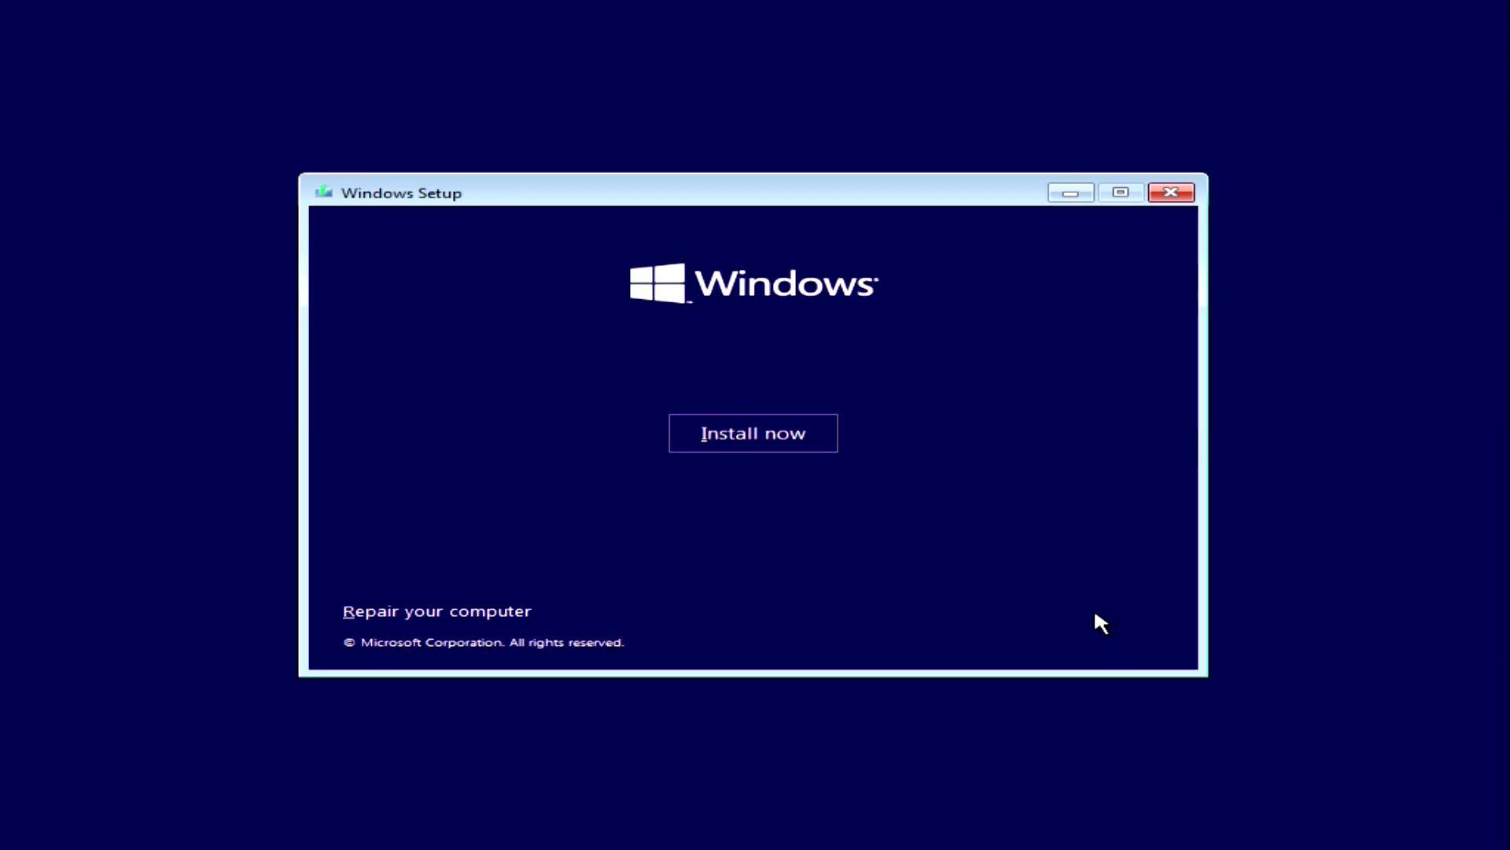
{"action": "left_click", "coordinate": [752, 433]}
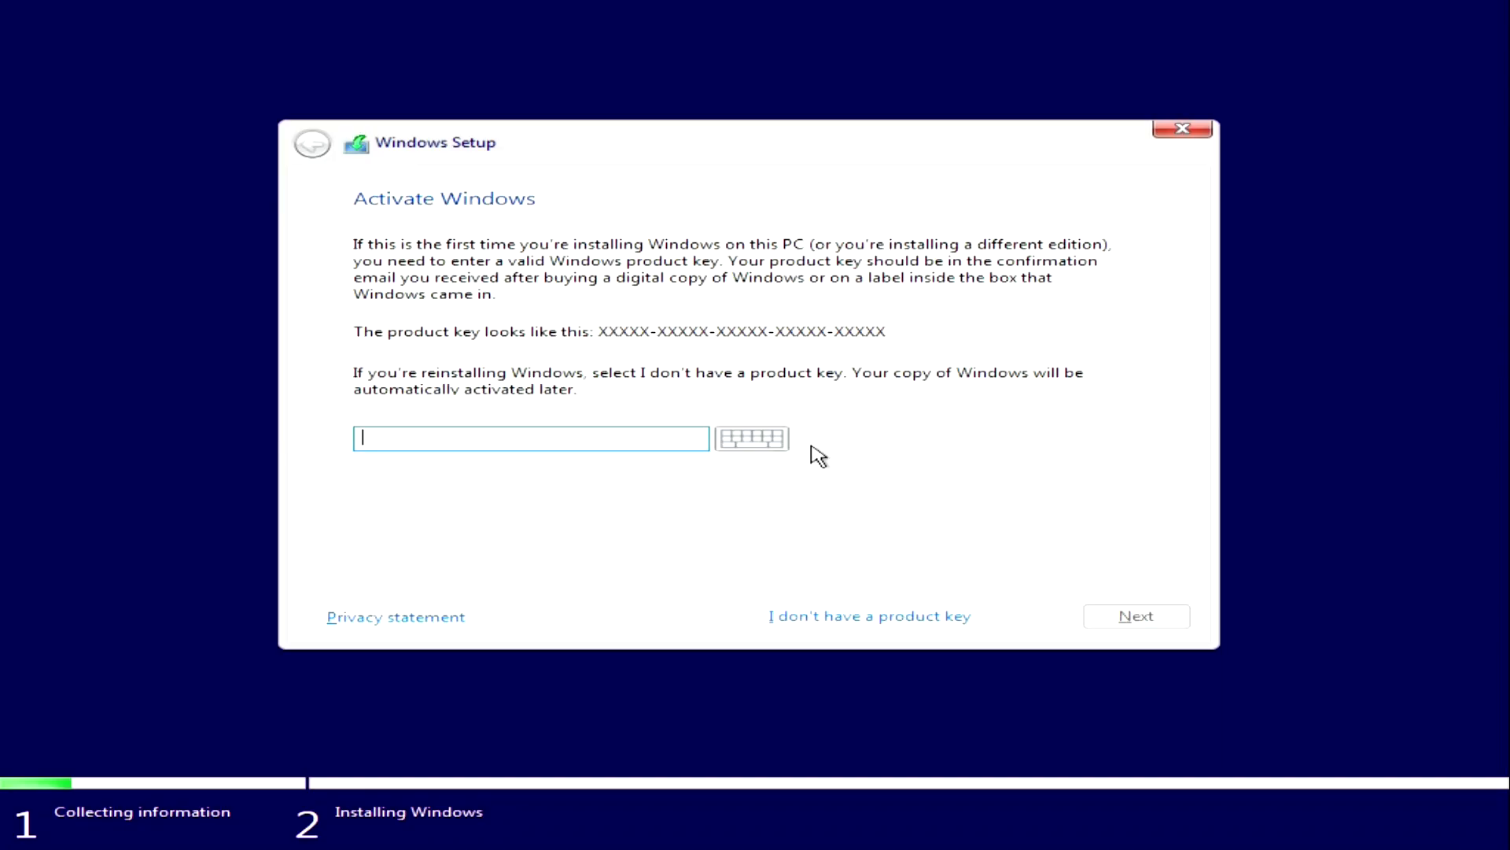
{"action": "mouse_move", "coordinate": [869, 617]}
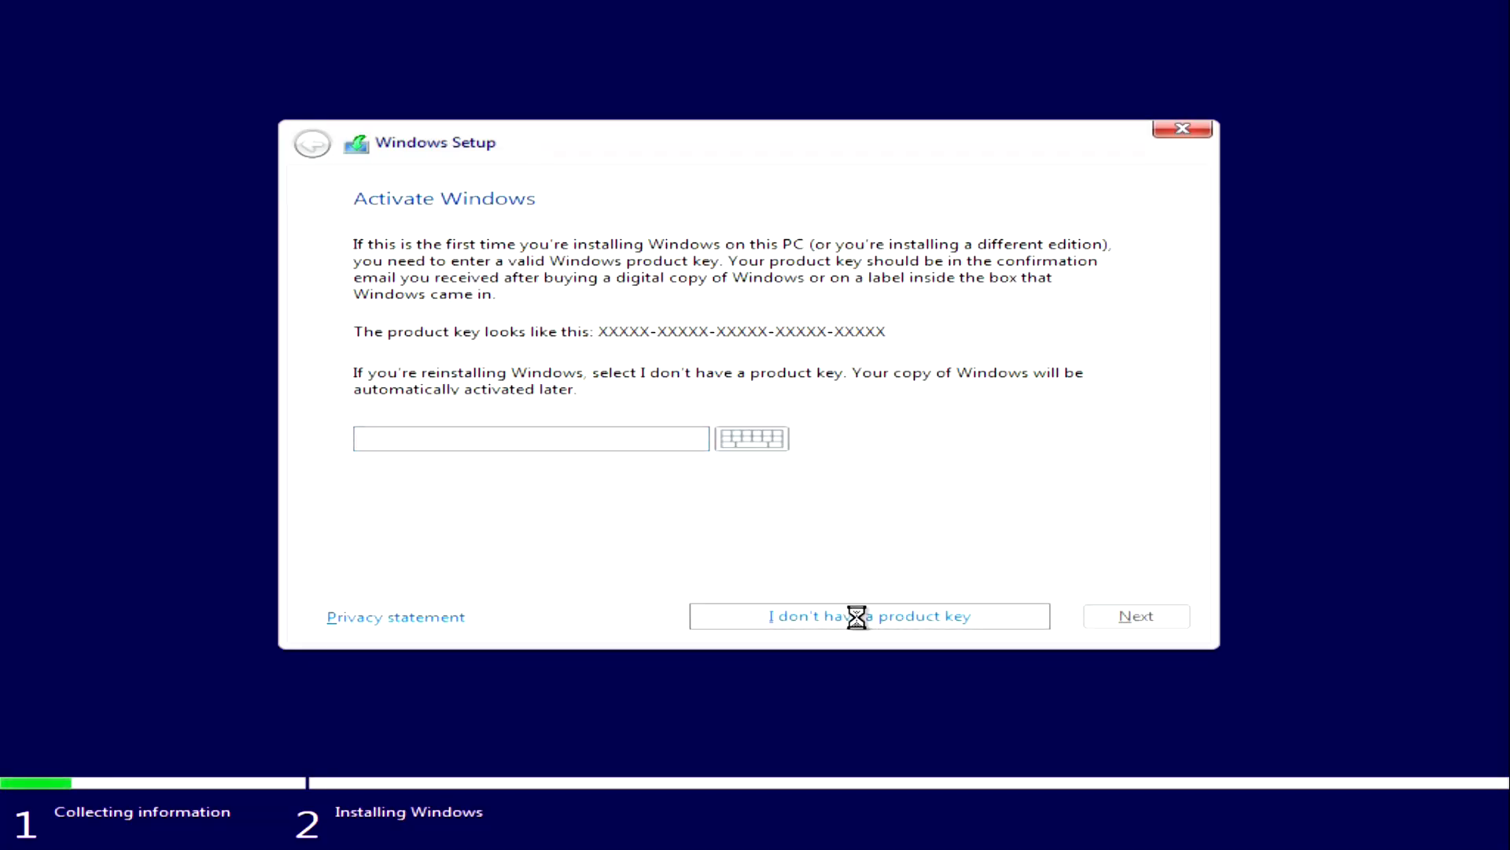
{"action": "left_click", "coordinate": [868, 616]}
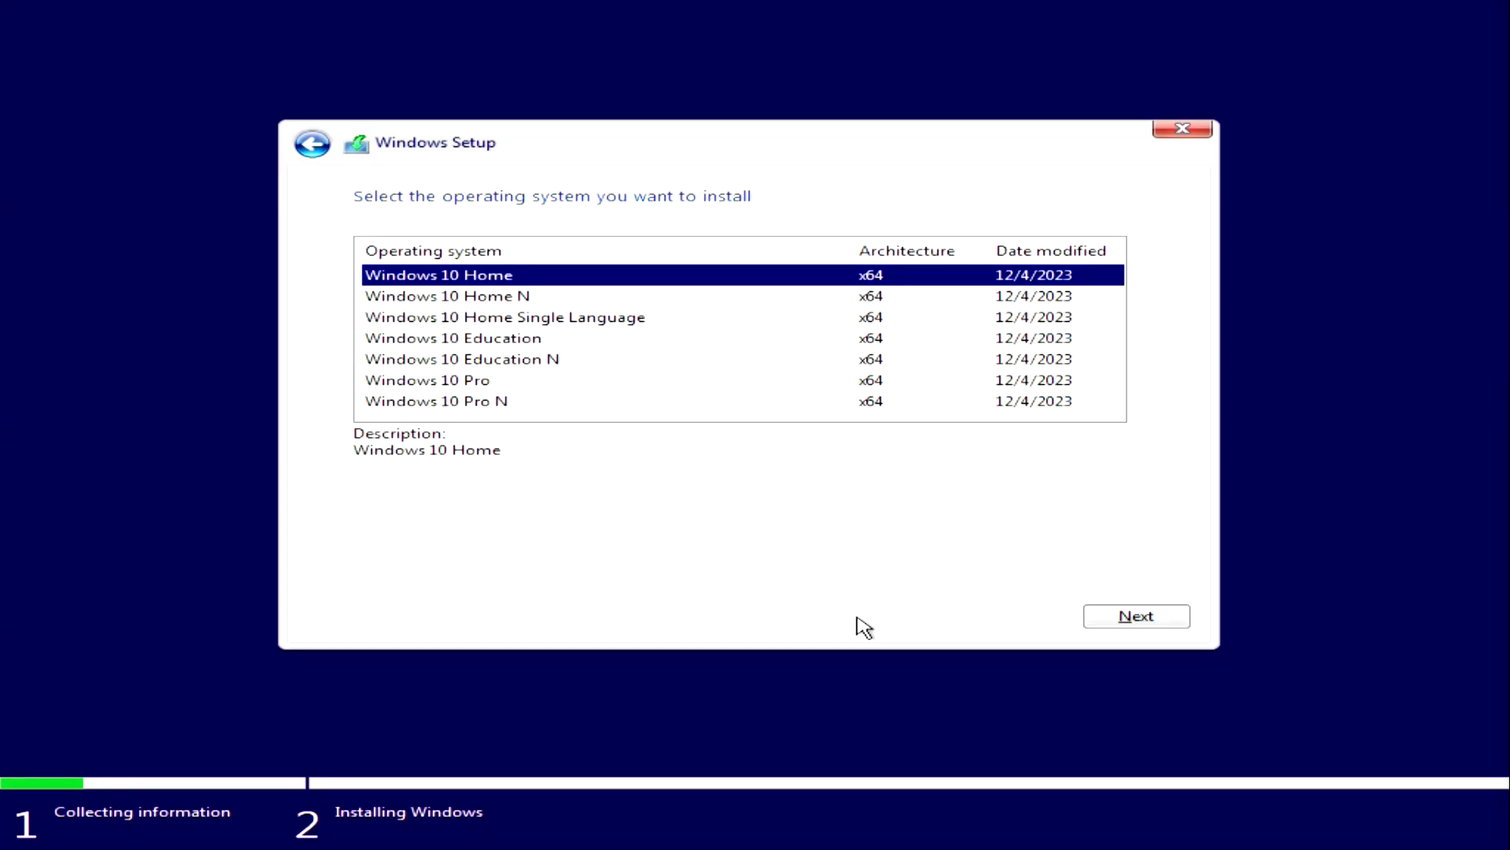
{"action": "mouse_move", "coordinate": [834, 587]}
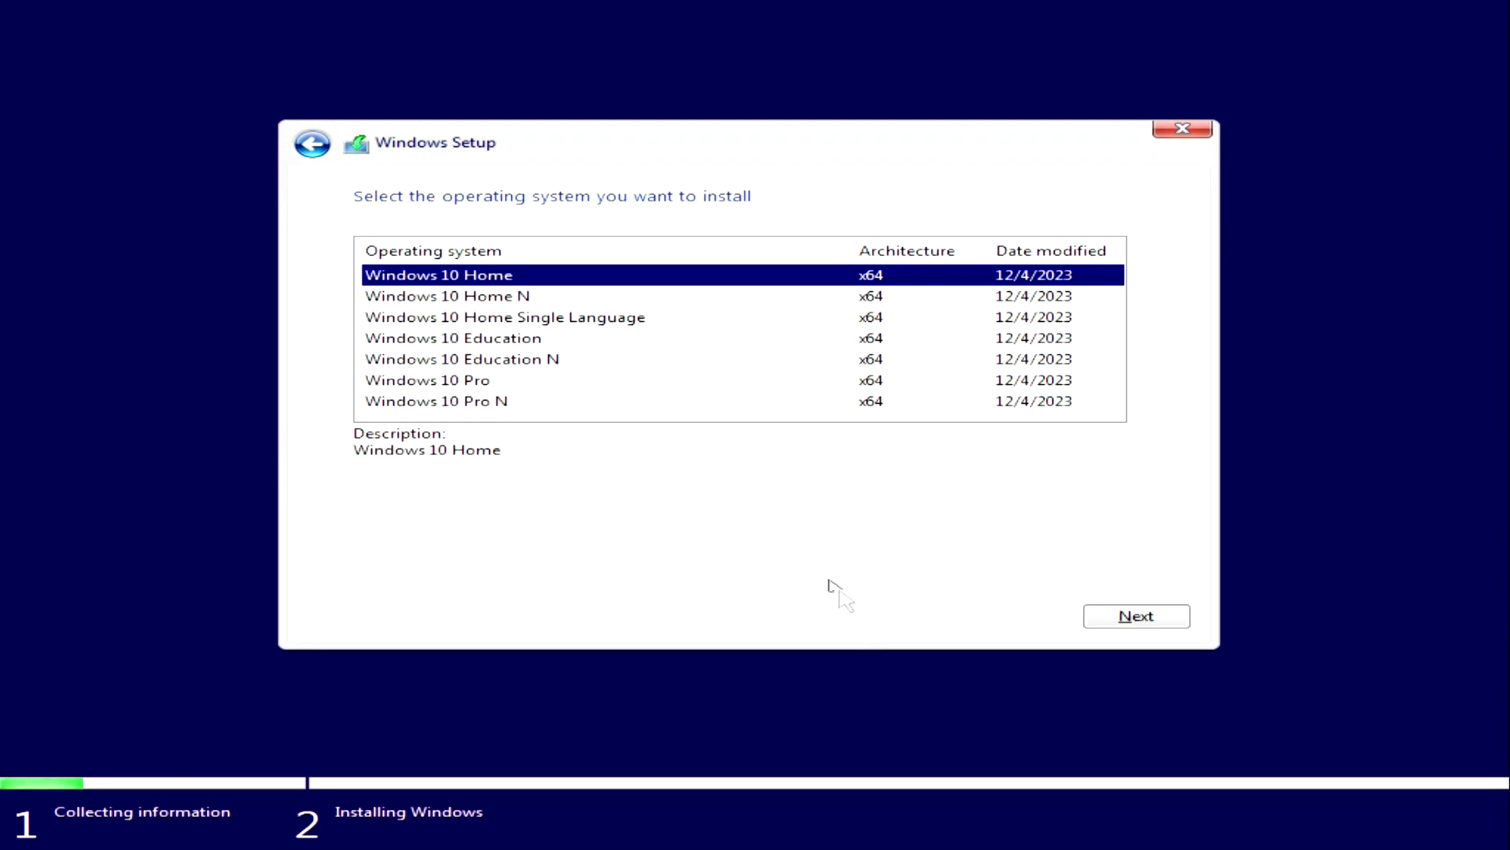
{"action": "mouse_move", "coordinate": [491, 388]}
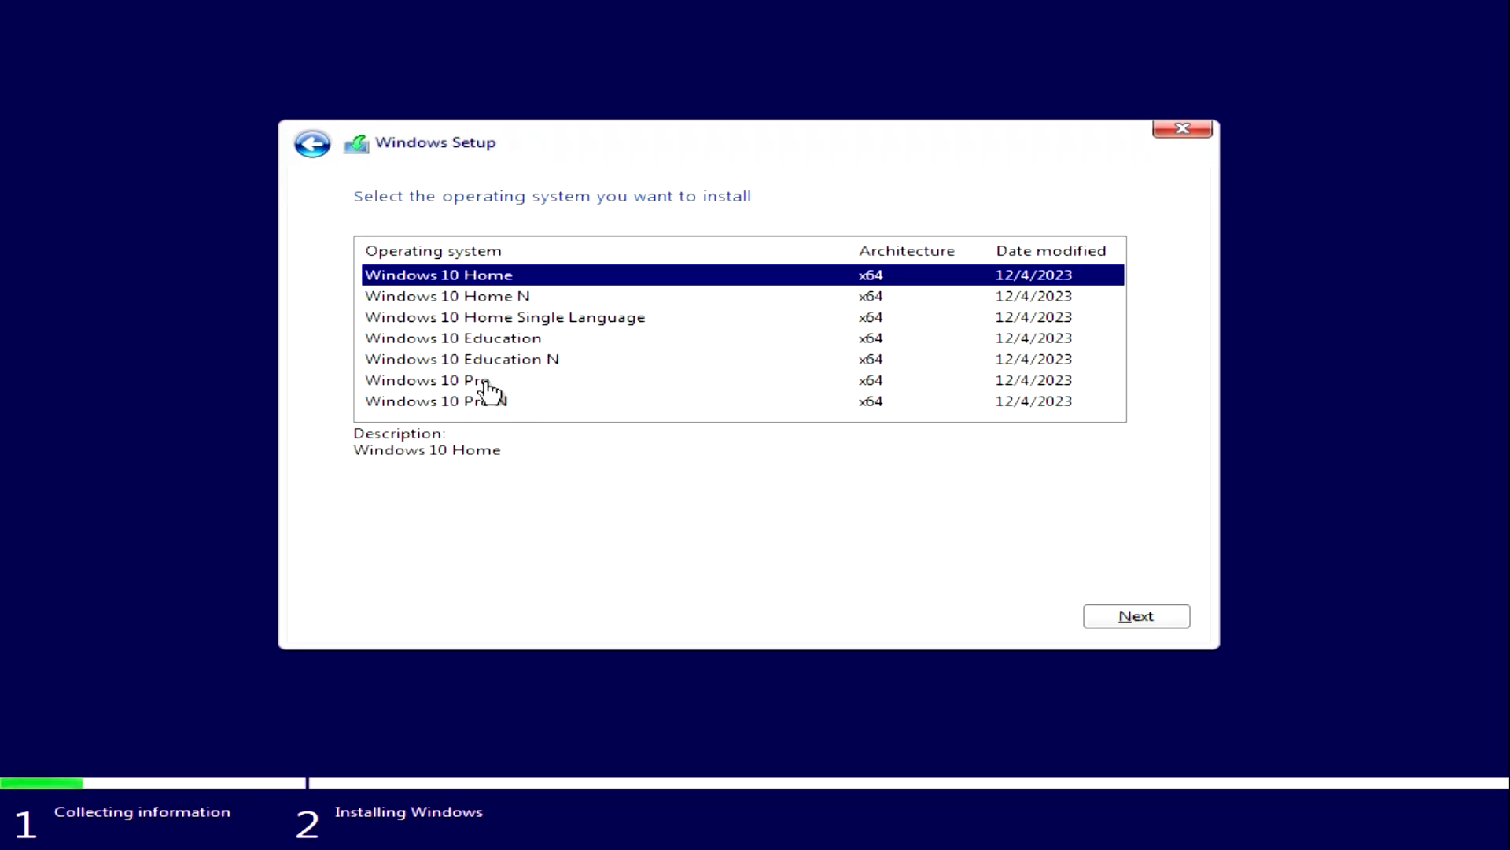
{"action": "left_click", "coordinate": [426, 380]}
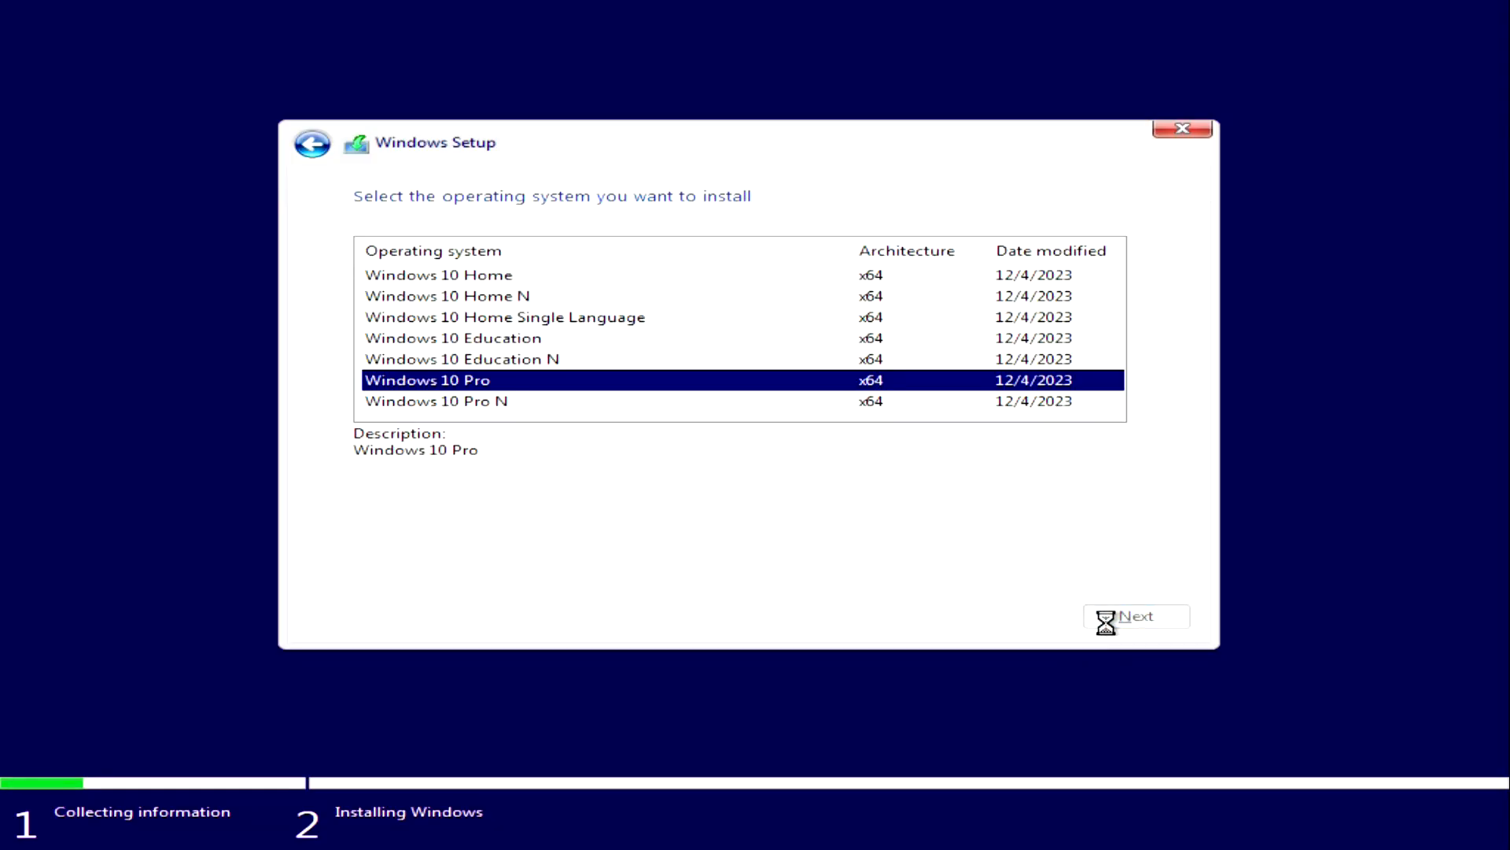
{"action": "left_click", "coordinate": [1135, 615]}
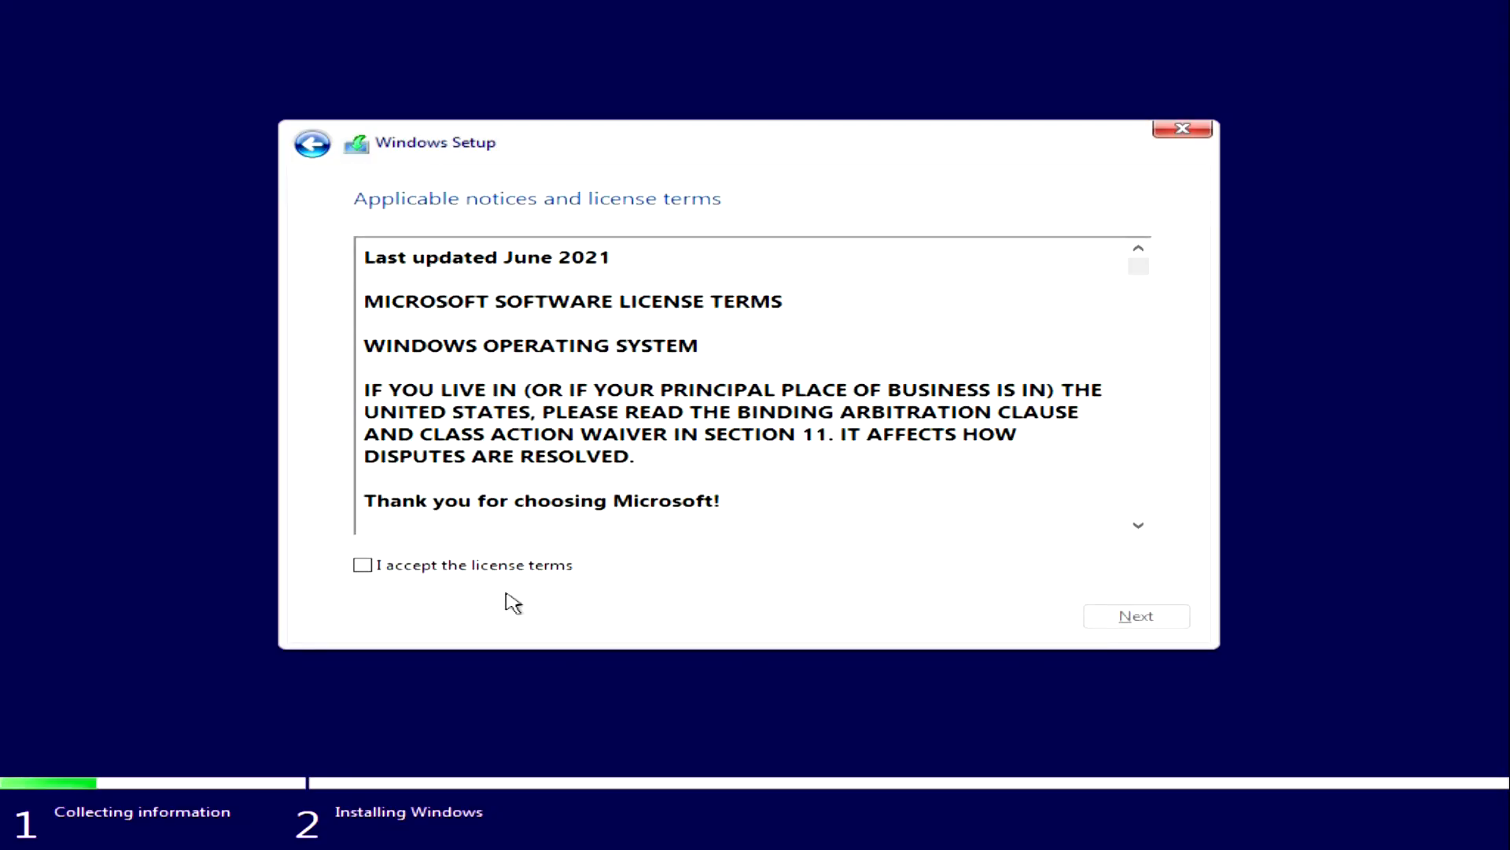
Accept the license terms and choose 'Custom: Install Windows only (advanced)'
{"action": "left_click", "coordinate": [363, 565]}
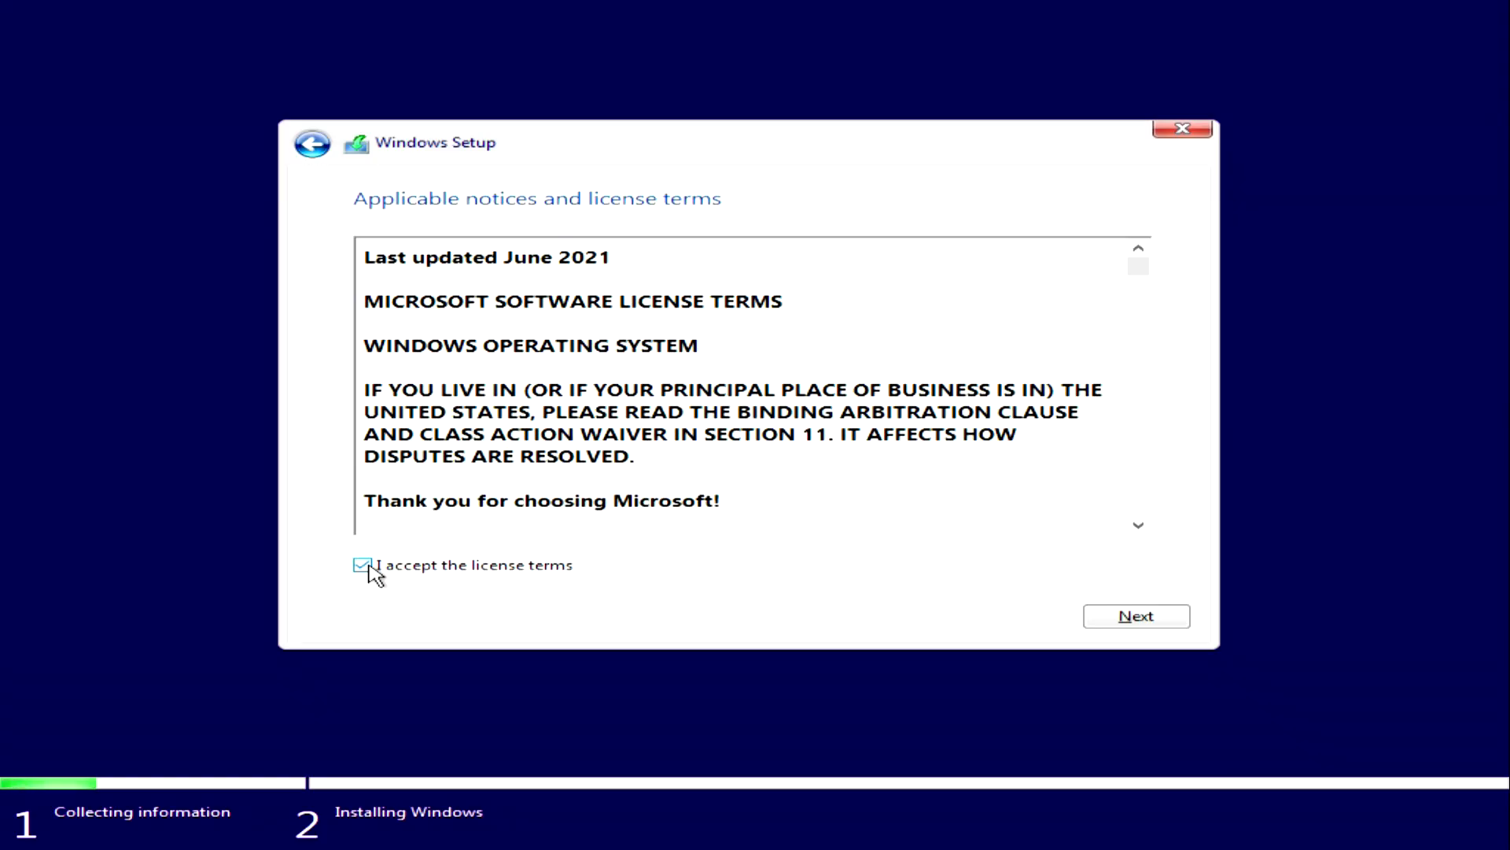
{"action": "mouse_move", "coordinate": [1136, 615]}
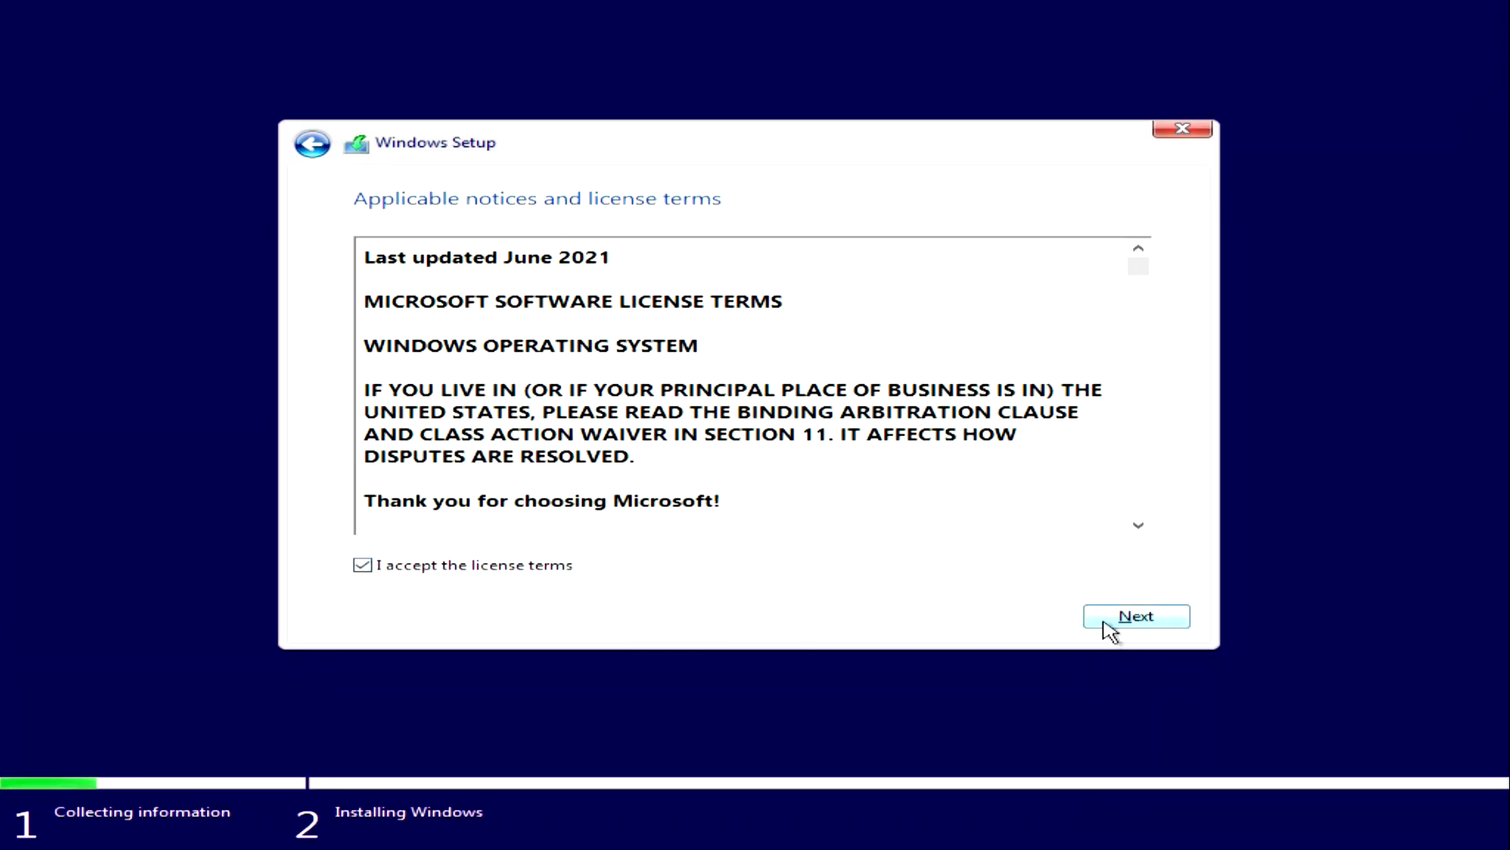
{"action": "left_click", "coordinate": [1136, 615]}
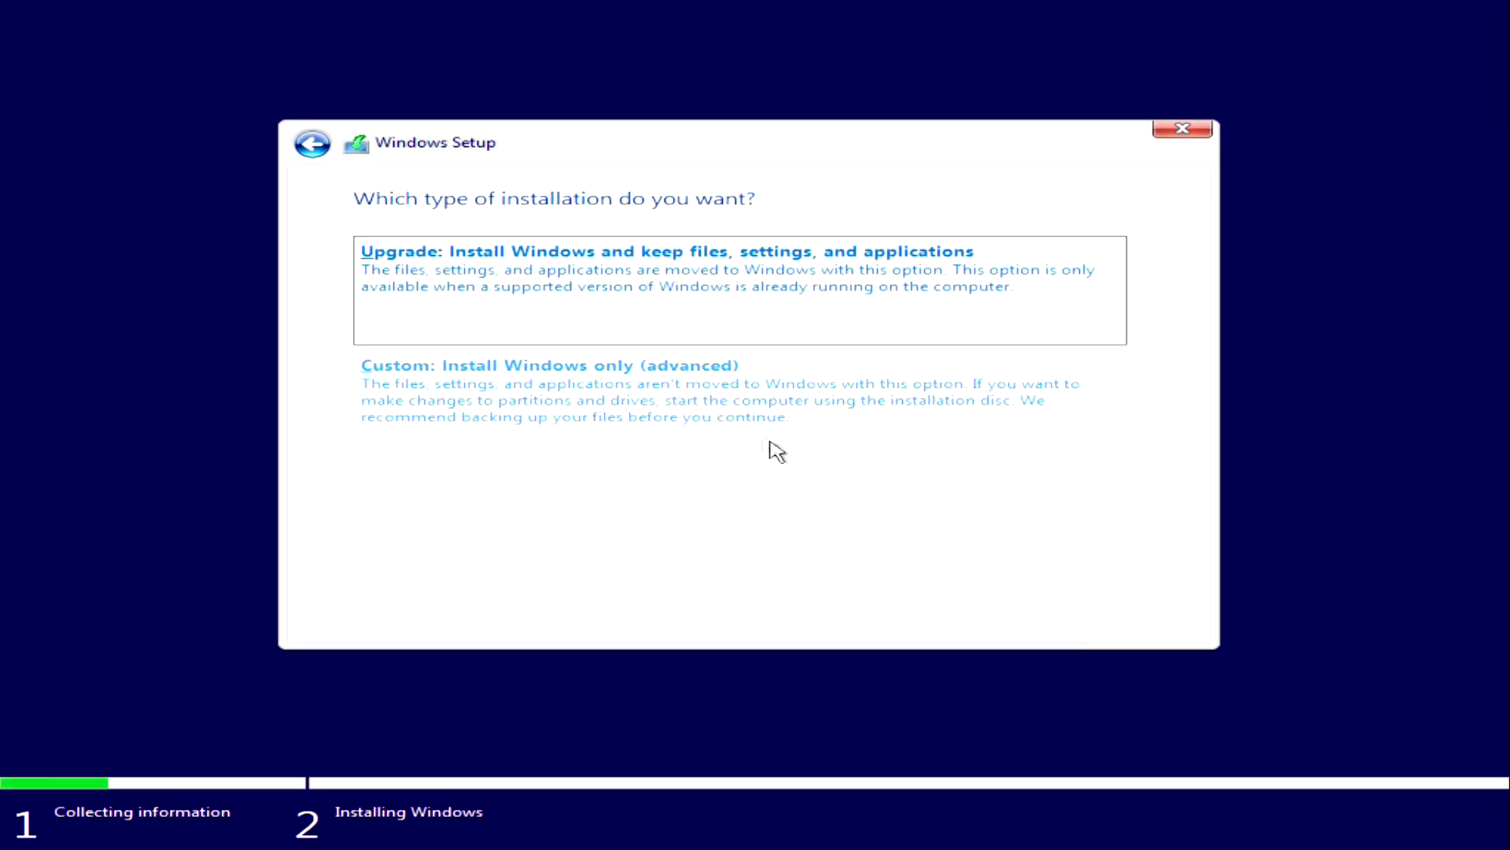
{"action": "left_click", "coordinate": [549, 364]}
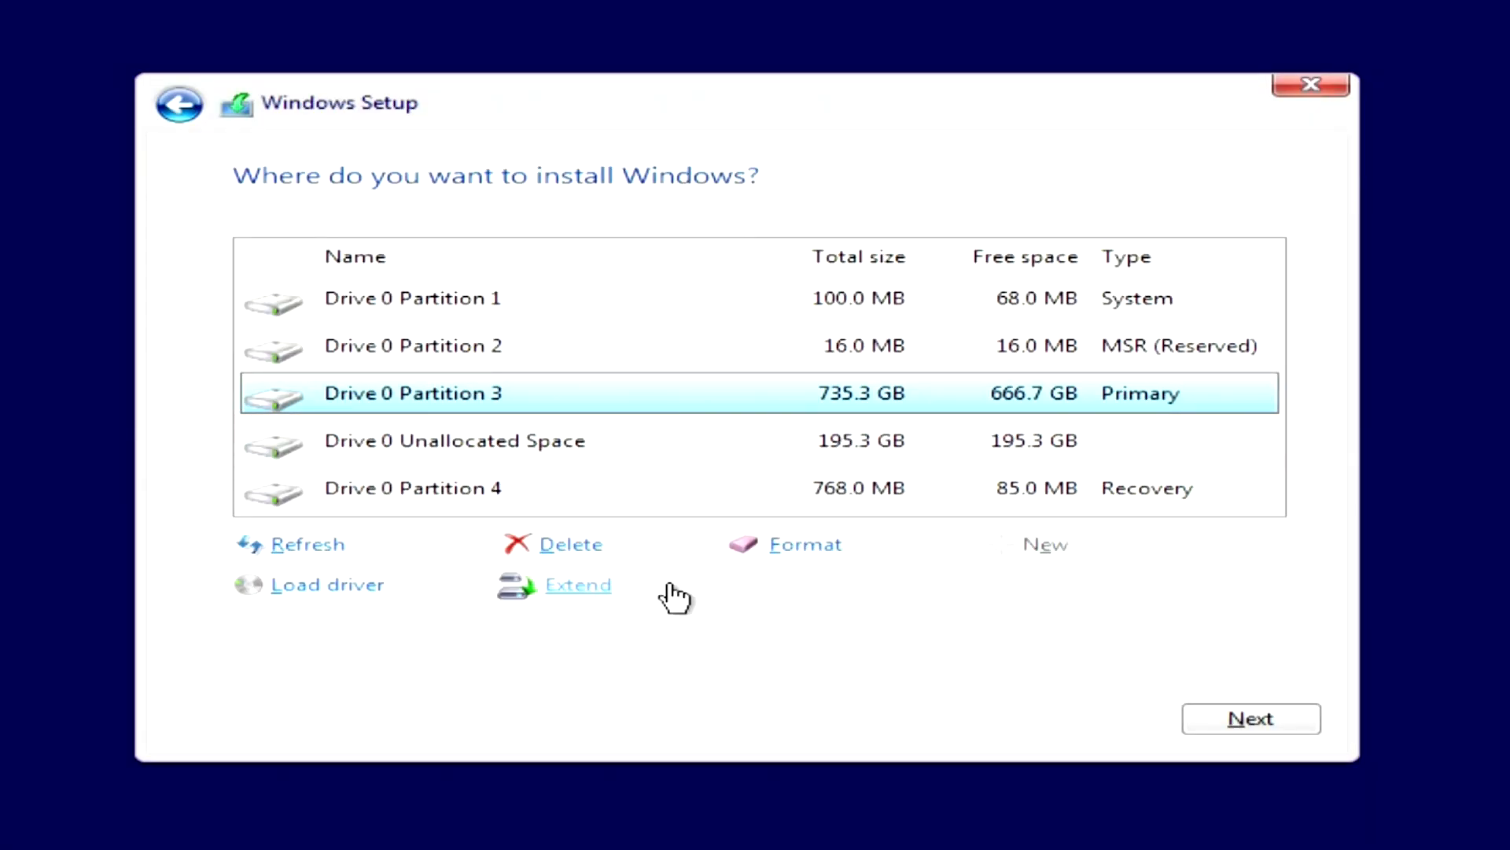
{"action": "mouse_move", "coordinate": [617, 454]}
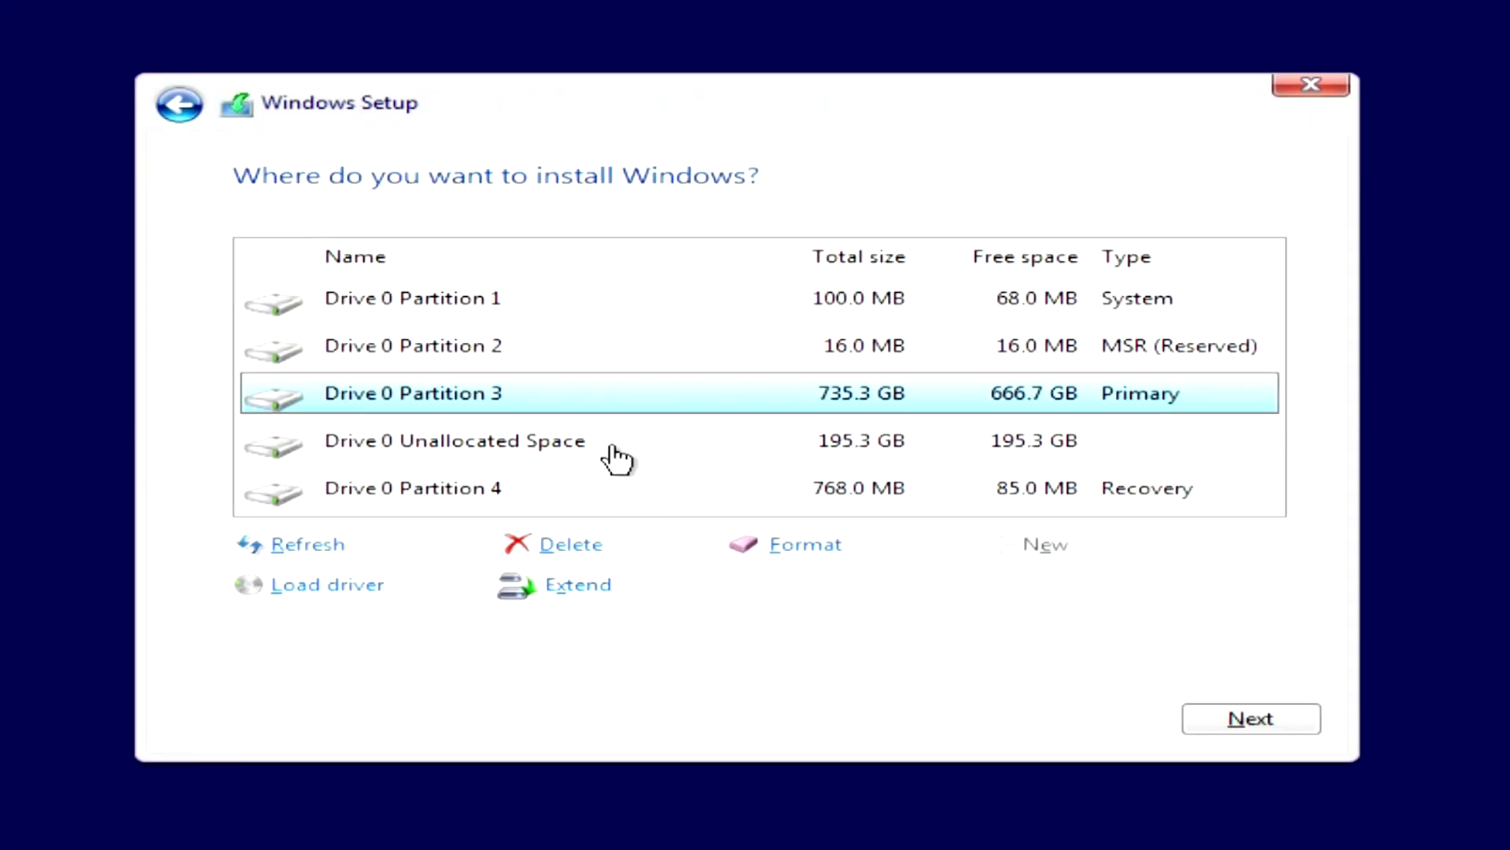
Install Windows onto the 195.3 GB unallocated space on Drive 0
{"action": "left_click", "coordinate": [455, 441]}
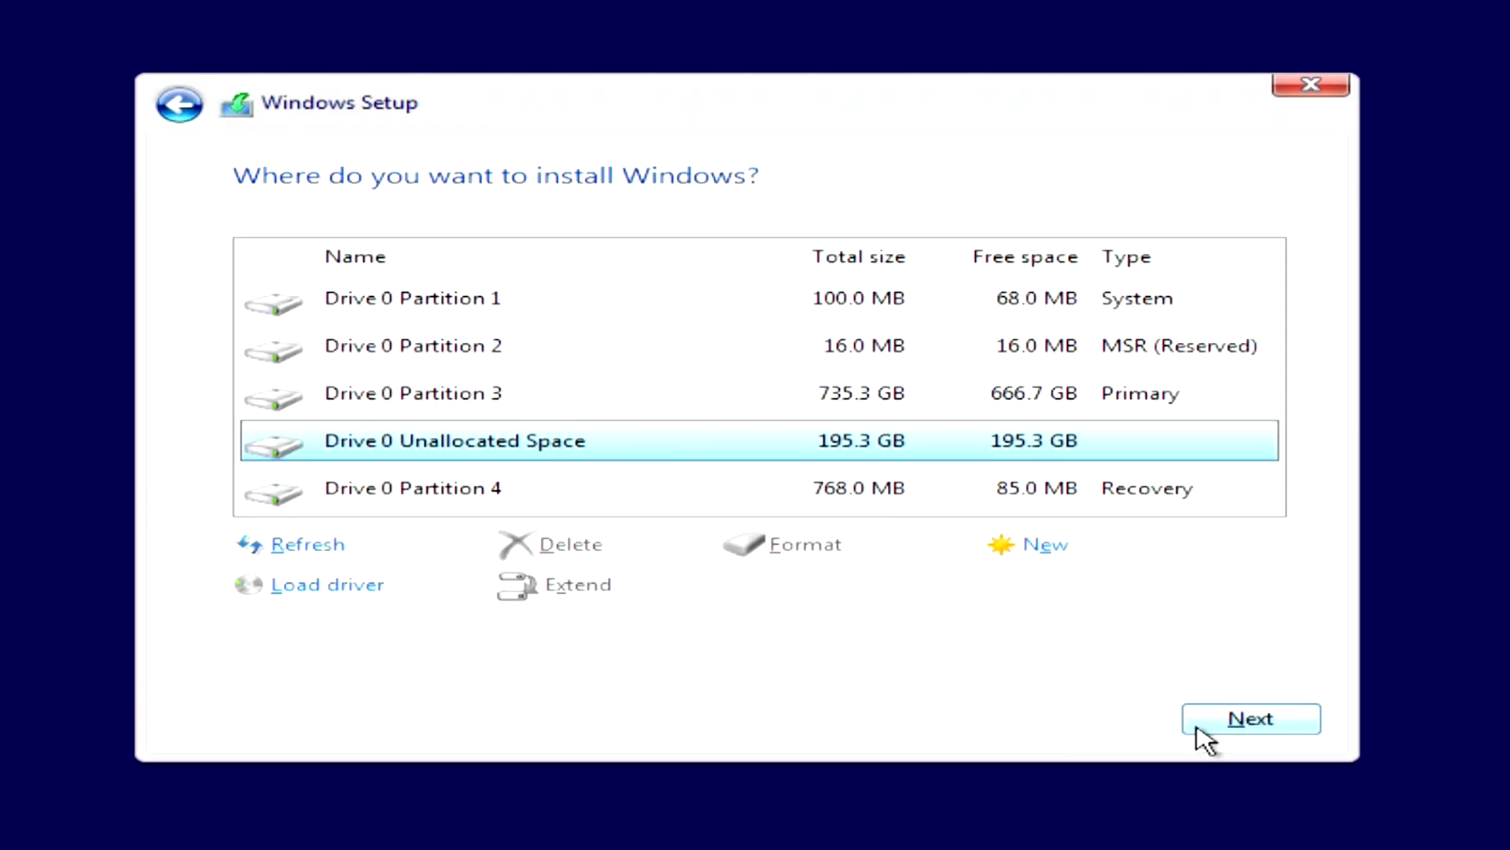
{"action": "left_click", "coordinate": [1250, 718]}
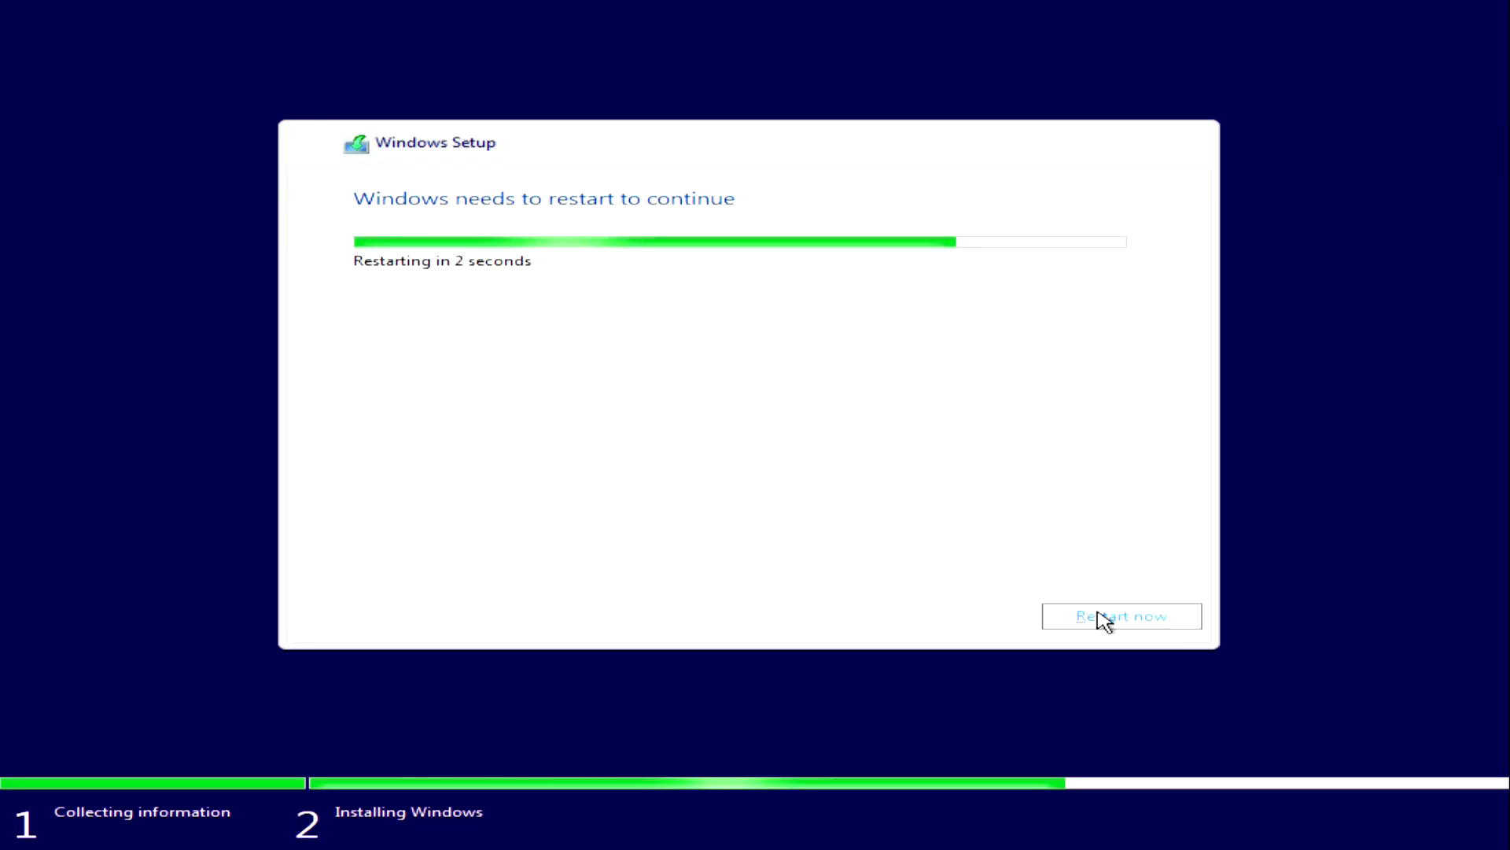
Restart the computer now to continue installation into the region question
{"action": "left_click", "coordinate": [1120, 615]}
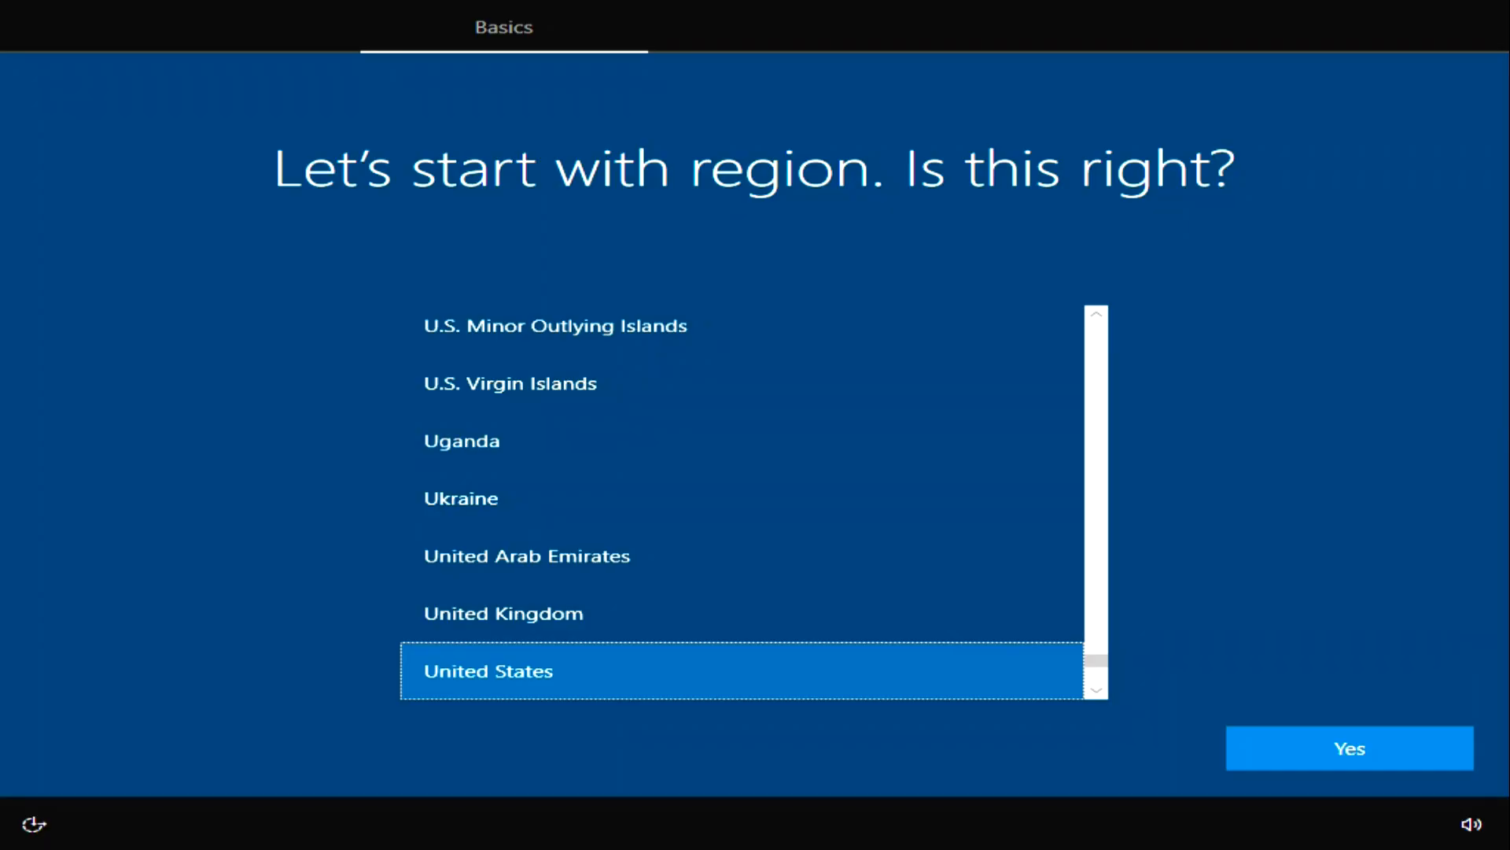
{"action": "mouse_move", "coordinate": [128, 294]}
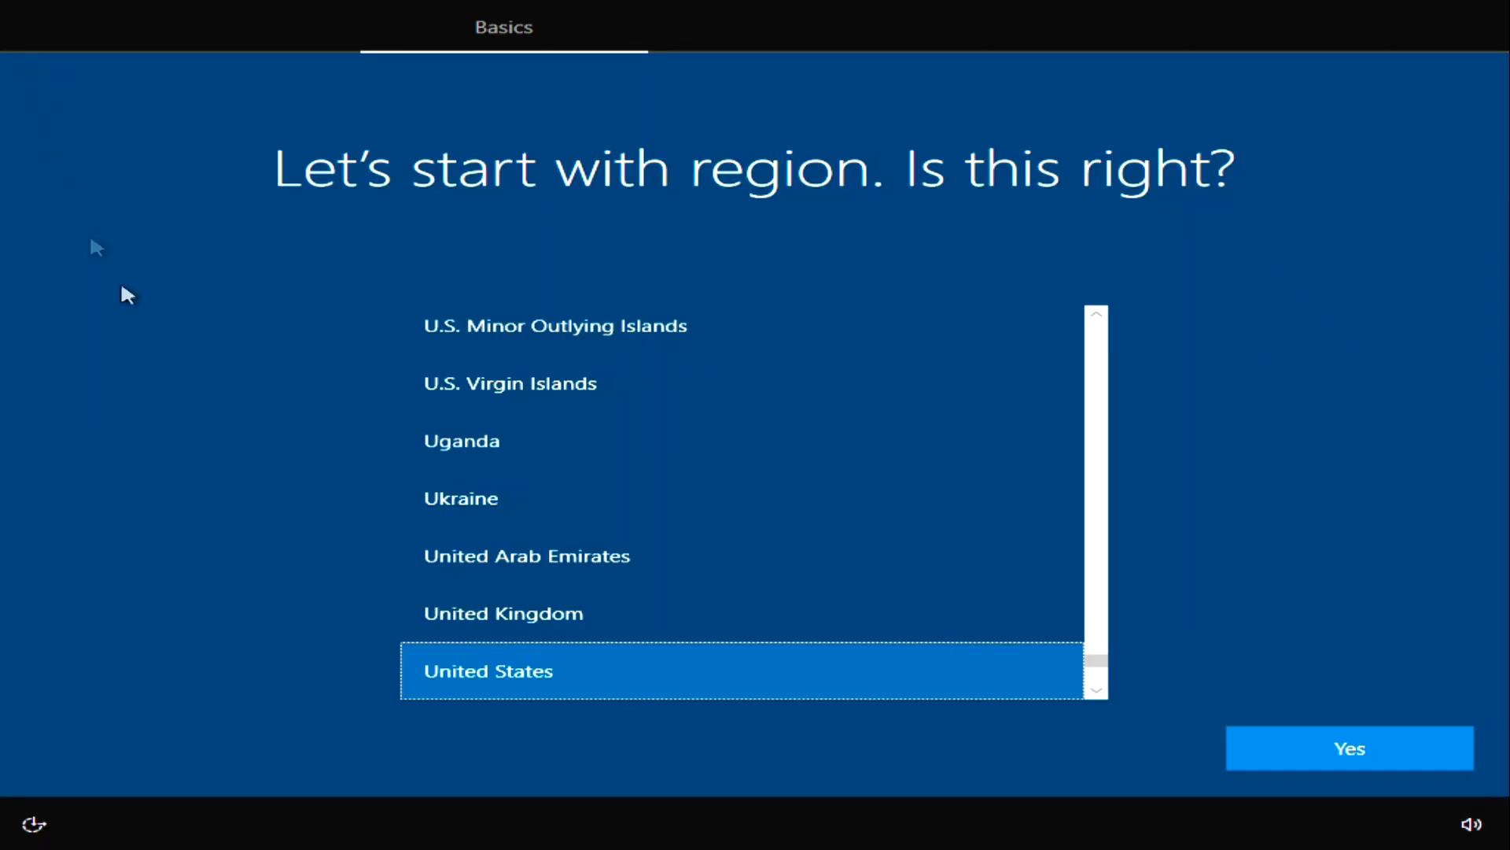
{"action": "mouse_move", "coordinate": [1262, 761]}
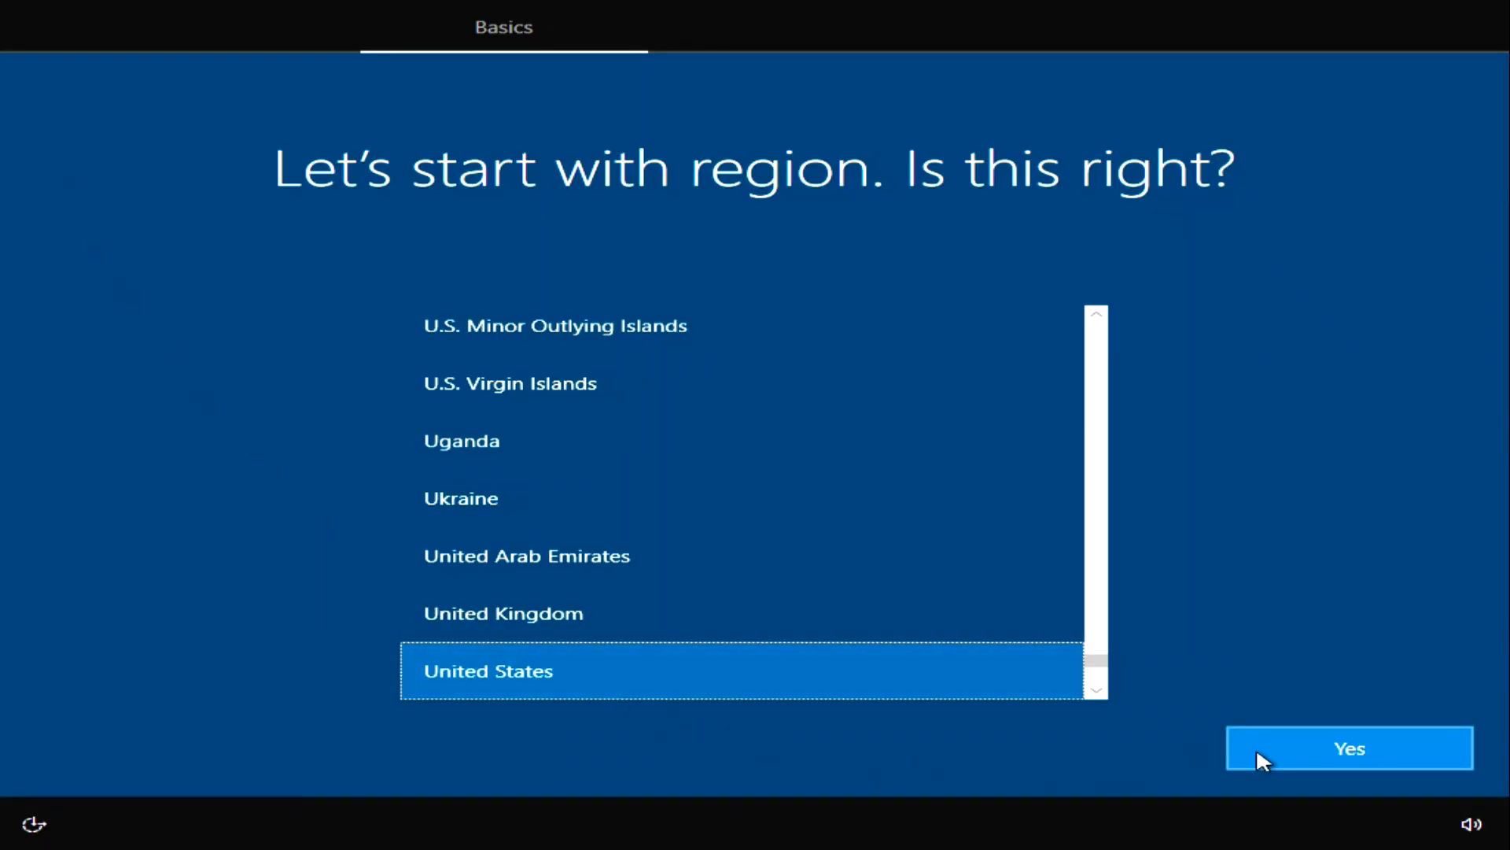
Confirm United States region and US keyboard, skipping a second layout
{"action": "left_click", "coordinate": [1348, 747]}
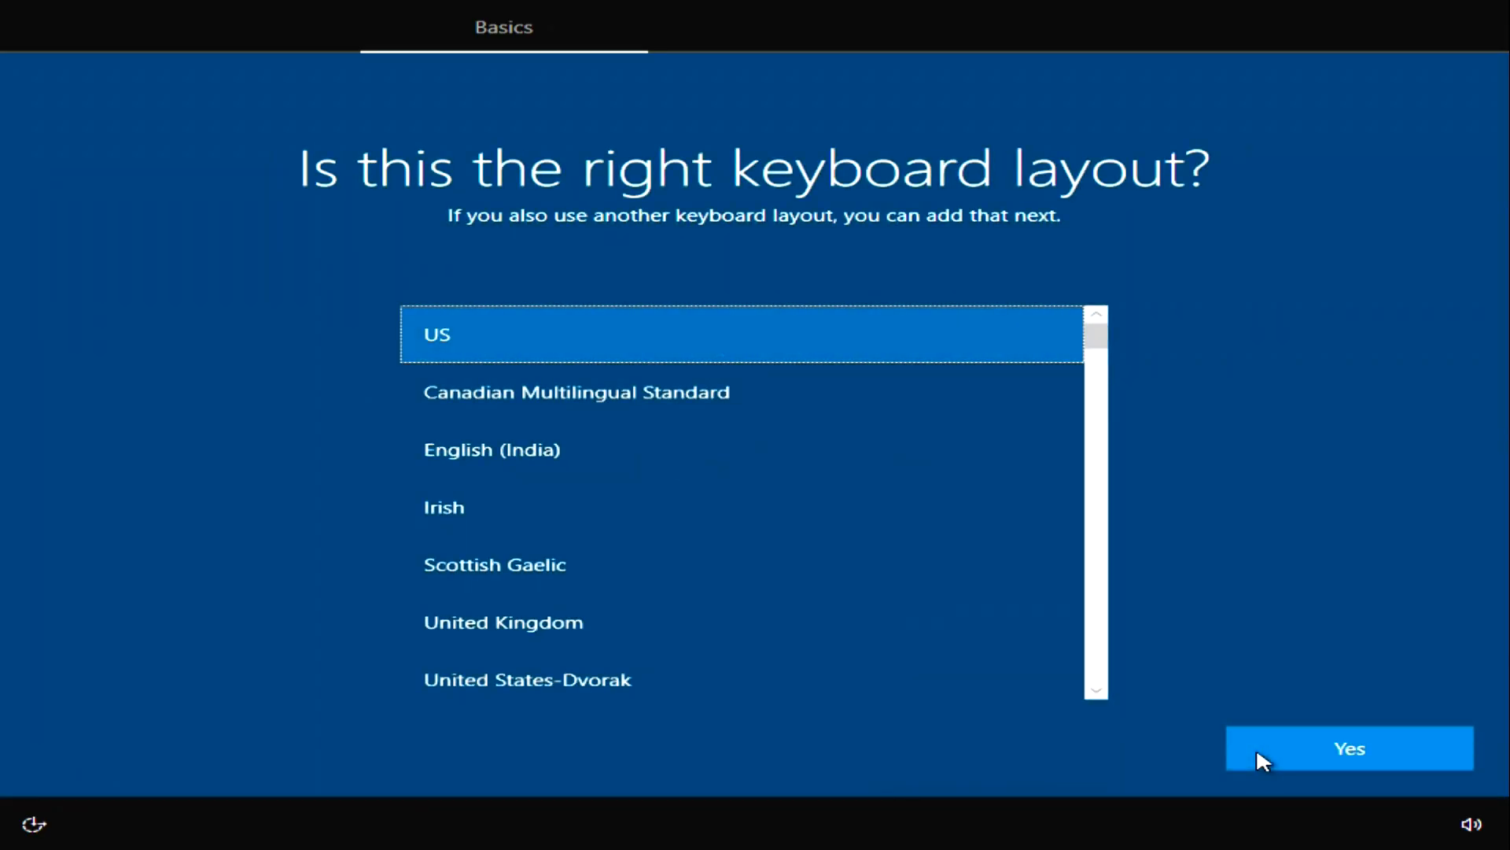
{"action": "left_click", "coordinate": [1348, 748]}
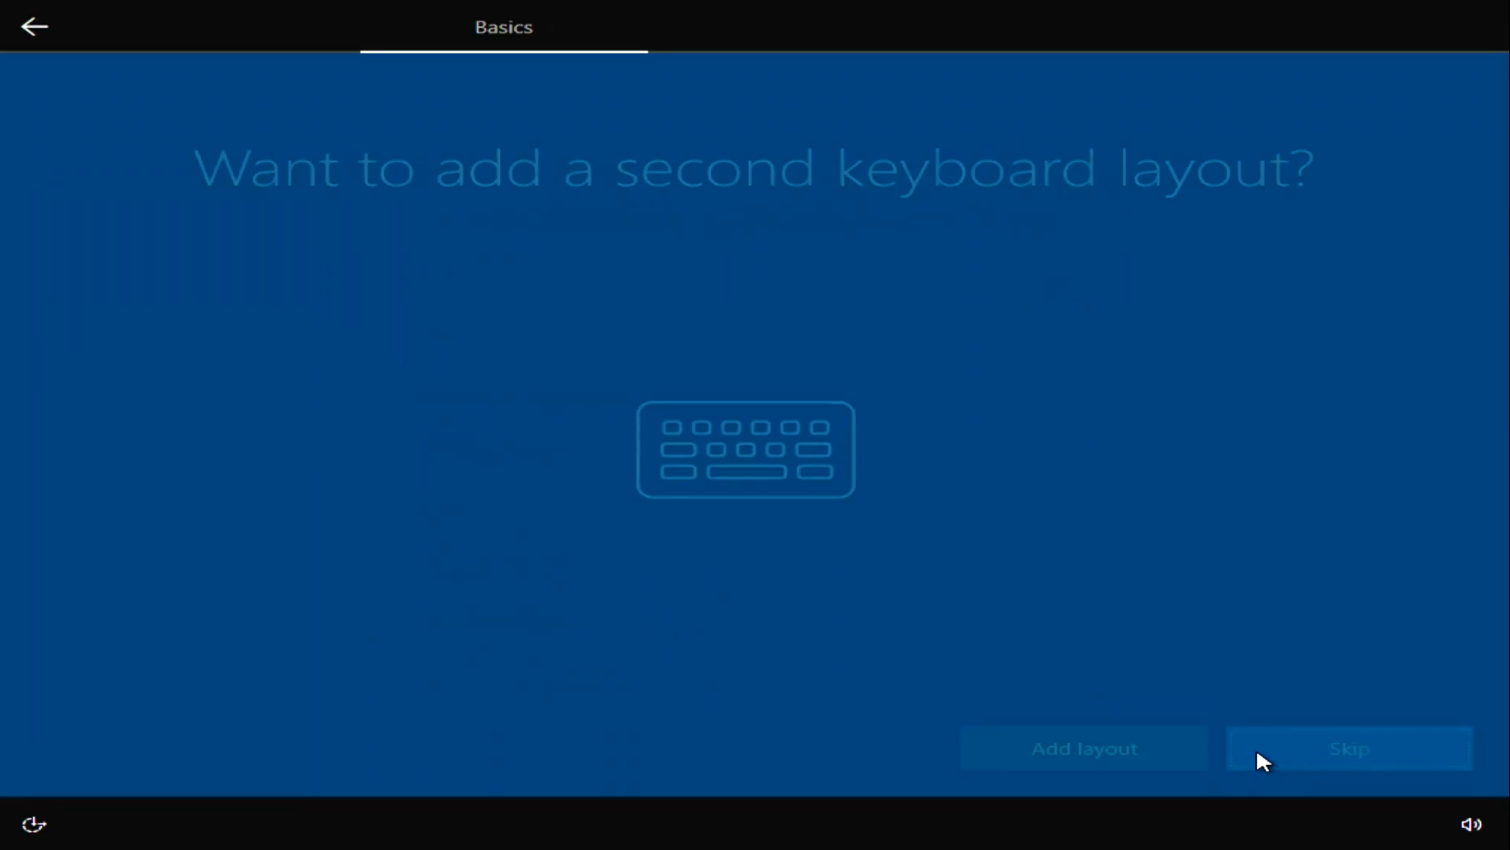
{"action": "left_click", "coordinate": [1348, 749]}
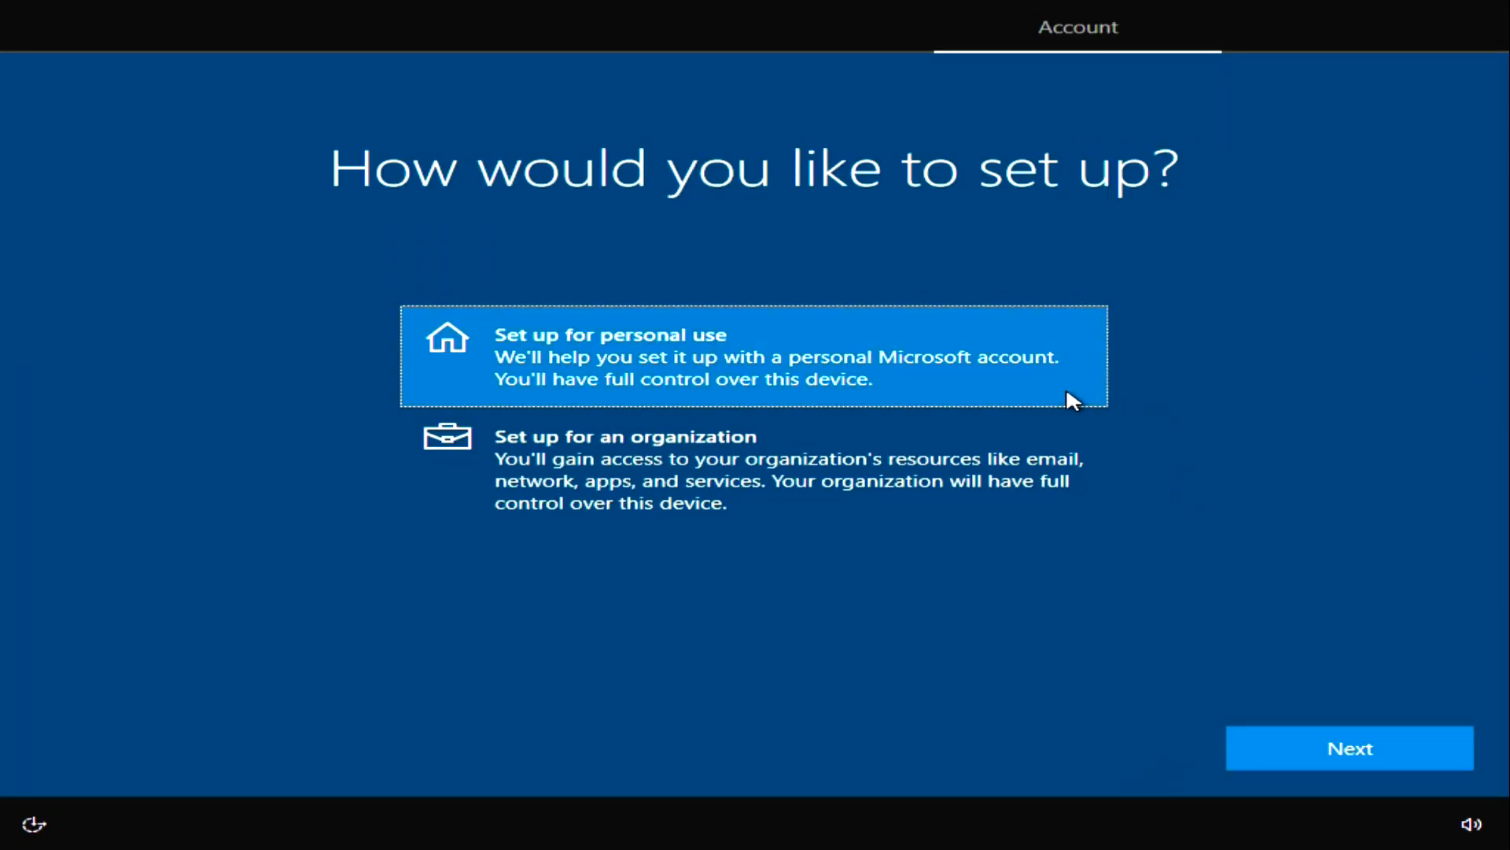
{"action": "mouse_move", "coordinate": [1275, 760]}
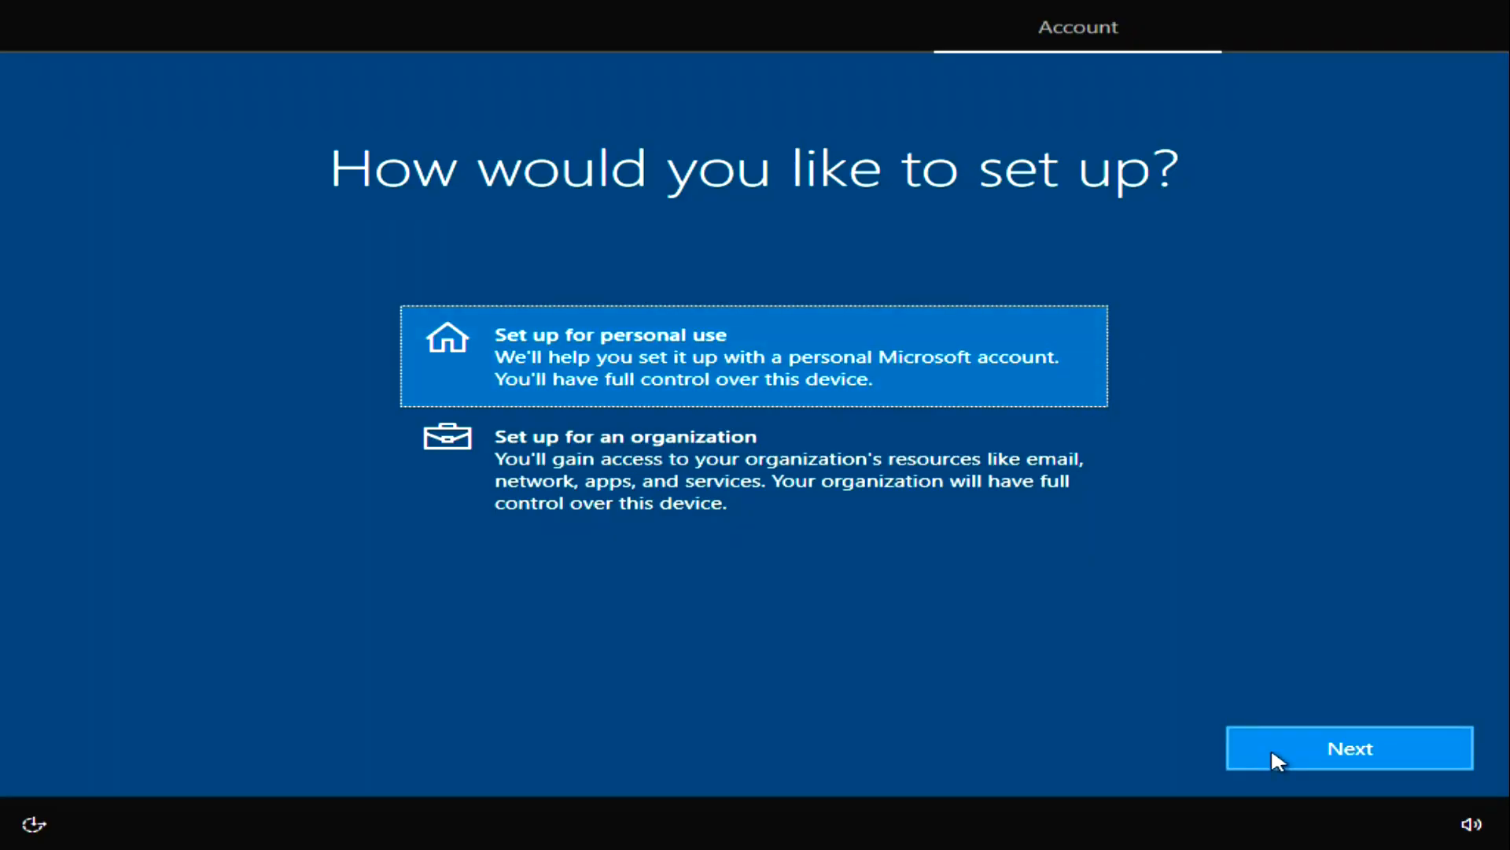
Continue with 'Set up for personal use' and choose Offline account instead of Microsoft sign-in
{"action": "left_click", "coordinate": [1348, 747]}
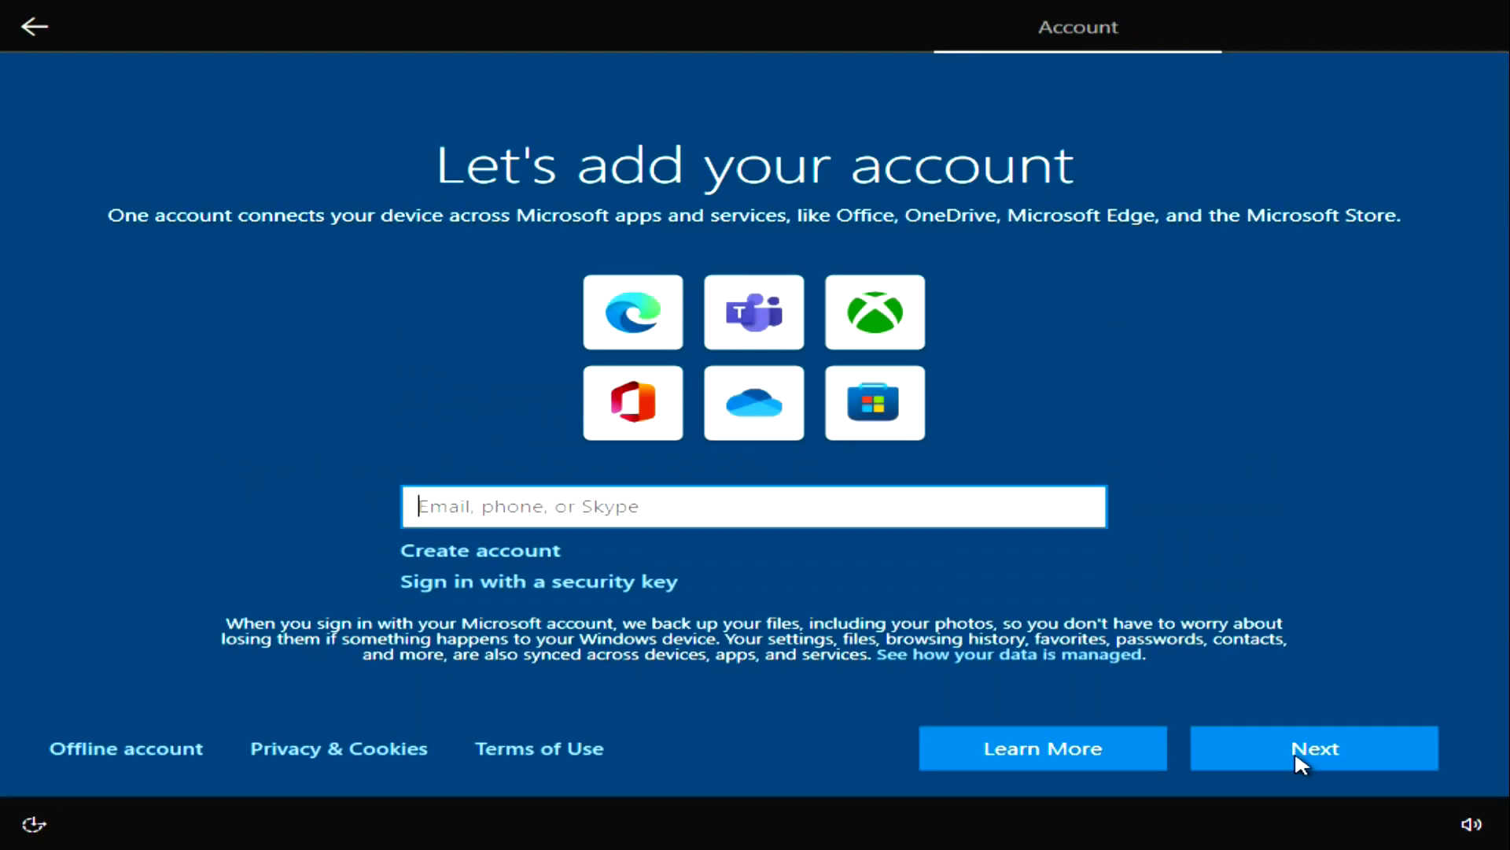
{"action": "mouse_move", "coordinate": [540, 505]}
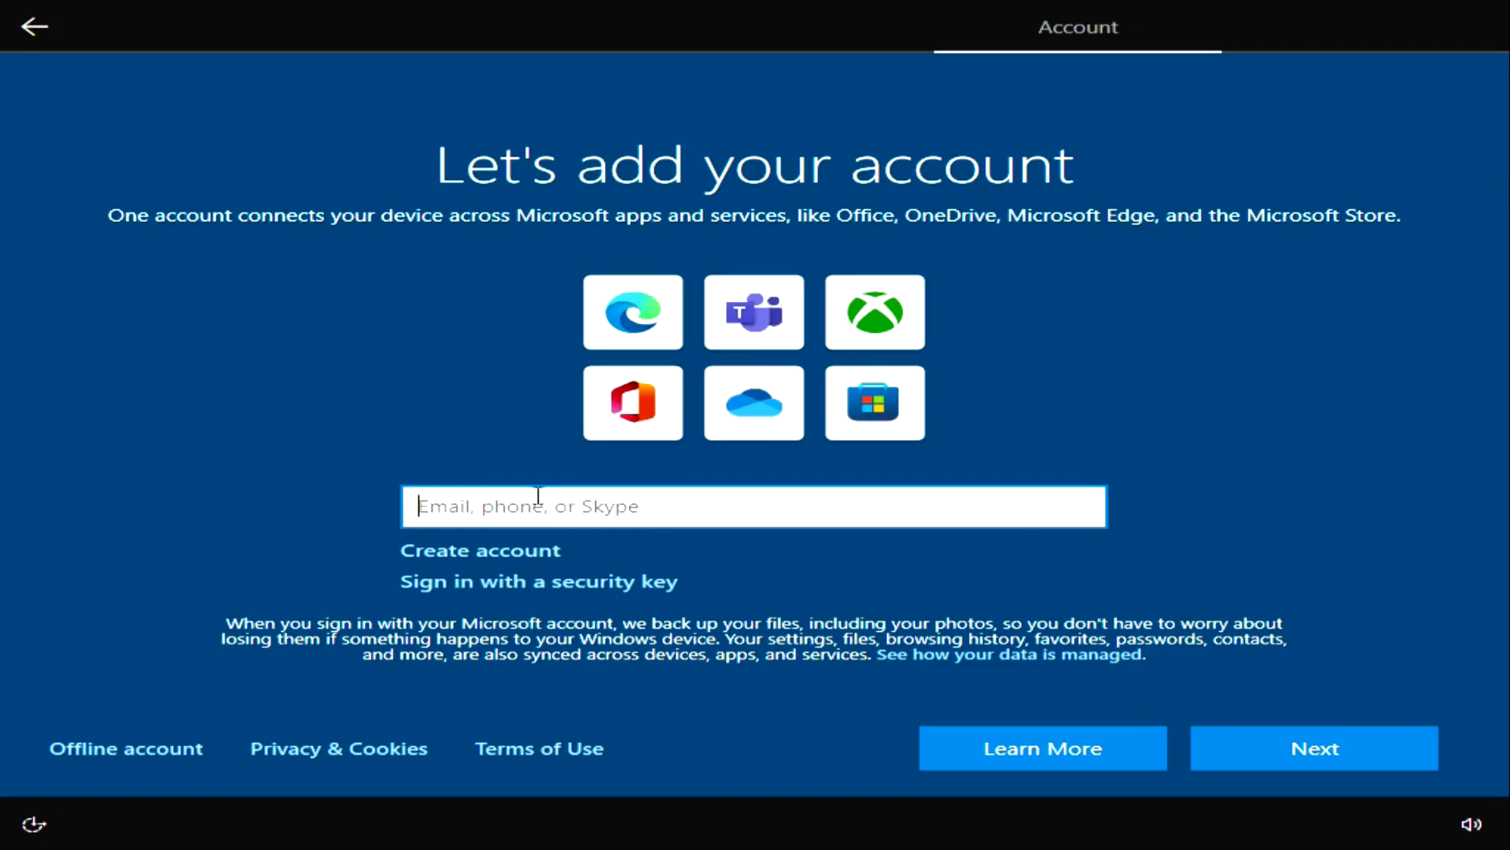
{"action": "mouse_move", "coordinate": [695, 538]}
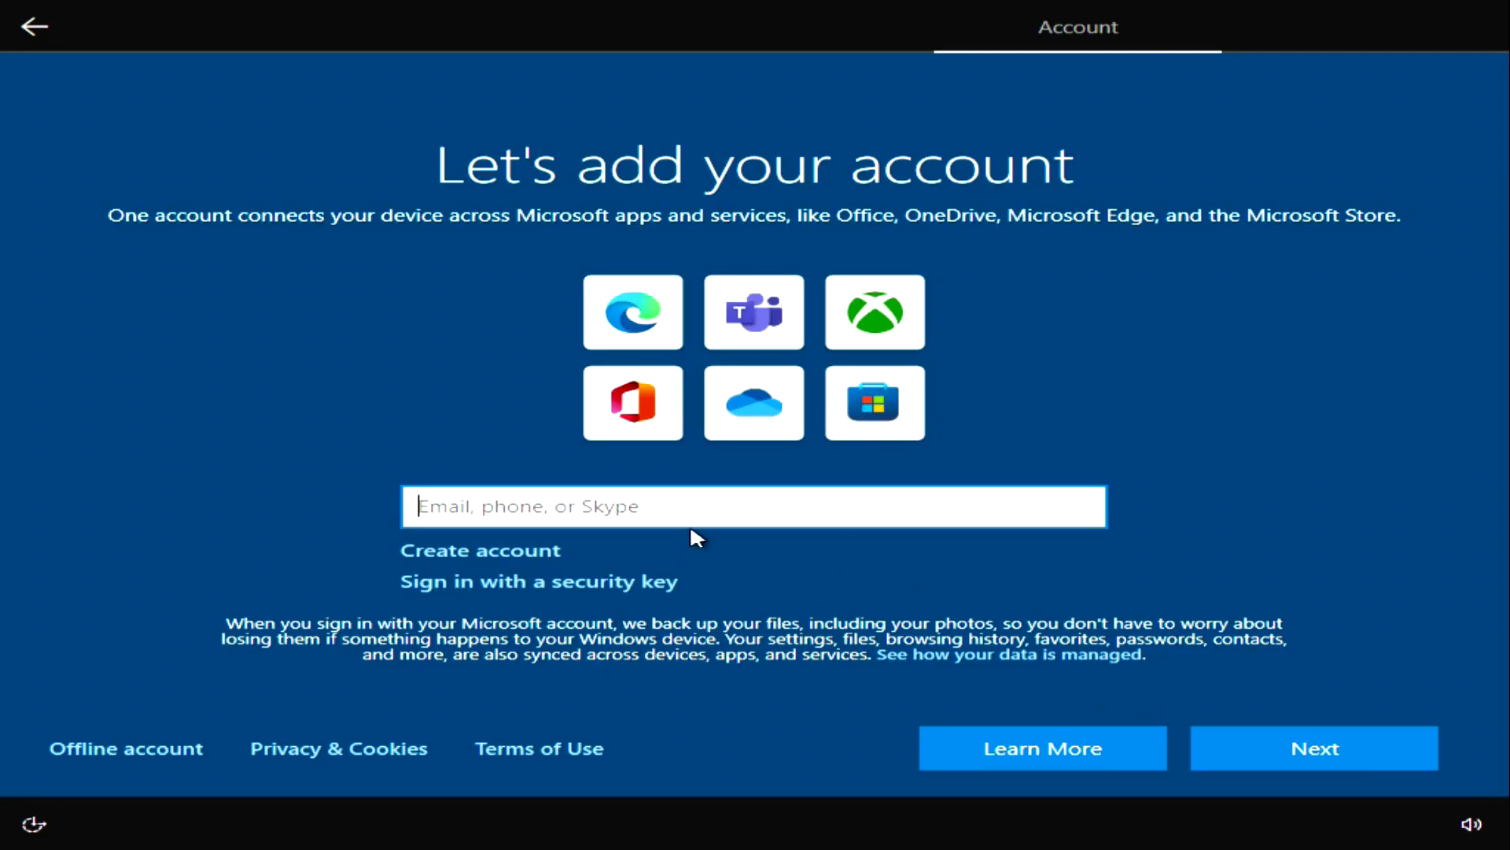
{"action": "mouse_move", "coordinate": [518, 566]}
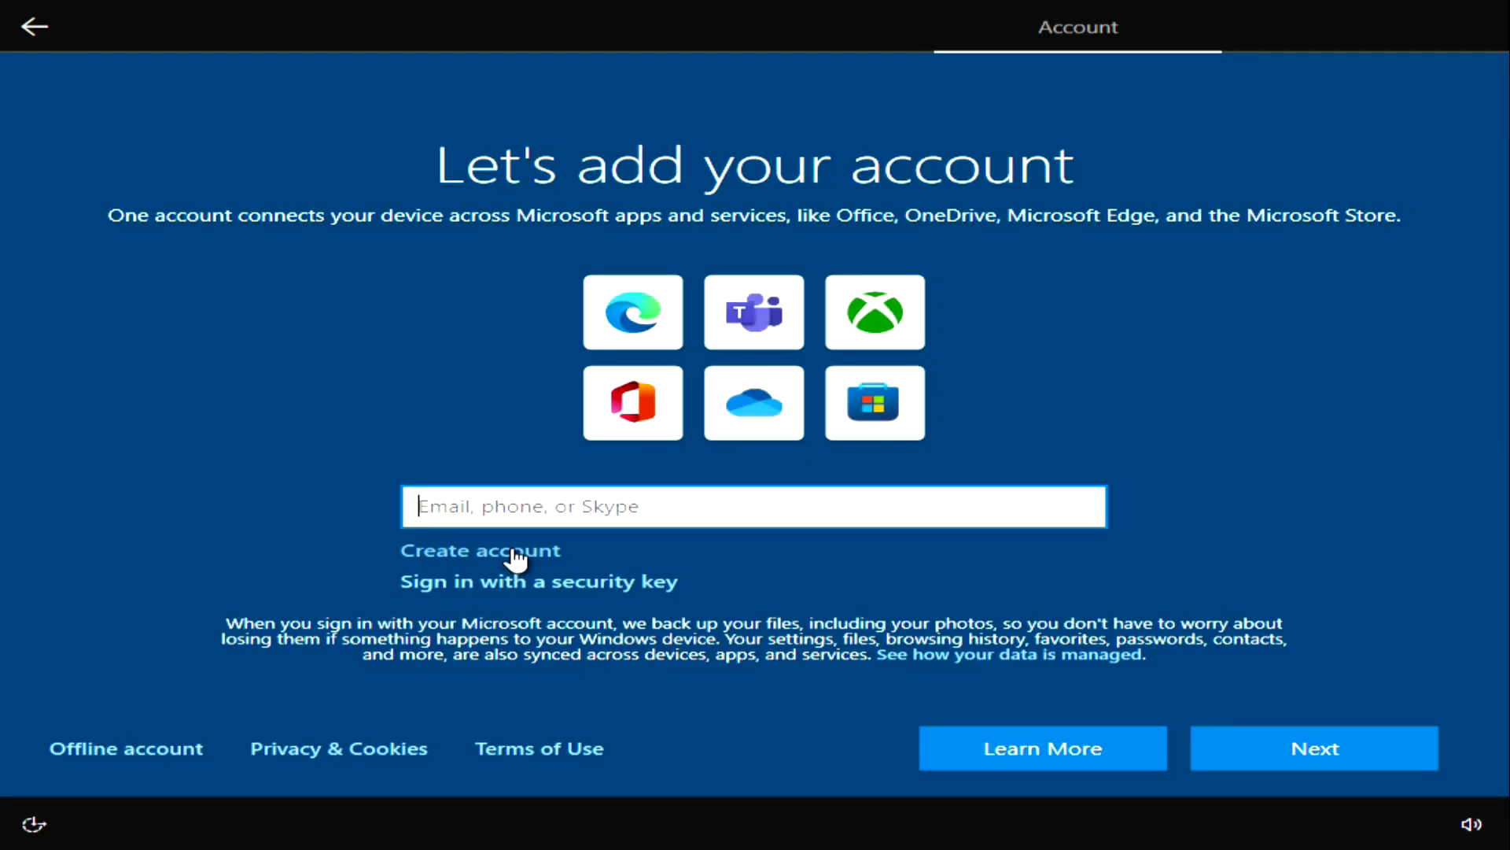
{"action": "mouse_move", "coordinate": [212, 582]}
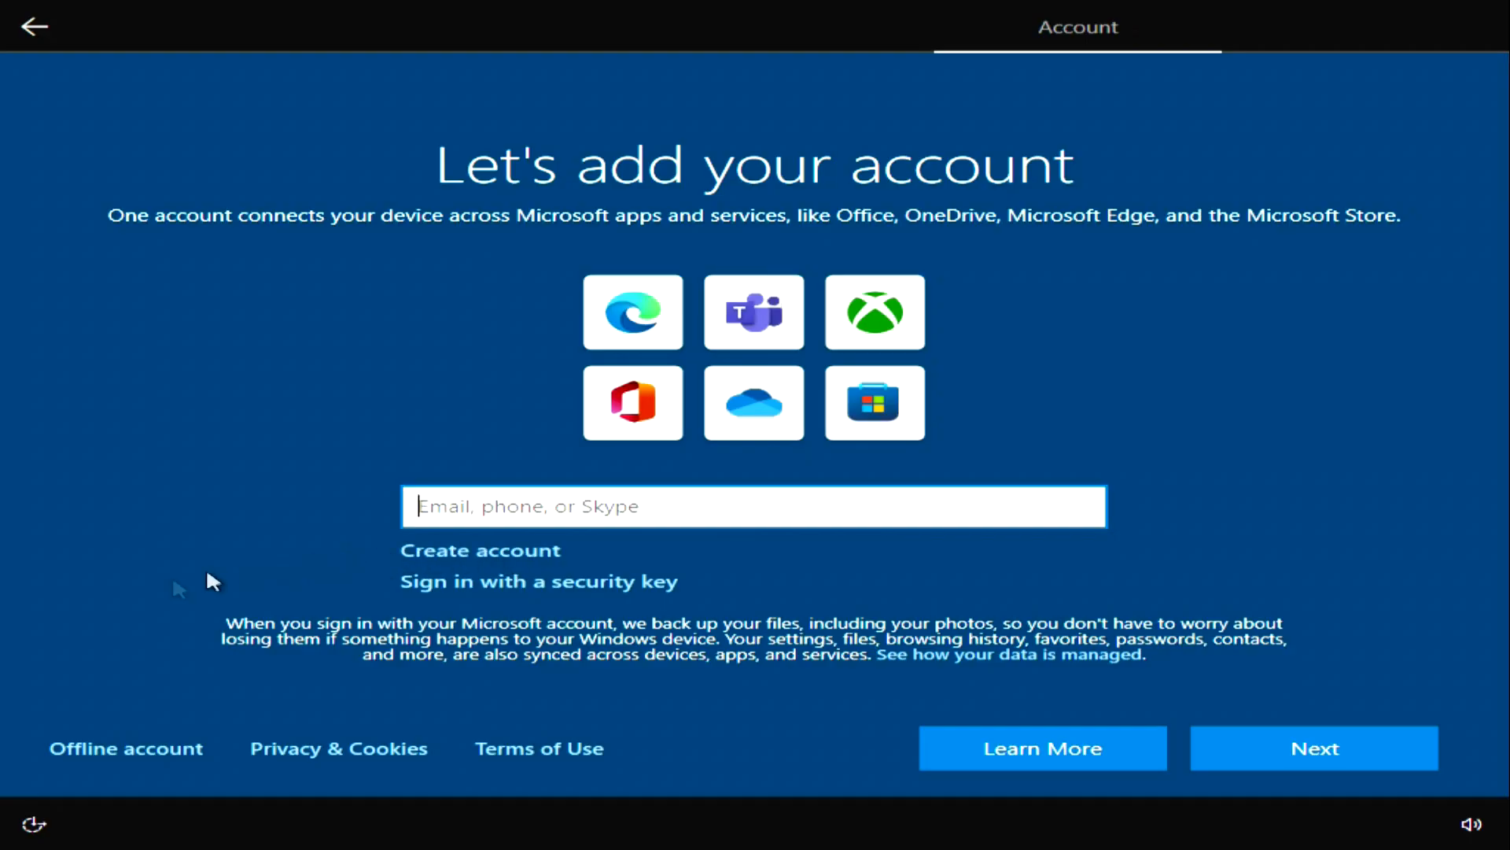
{"action": "left_click", "coordinate": [126, 749]}
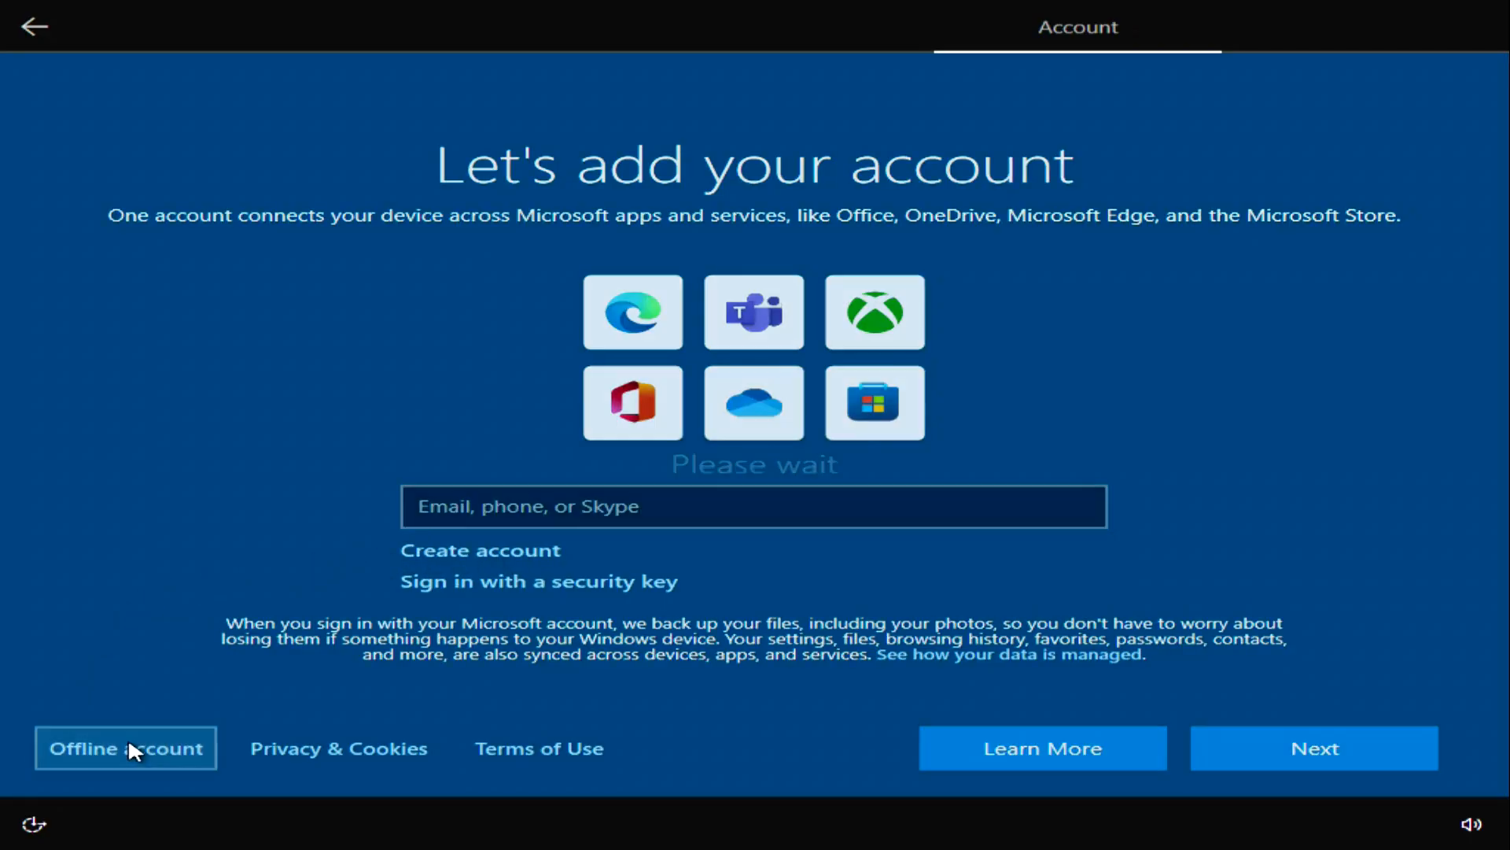
{"action": "left_click", "coordinate": [126, 748]}
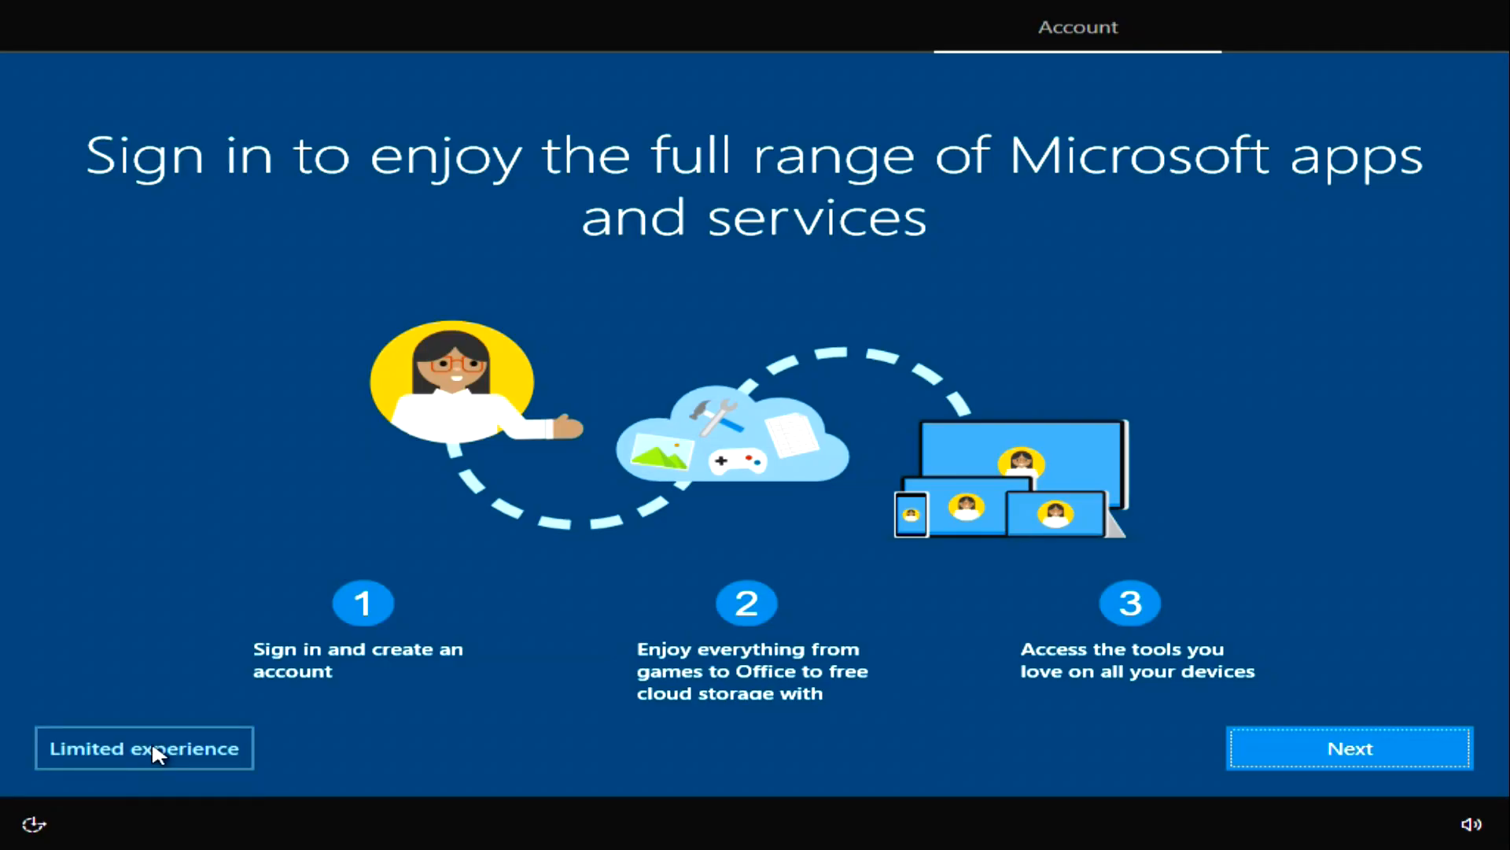
Choose Limited experience and create local account 'James' with a blank password
{"action": "left_click", "coordinate": [143, 749]}
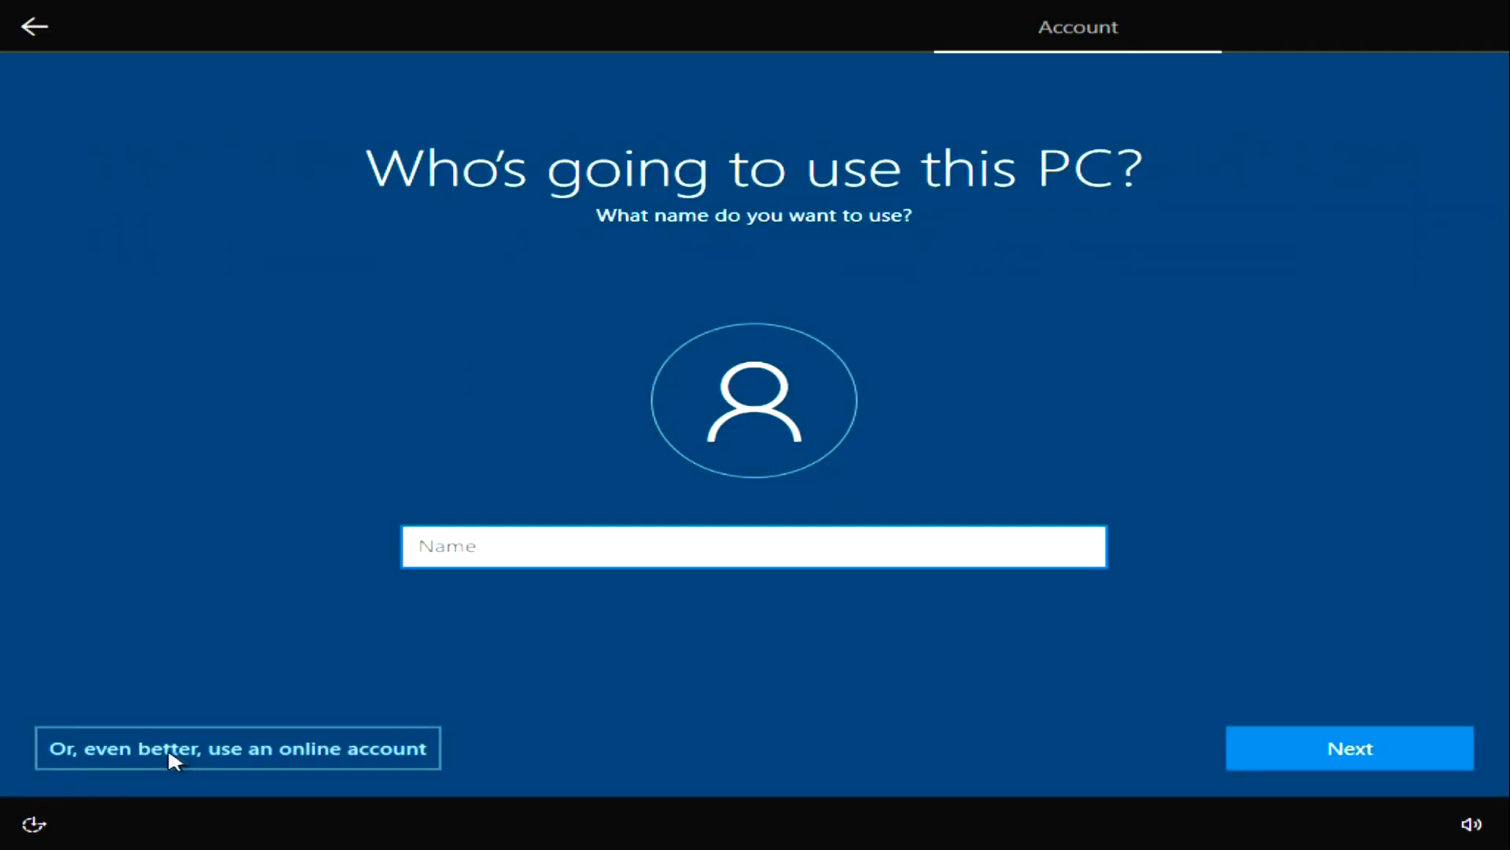
{"action": "type", "text": "J"}
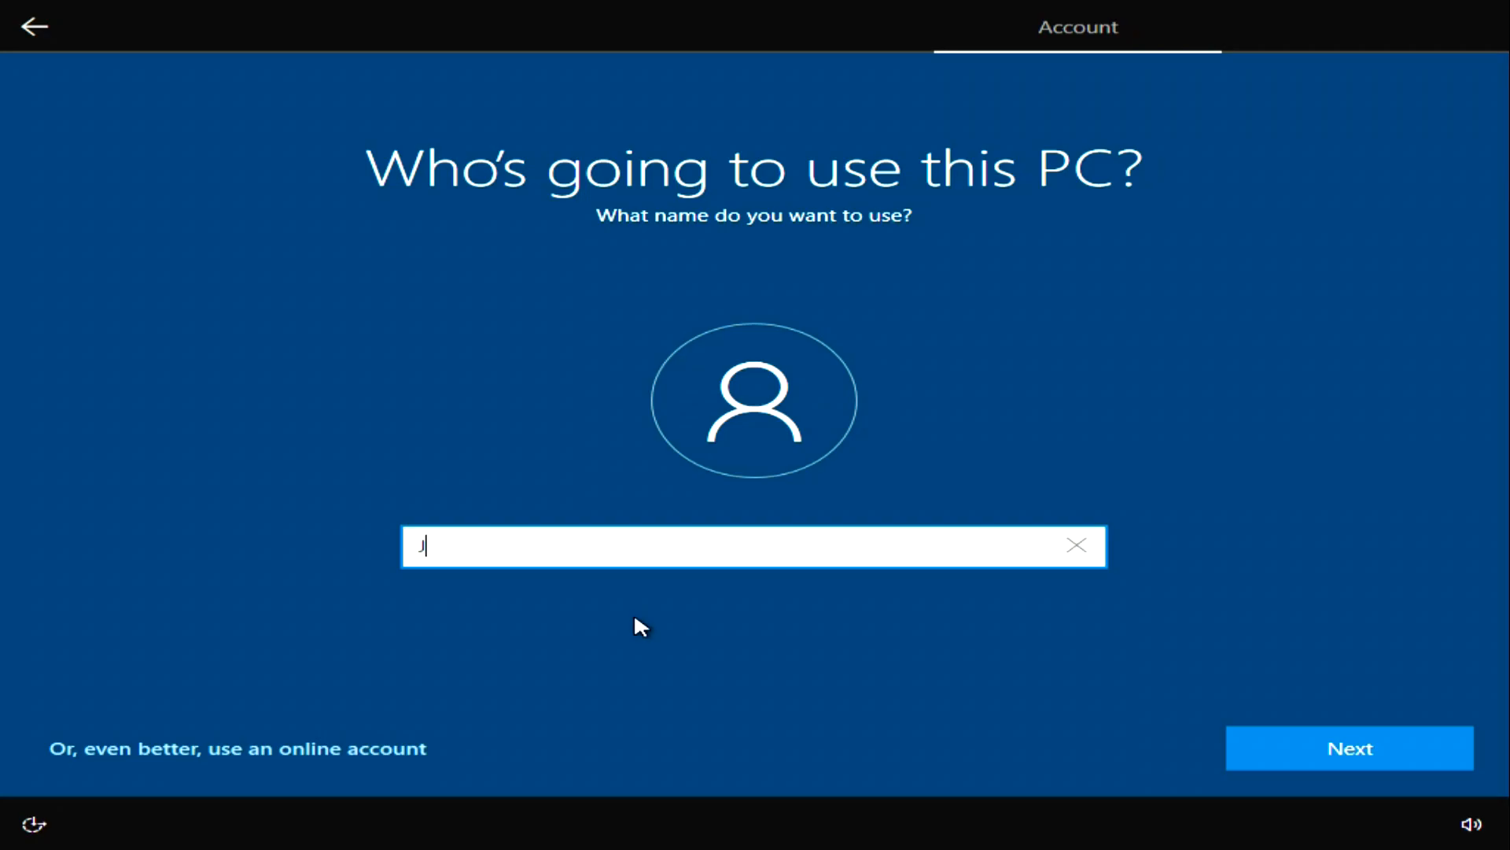
{"action": "type", "text": "ames"}
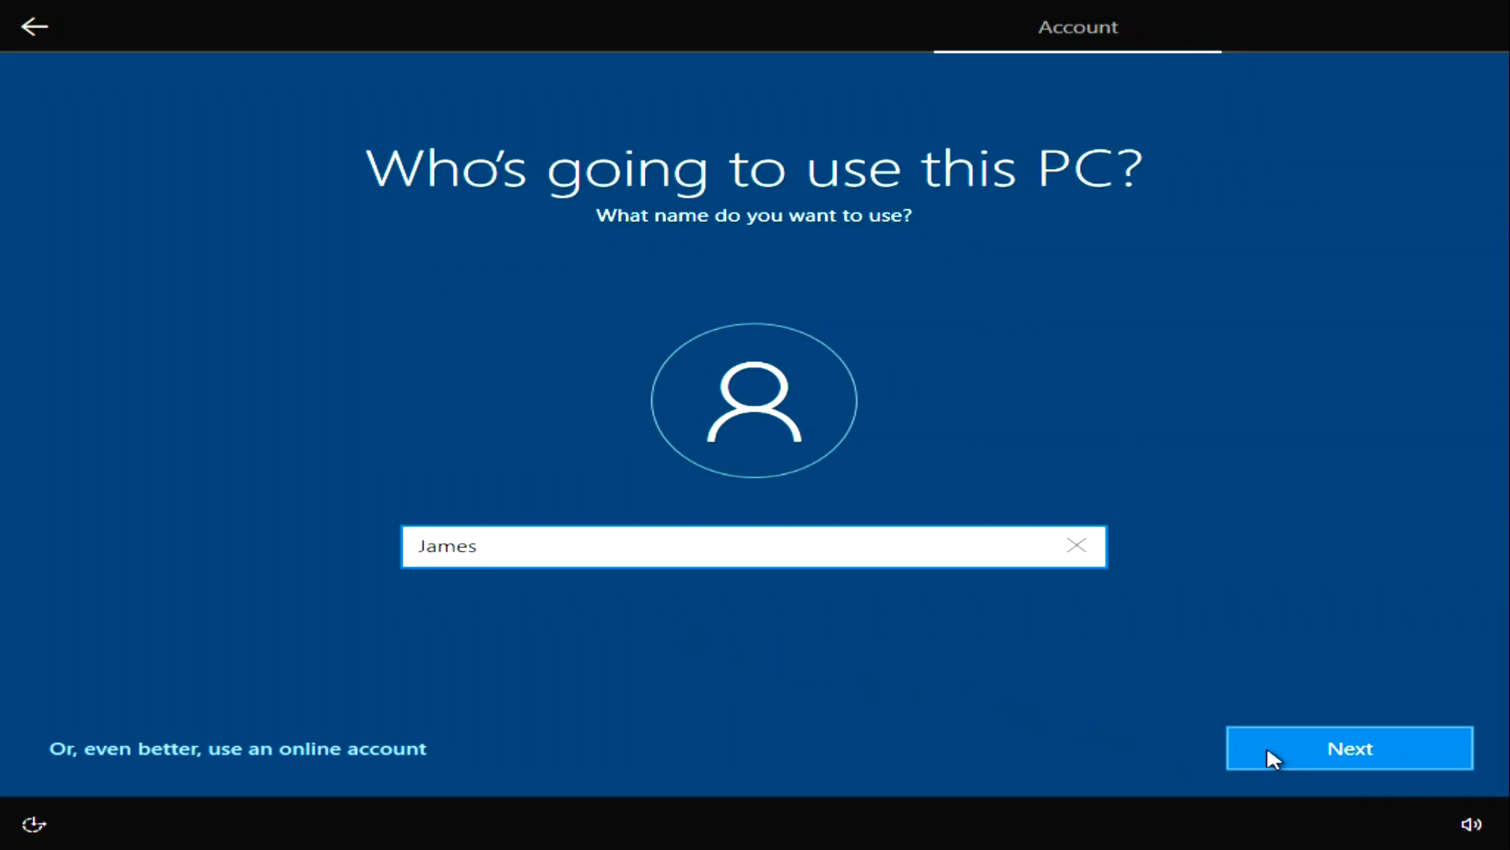
{"action": "left_click", "coordinate": [1348, 747]}
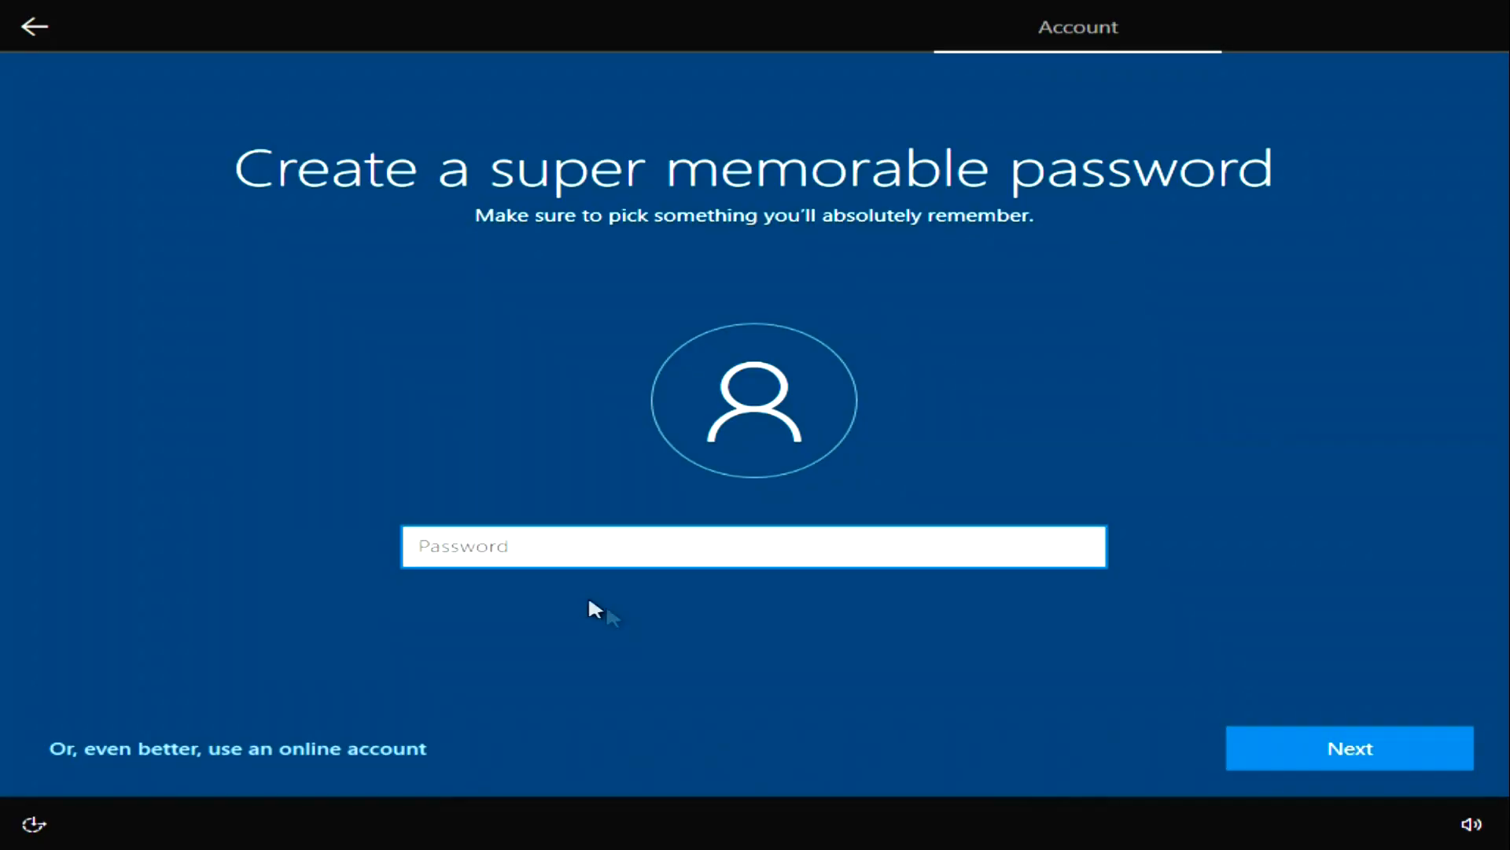
{"action": "mouse_move", "coordinate": [871, 697]}
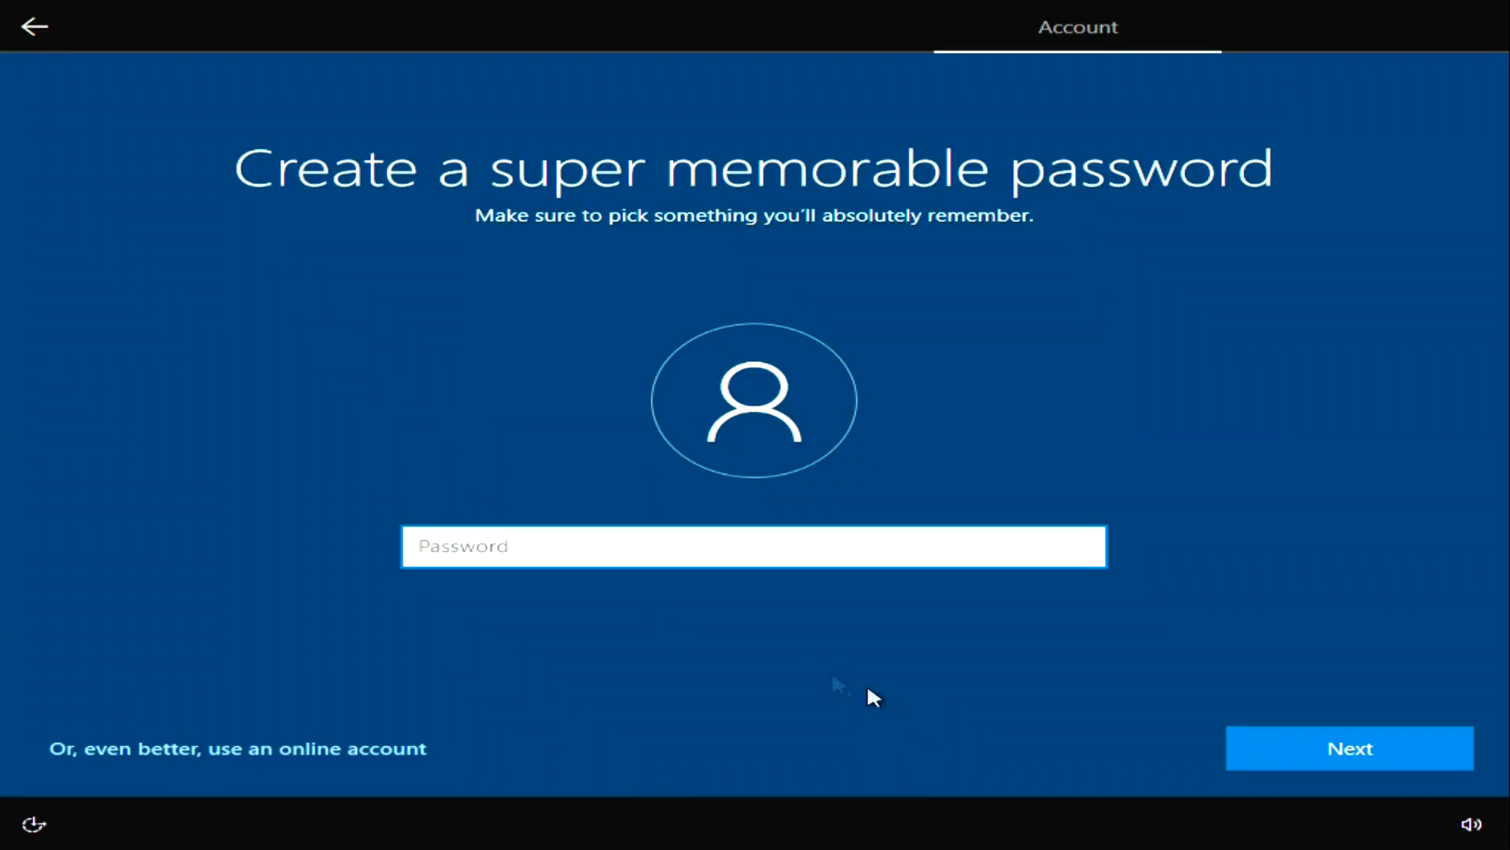
{"action": "left_click", "coordinate": [1348, 747]}
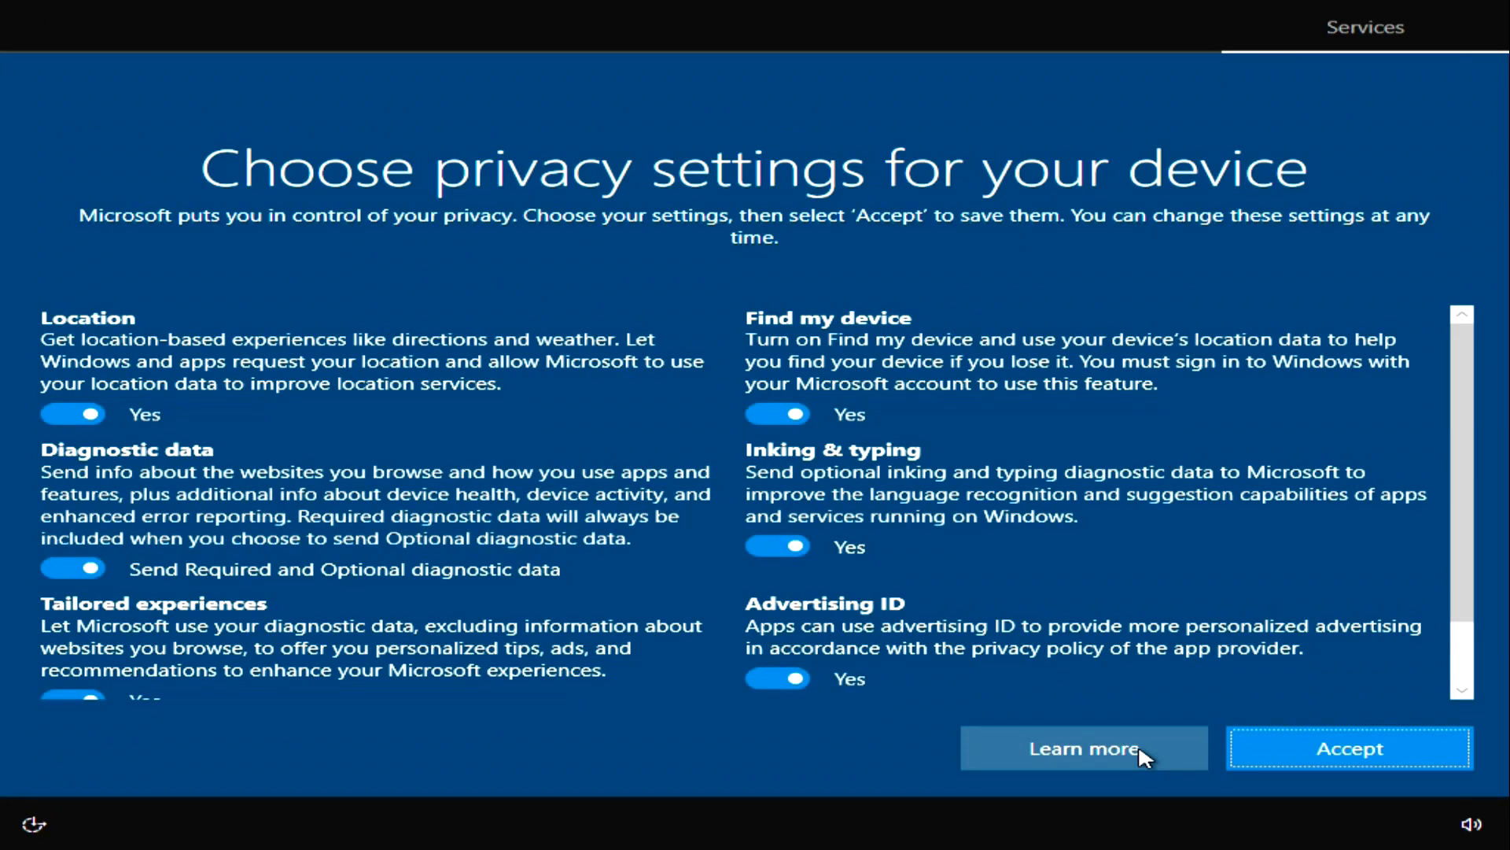
Turn off location, optional diagnostics, inking and advertising ID, then accept the privacy settings
{"action": "left_click", "coordinate": [71, 414]}
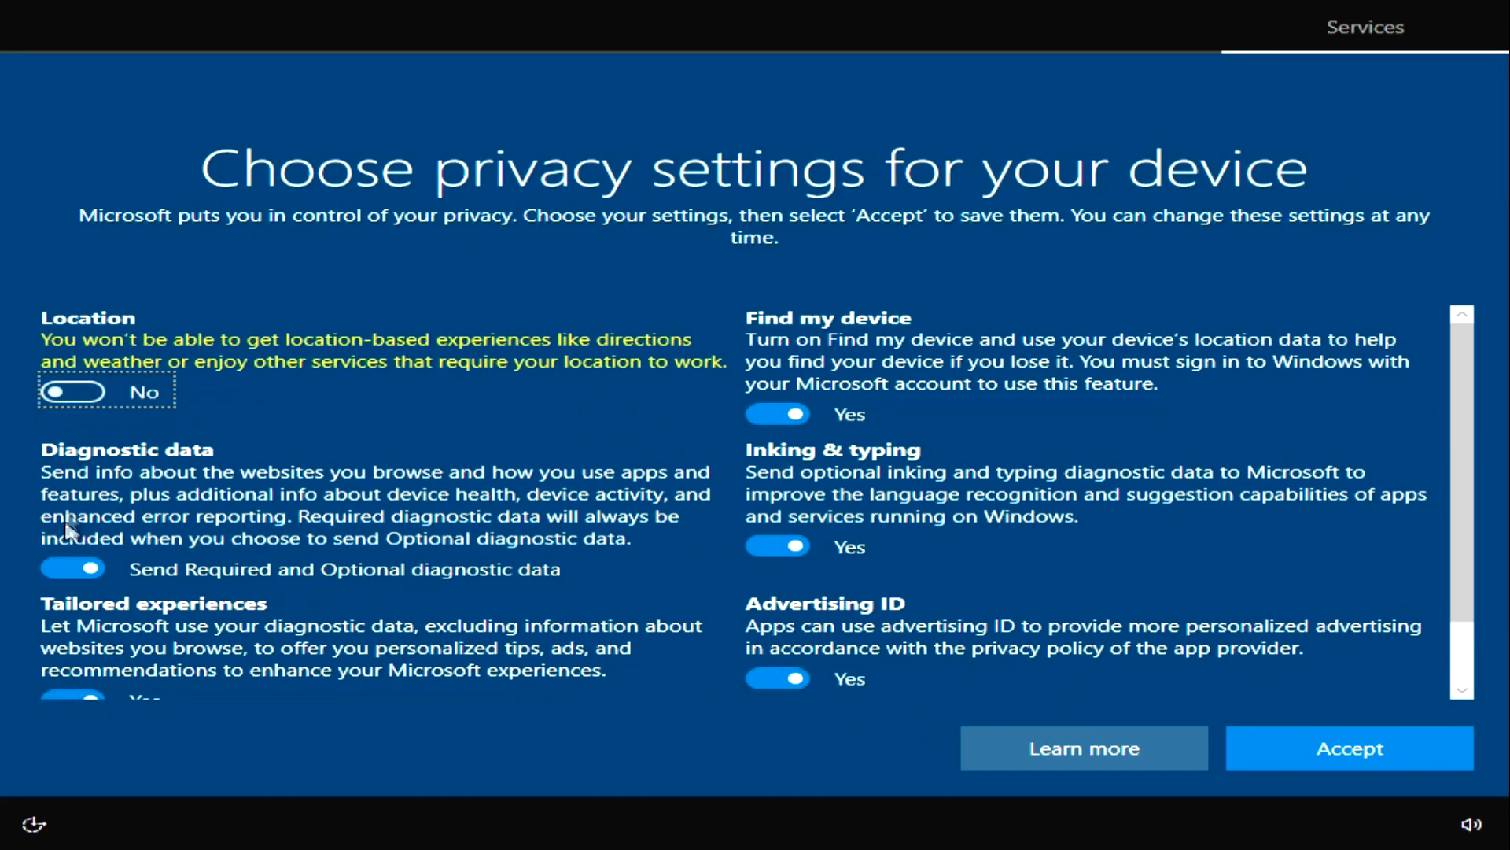
{"action": "left_click", "coordinate": [72, 568]}
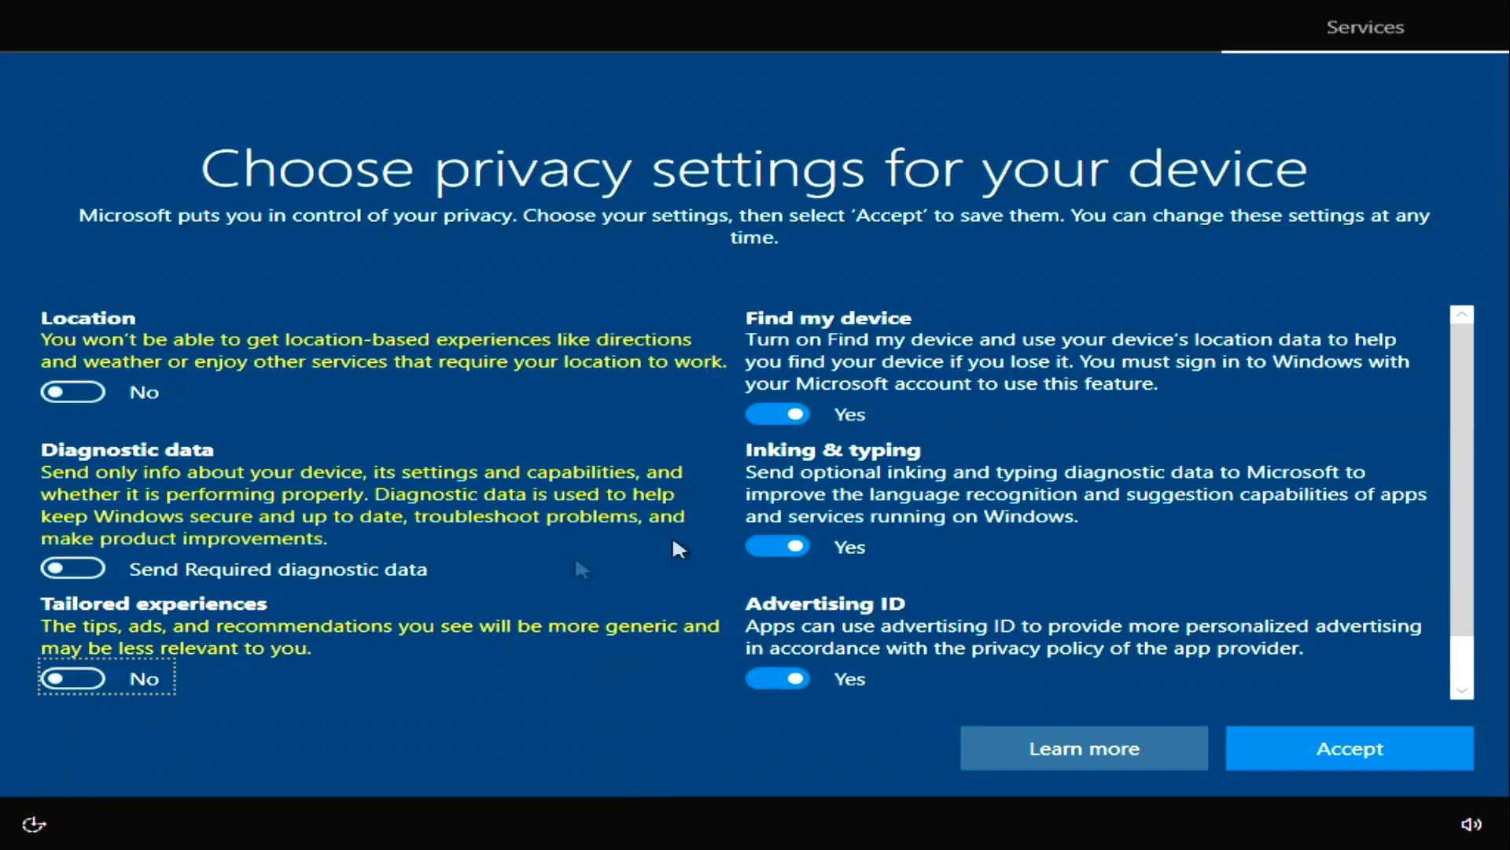
{"action": "left_click", "coordinate": [778, 413]}
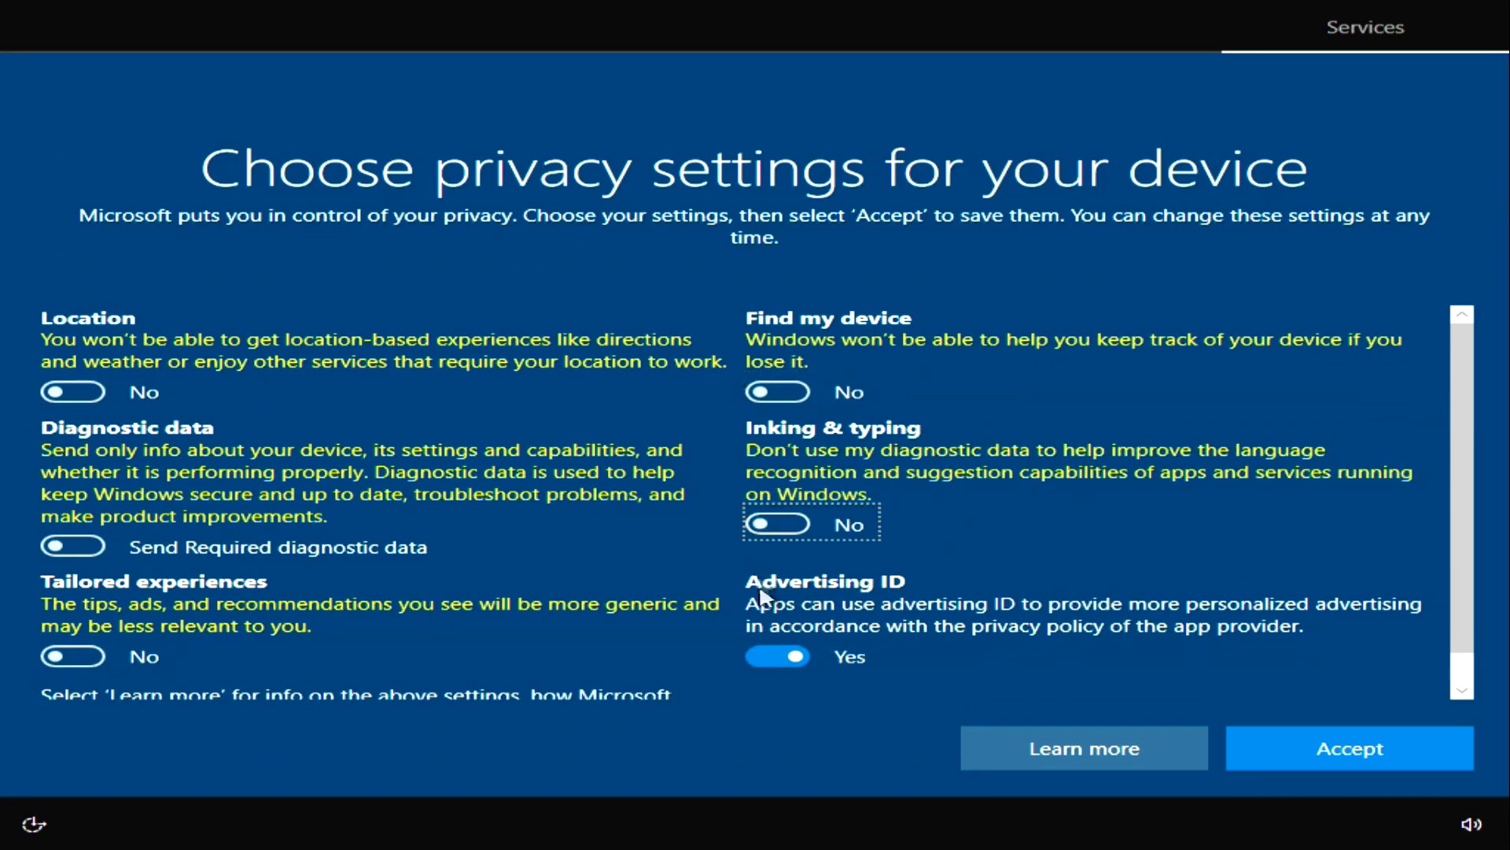
{"action": "left_click", "coordinate": [776, 656]}
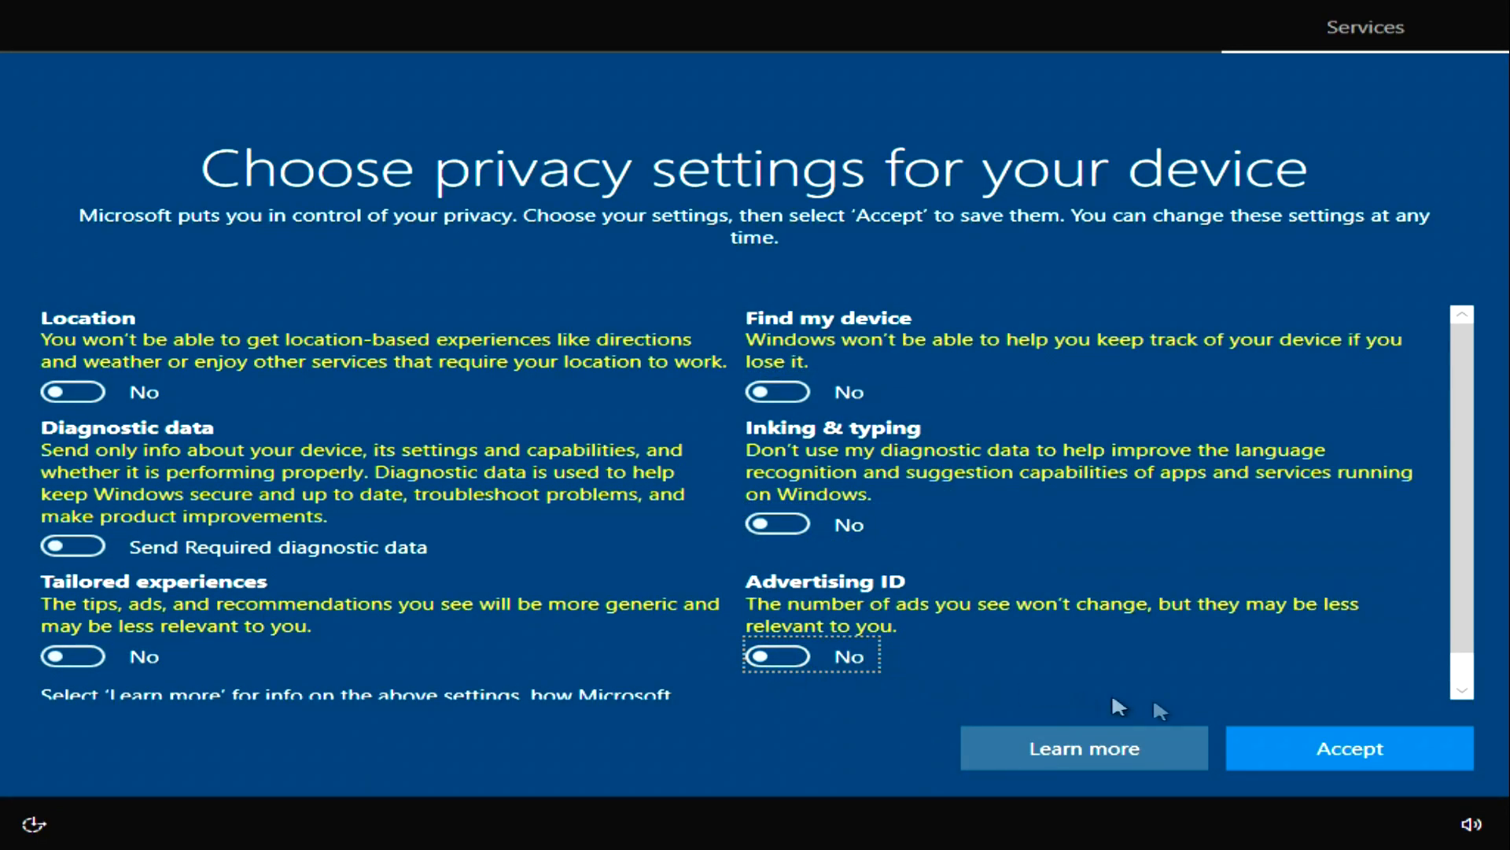
{"action": "left_click", "coordinate": [1348, 748]}
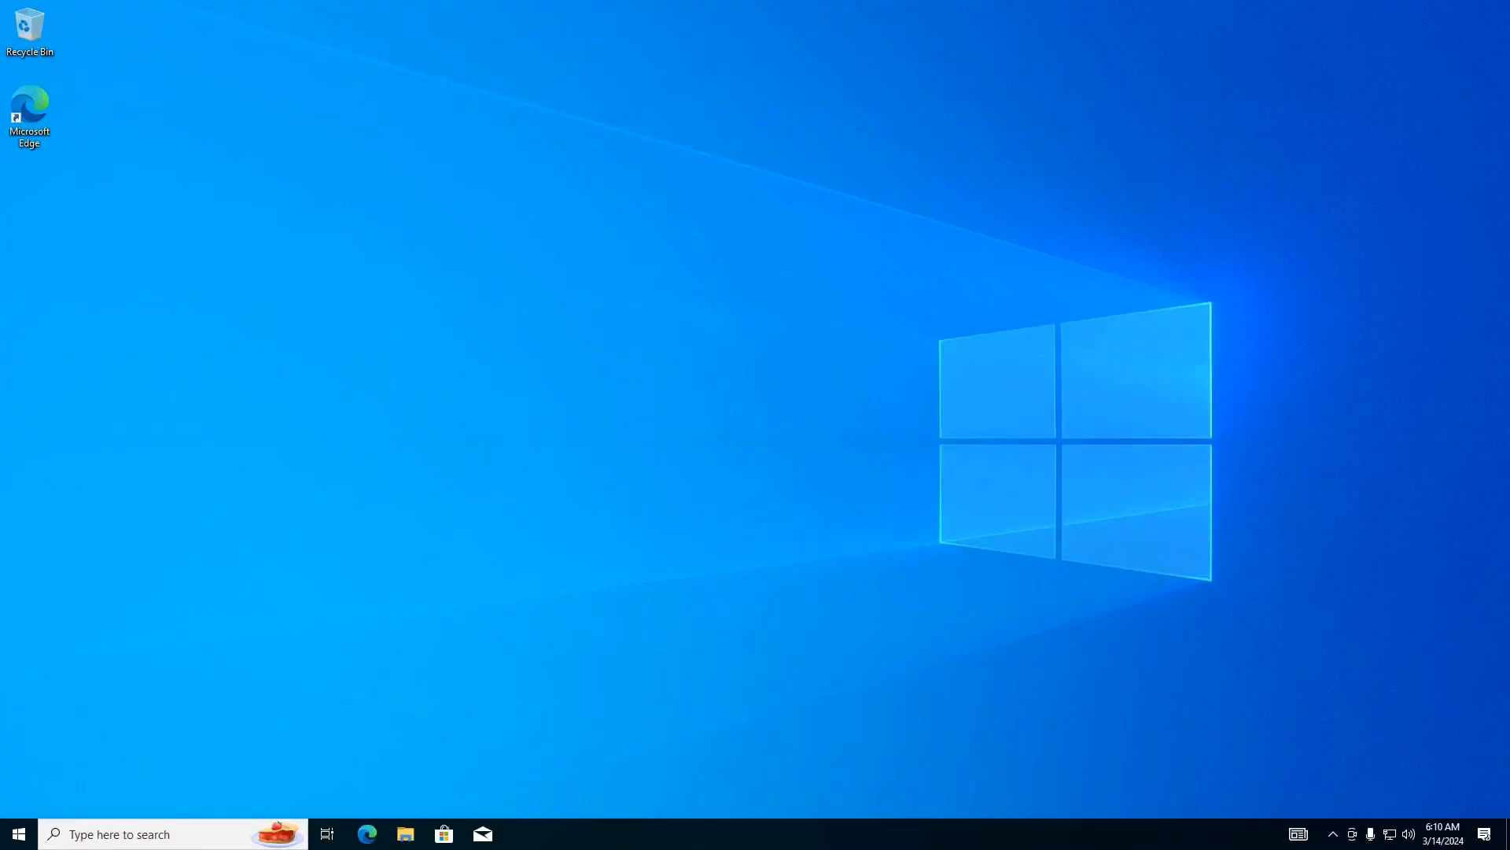
{"action": "mouse_move", "coordinate": [33, 796]}
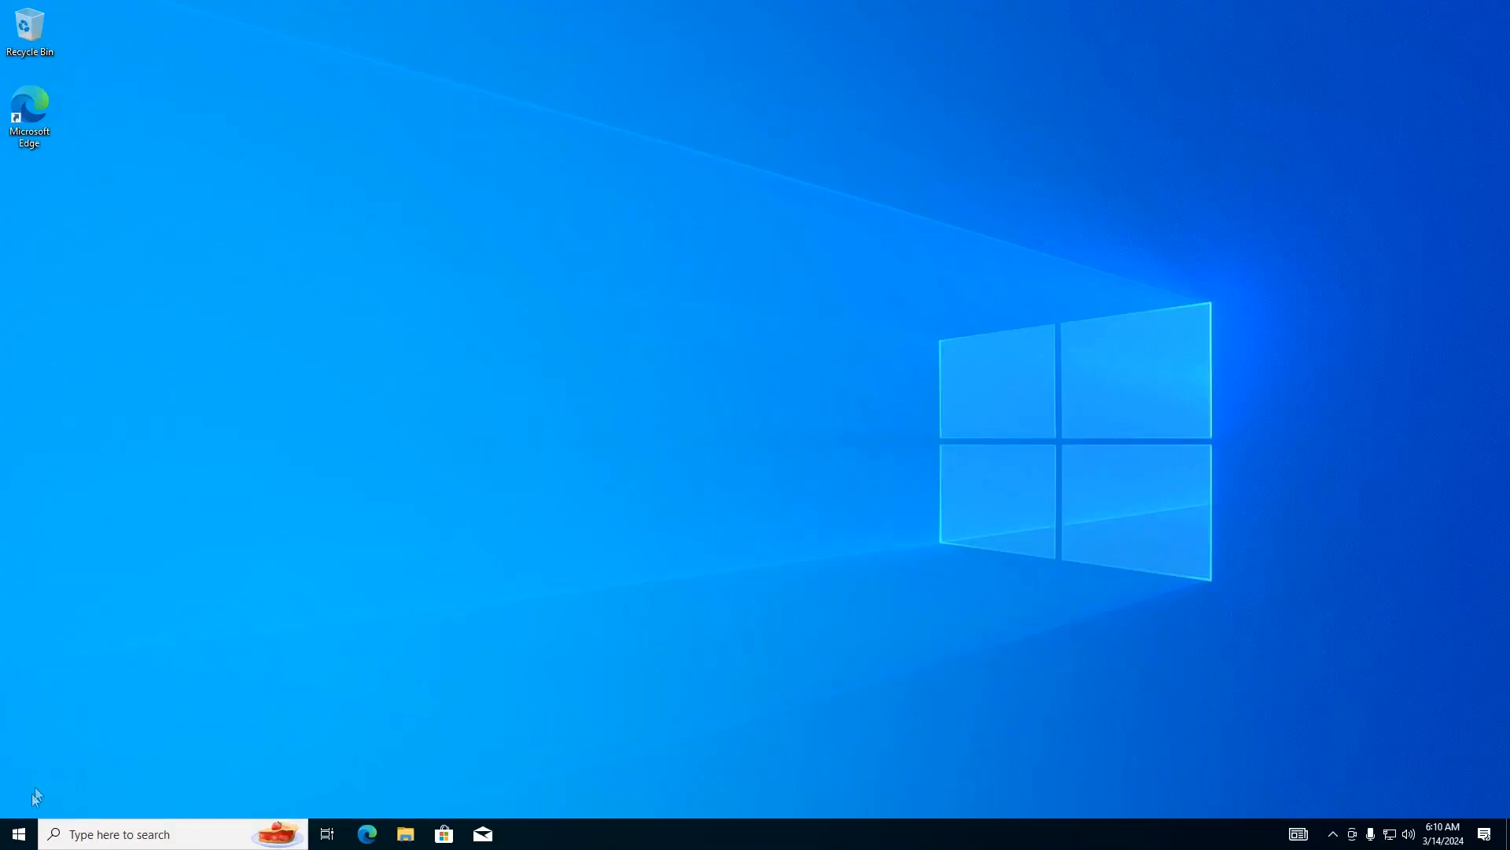
View Accounts > Your info in Settings to confirm a local administrator account
{"action": "left_click", "coordinate": [19, 834]}
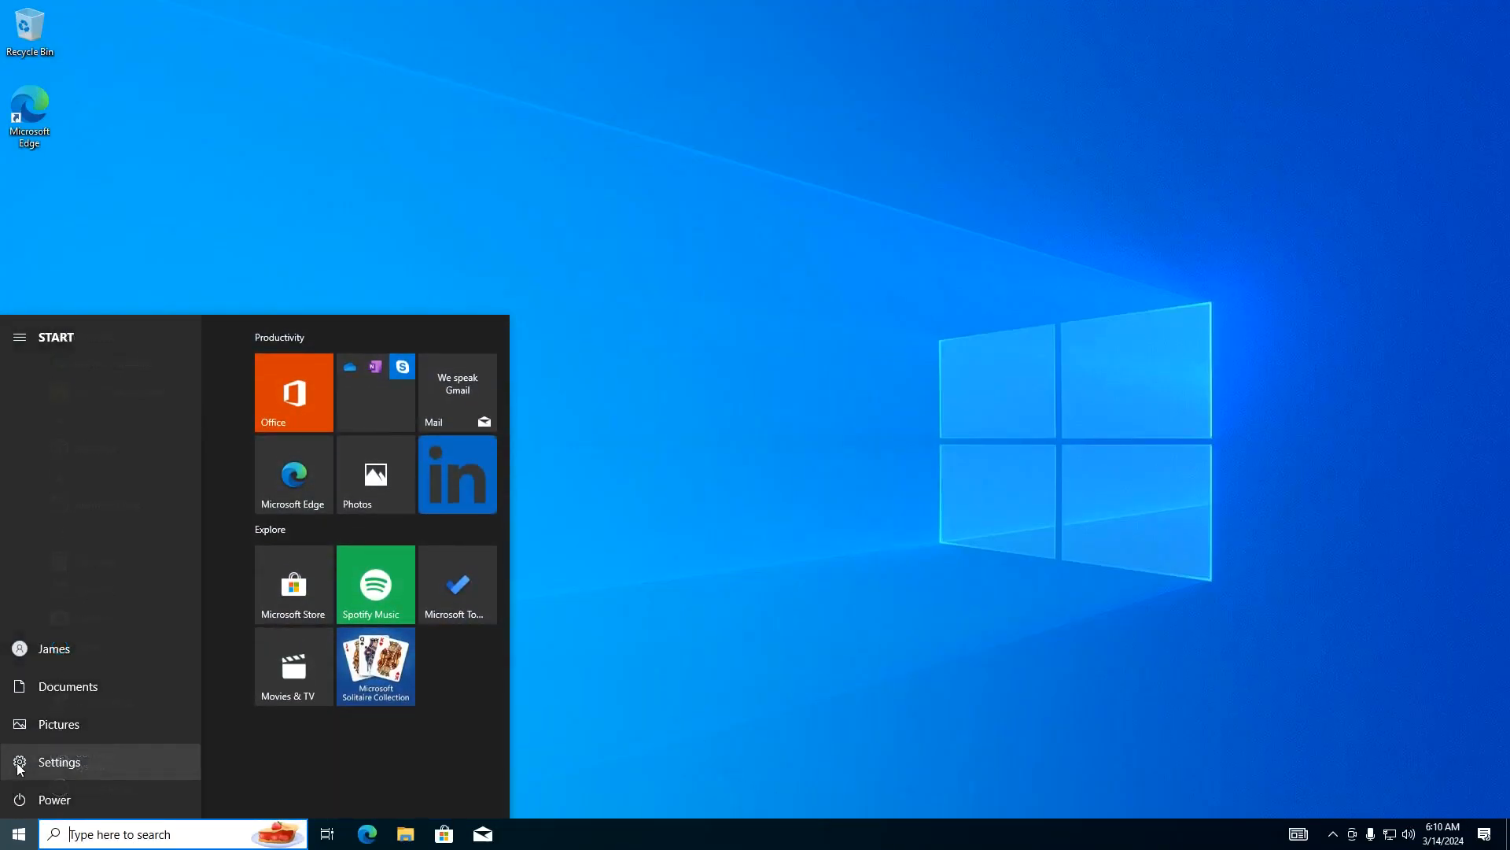
{"action": "left_click", "coordinate": [58, 762]}
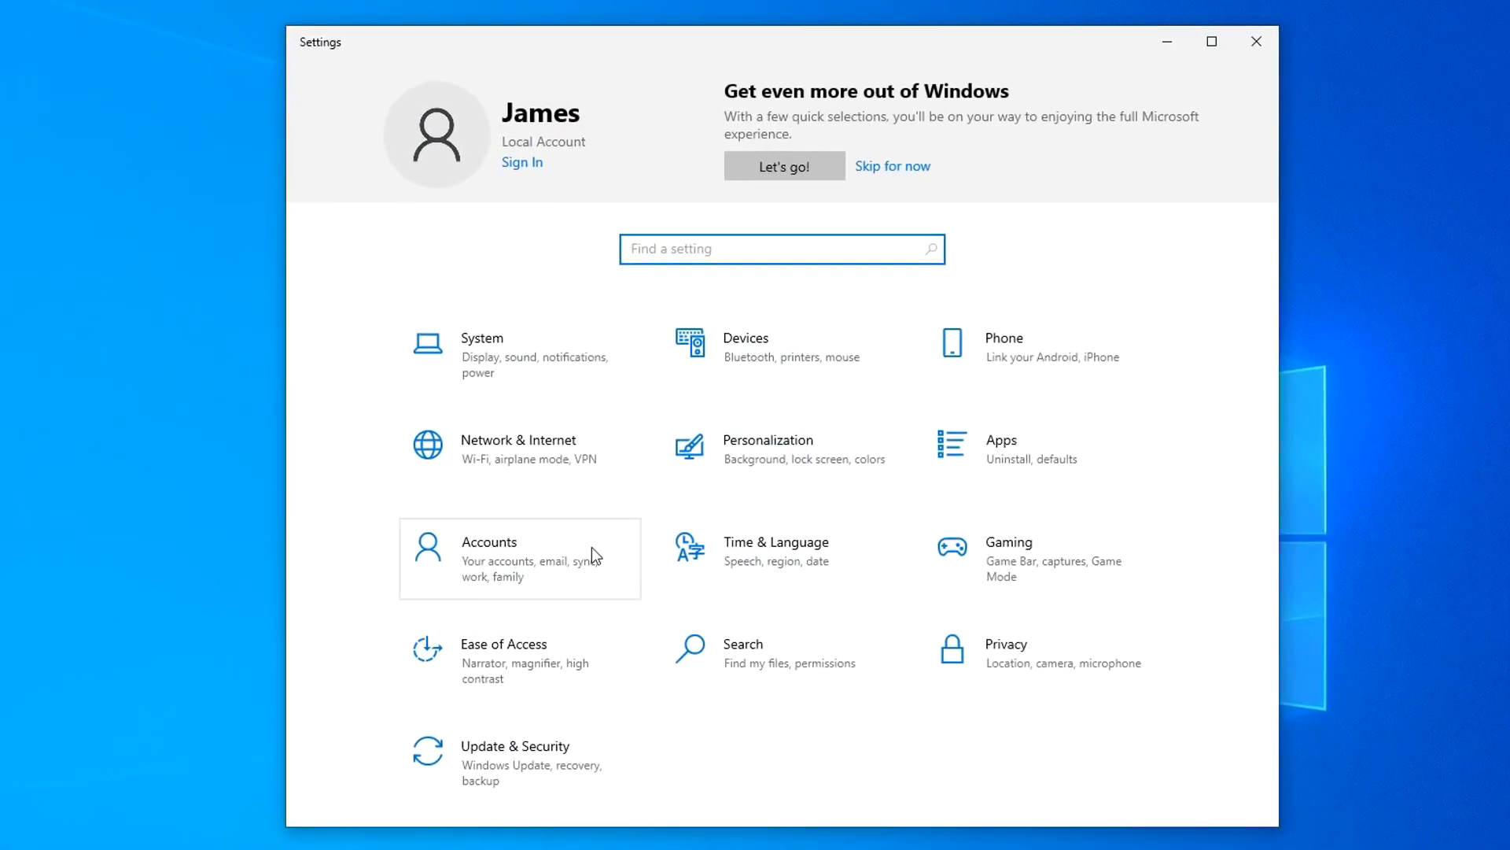
{"action": "left_click", "coordinate": [488, 541]}
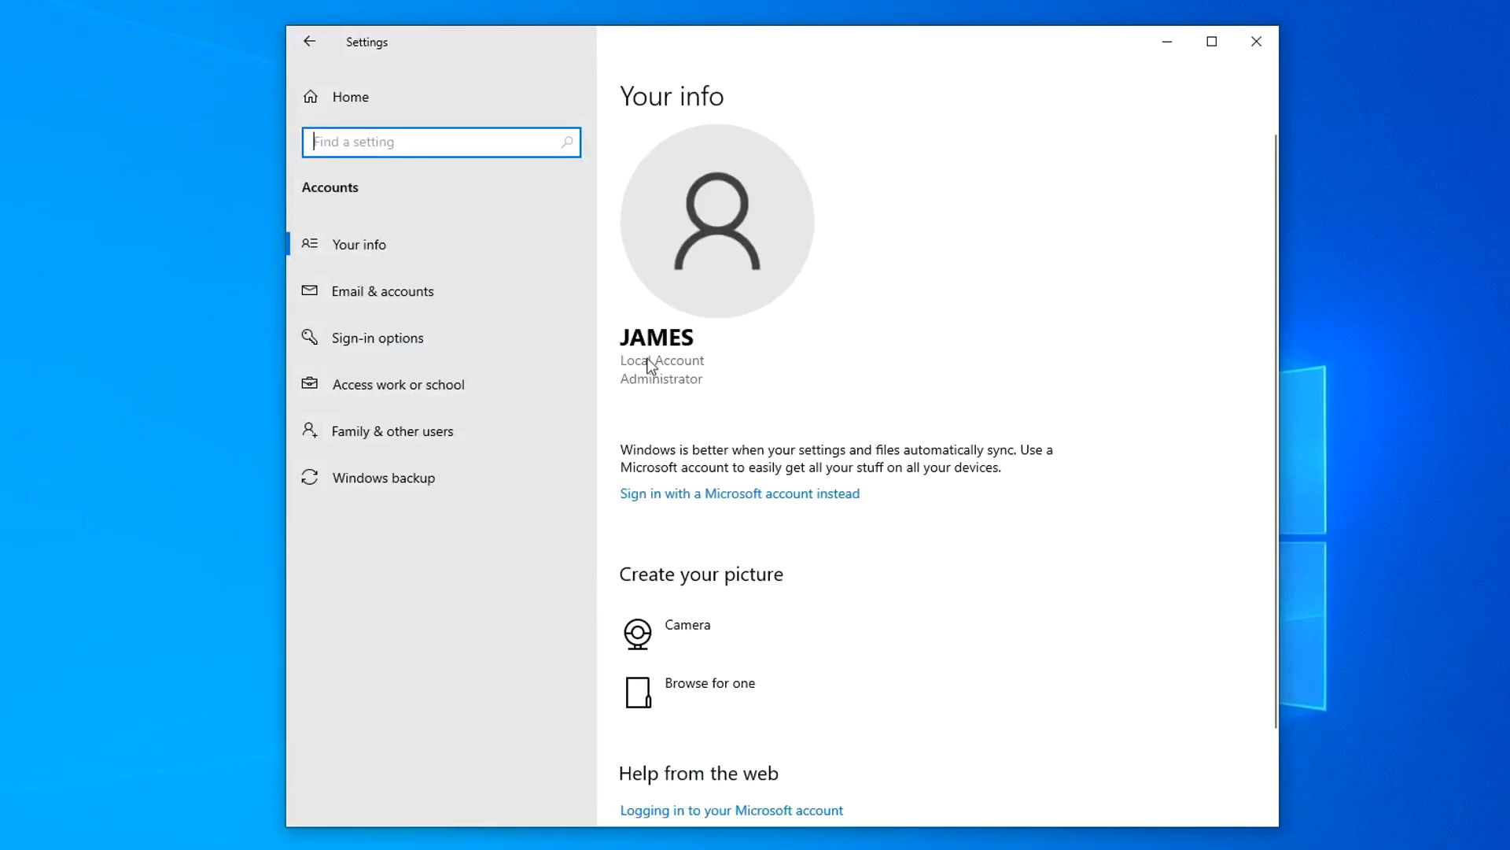
{"action": "mouse_move", "coordinate": [699, 401]}
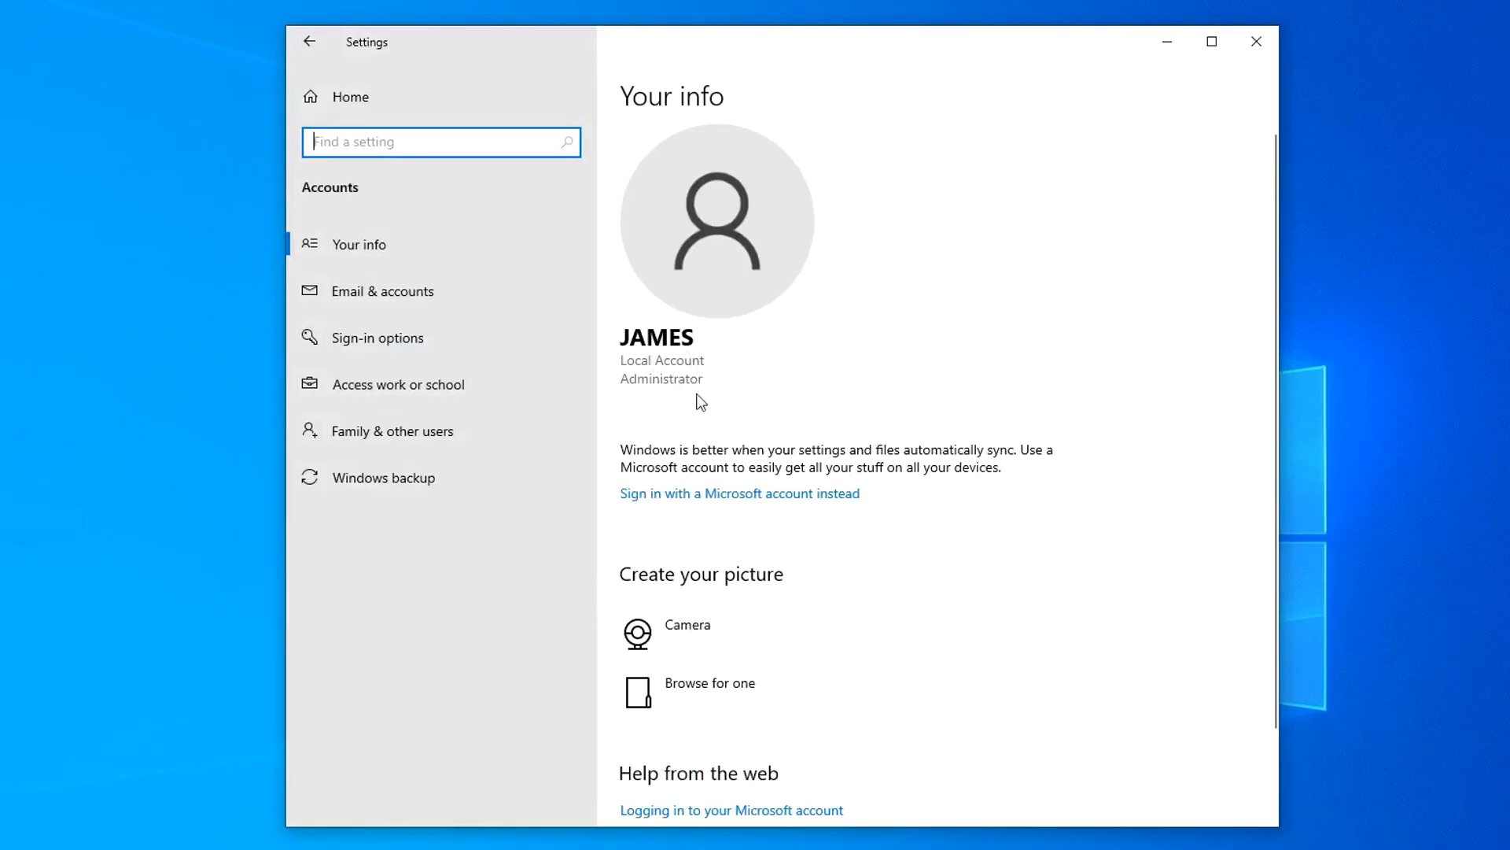
{"action": "mouse_move", "coordinate": [656, 500]}
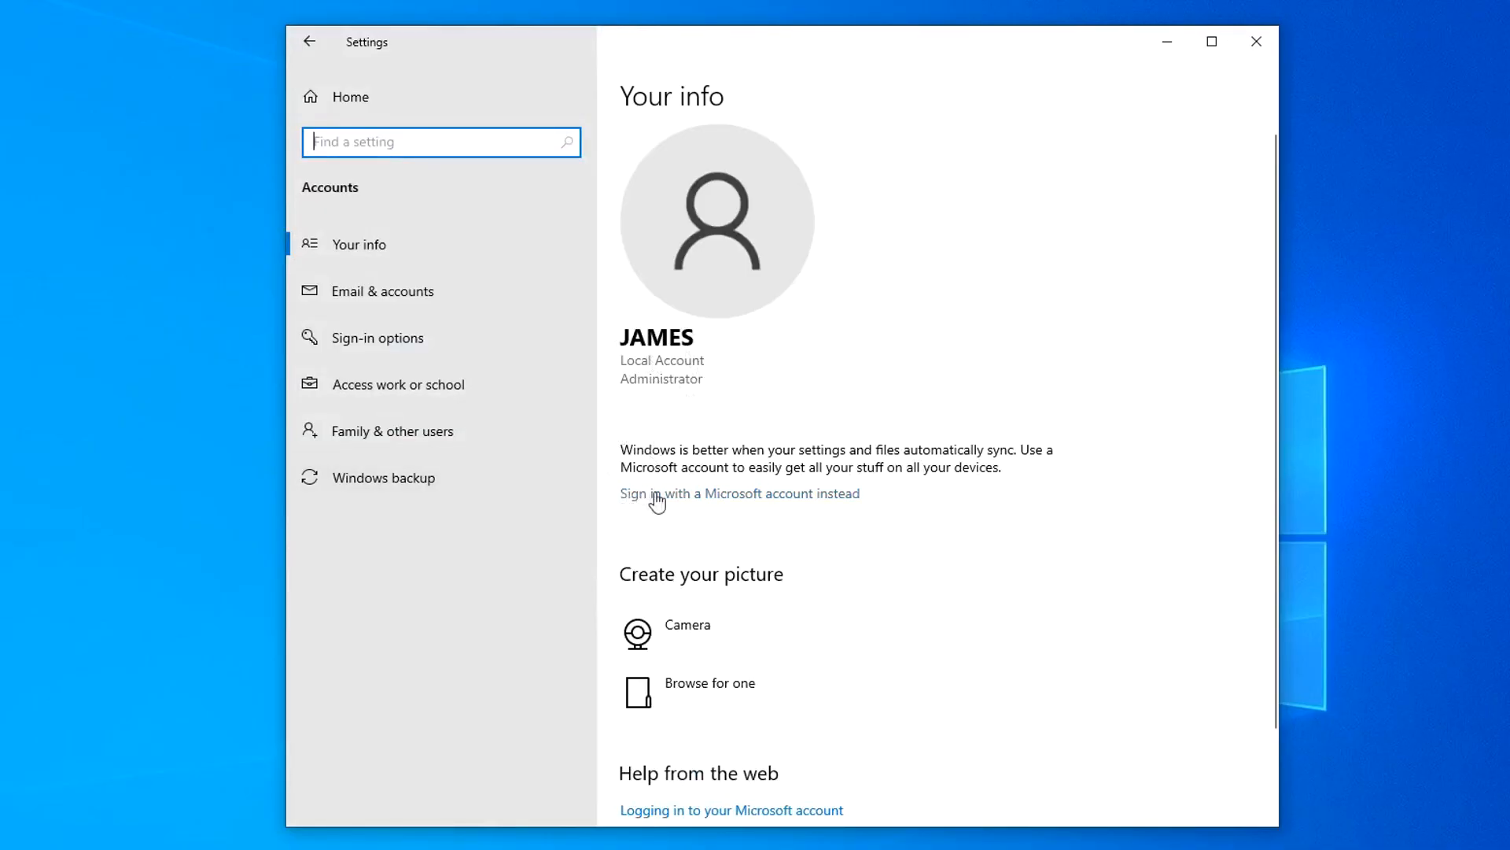
{"action": "mouse_move", "coordinate": [744, 513]}
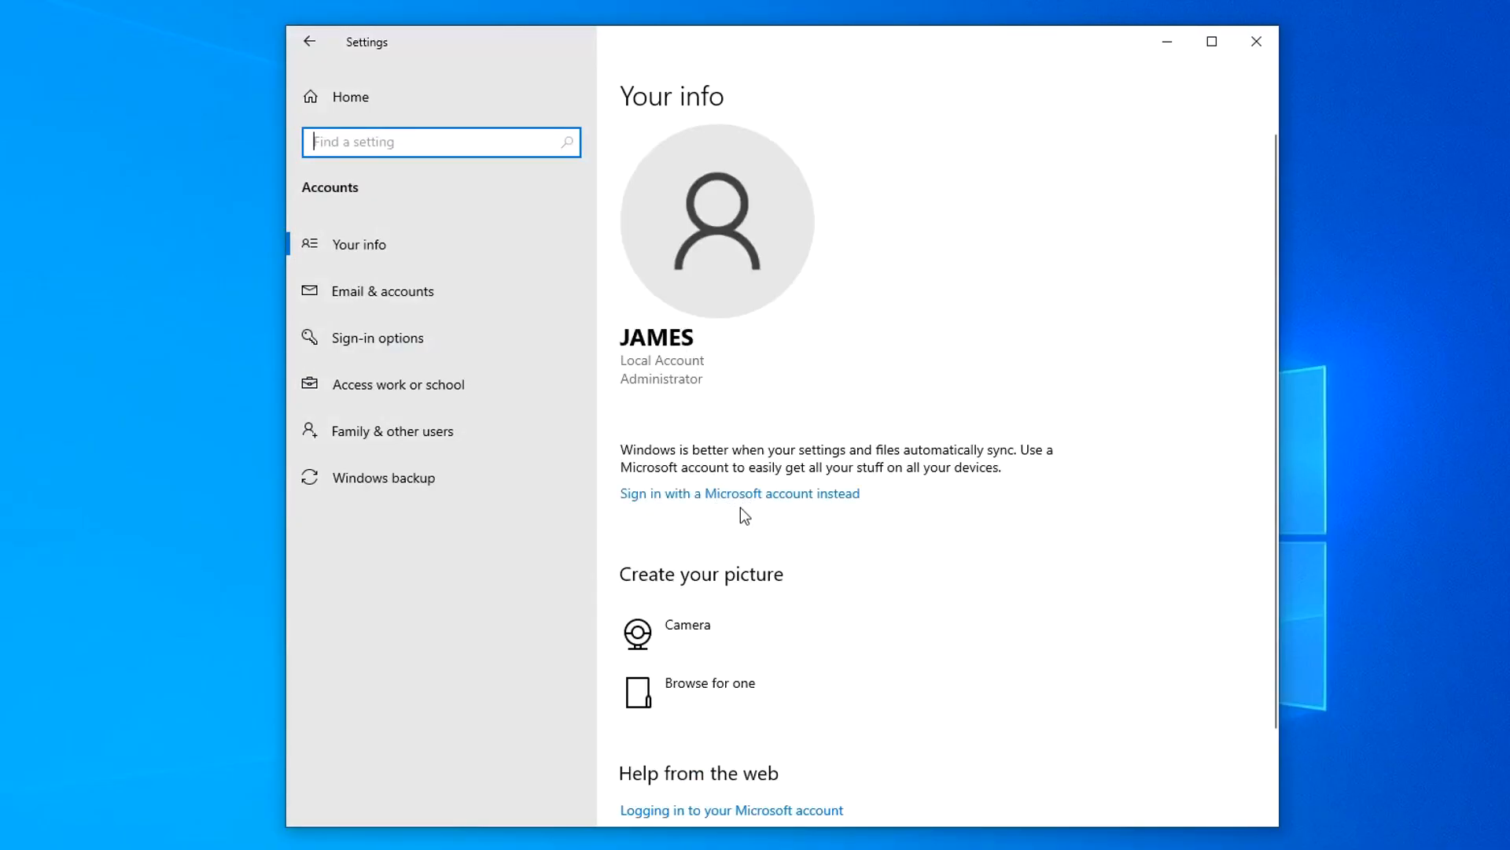
{"action": "mouse_move", "coordinate": [518, 105]}
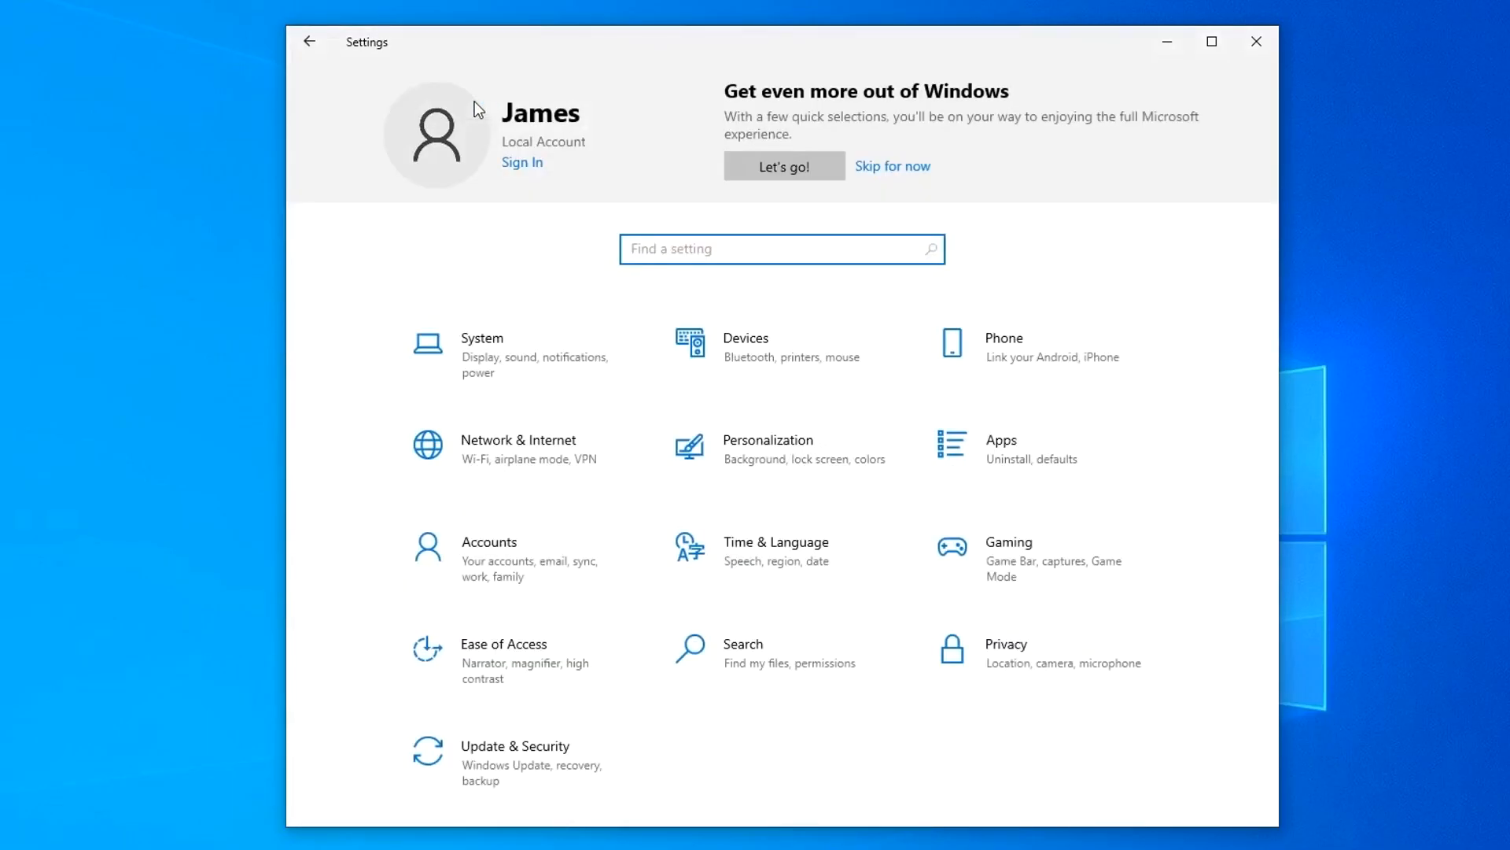
{"action": "mouse_move", "coordinate": [518, 593]}
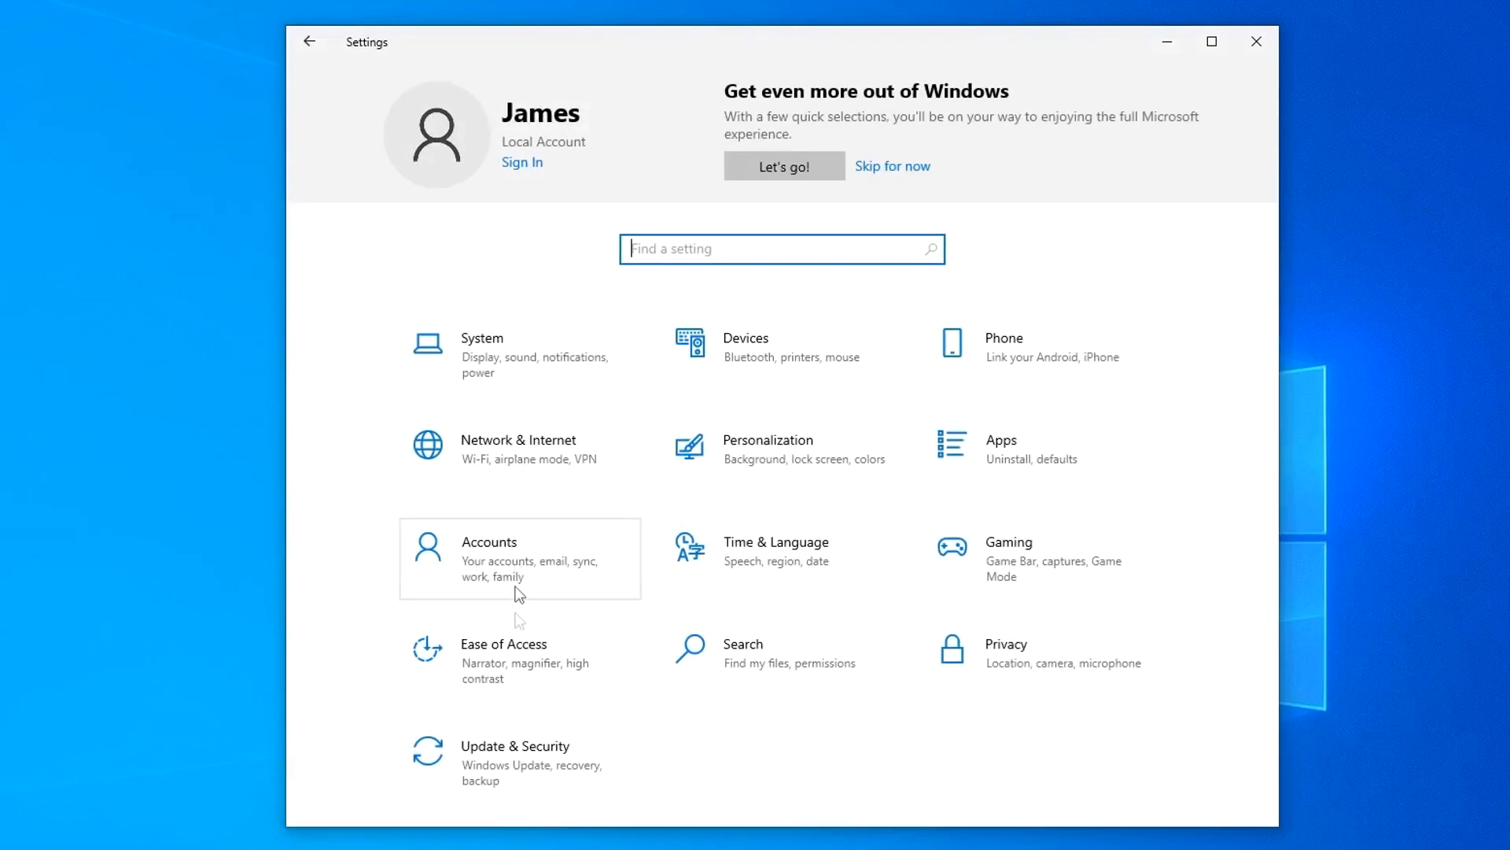
Check the Activation page shows Windows 10 Pro activated with a digital license, then close Settings
{"action": "left_click", "coordinate": [515, 759]}
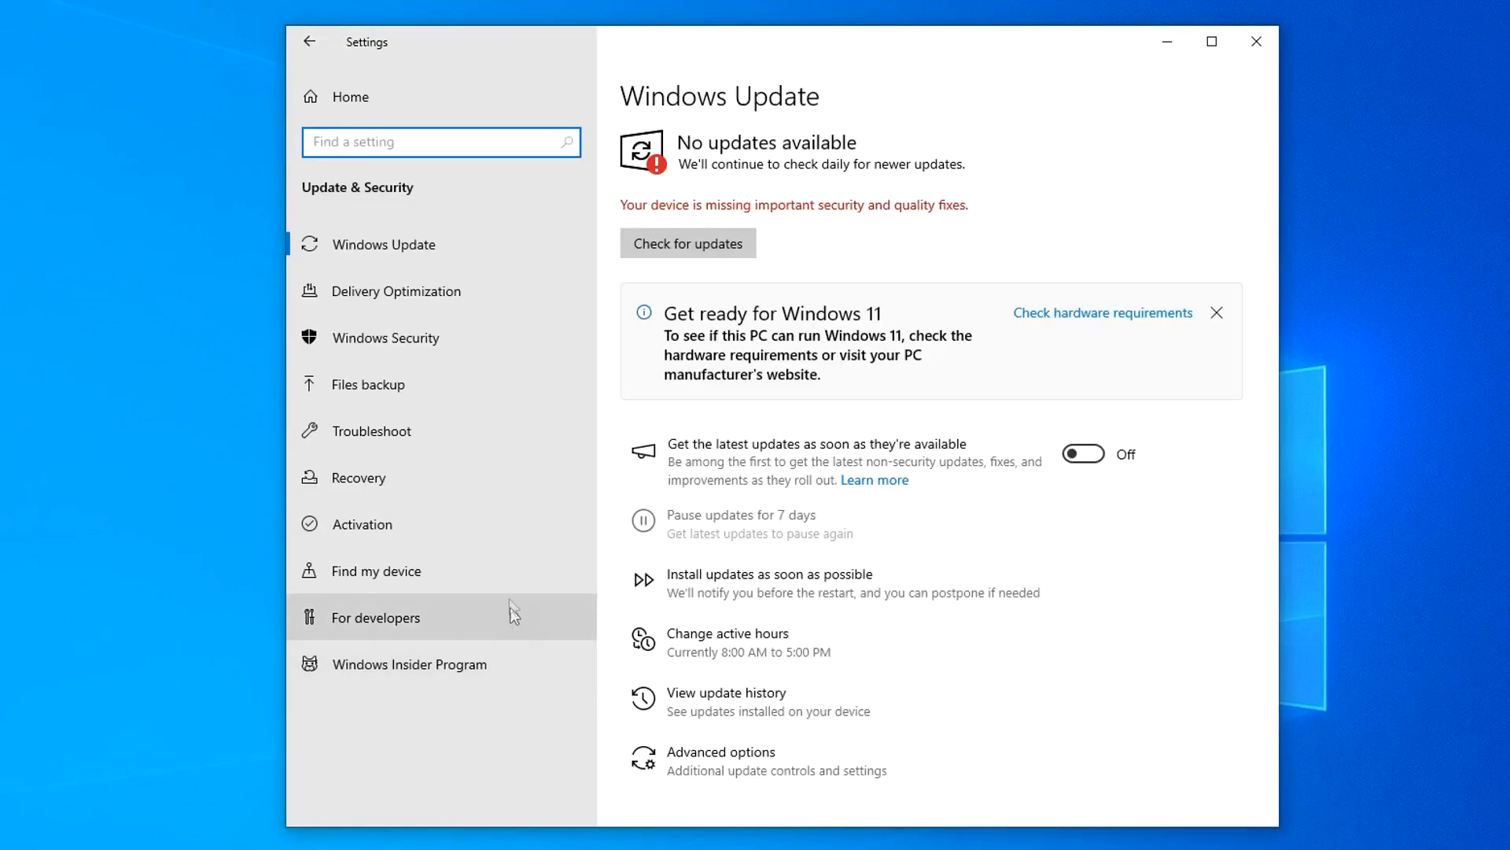
{"action": "left_click", "coordinate": [363, 522]}
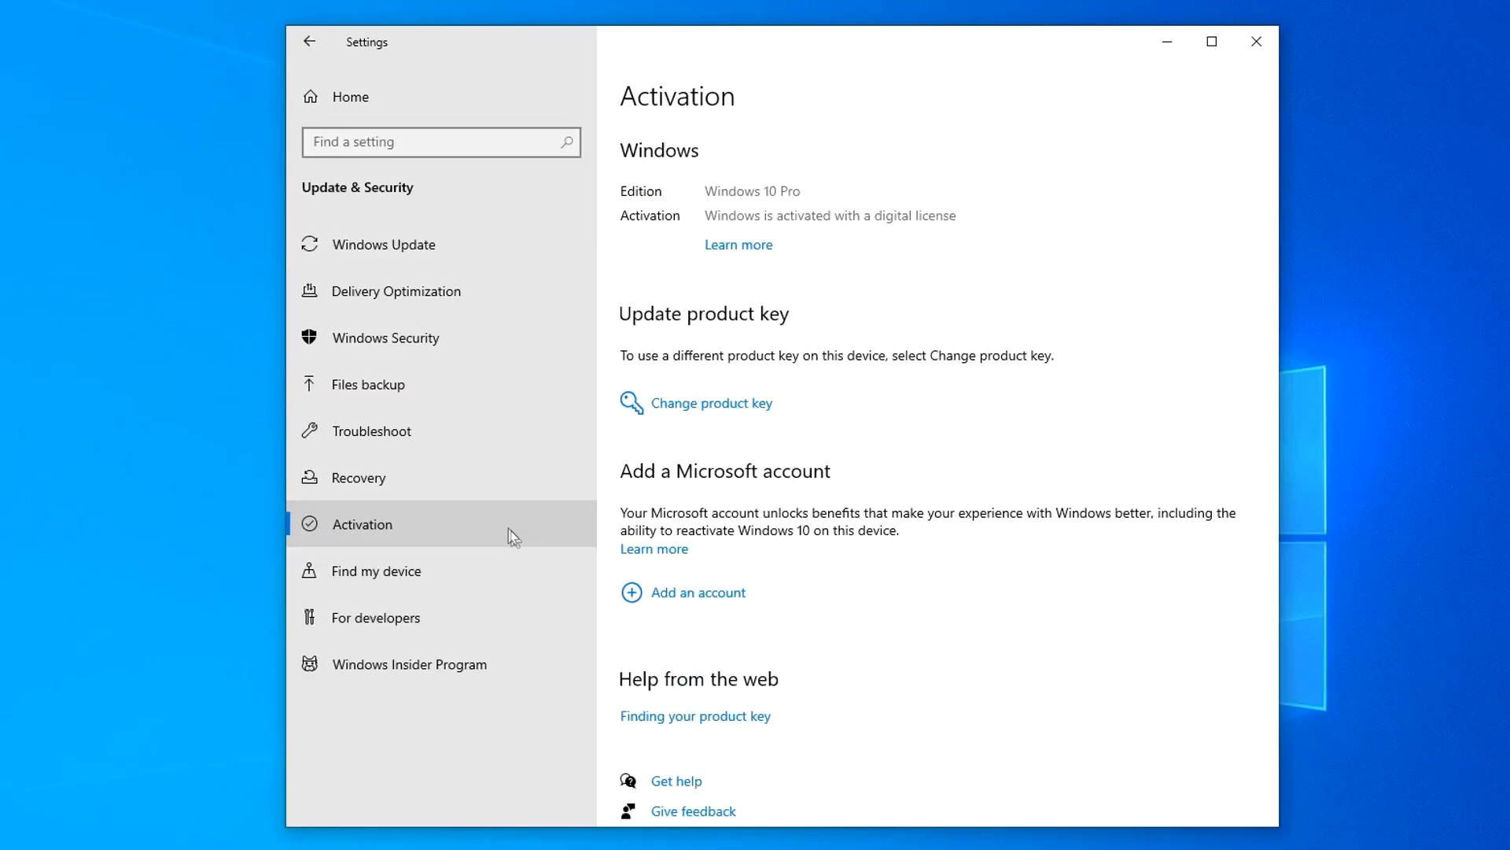
{"action": "mouse_move", "coordinate": [791, 227]}
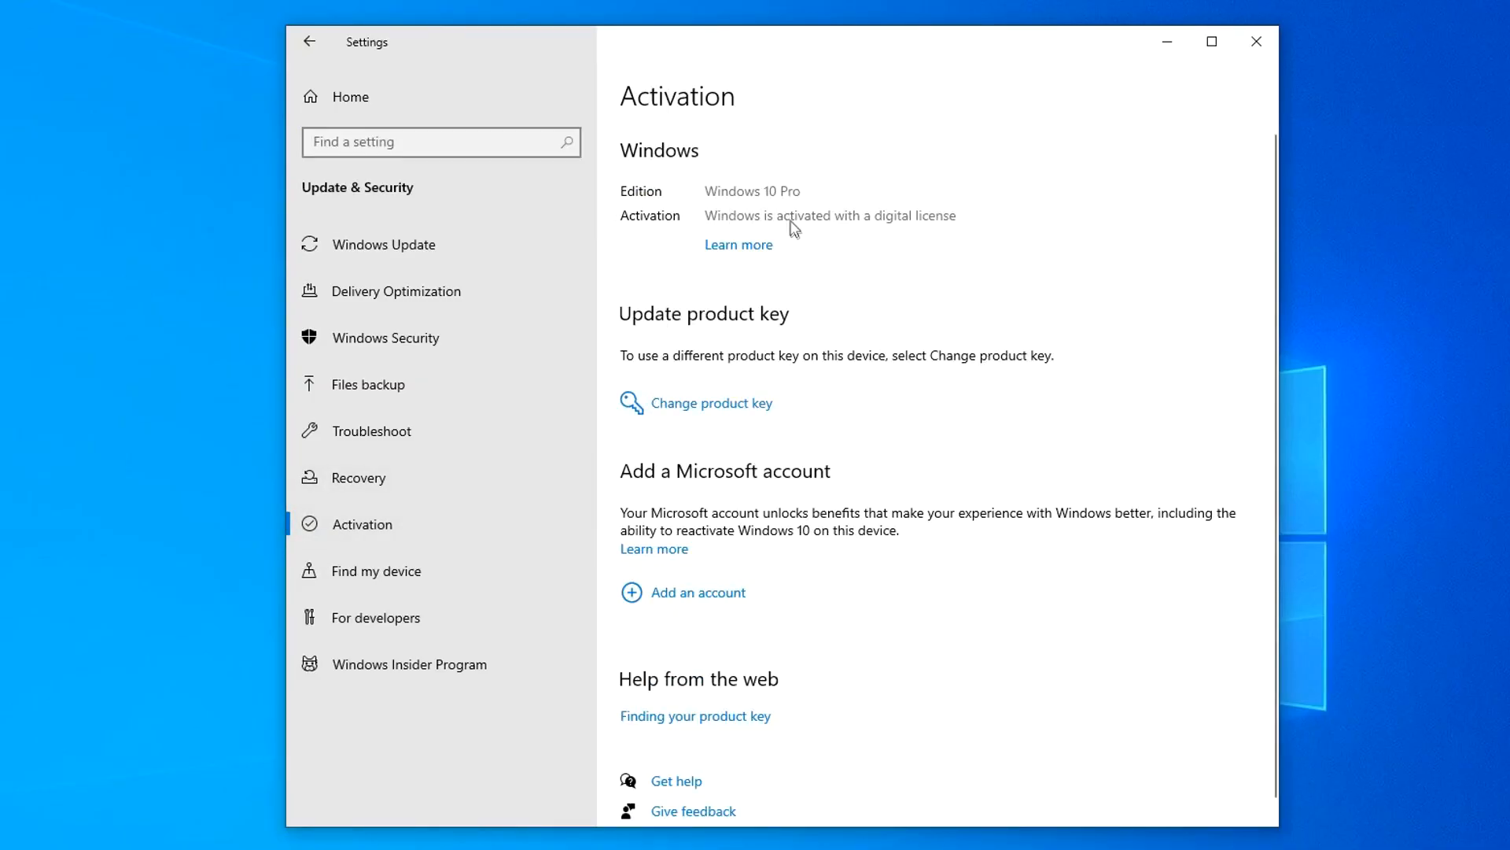
{"action": "mouse_move", "coordinate": [988, 238]}
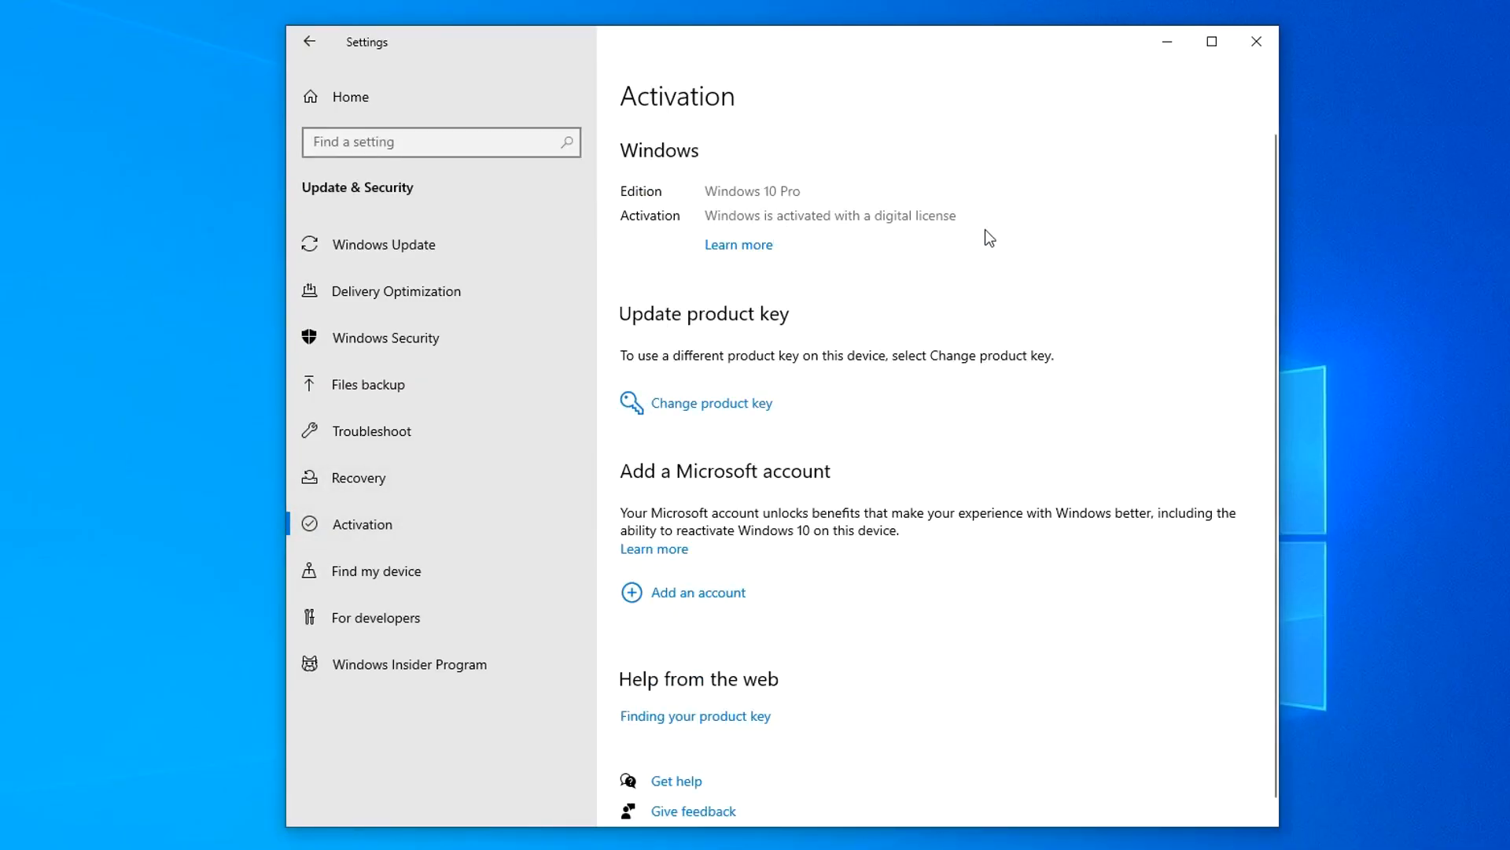
{"action": "mouse_move", "coordinate": [1255, 42]}
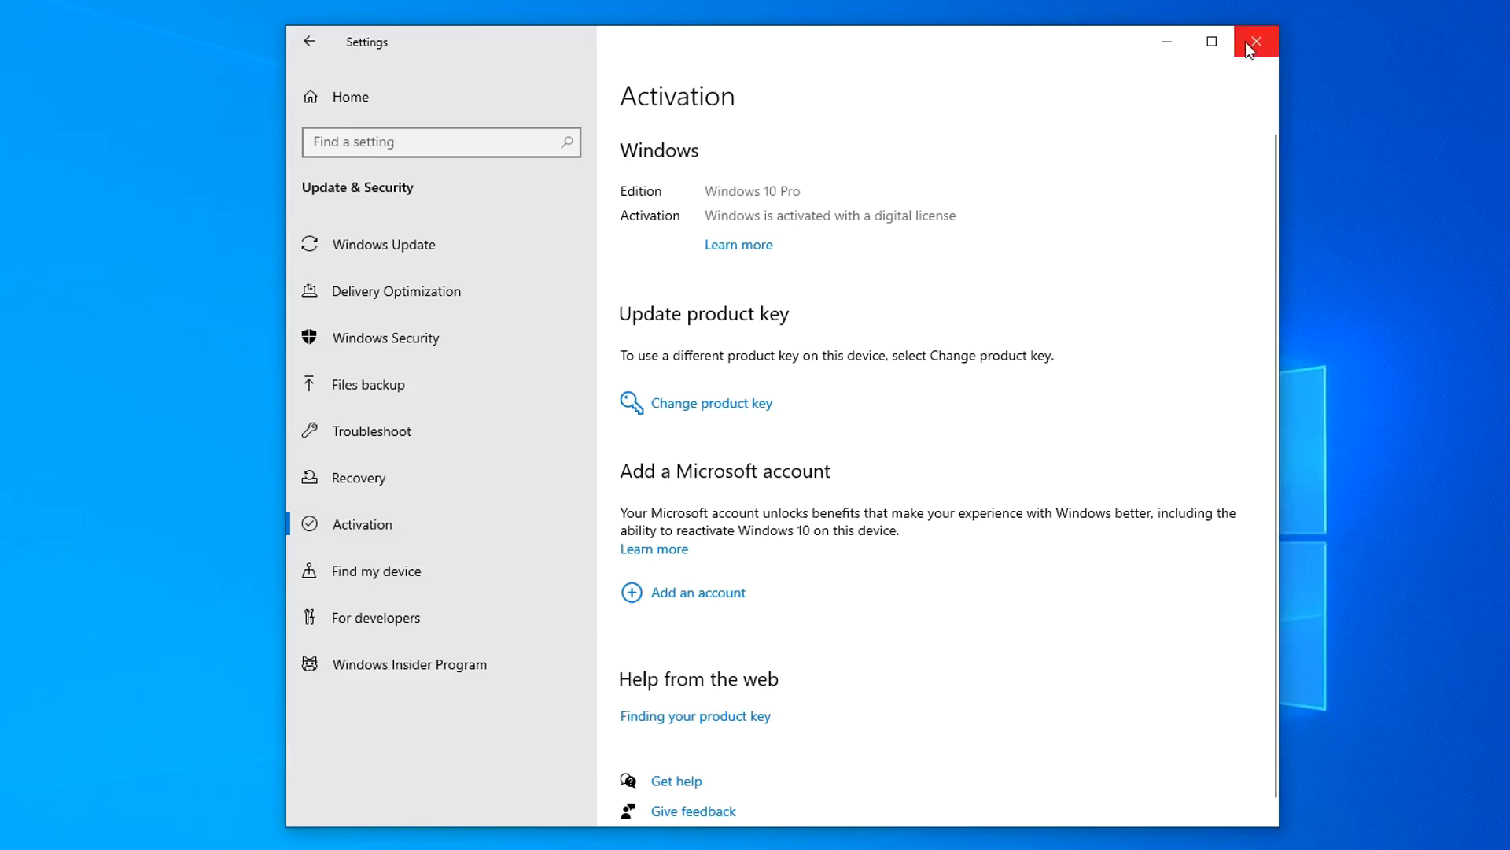
{"action": "left_click", "coordinate": [1256, 41]}
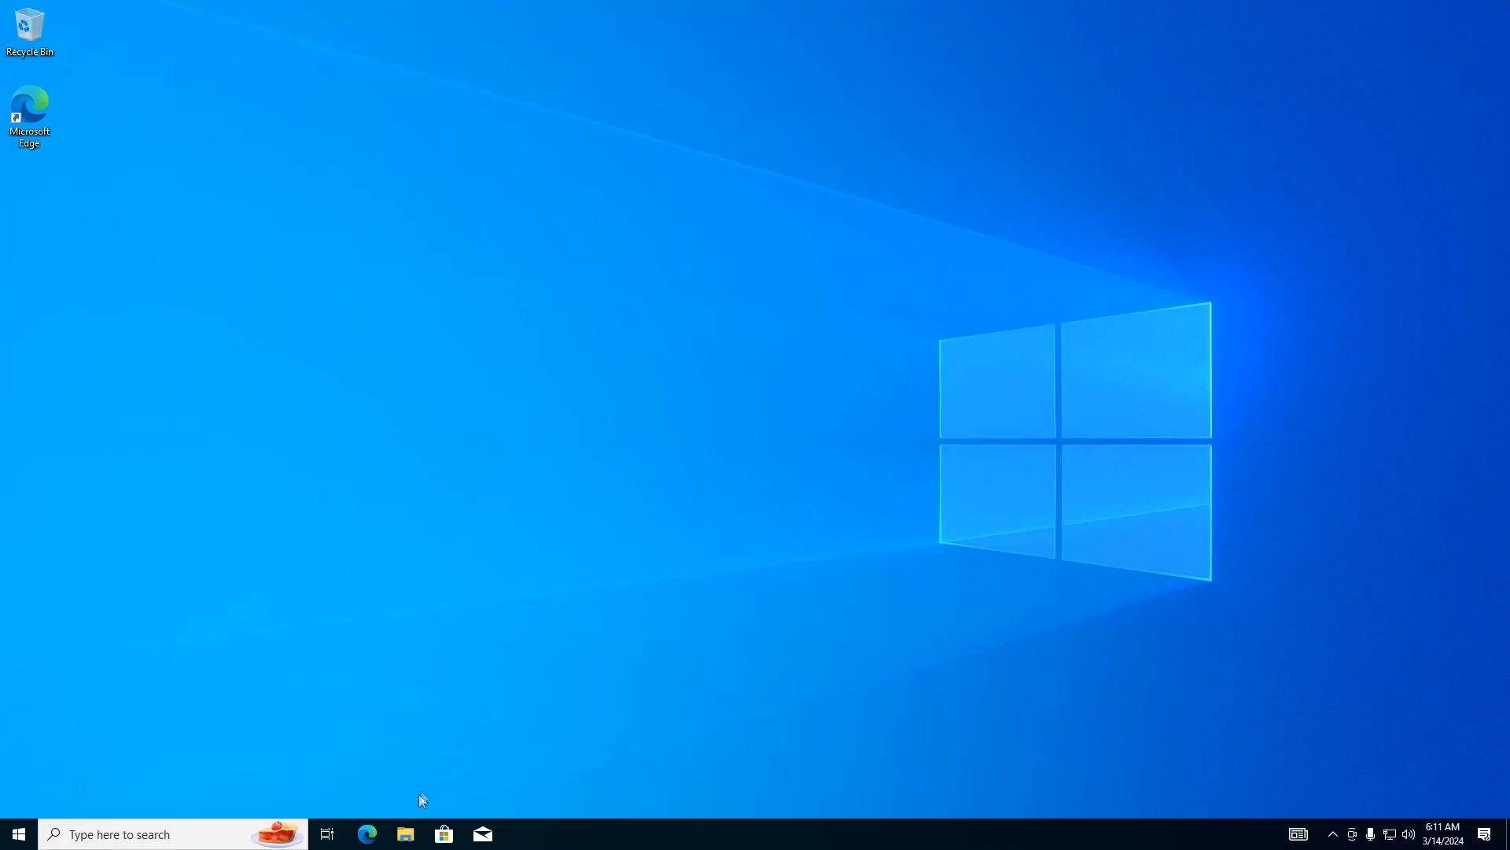
Check This PC shows Local Disk (C:) and Local Disk (D:) in File Explorer, then close it
{"action": "left_click", "coordinate": [404, 834]}
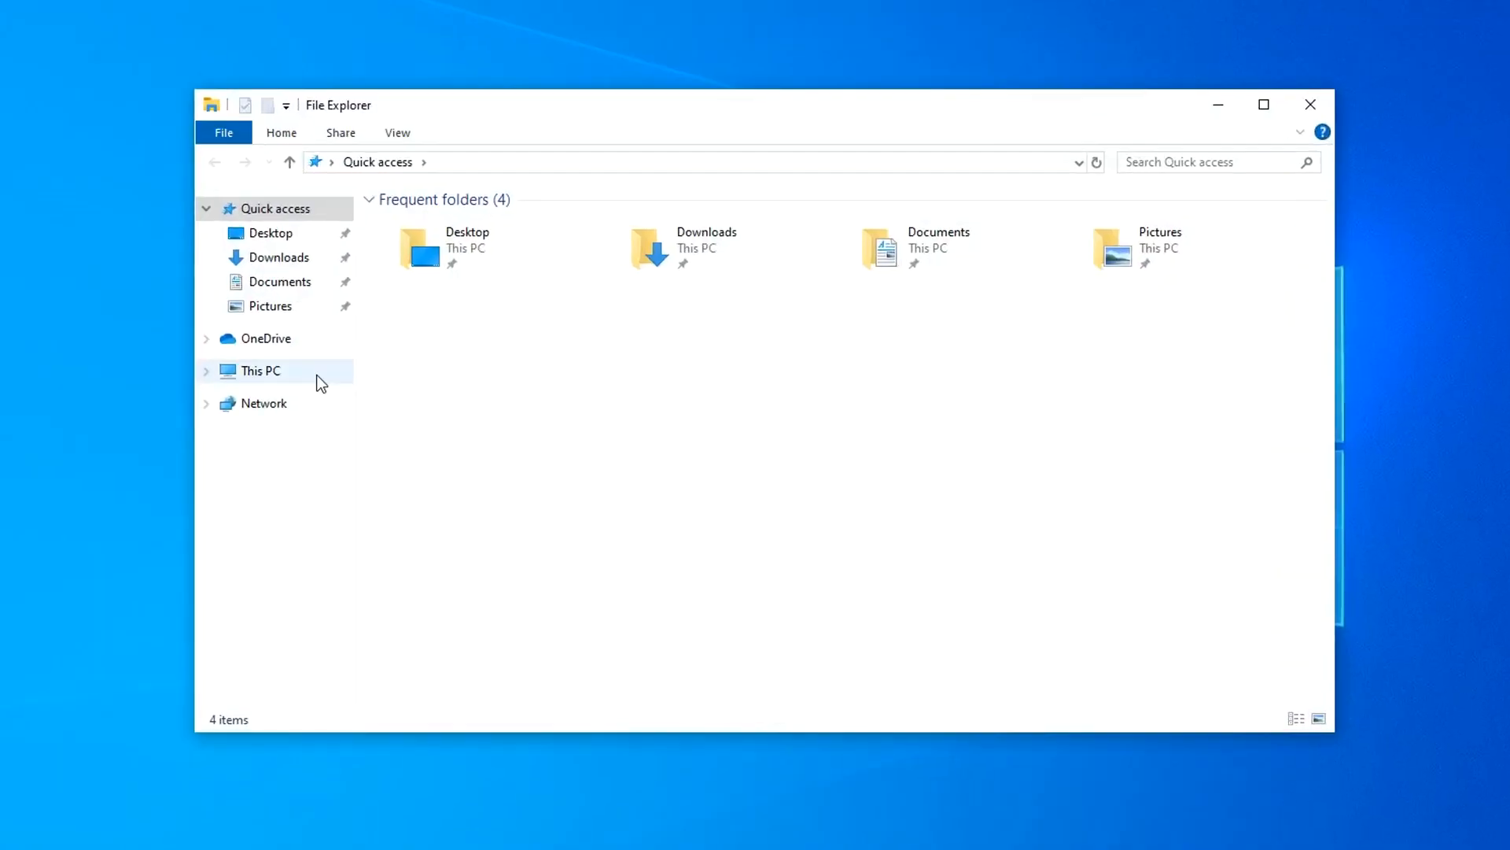
{"action": "left_click", "coordinate": [261, 369]}
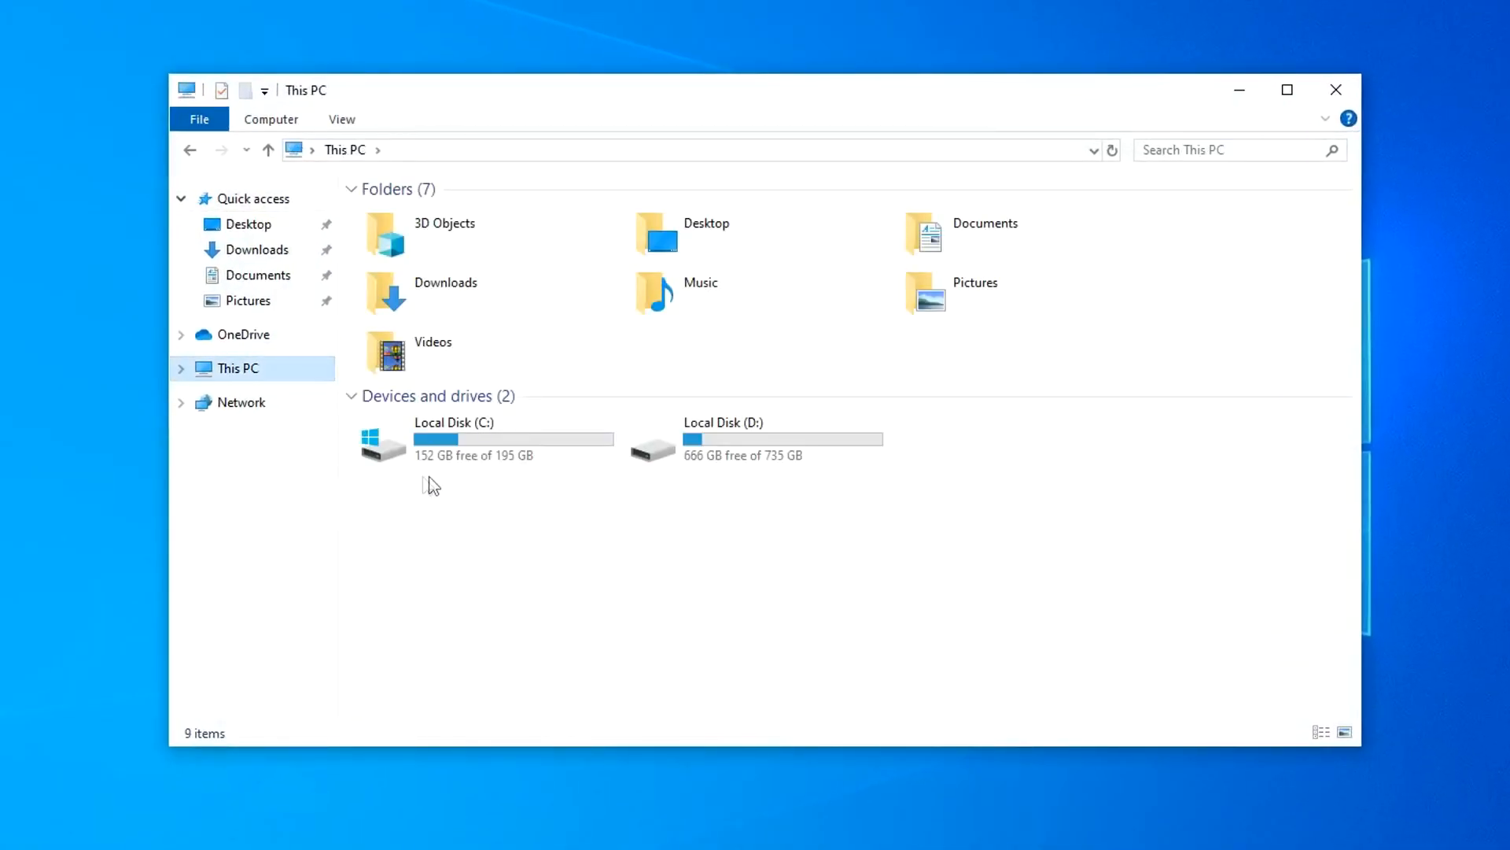
{"action": "mouse_move", "coordinate": [607, 500]}
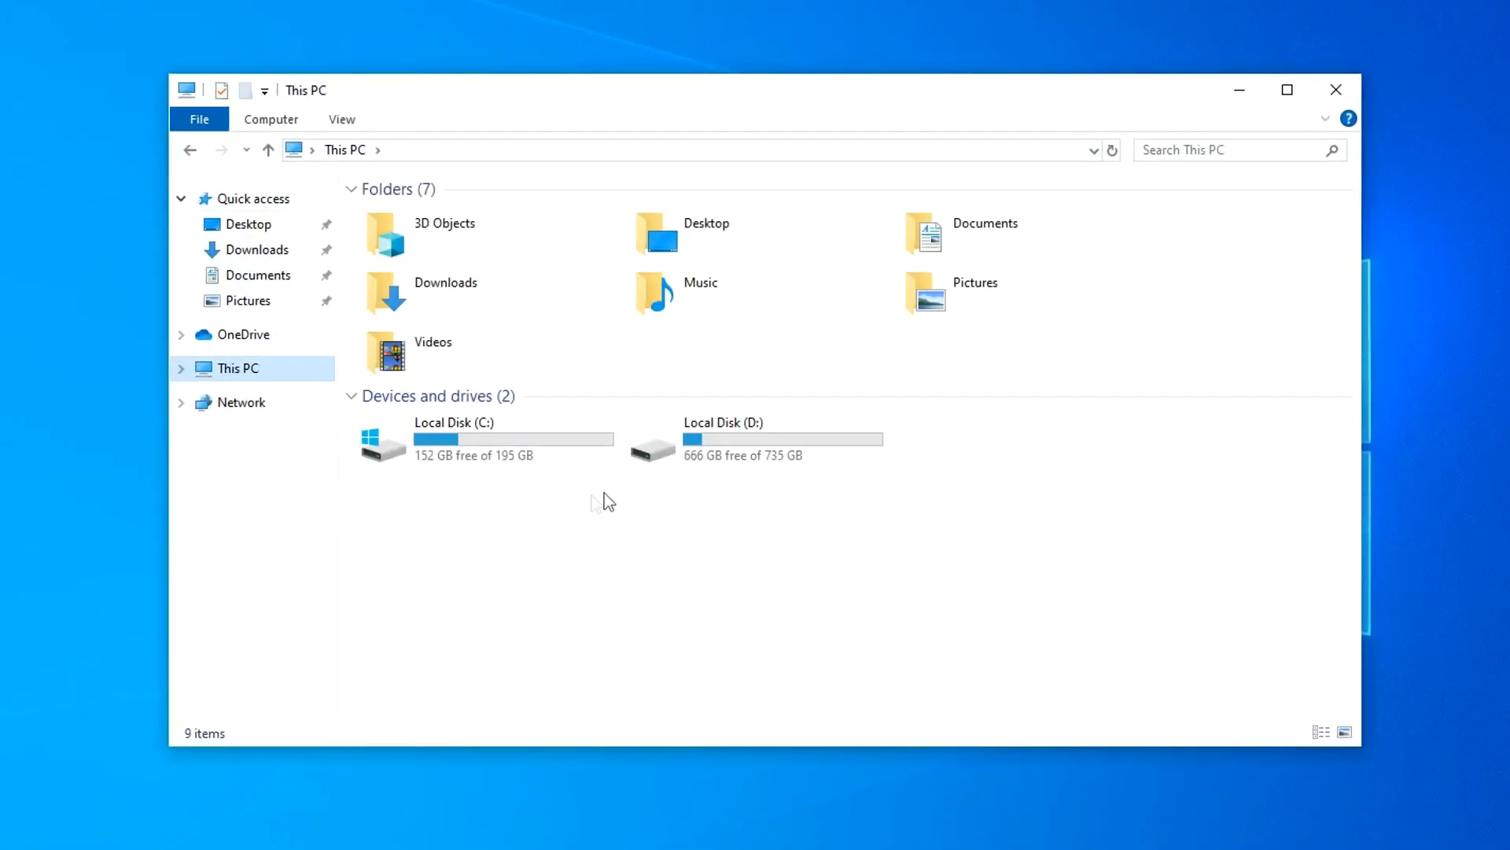
{"action": "mouse_move", "coordinate": [818, 486]}
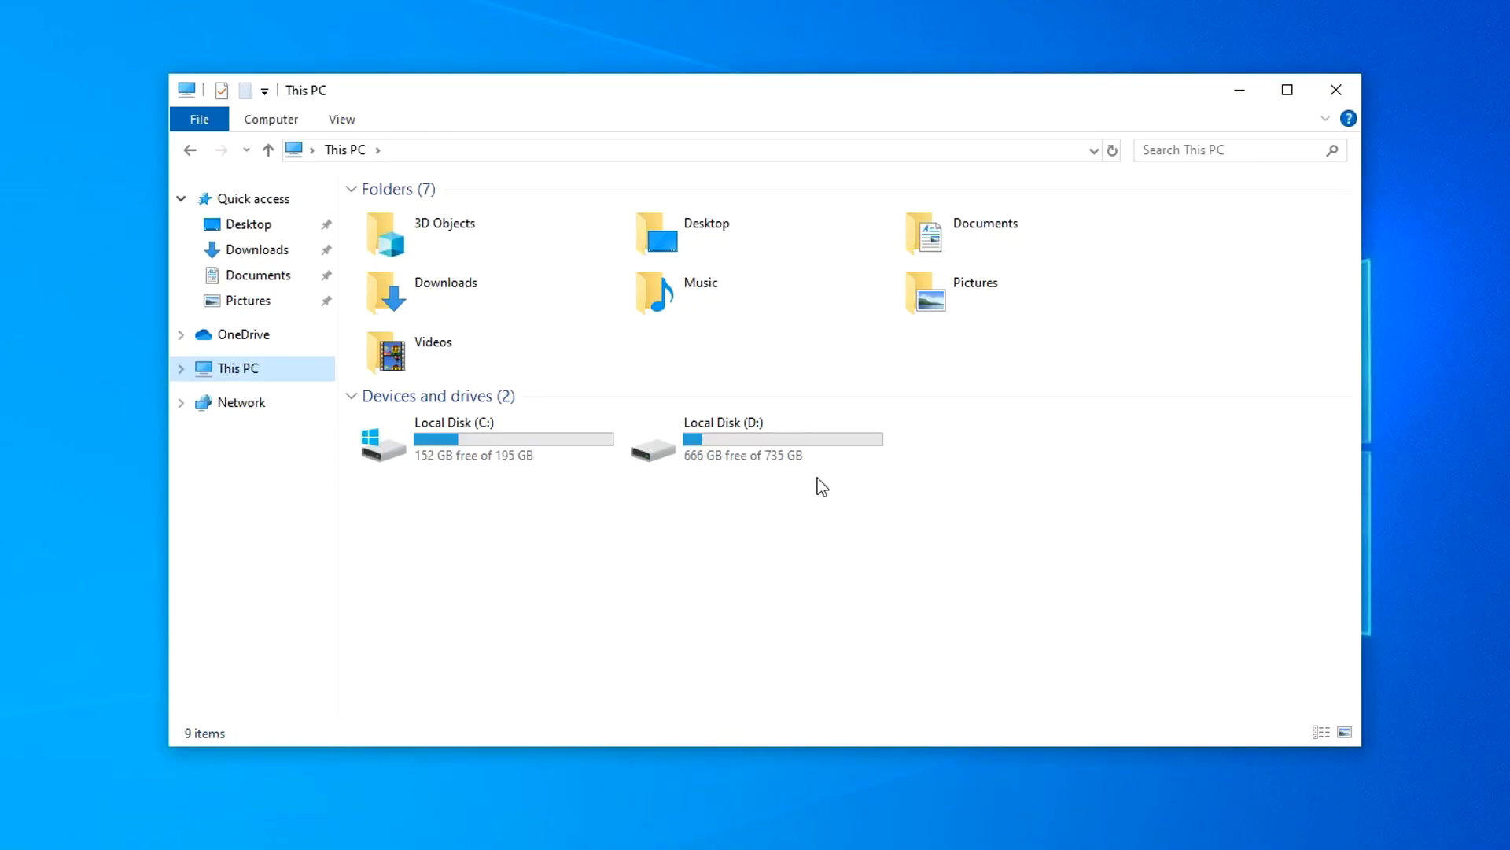
{"action": "mouse_move", "coordinate": [839, 485]}
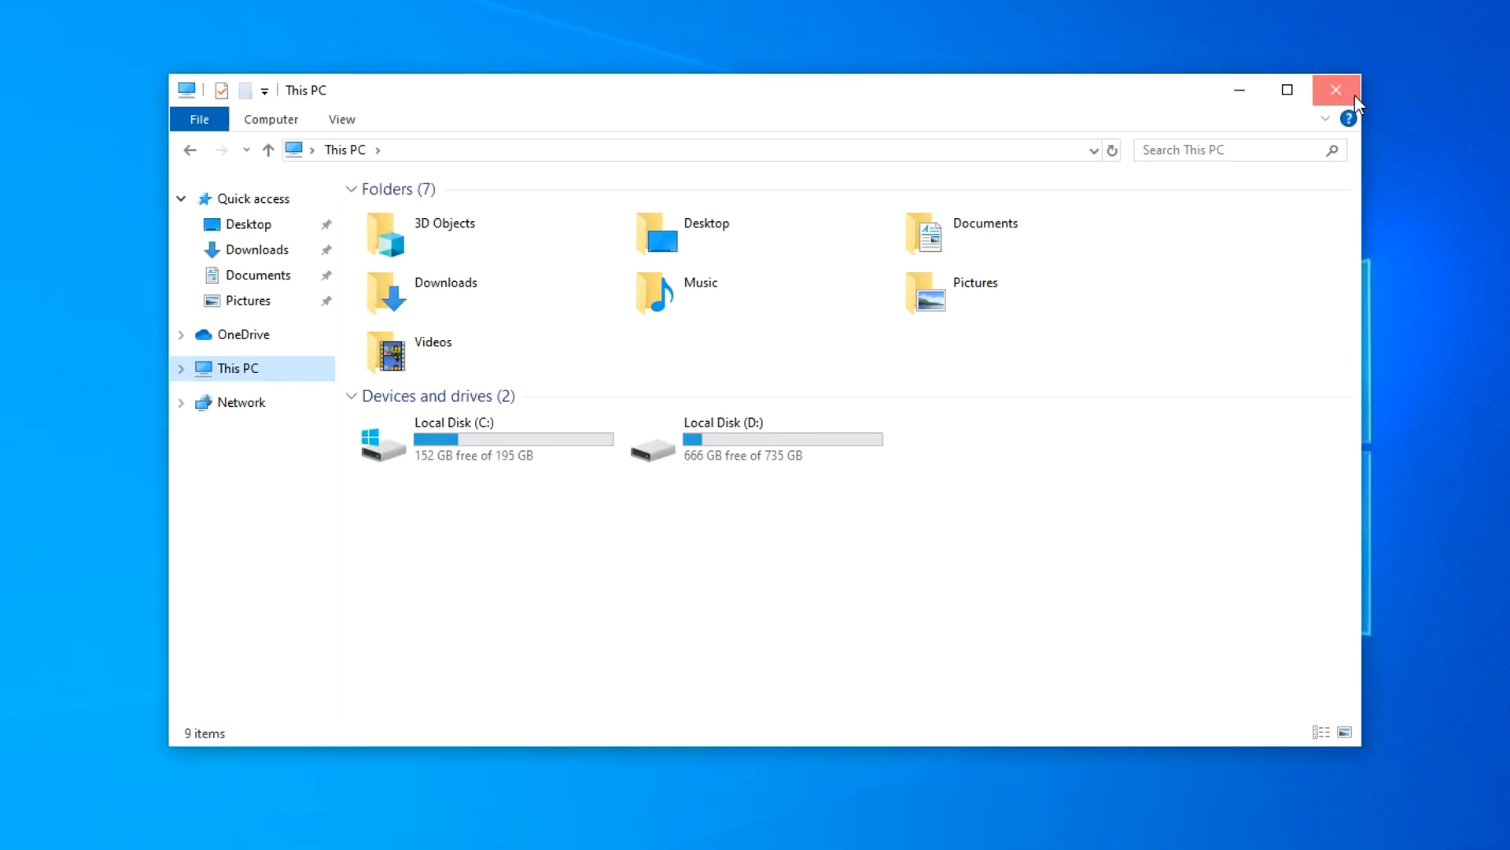
{"action": "left_click", "coordinate": [1335, 89]}
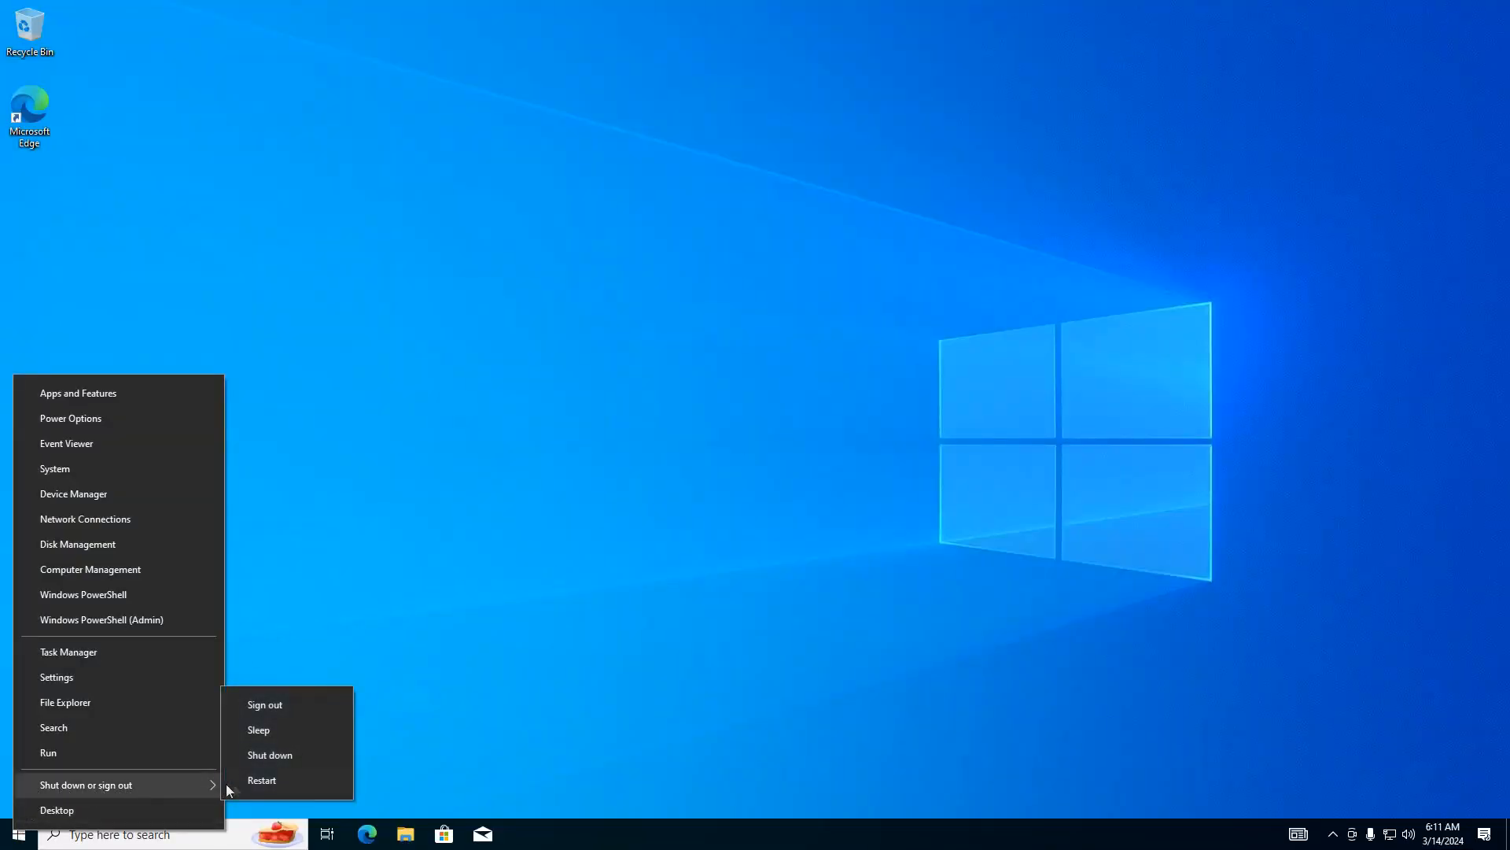
Restart the PC and choose Windows 11 on the Choose an operating system screen
{"action": "left_click", "coordinate": [261, 781]}
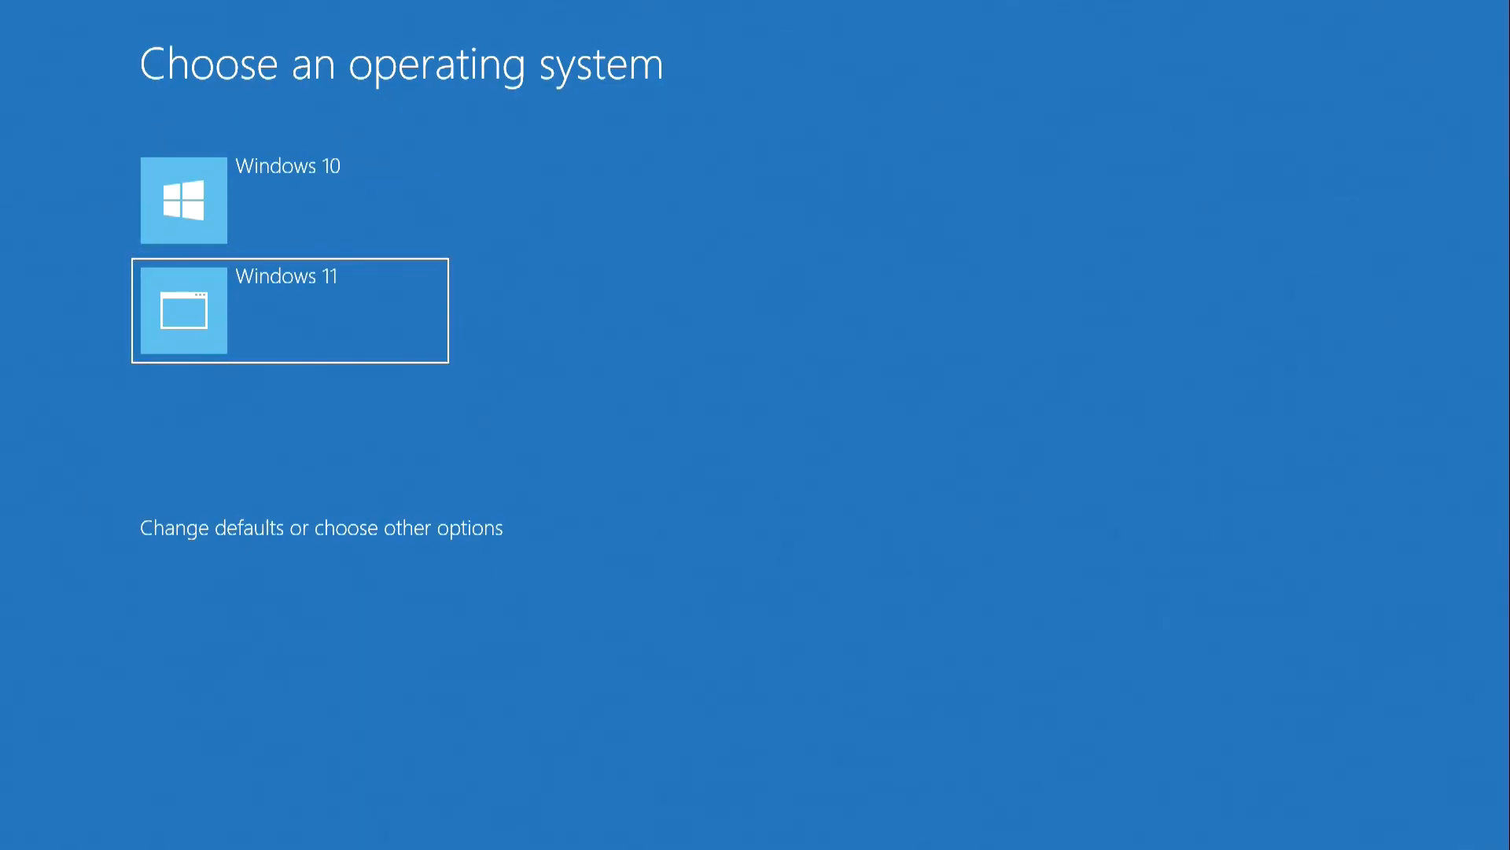
{"action": "left_click", "coordinate": [289, 310]}
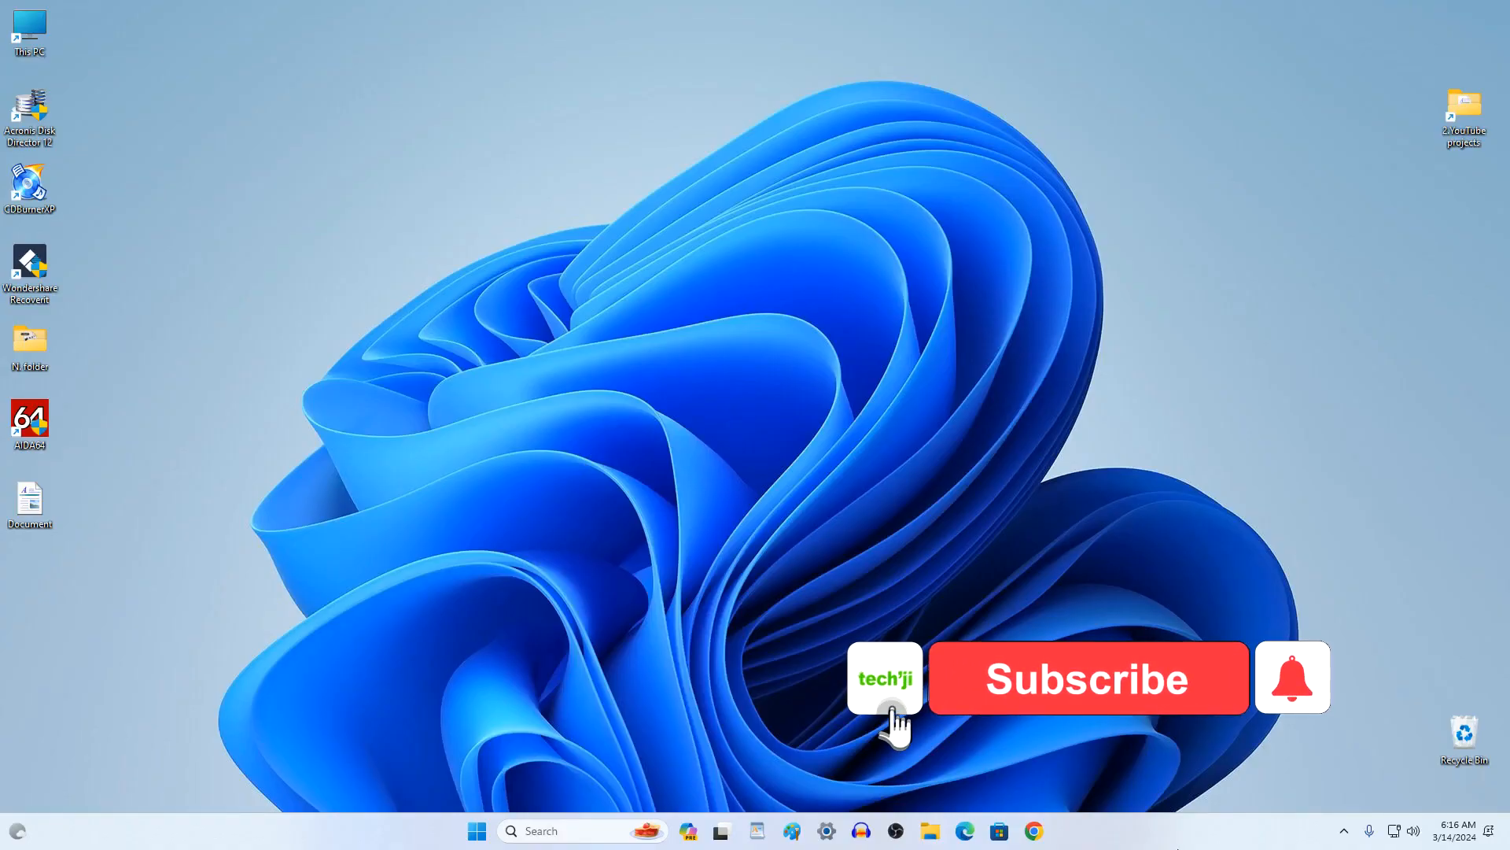
{"action": "left_click", "coordinate": [1087, 677]}
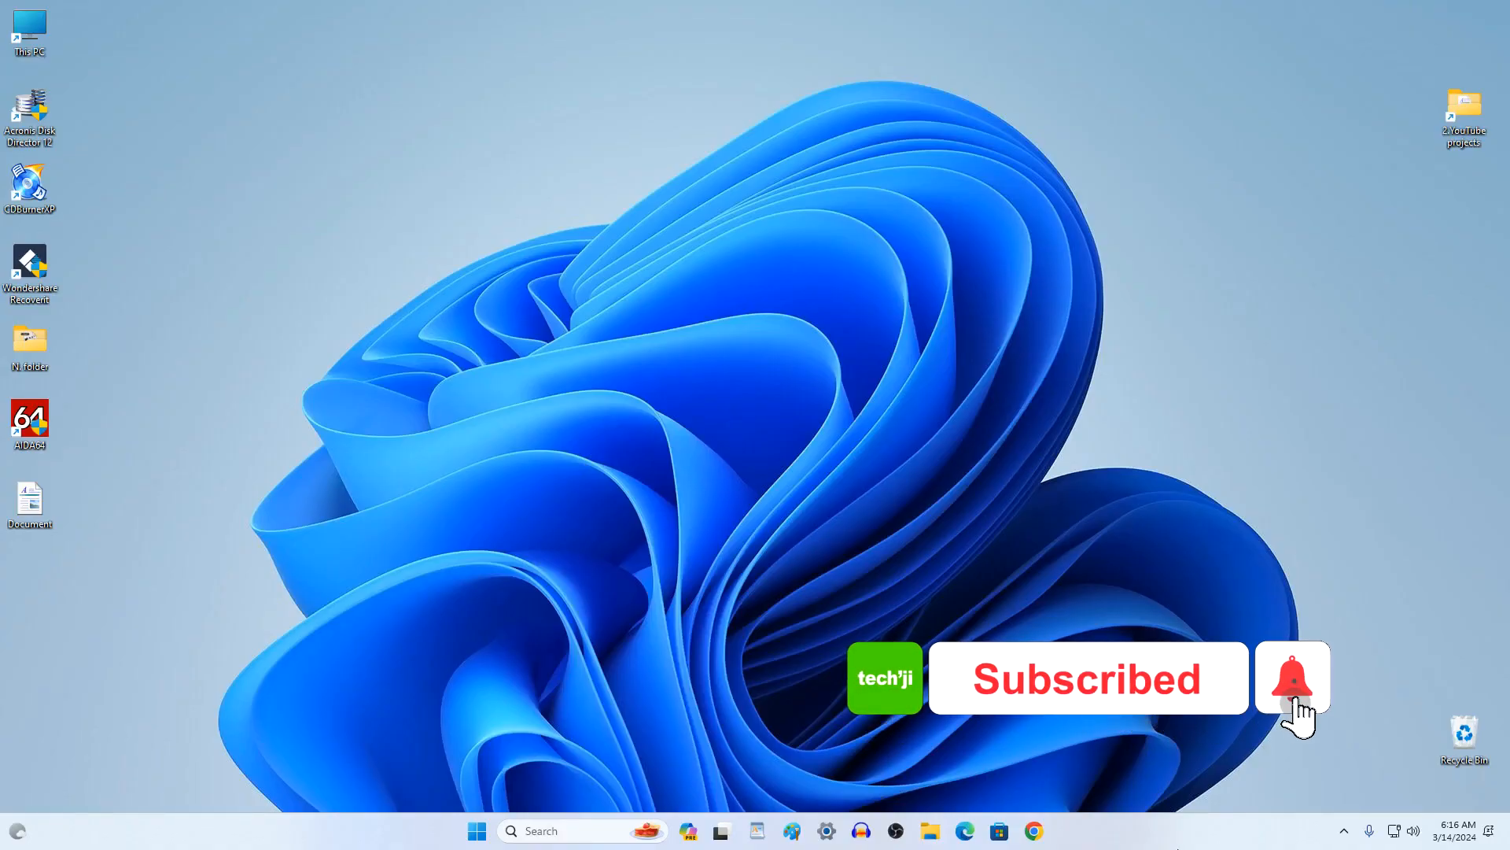